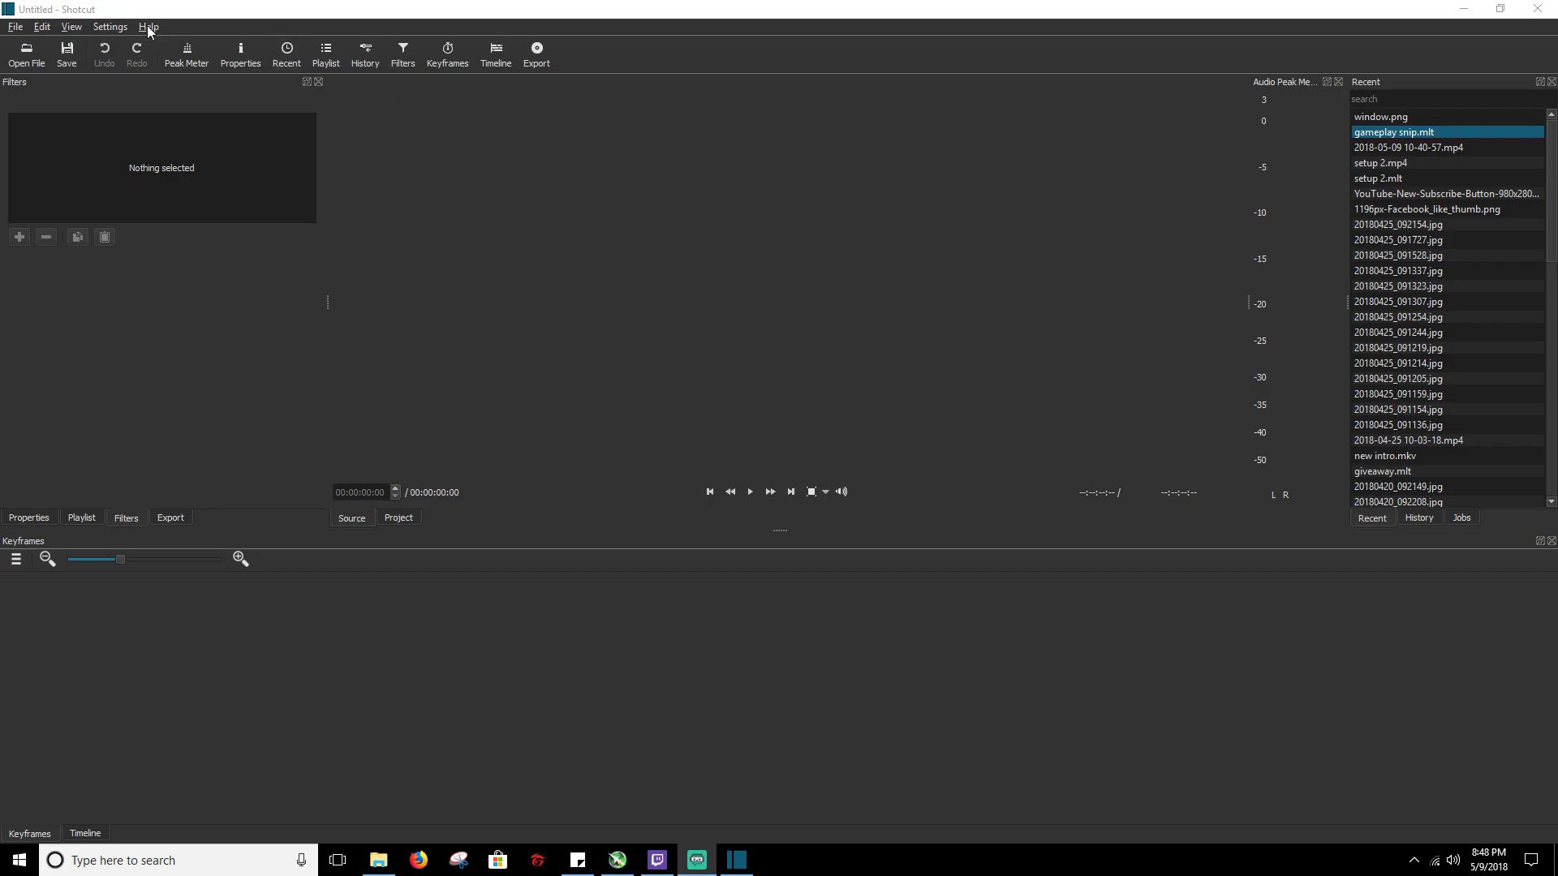
- Open Help > About Shotcut, confirm version 18.05.08, and close it
left_click(147, 26)
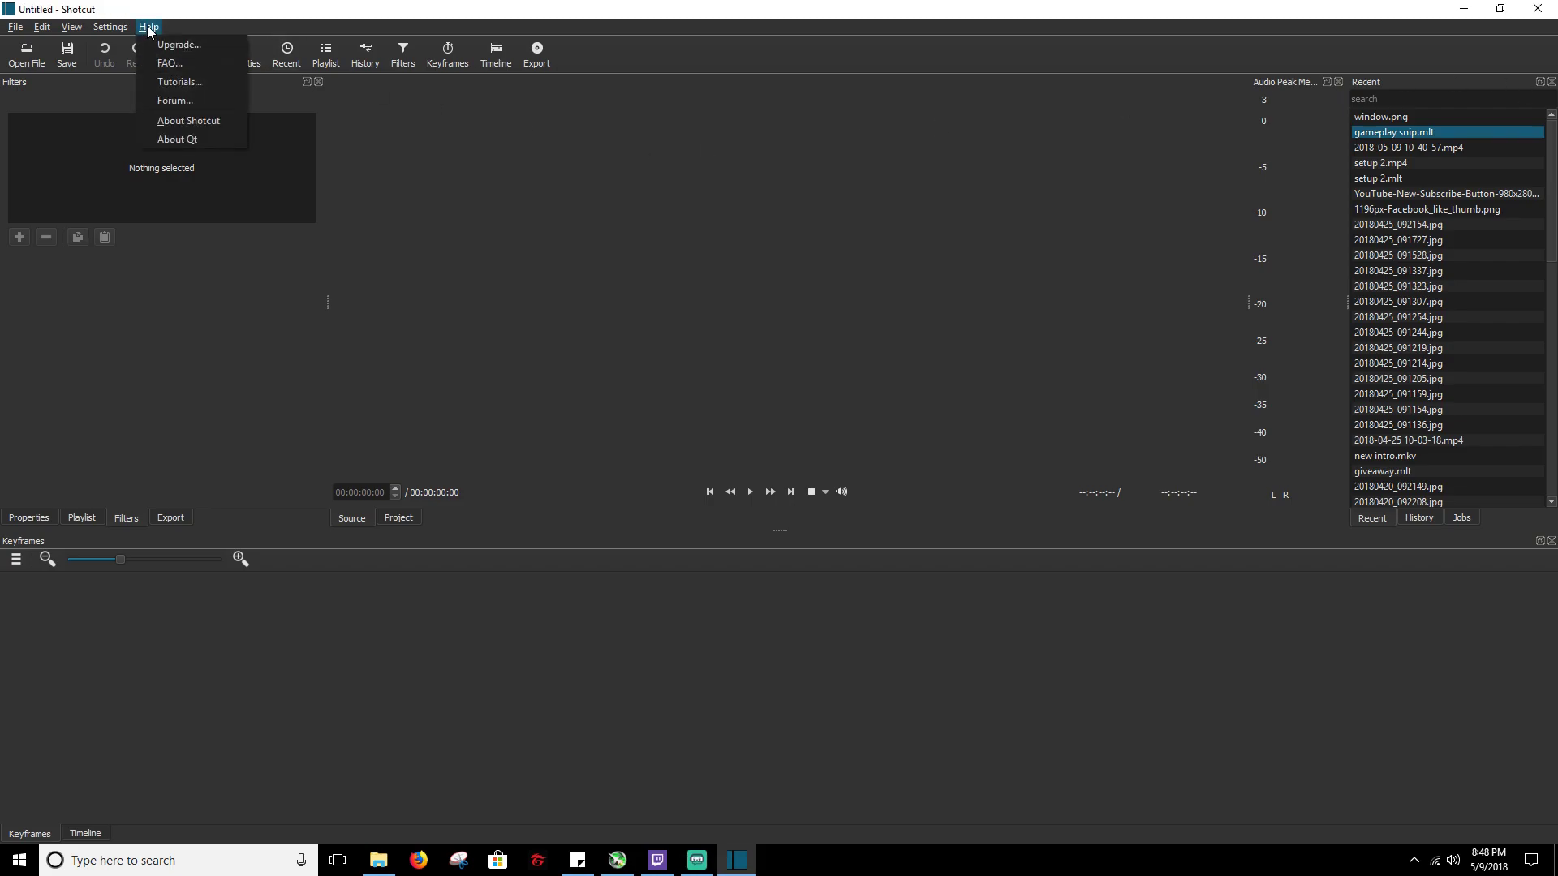
left_click(189, 120)
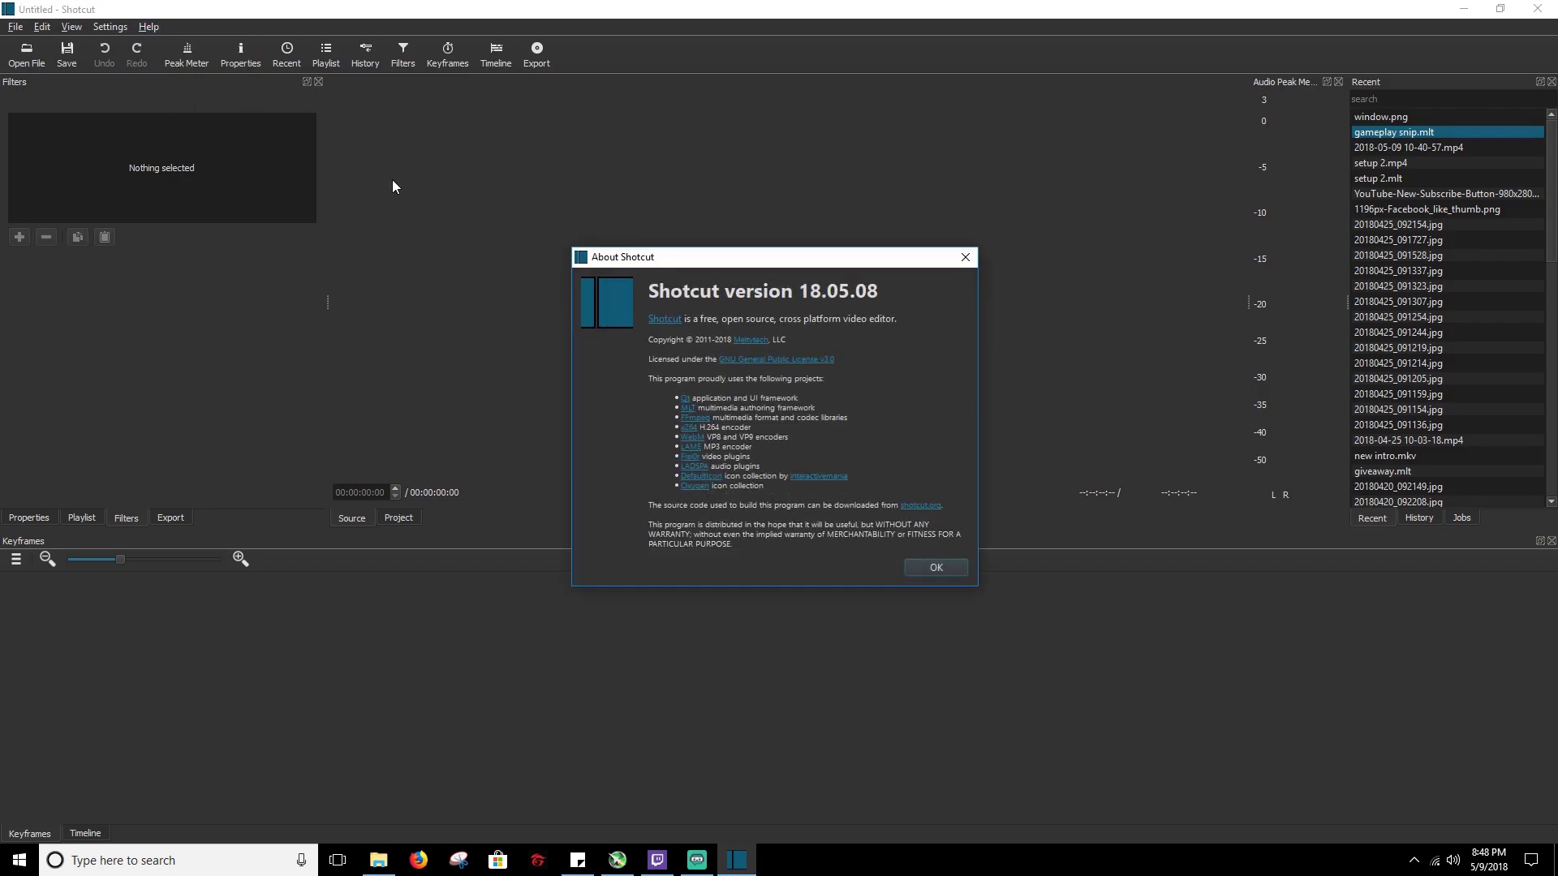
mouse_move(575, 266)
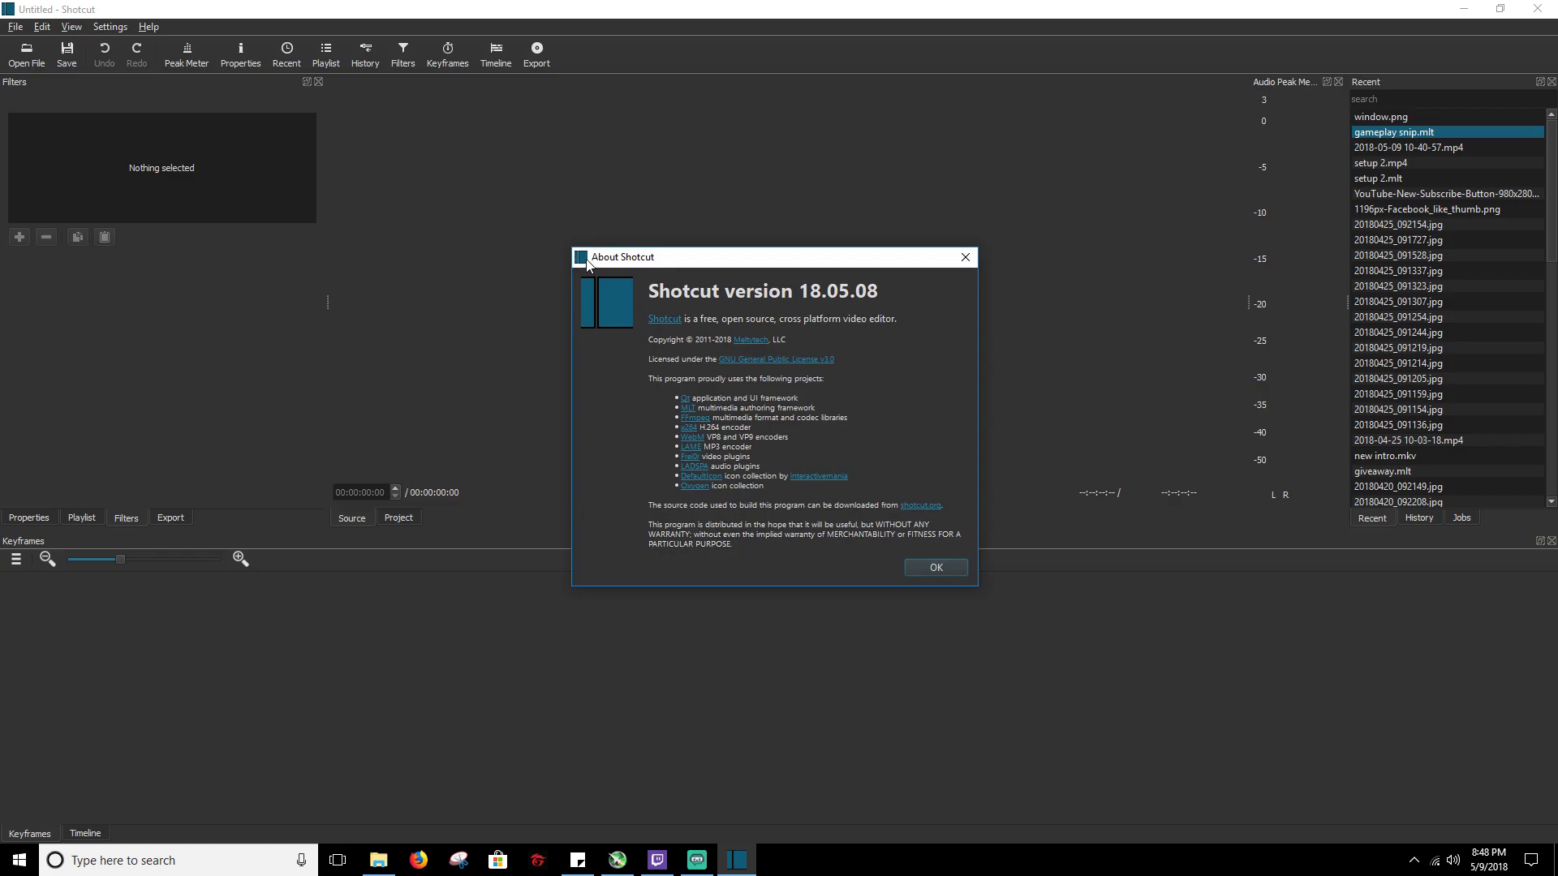
left_click(934, 566)
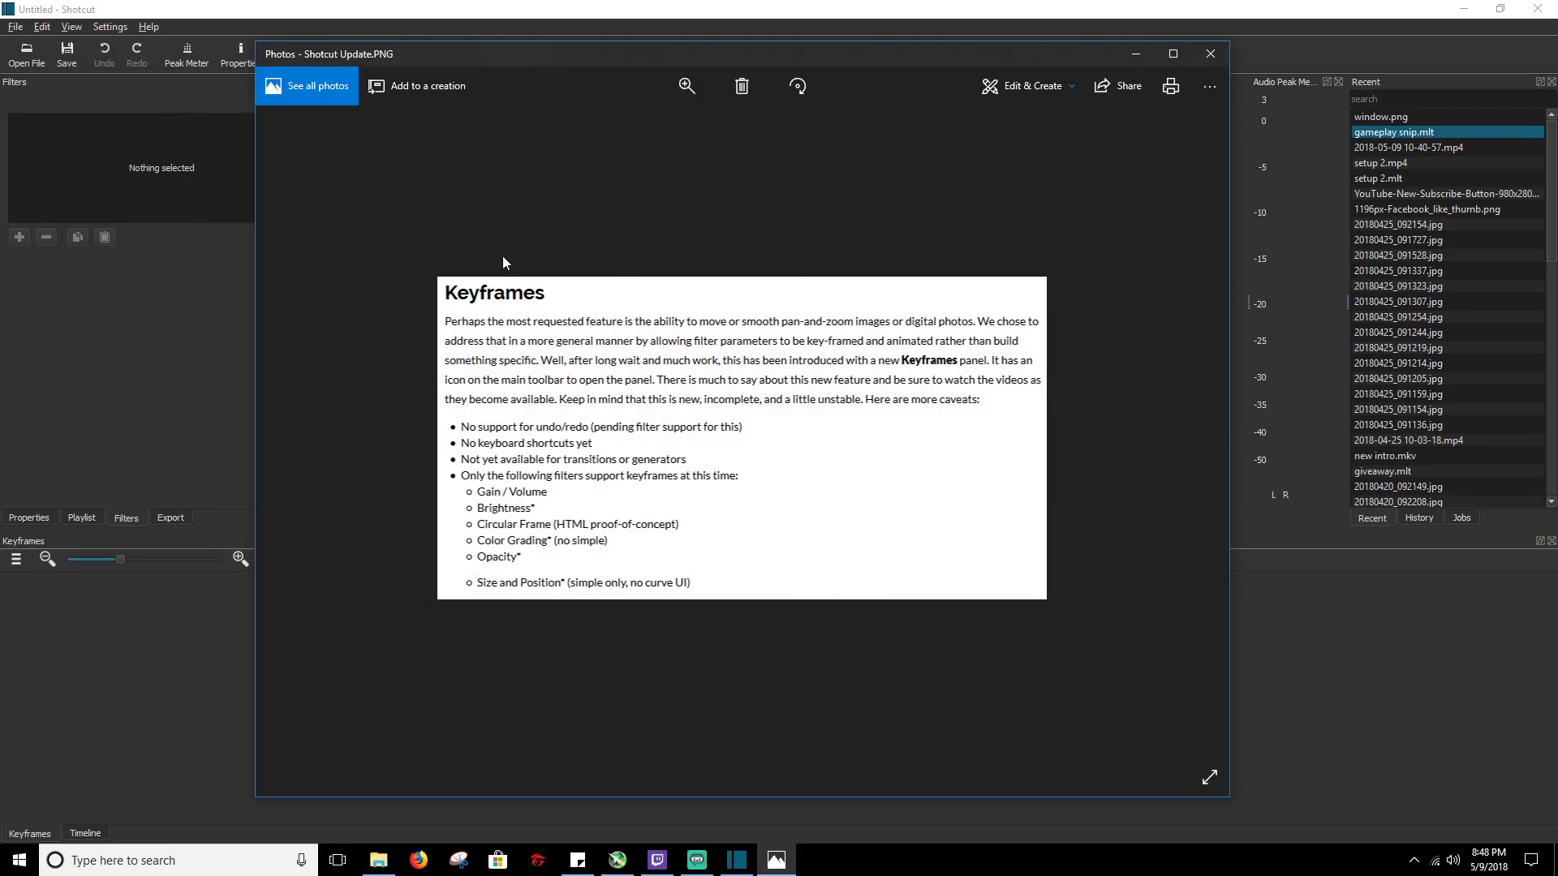
mouse_move(497, 247)
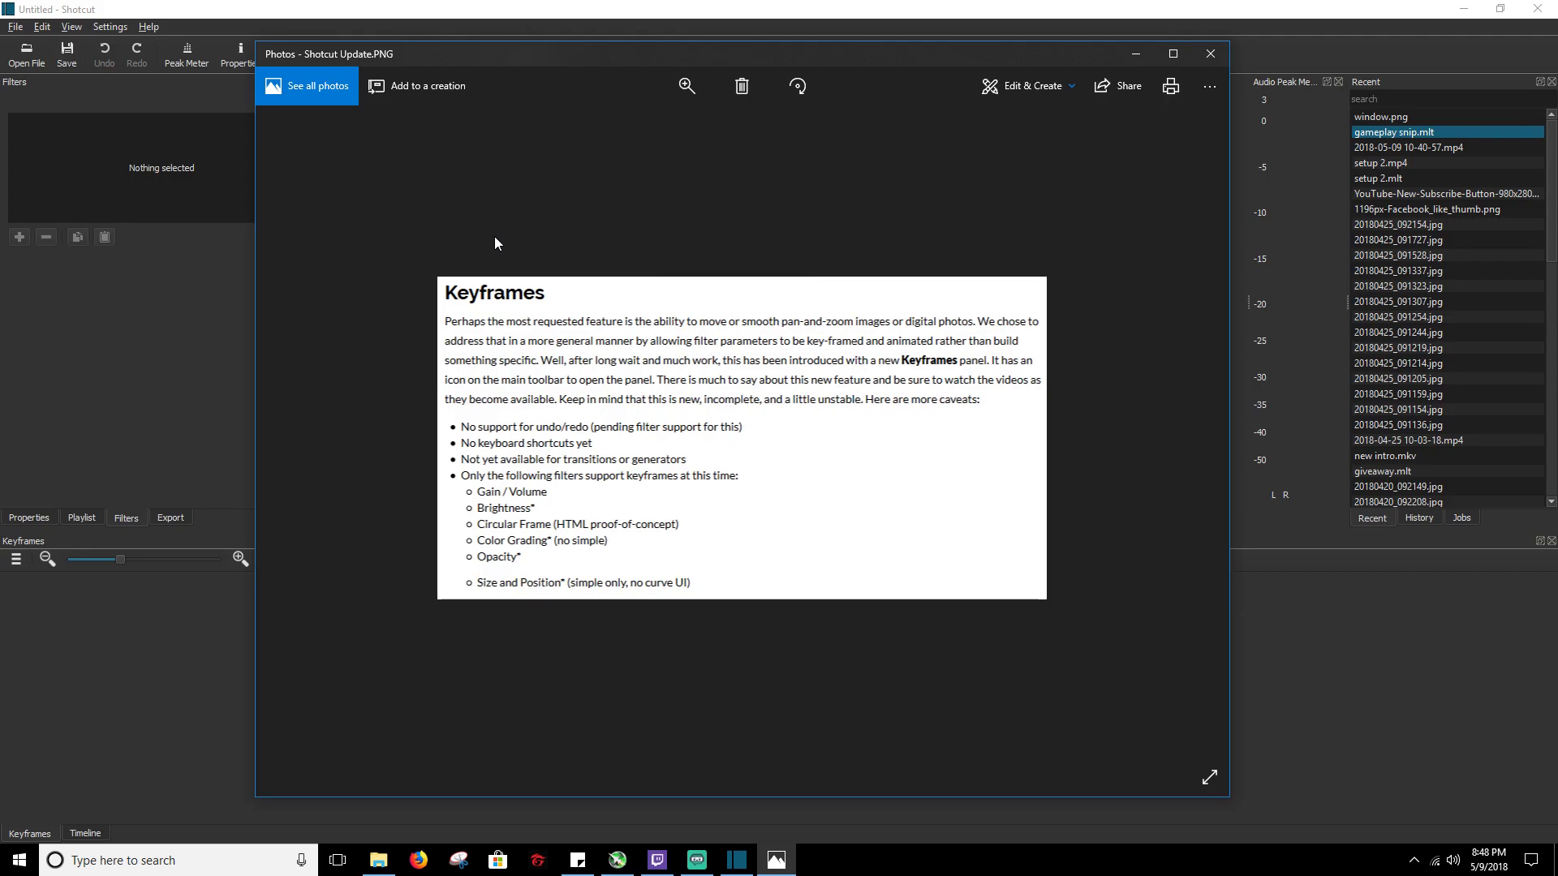
mouse_move(501, 234)
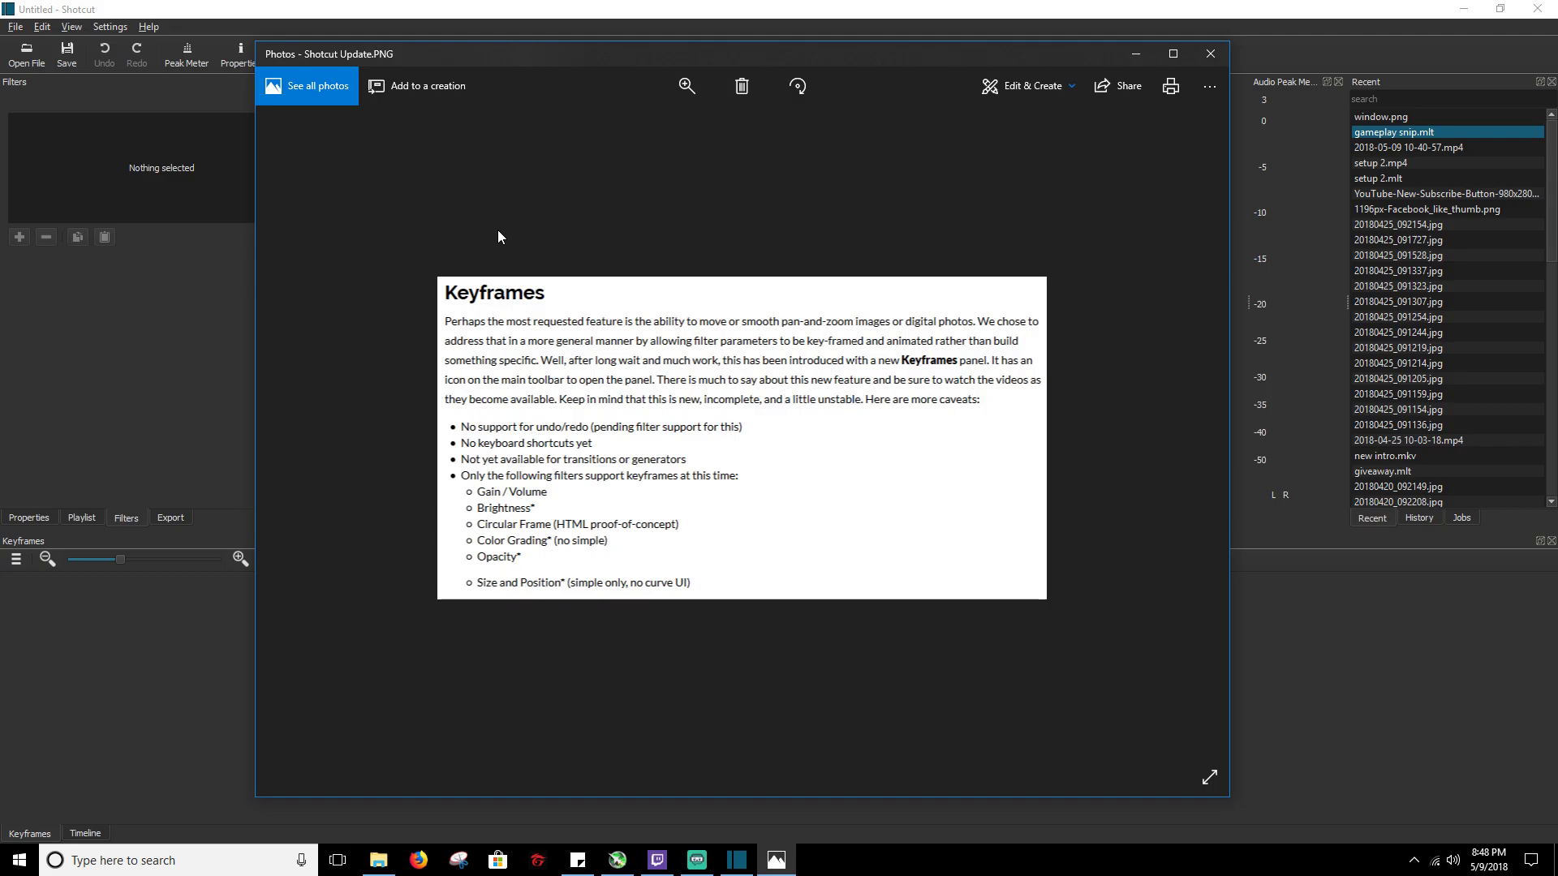
mouse_move(484, 241)
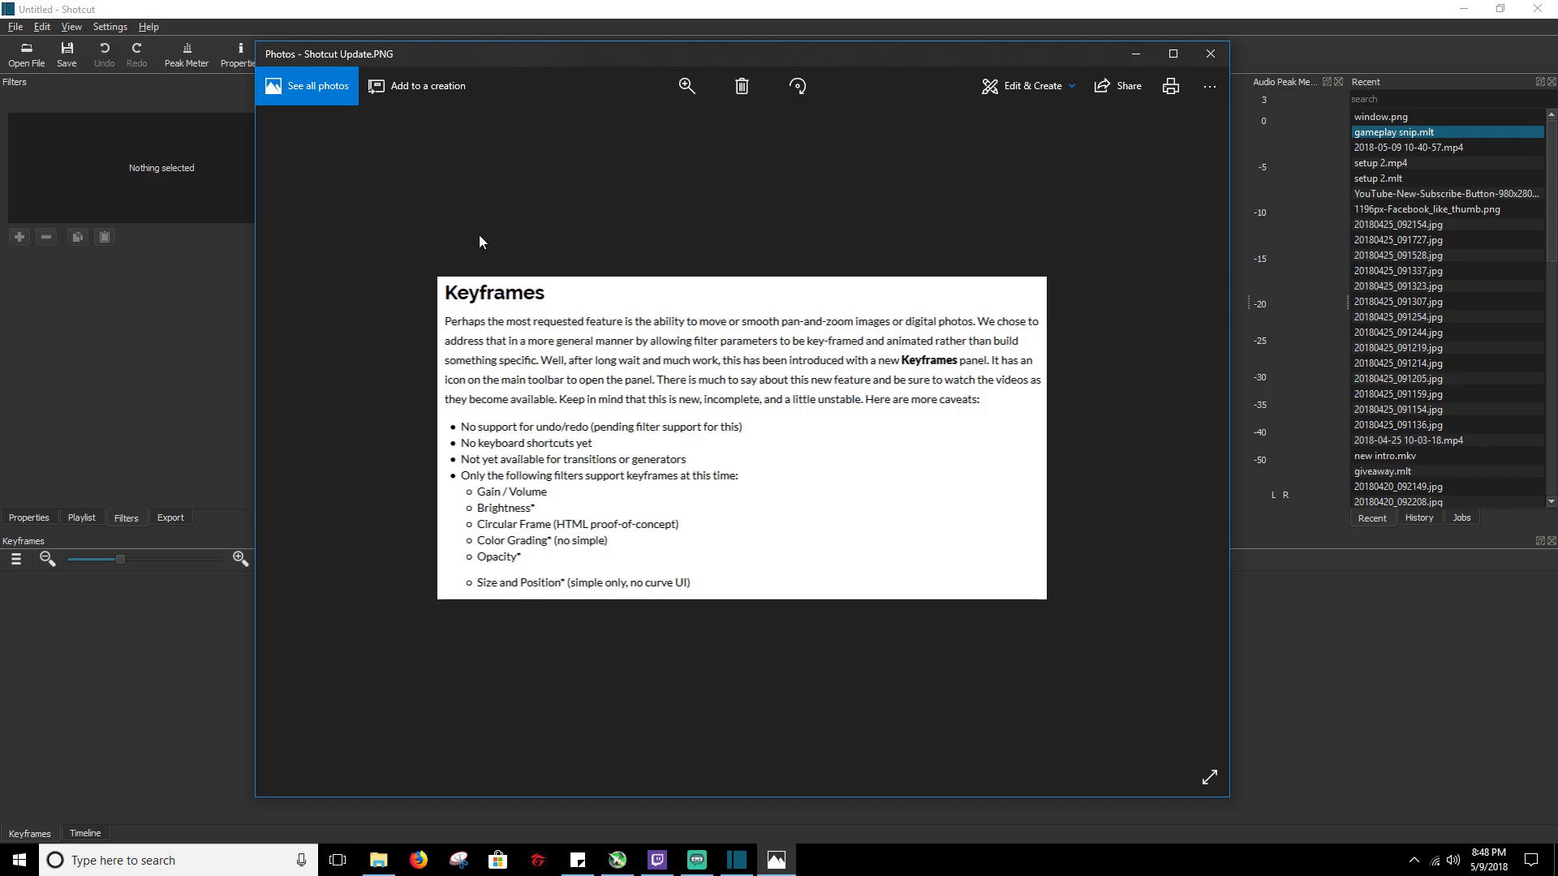
mouse_move(498, 246)
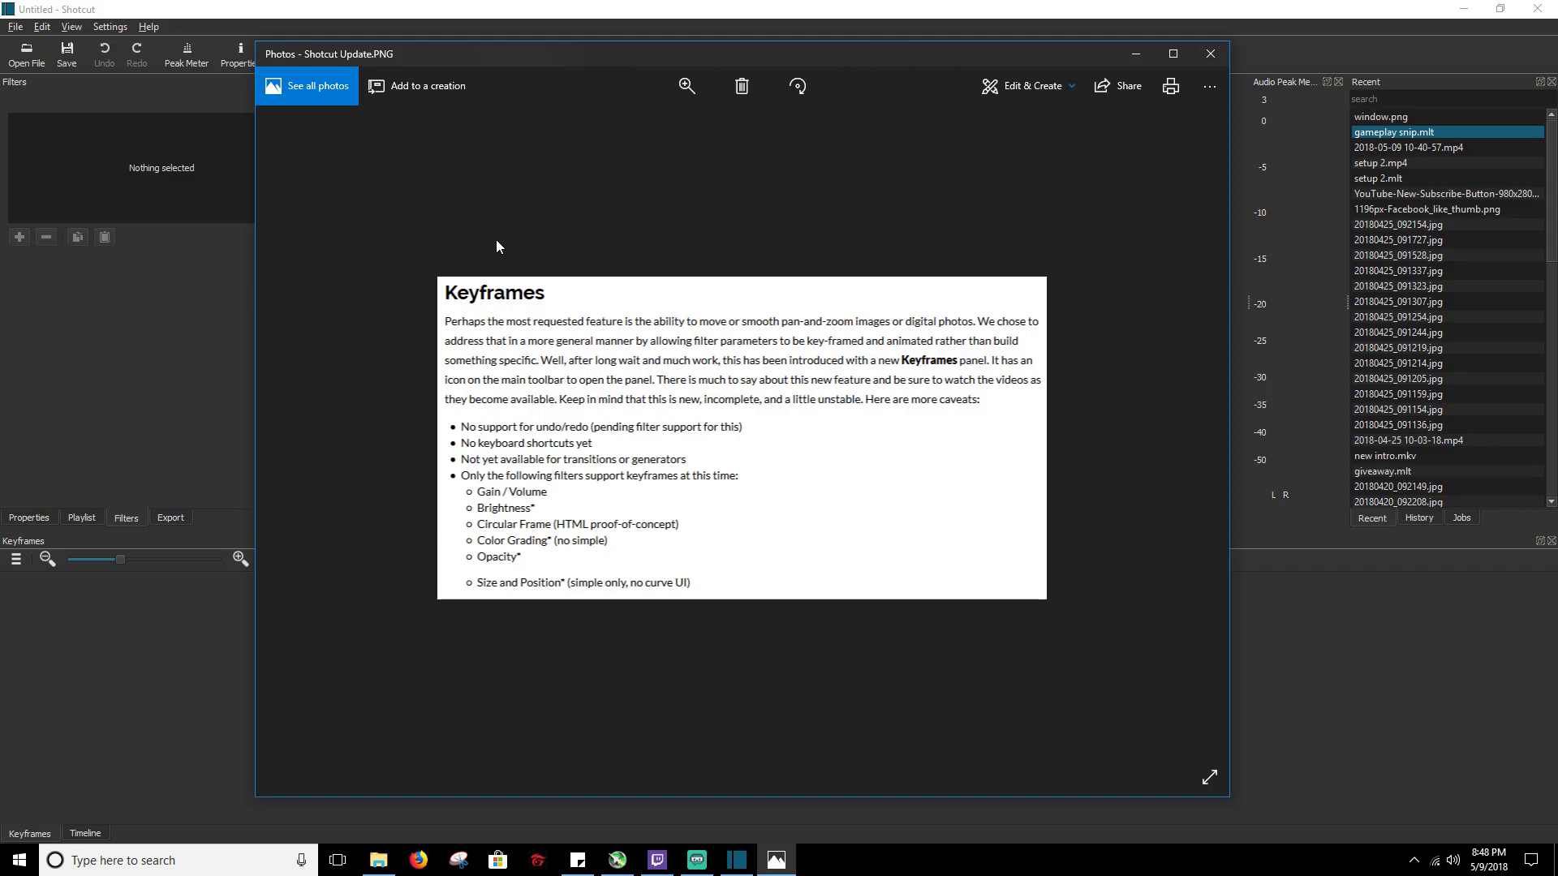
mouse_move(483, 257)
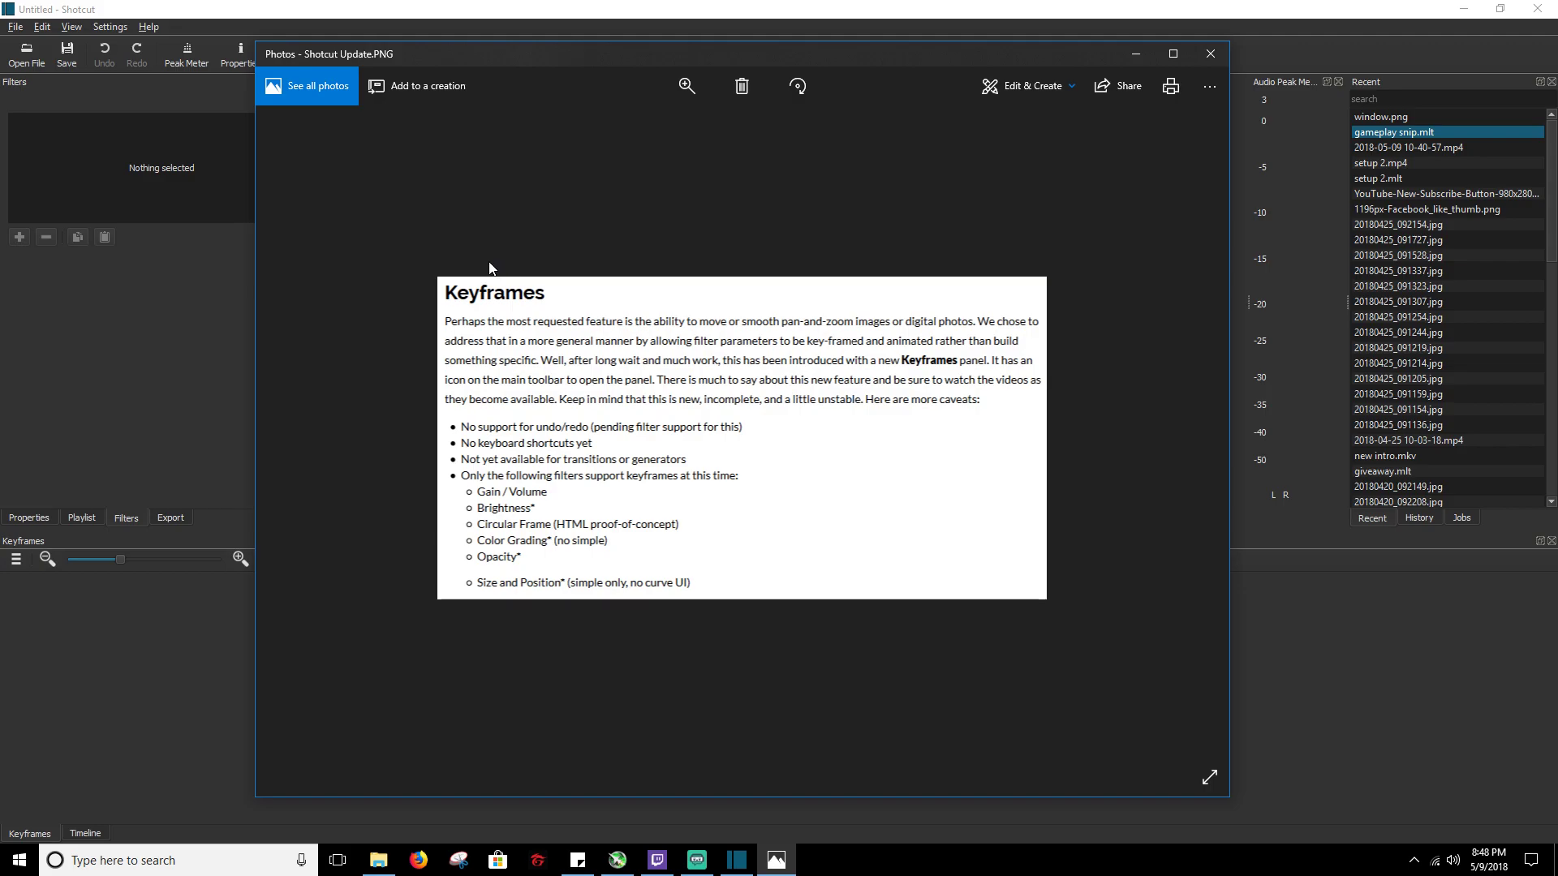
mouse_move(513, 283)
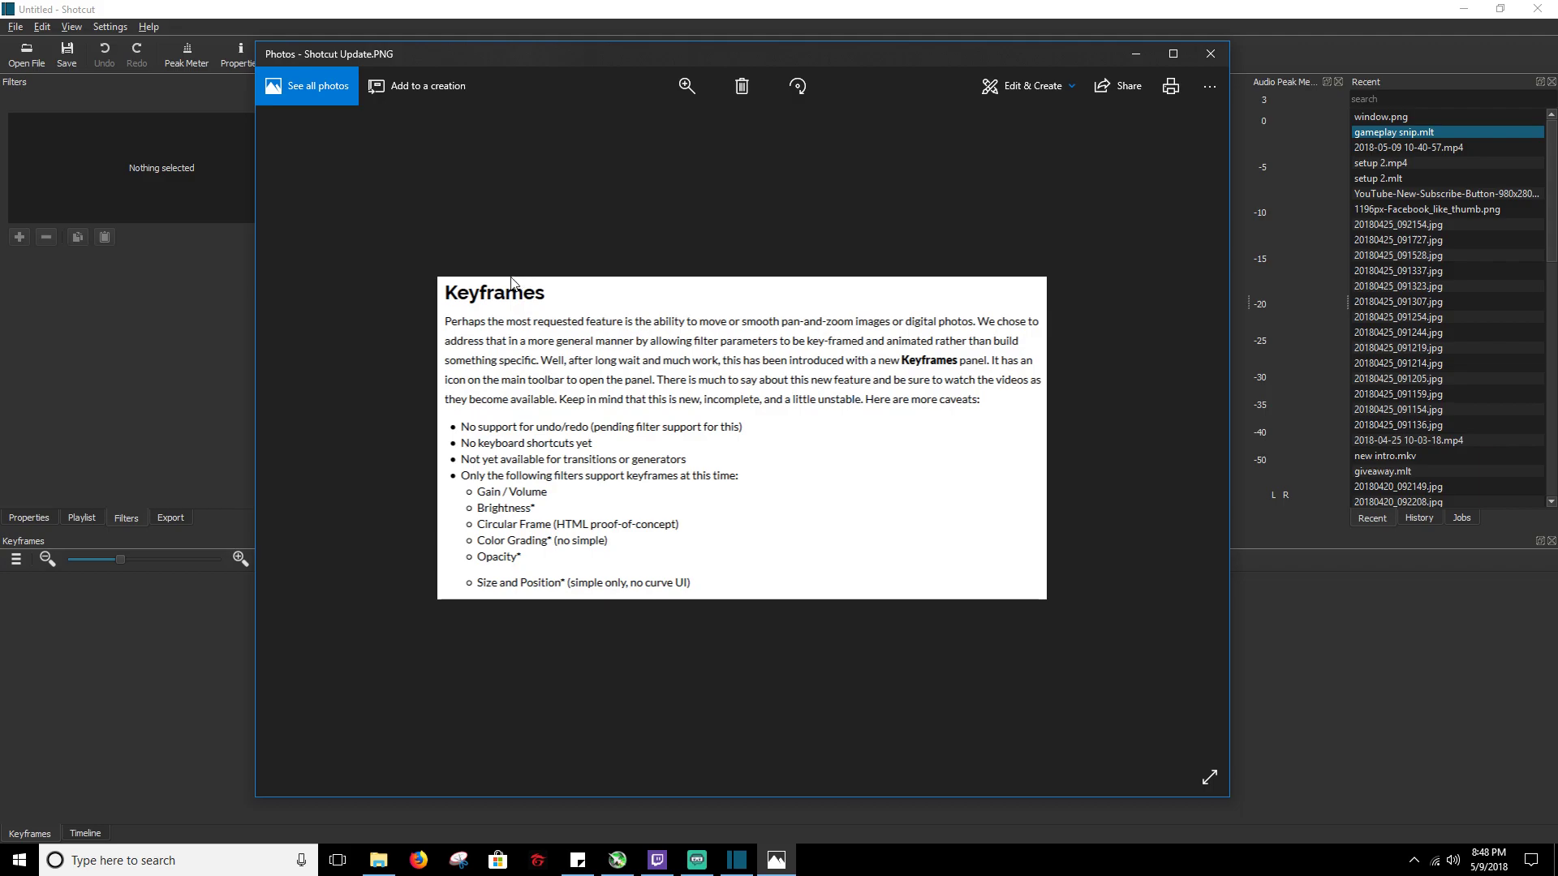
mouse_move(487, 494)
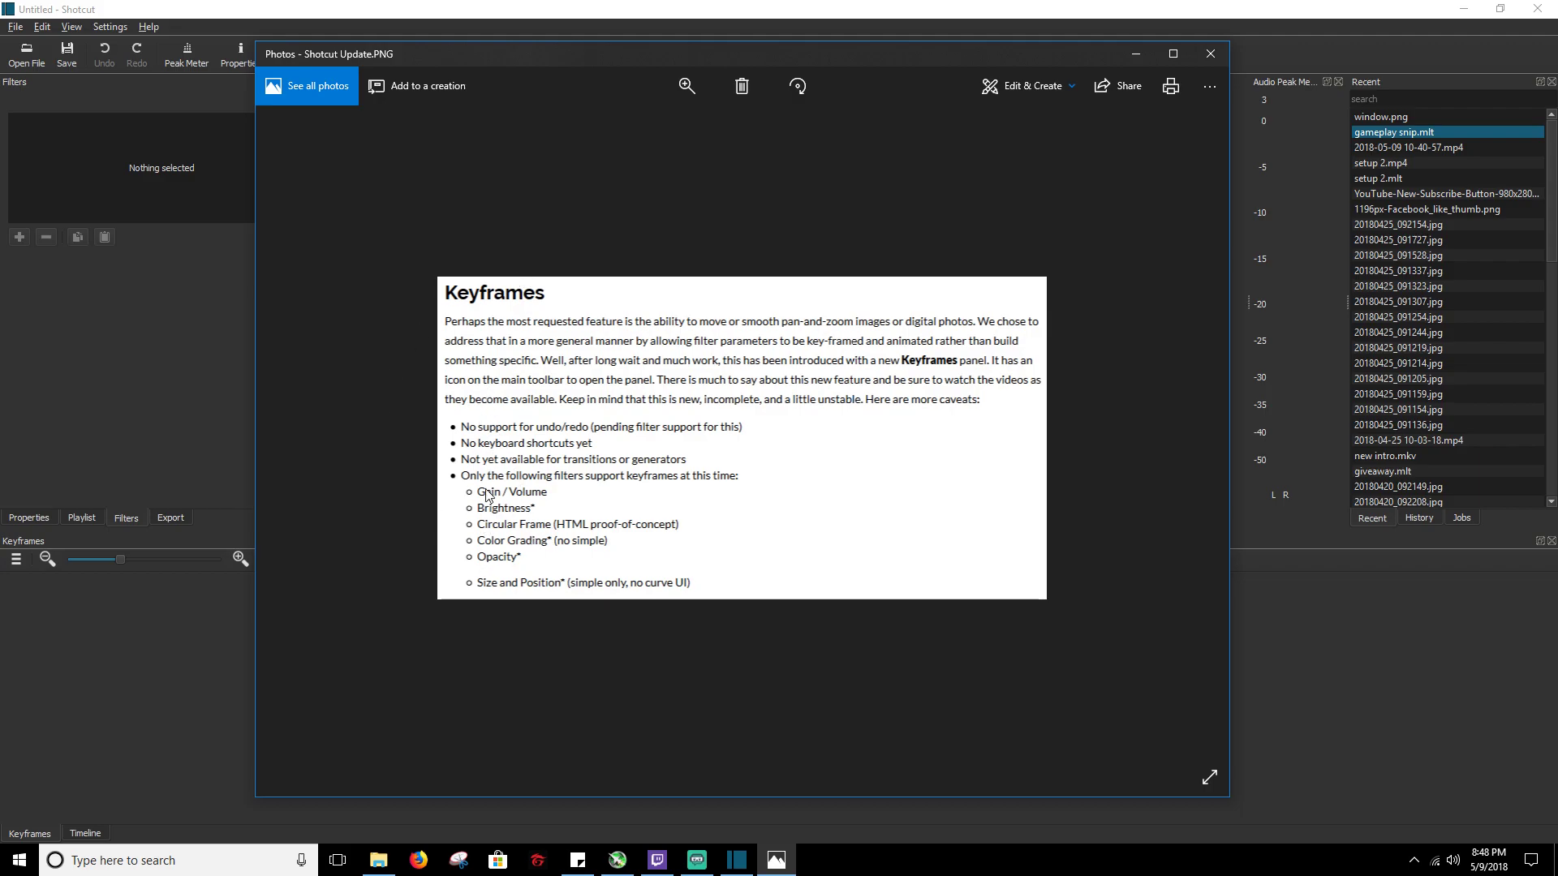
mouse_move(469, 415)
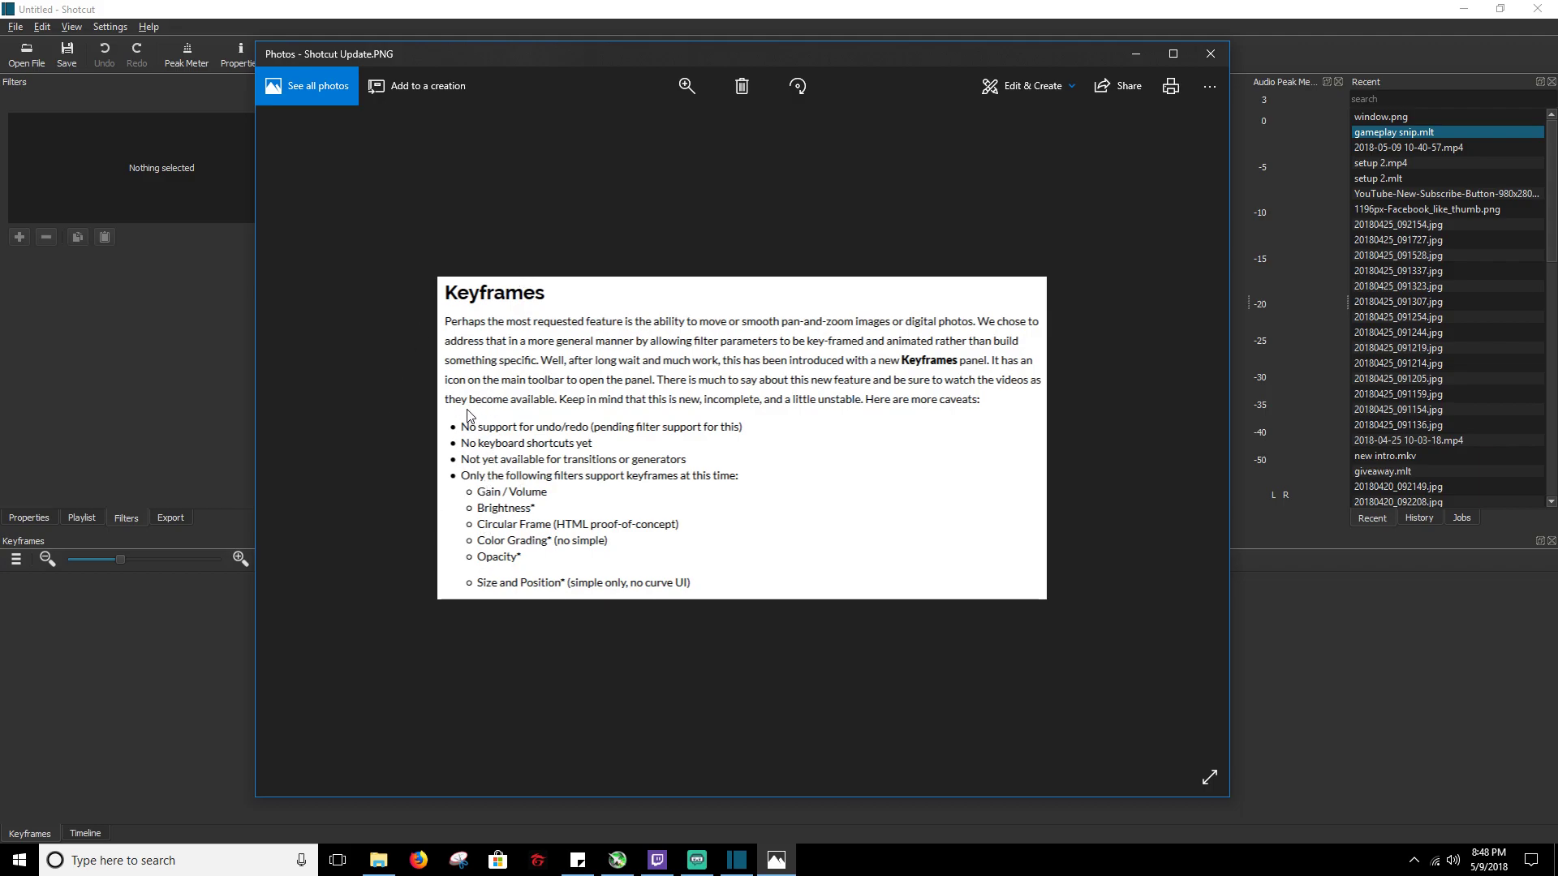
mouse_move(501, 390)
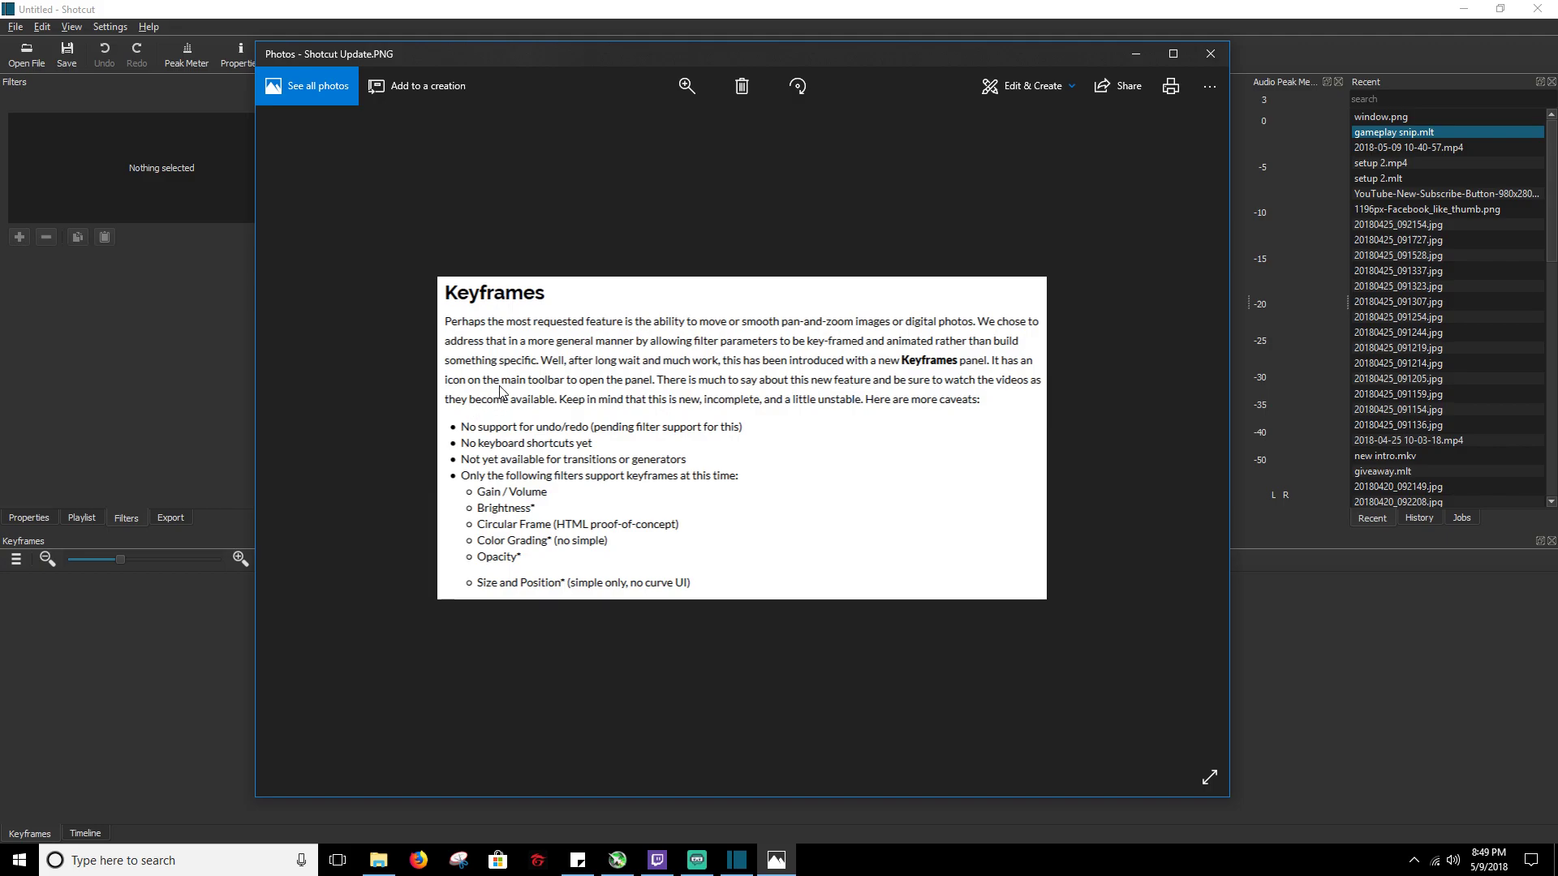
mouse_move(504, 388)
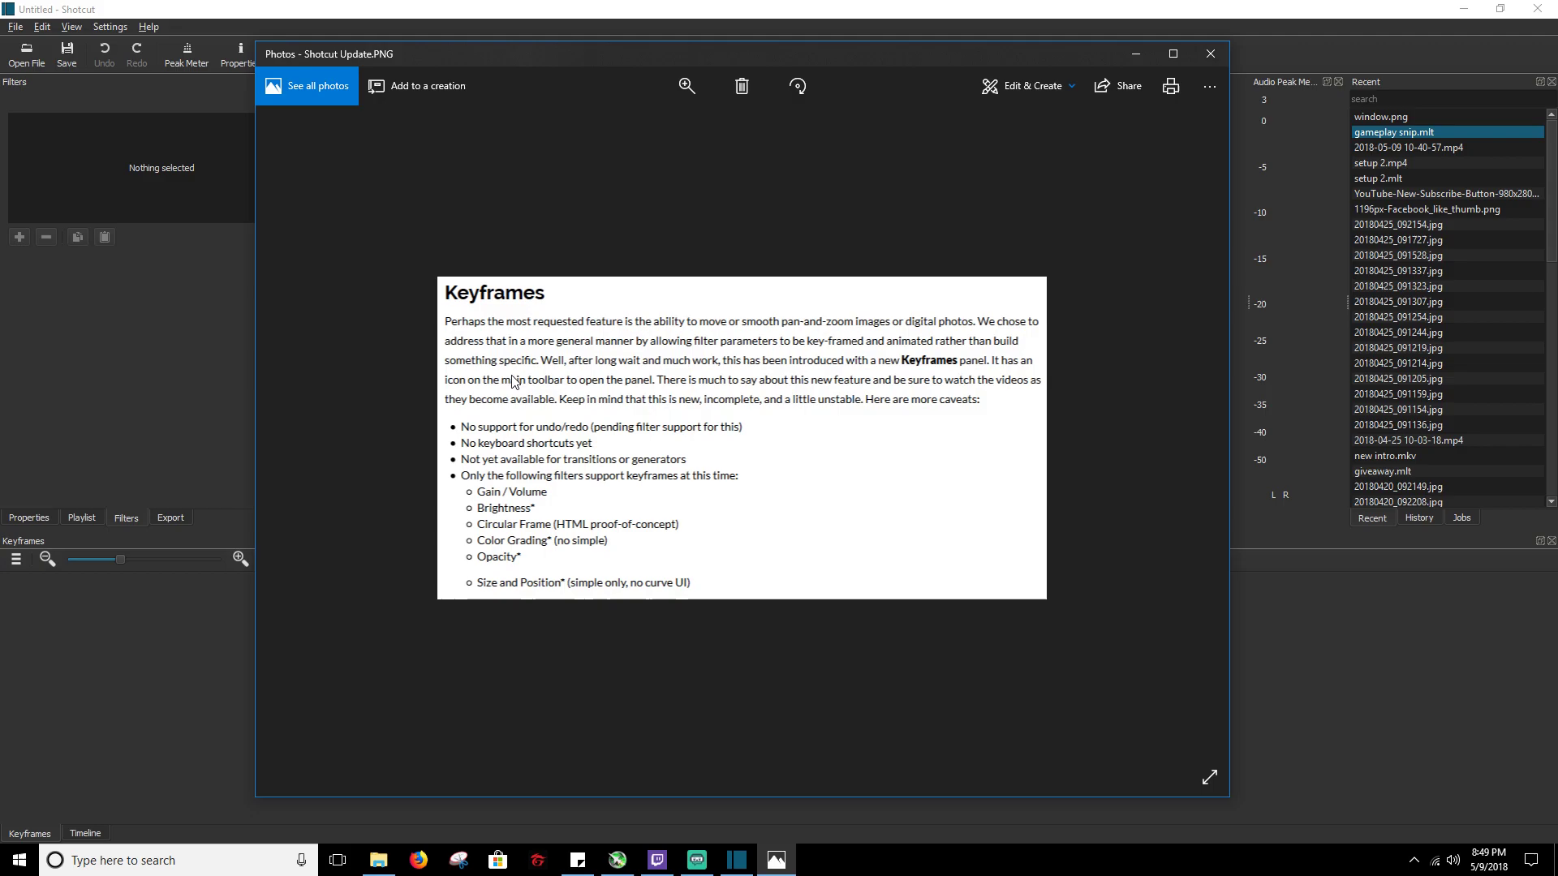
mouse_move(517, 419)
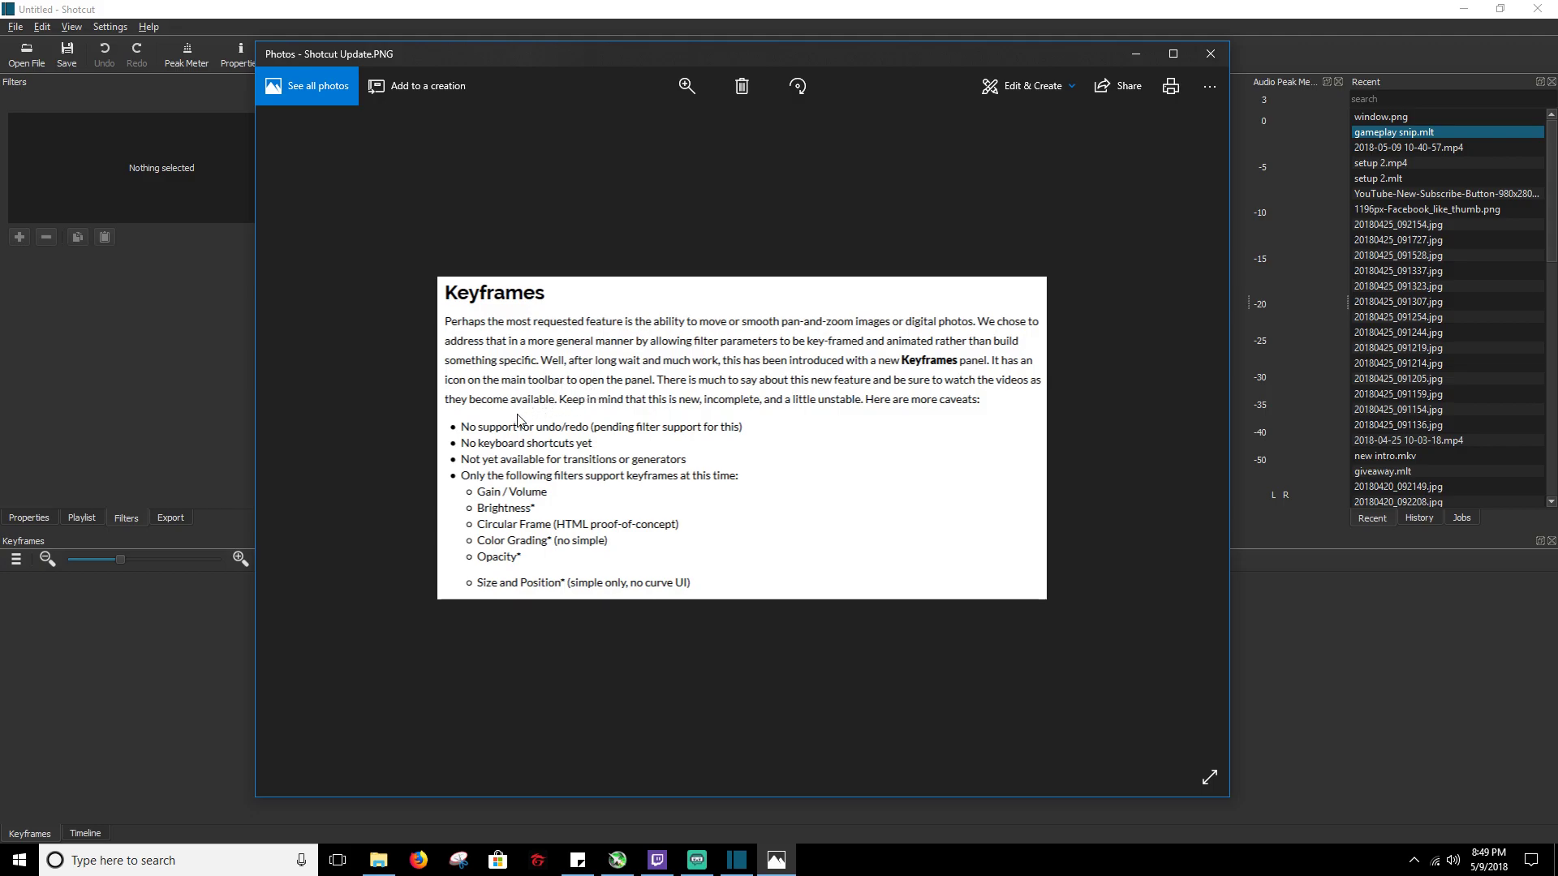
mouse_move(531, 412)
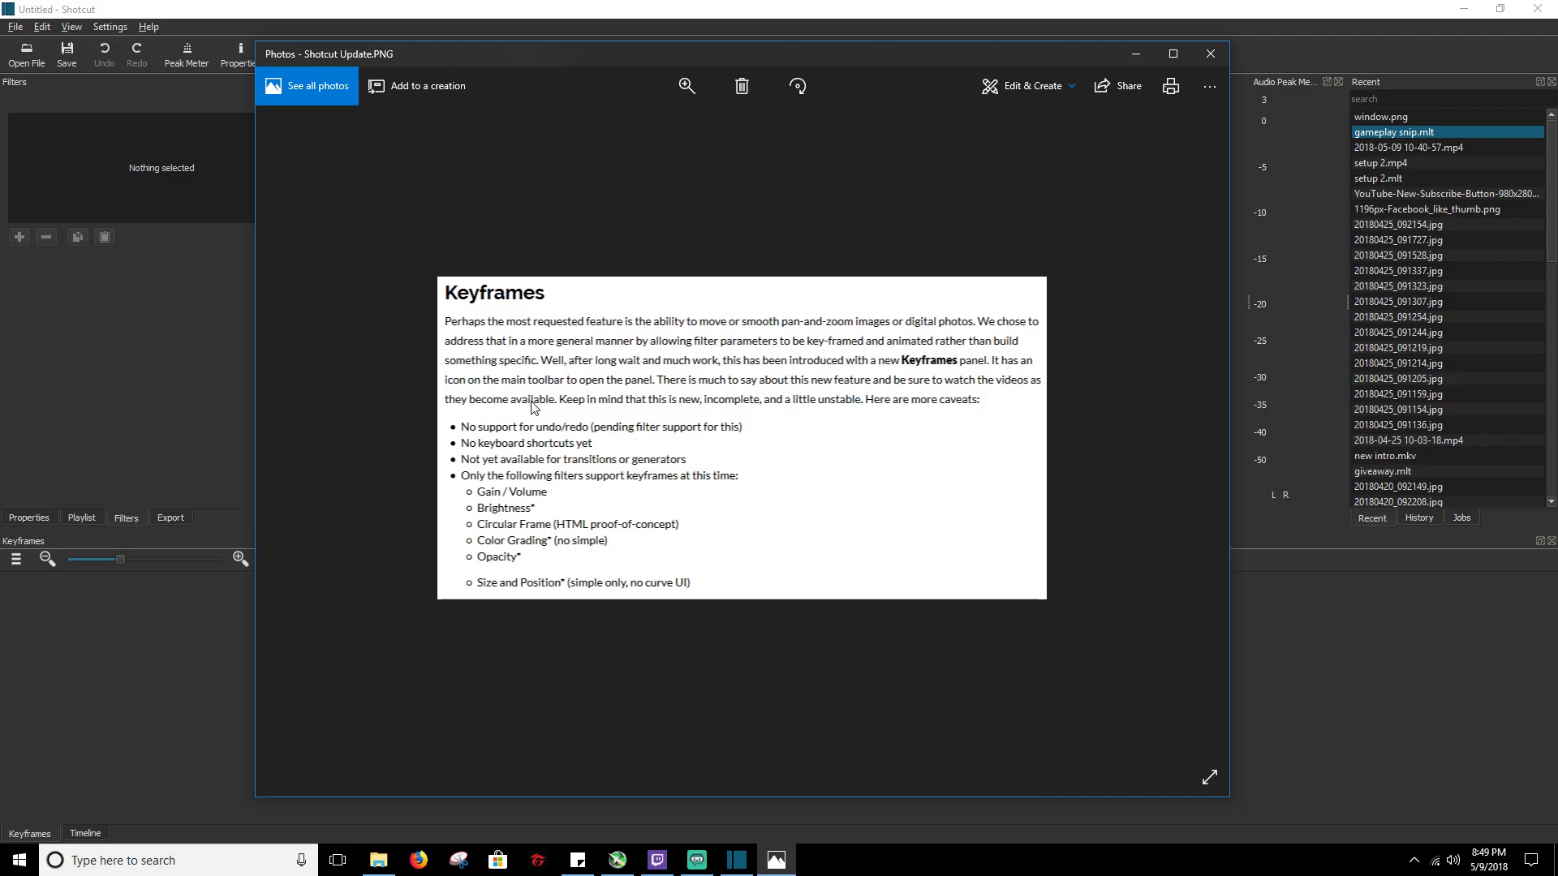
mouse_move(546, 410)
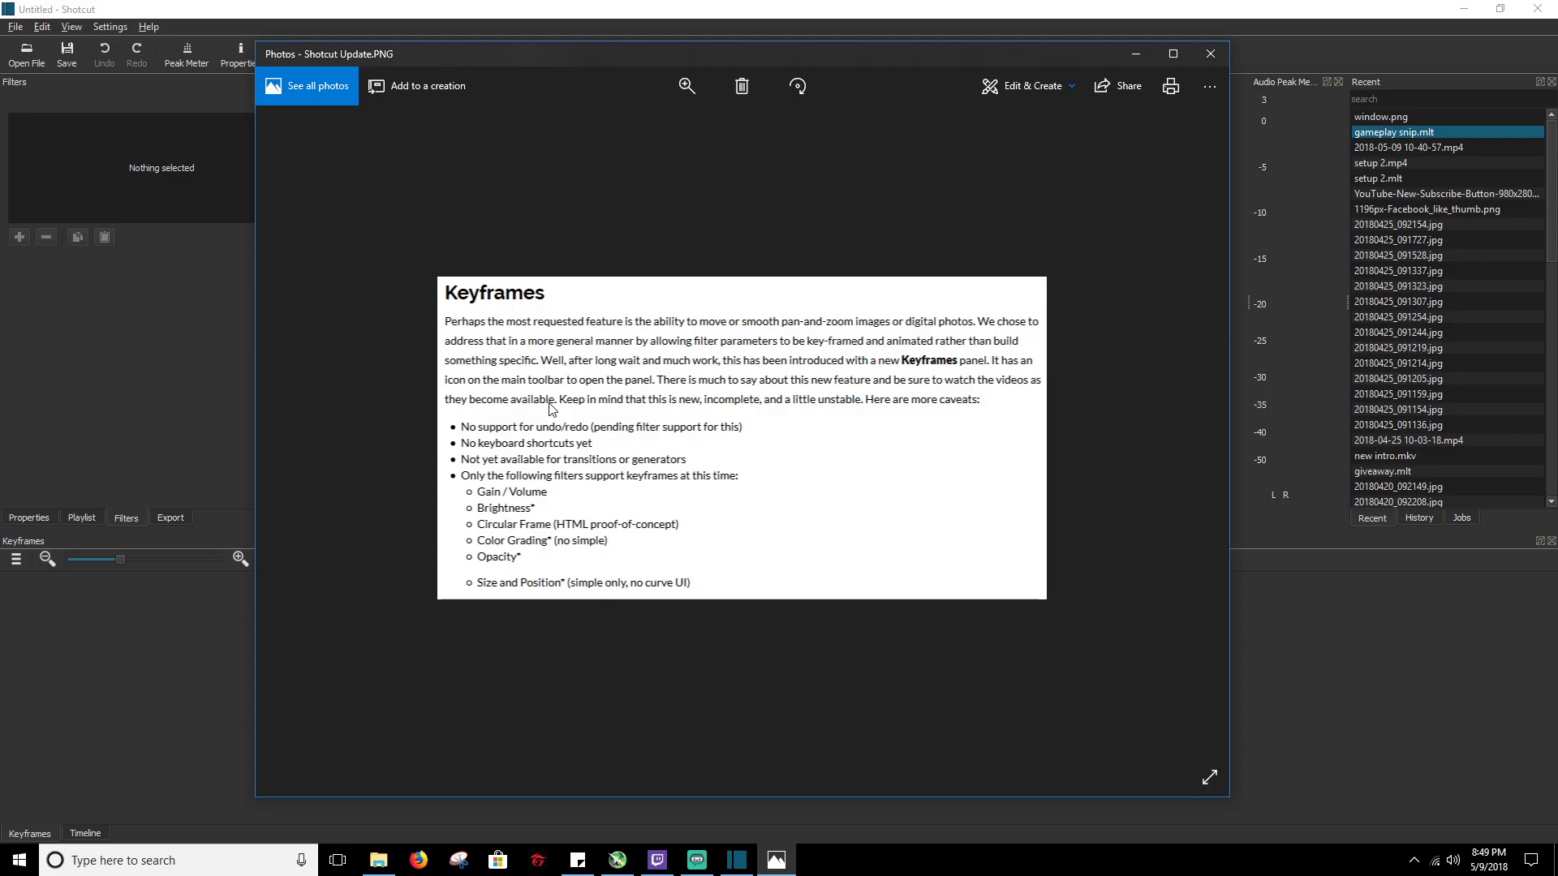
mouse_move(553, 412)
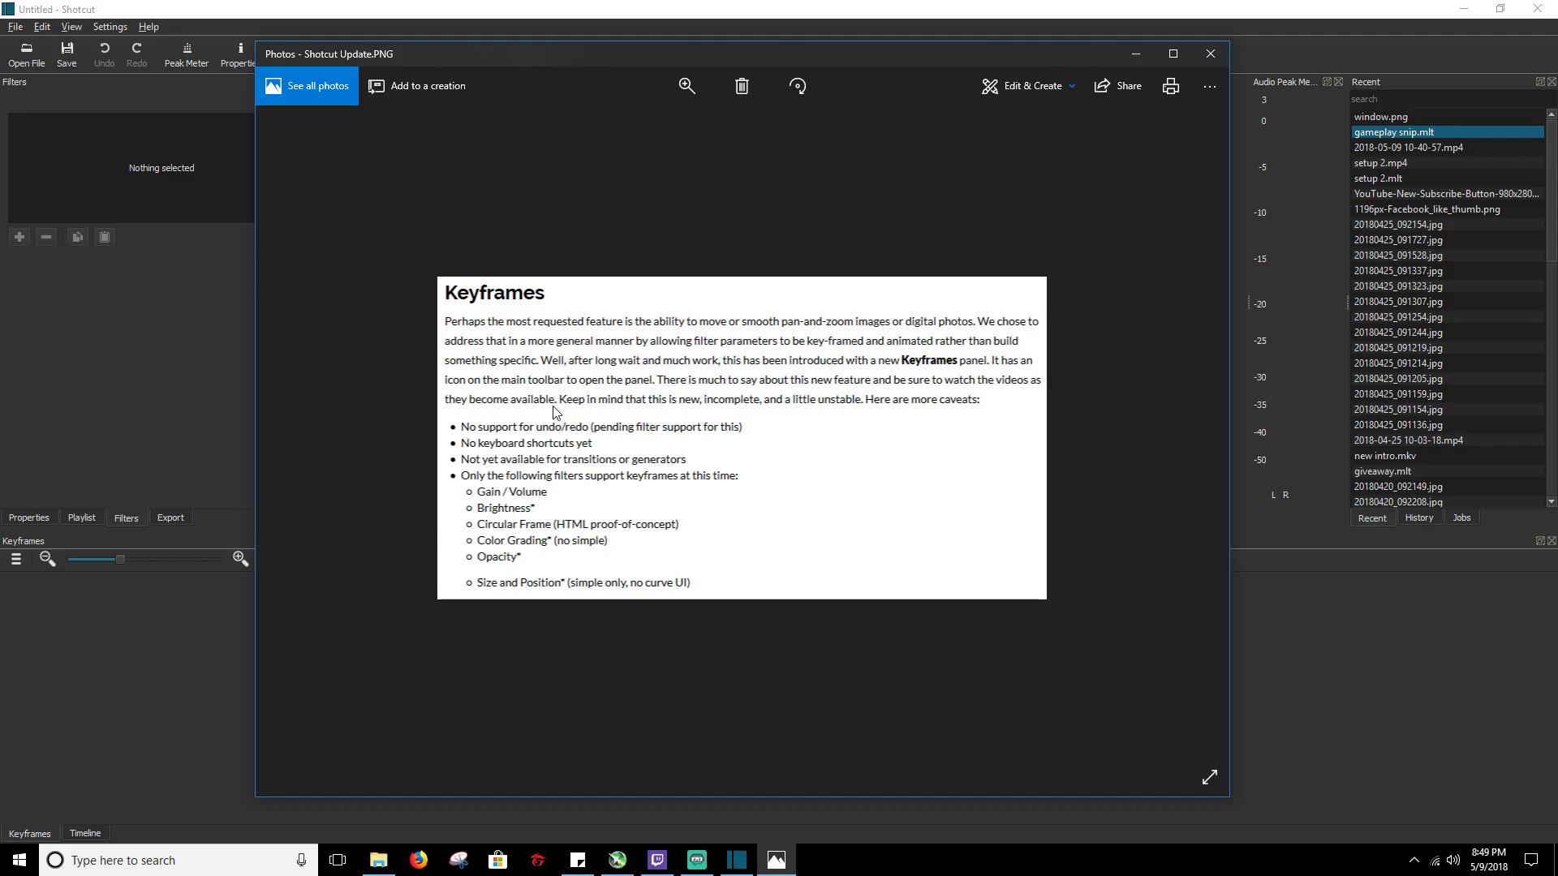
mouse_move(552, 415)
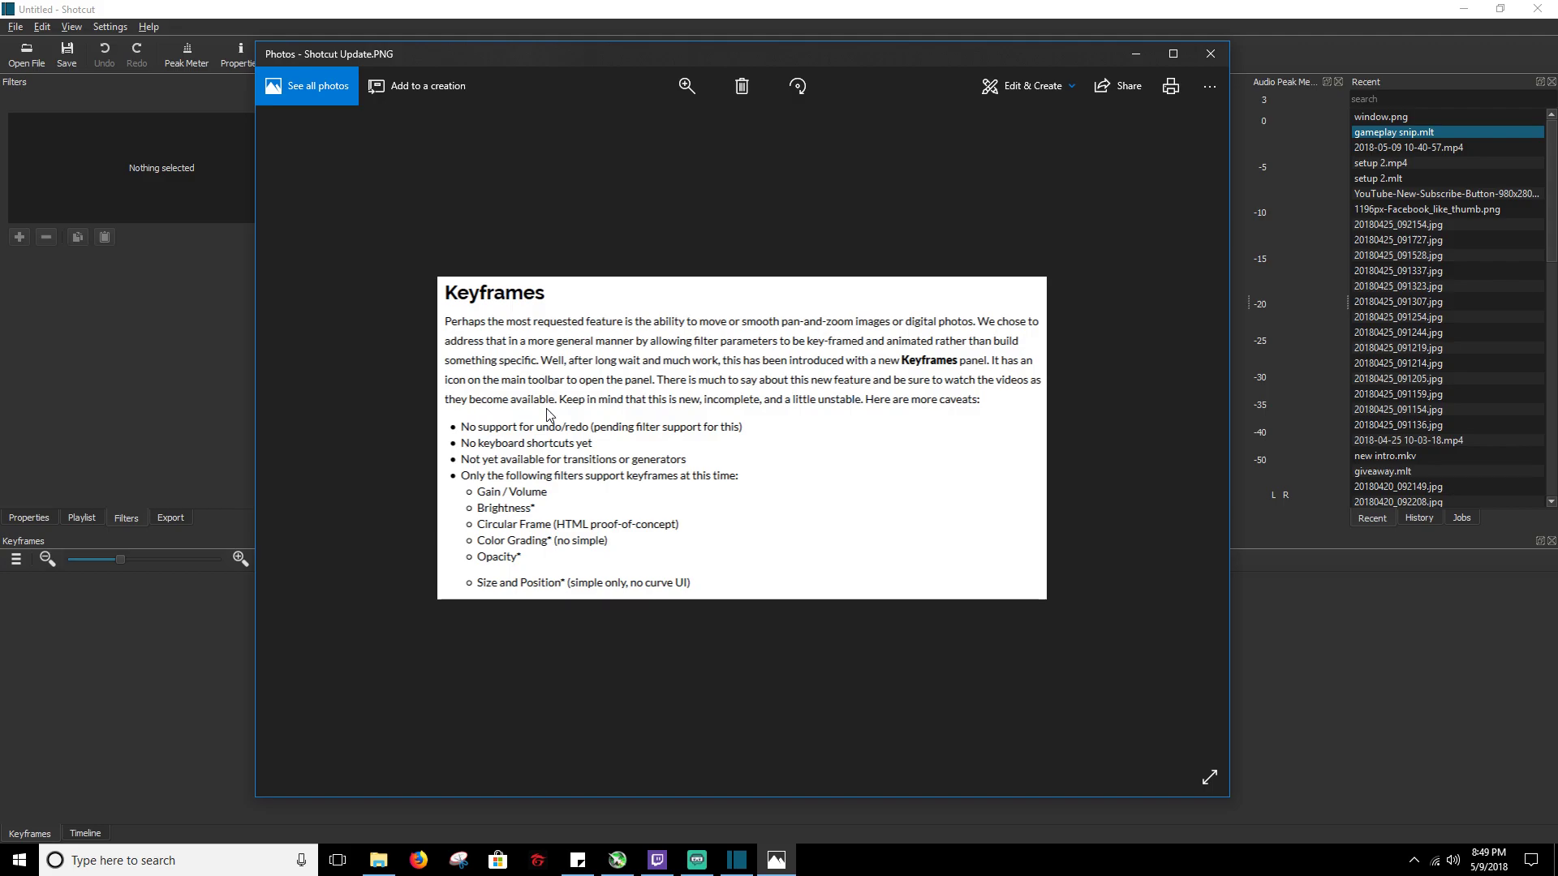
mouse_move(542, 496)
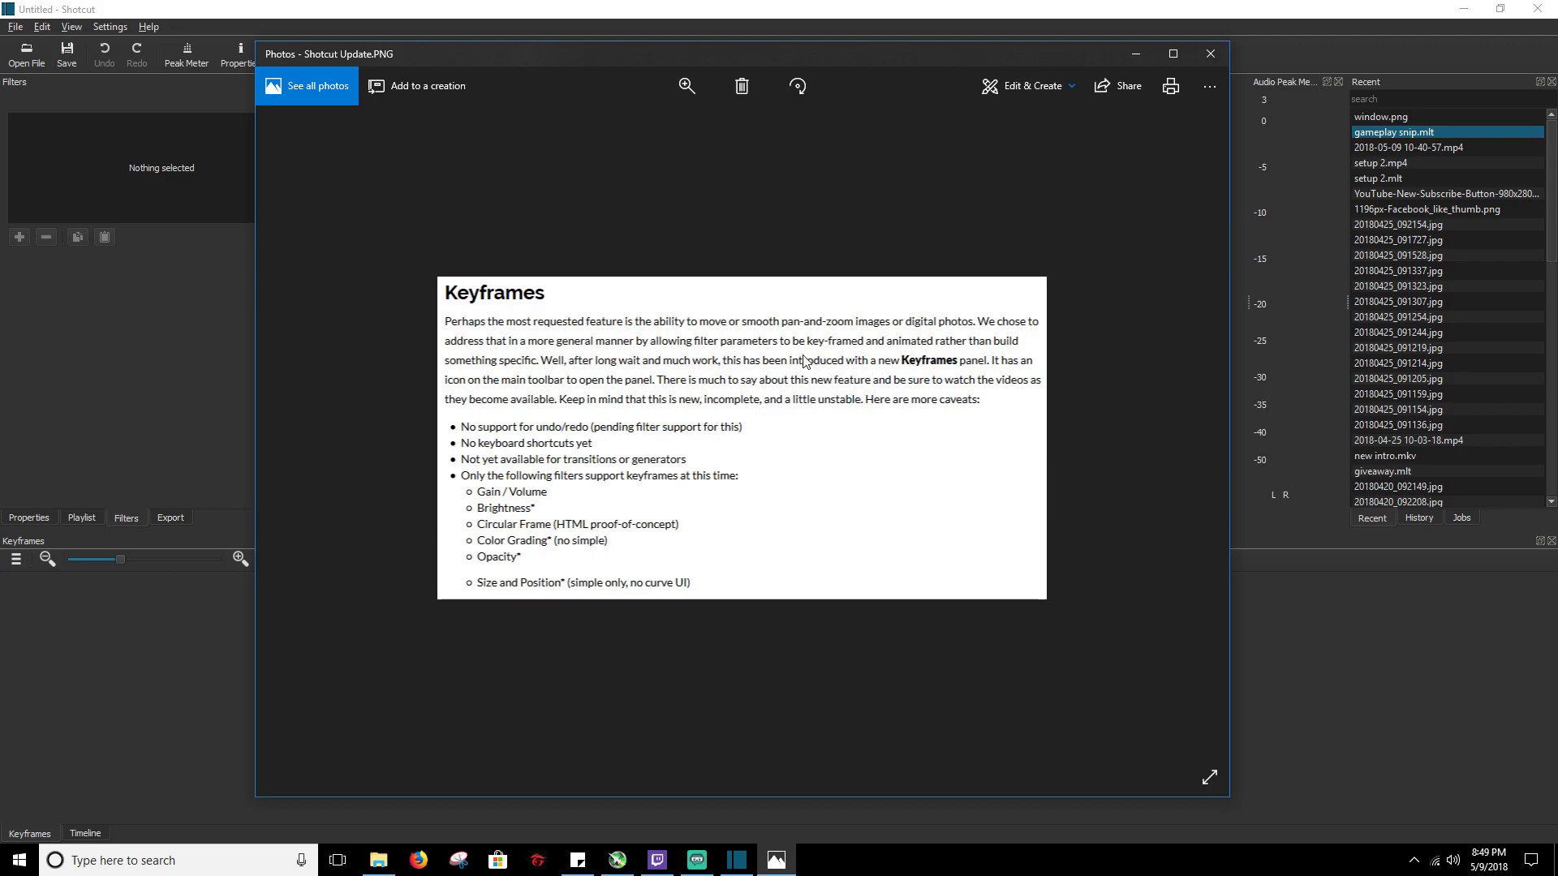
mouse_move(753, 321)
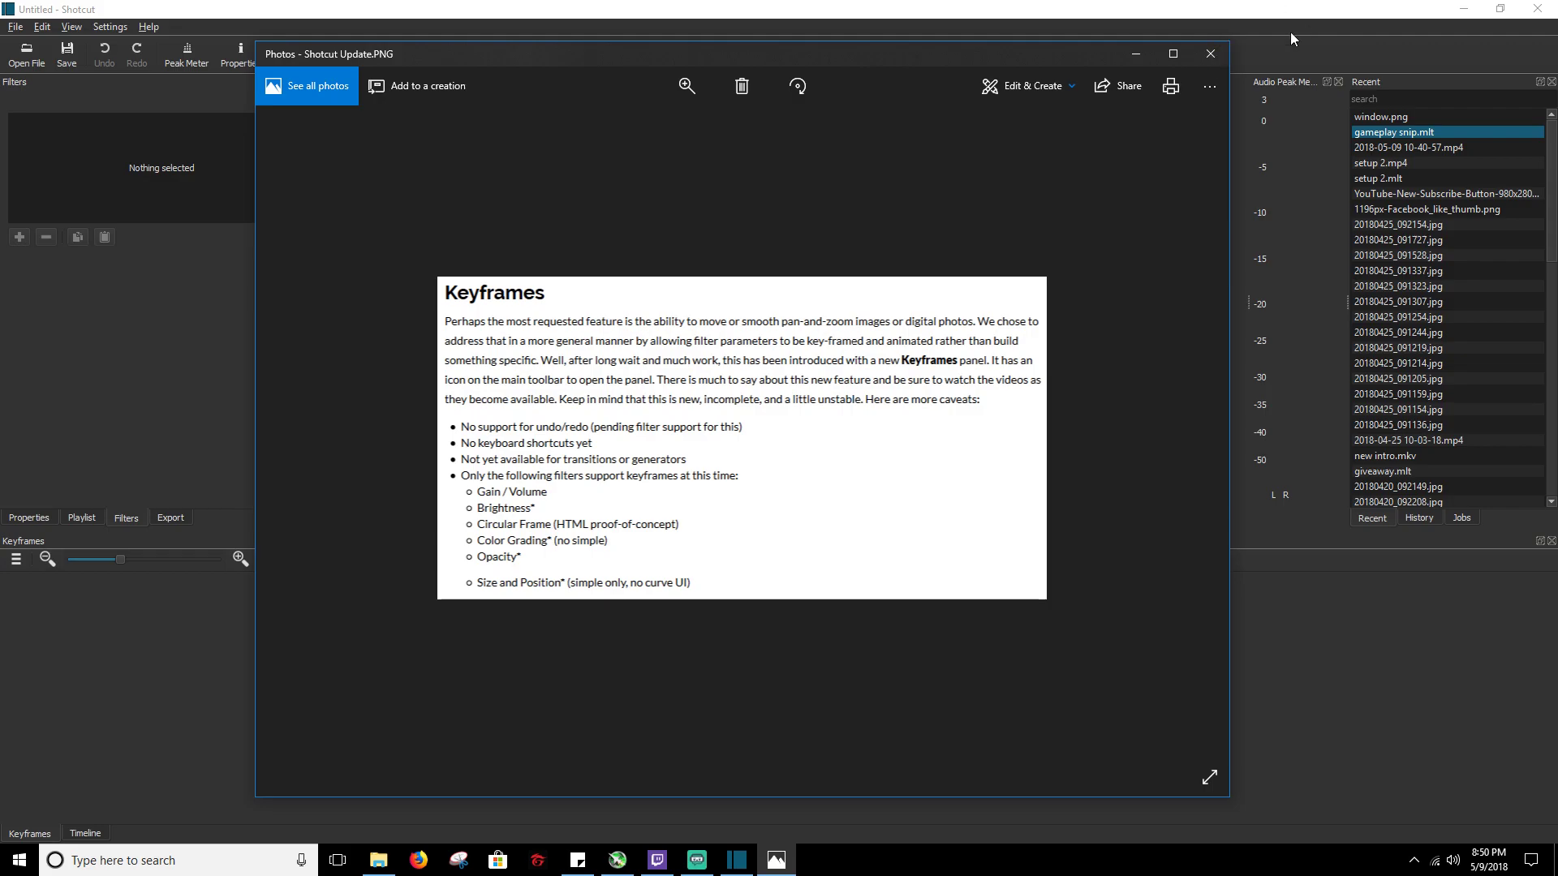
- Close the release notes image to return to the Shotcut window
left_click(1209, 53)
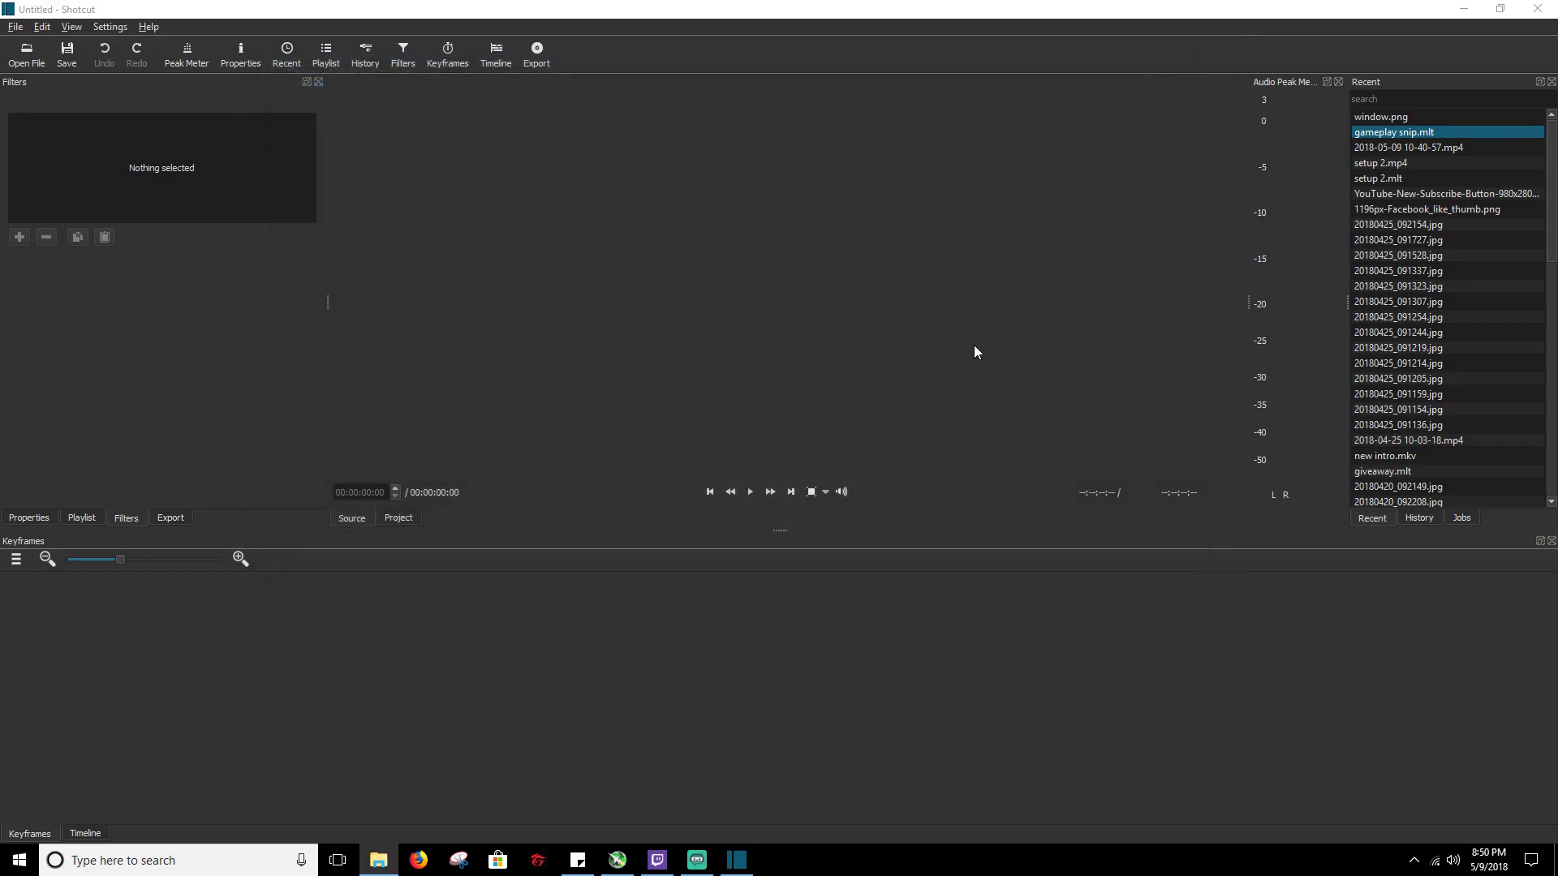
mouse_move(663, 479)
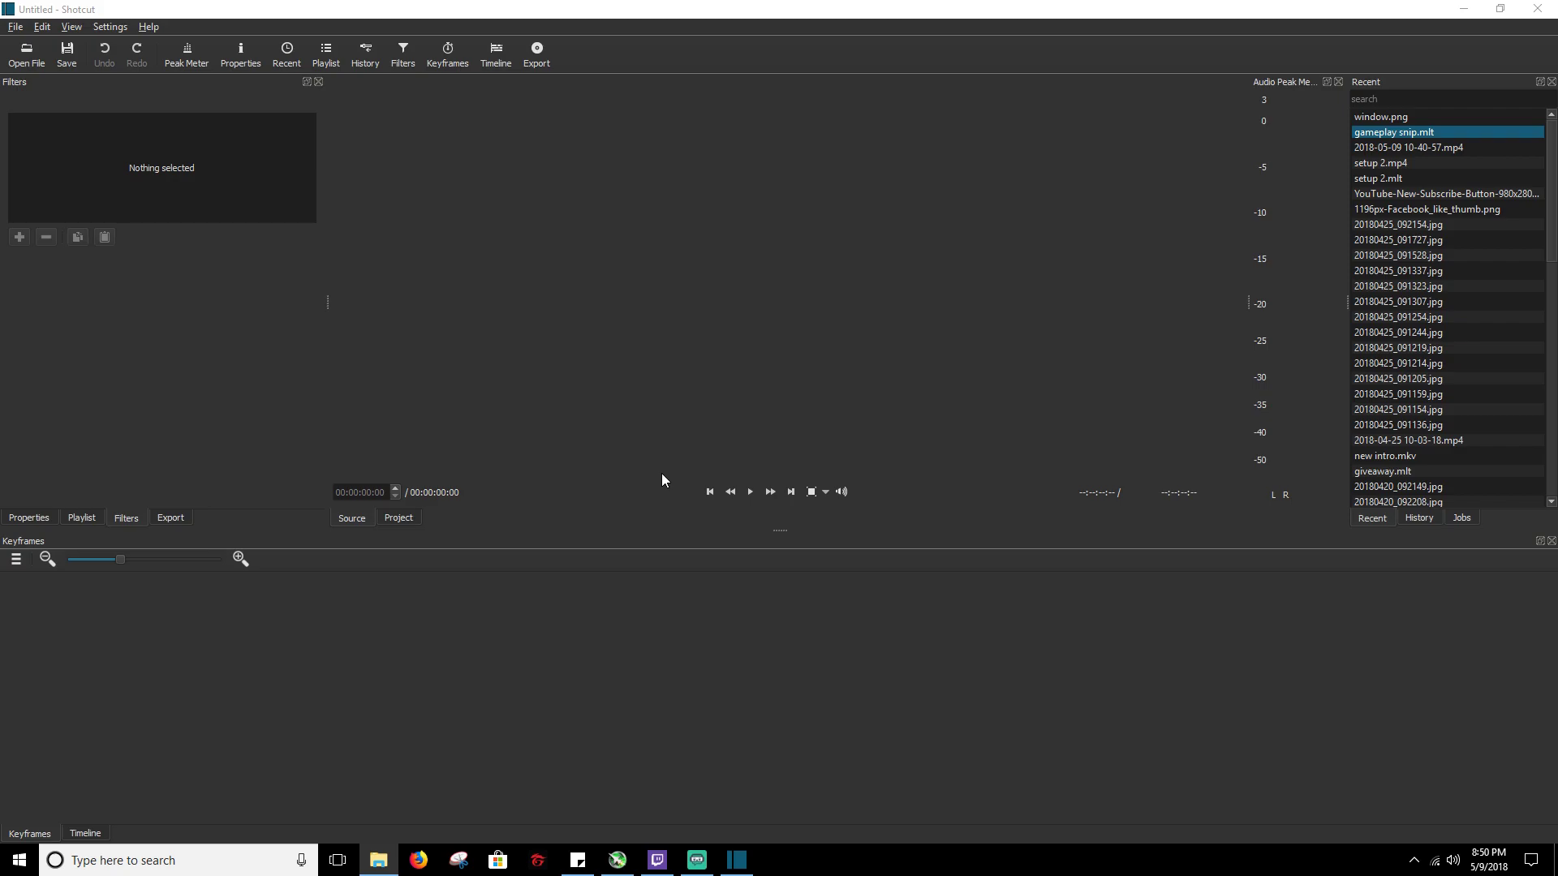
mouse_move(1226, 282)
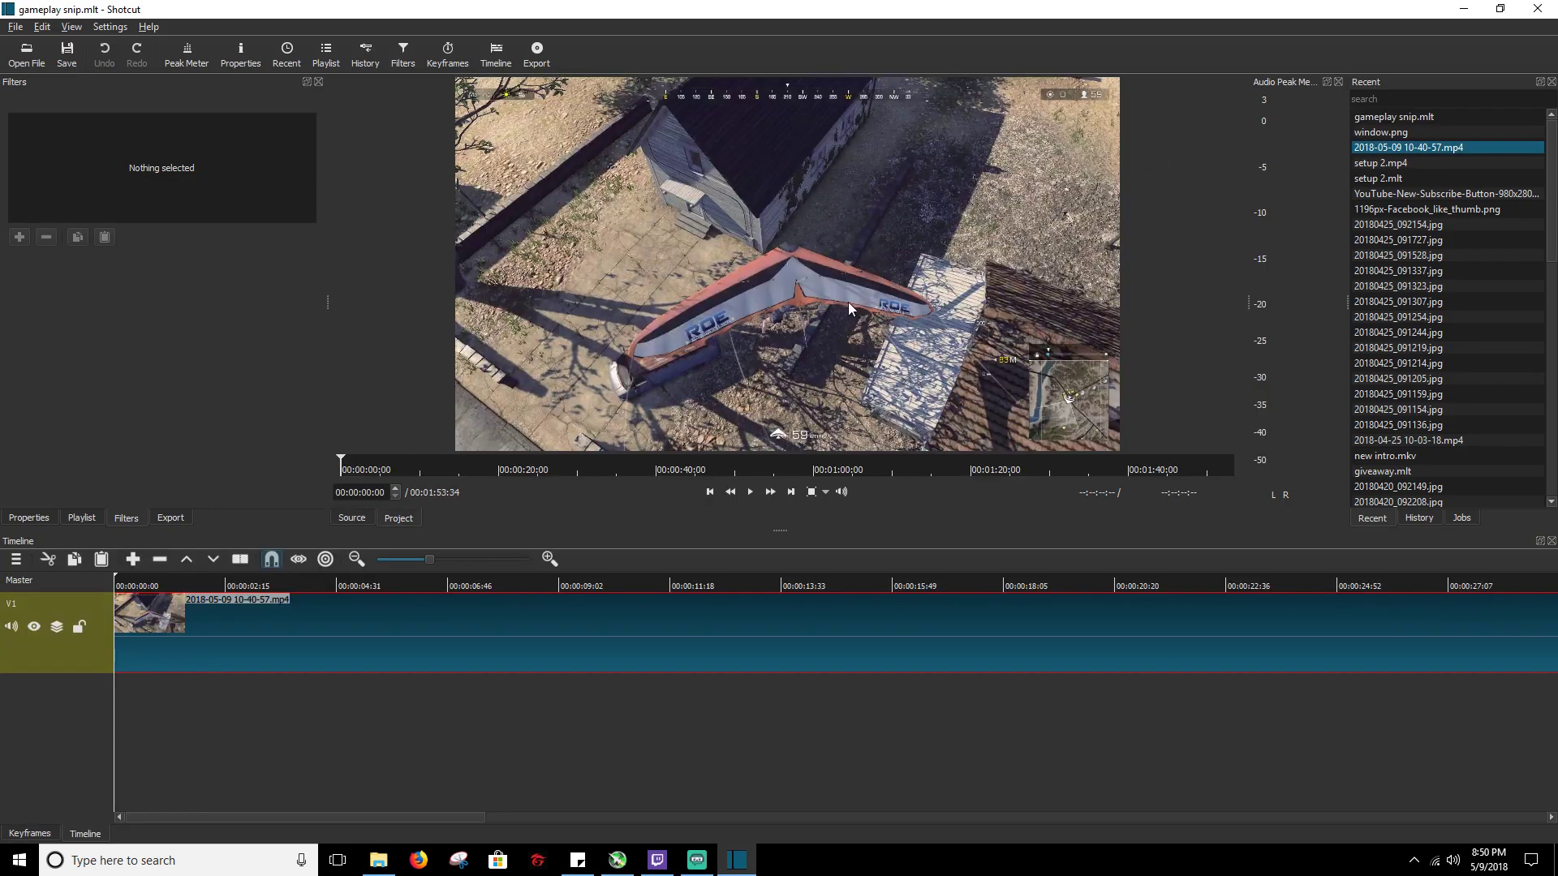
mouse_move(956, 297)
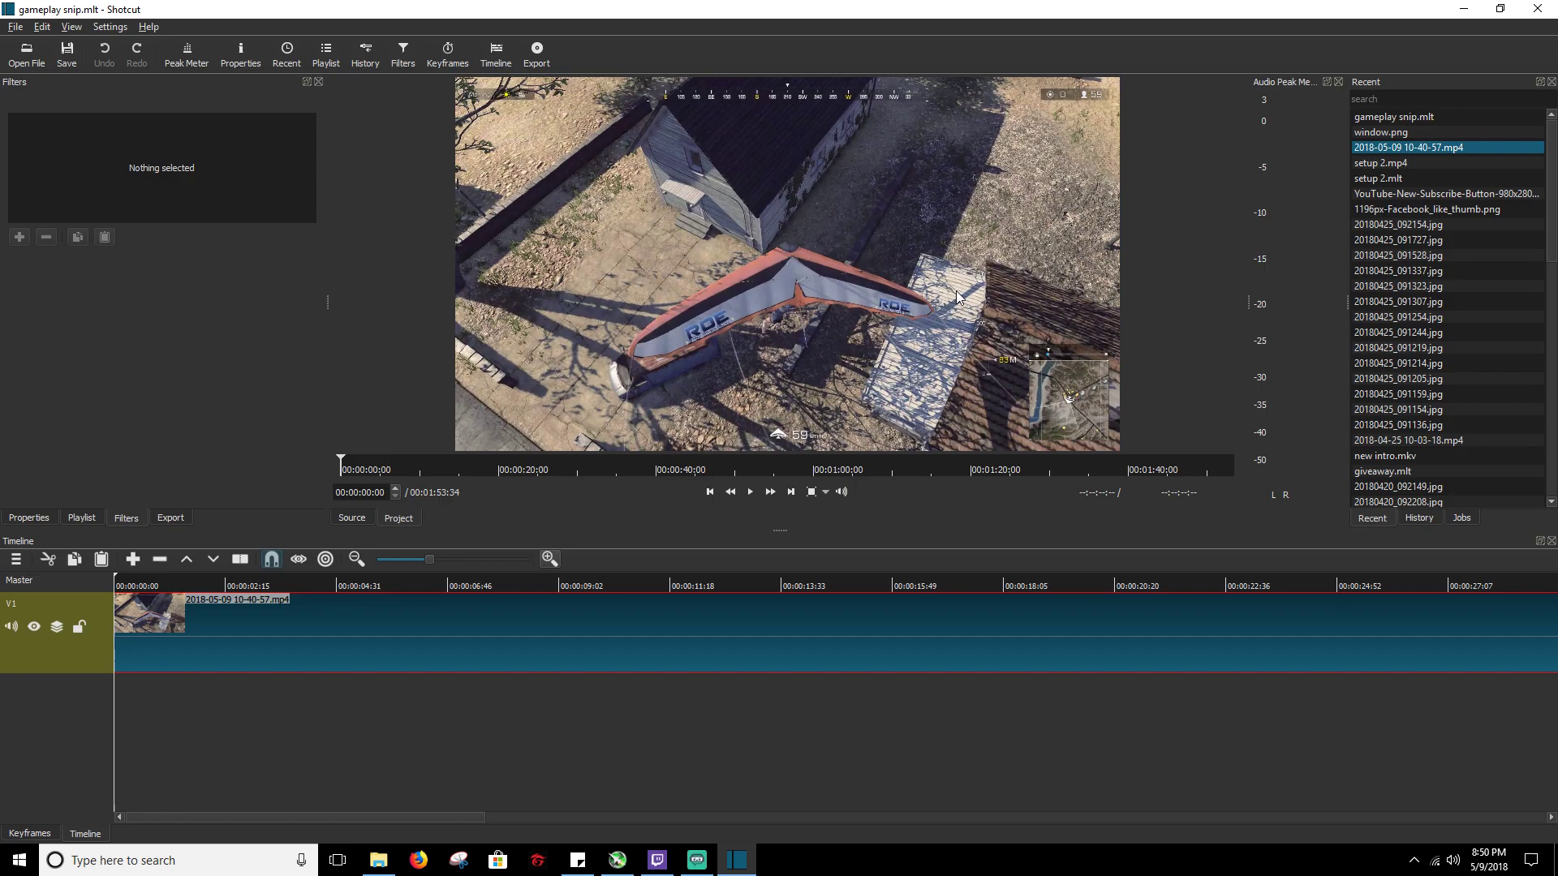
mouse_move(549, 558)
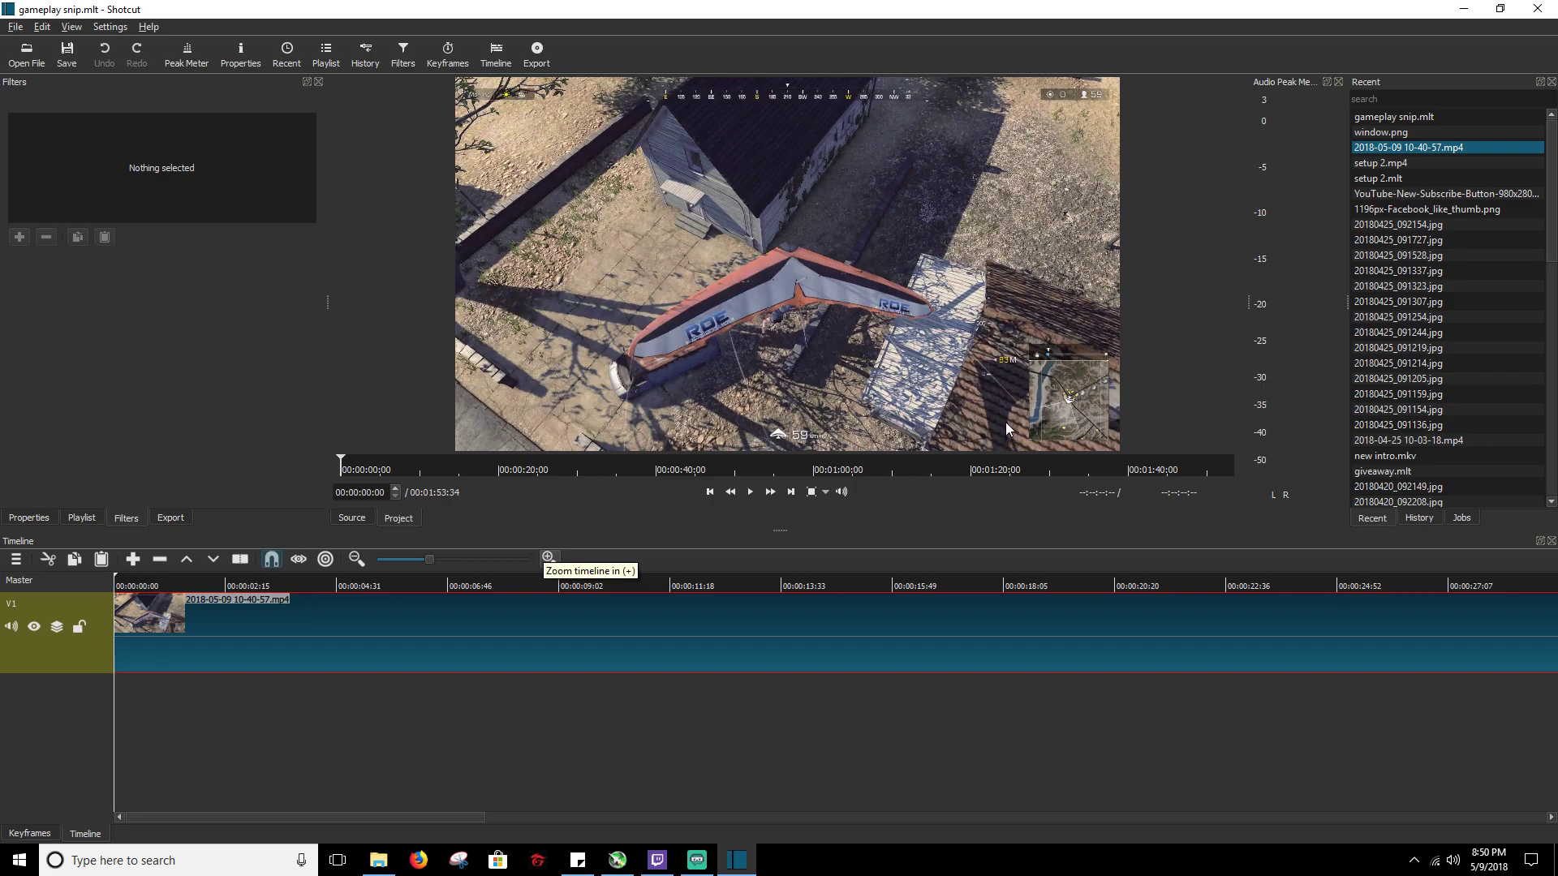
mouse_move(205, 426)
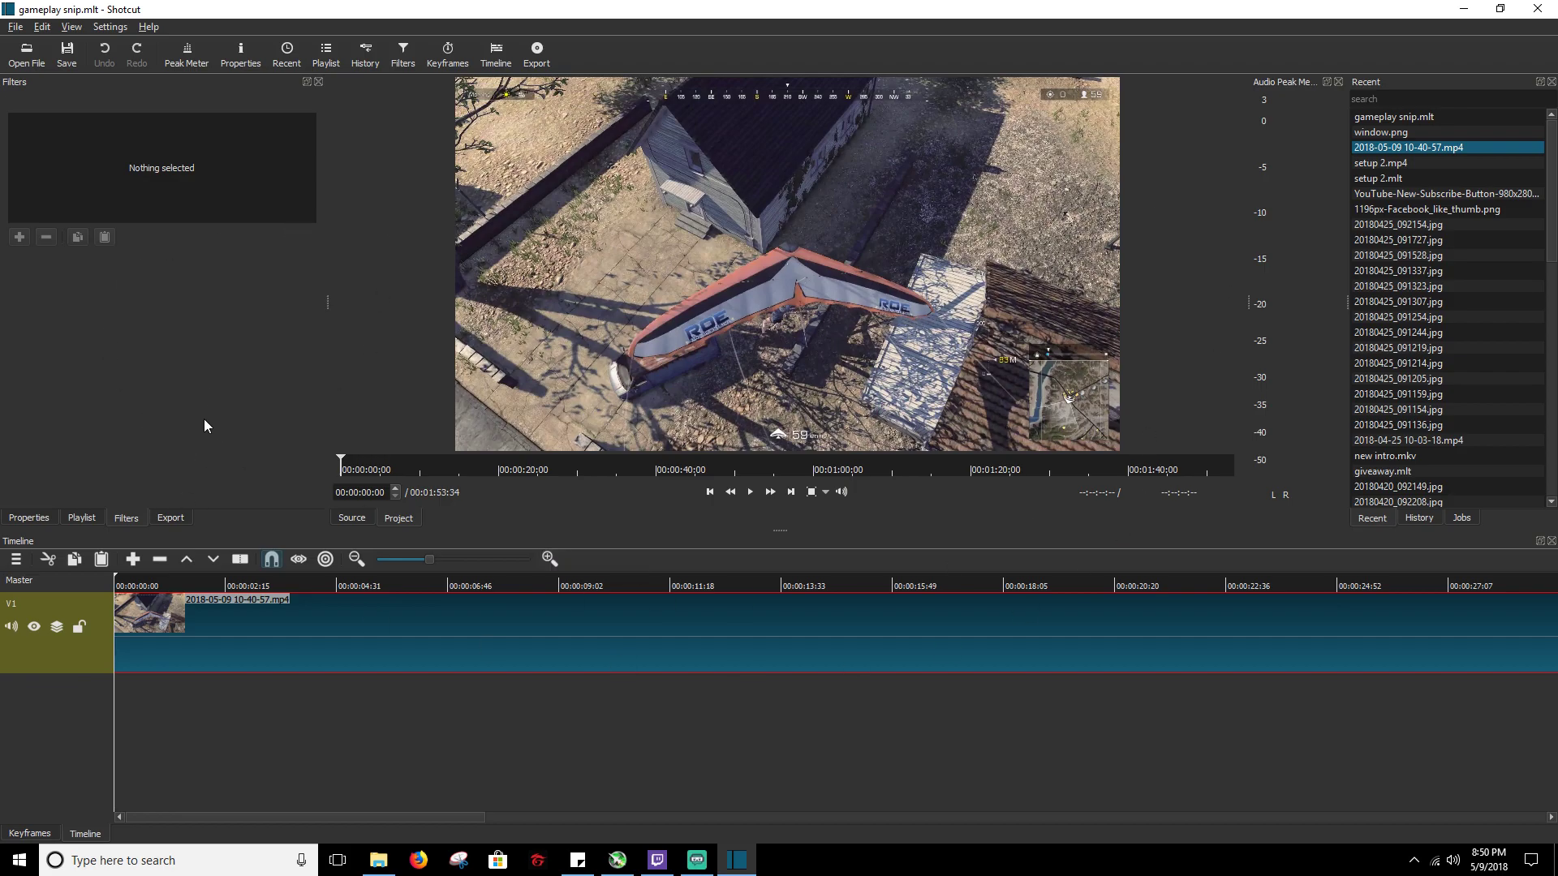
mouse_move(402, 772)
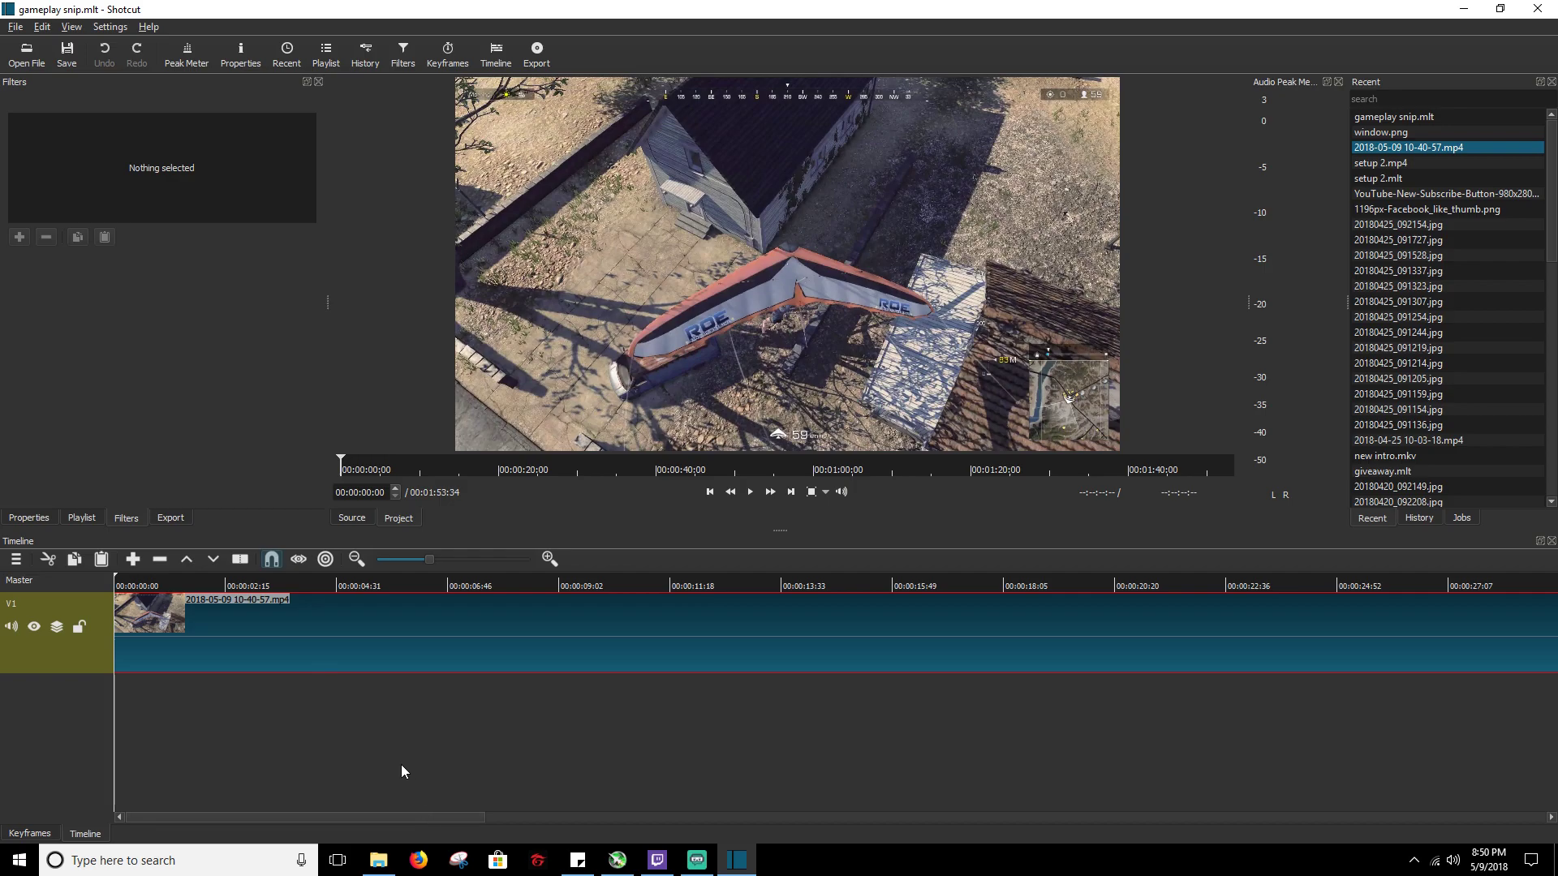
- Scrub the timeline playhead to 00:01:01:19 inside the house
left_click(780, 585)
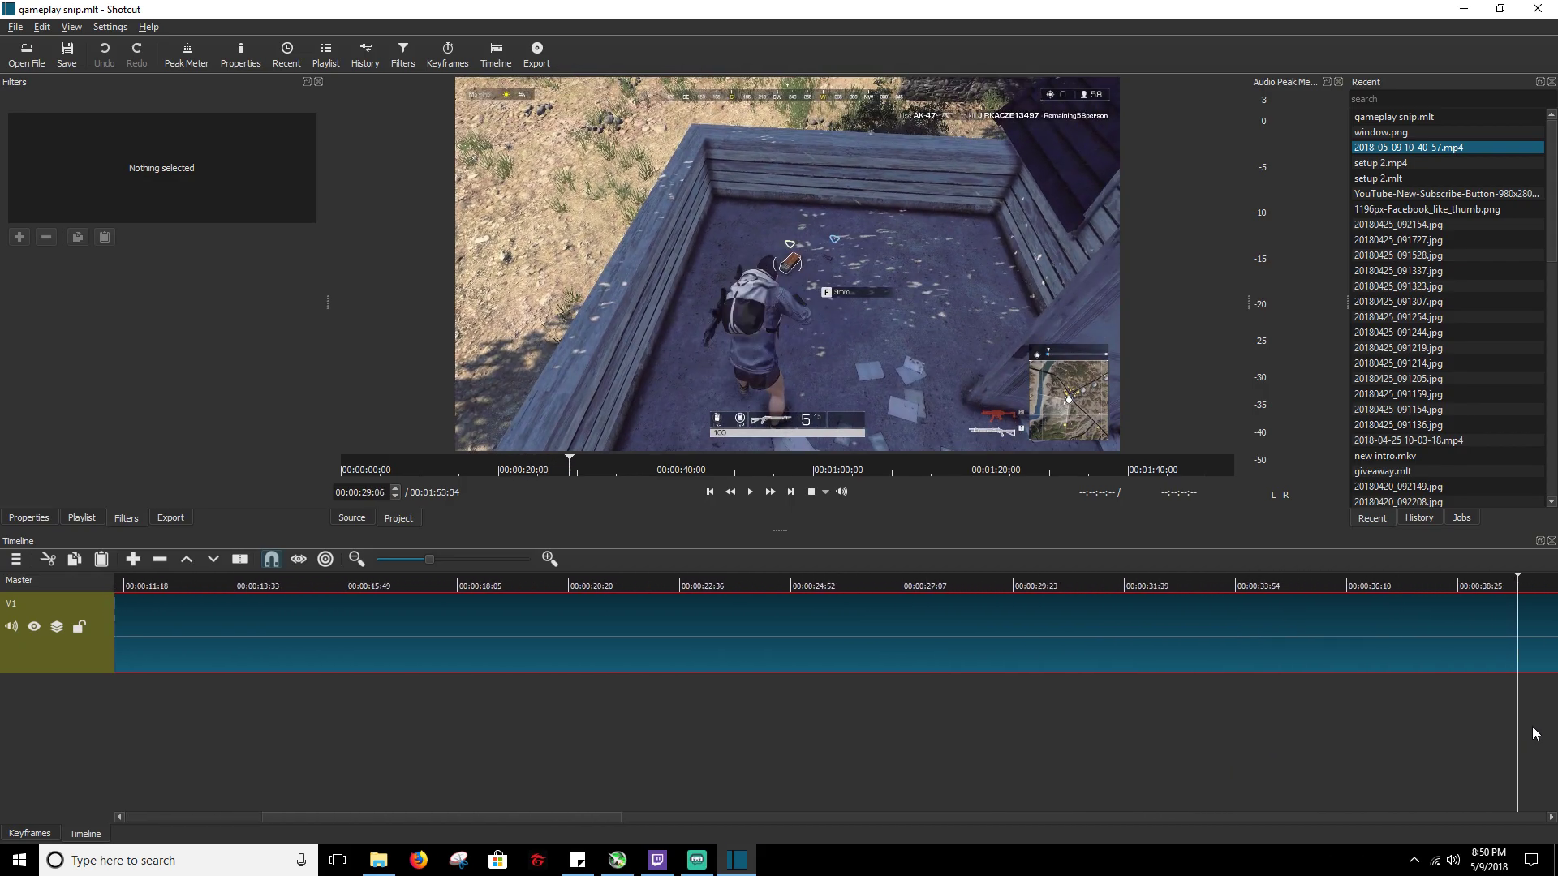
scroll("right", 3)
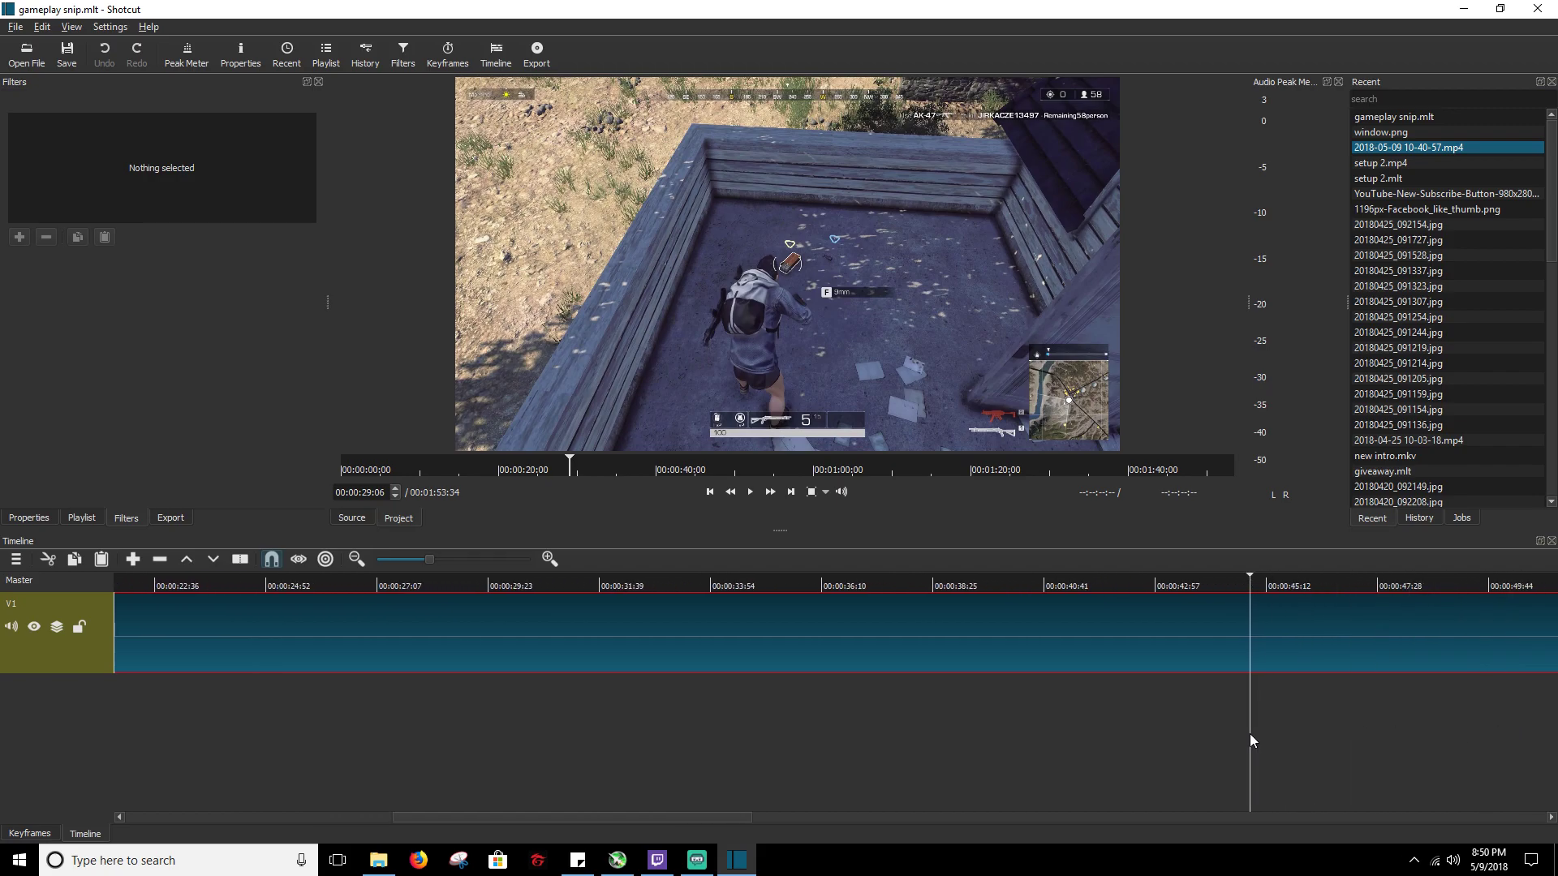
left_click(1401, 585)
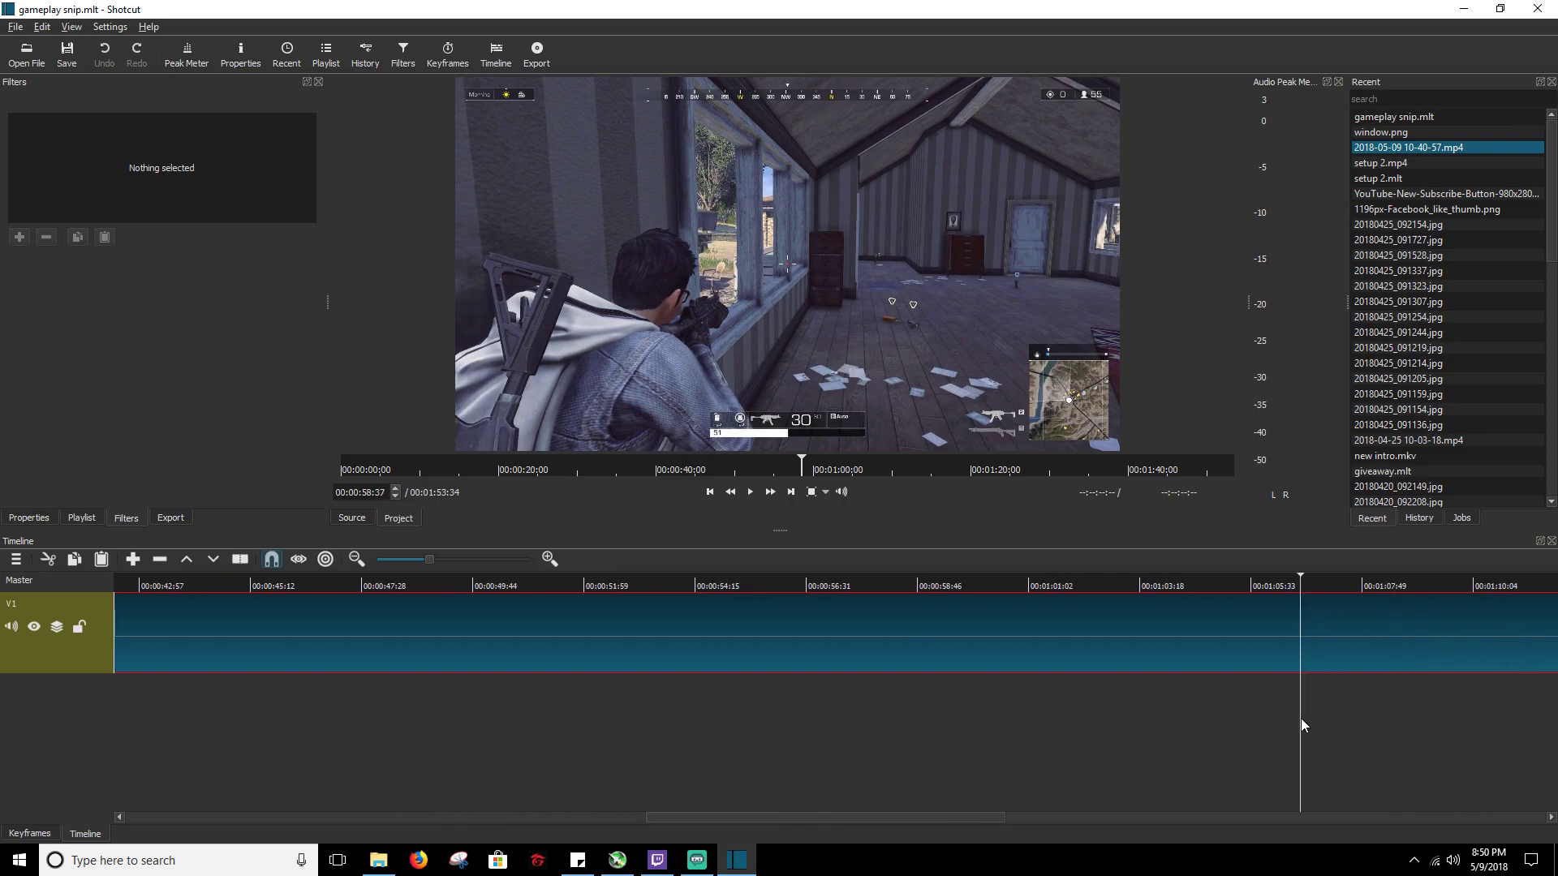
left_click_drag(1300, 576, 1160, 576)
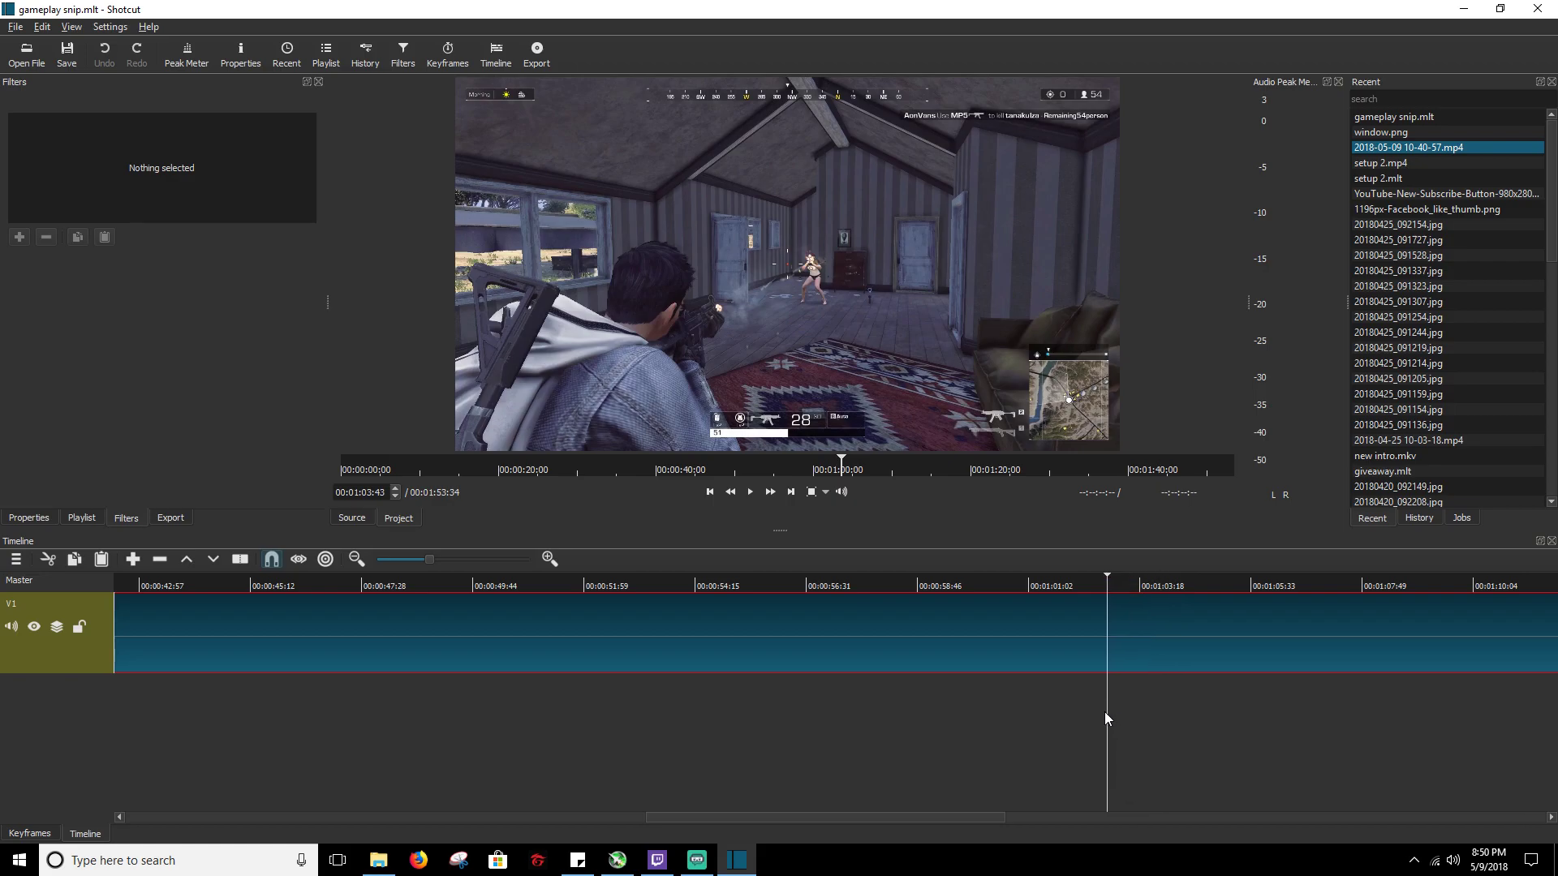
left_click(1056, 585)
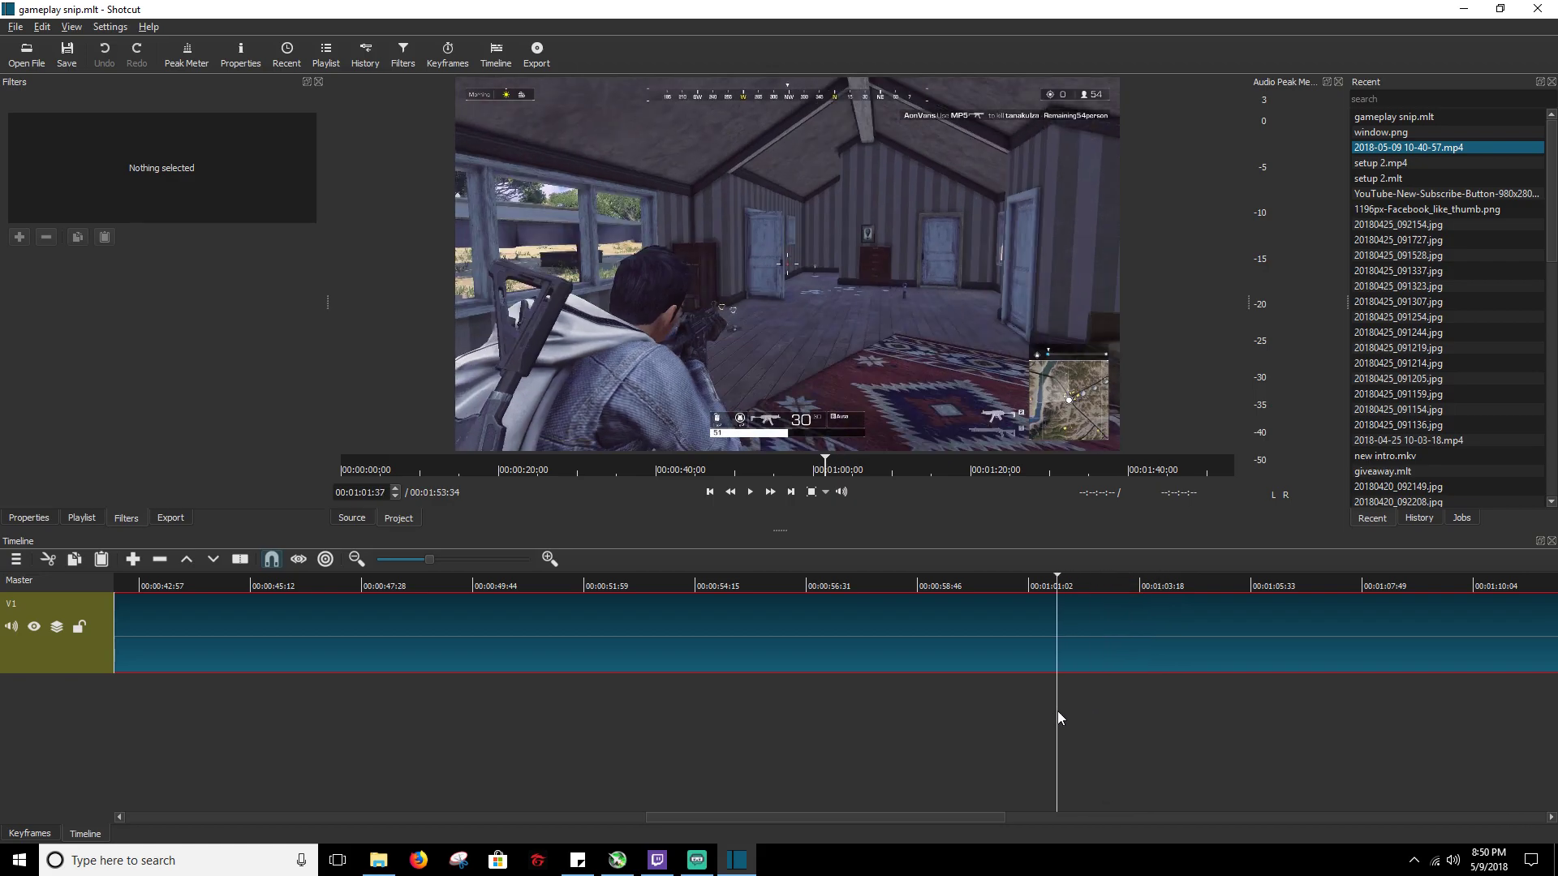
left_click(991, 585)
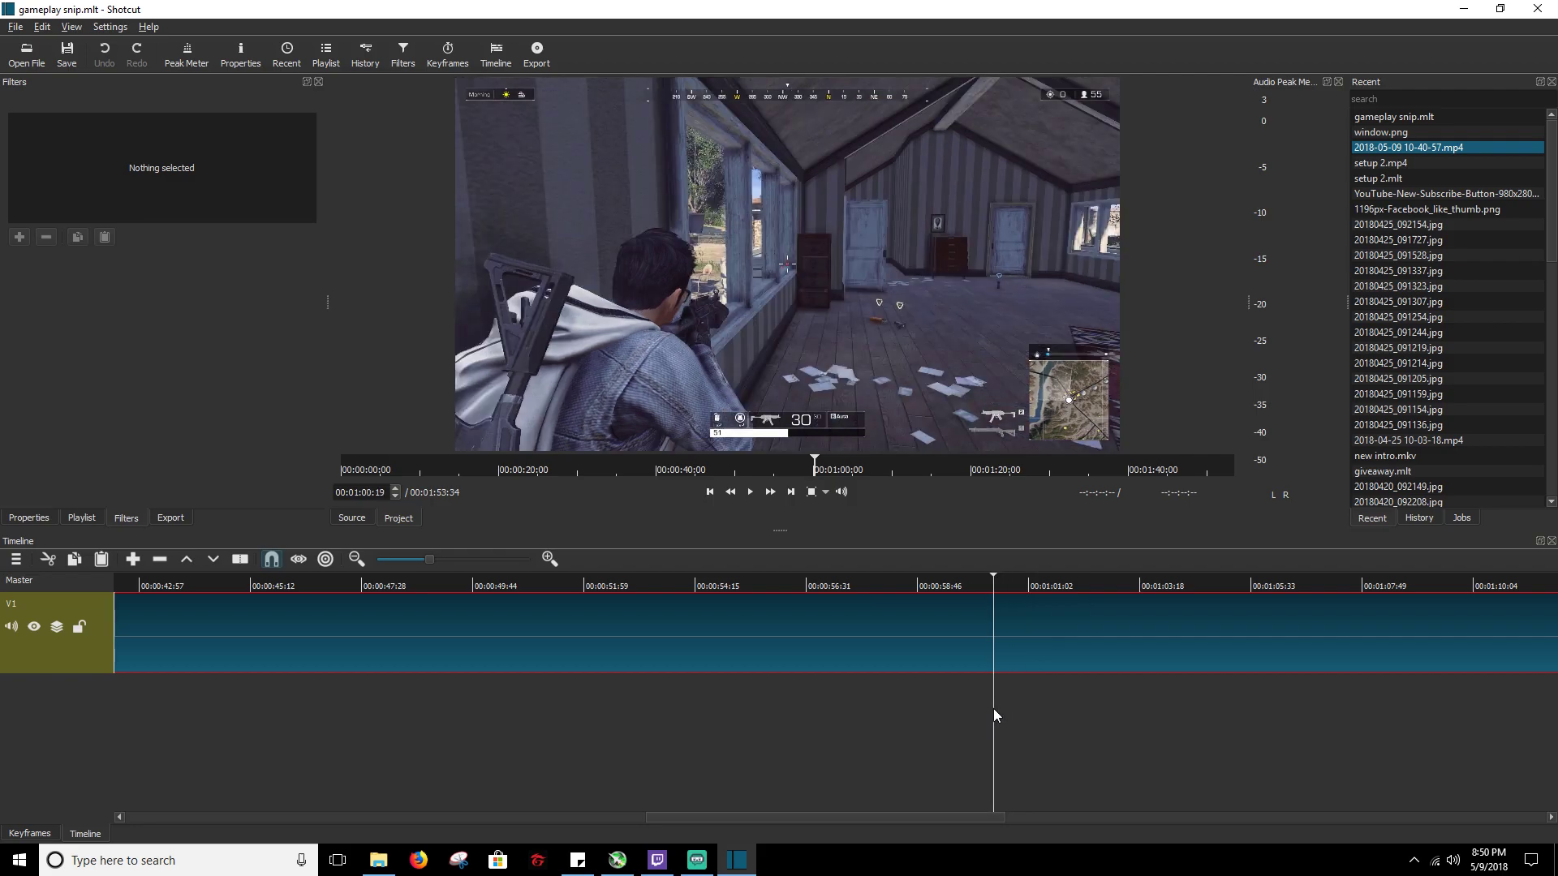
mouse_move(877, 737)
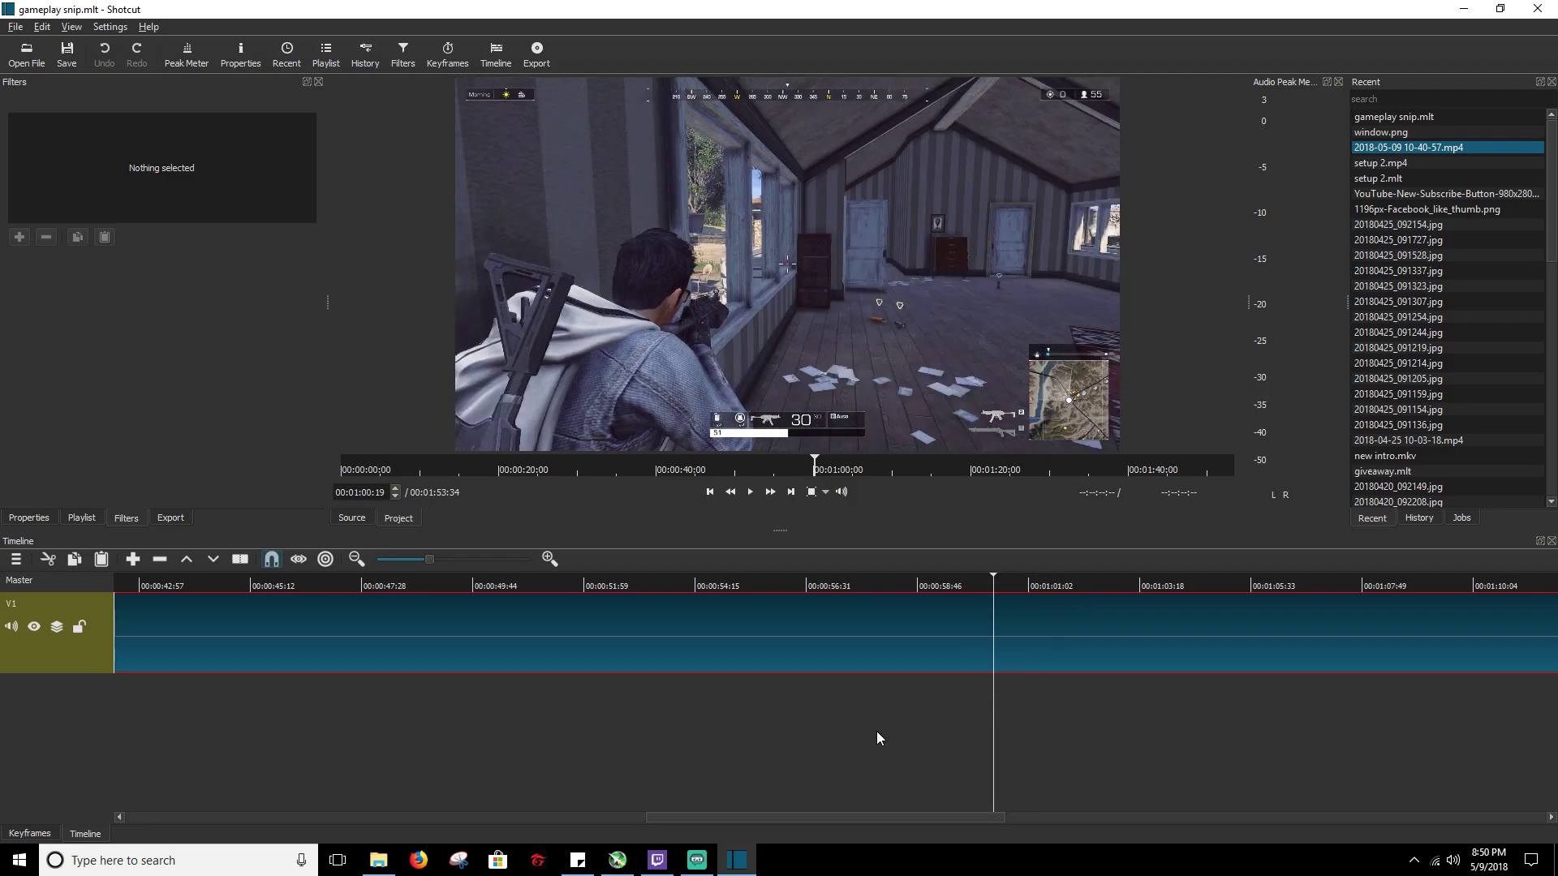
mouse_move(943, 857)
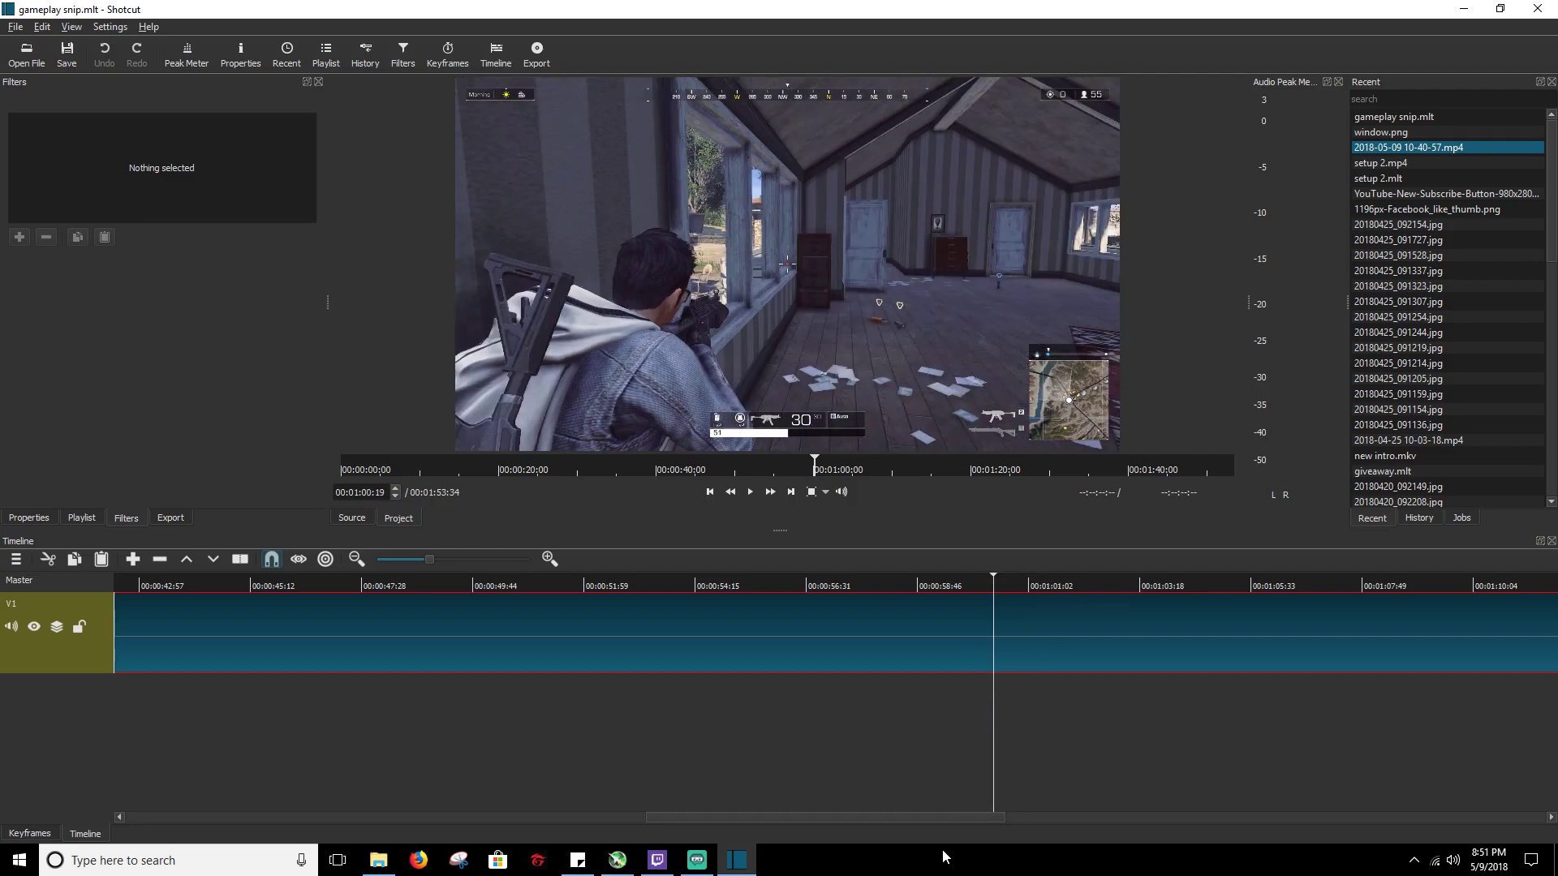
mouse_move(876, 786)
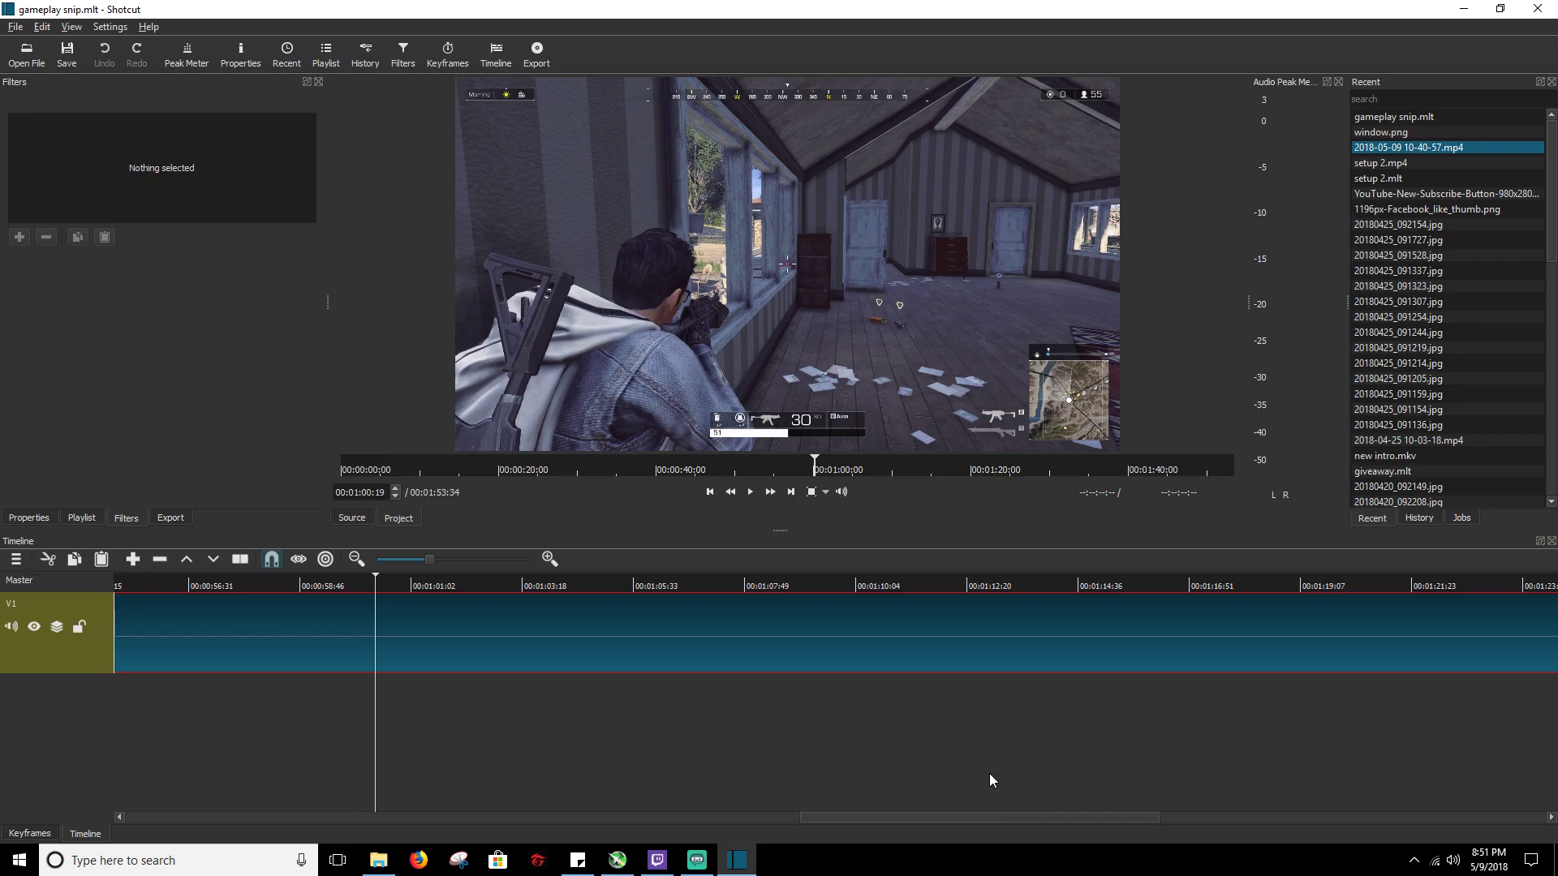
mouse_move(419, 671)
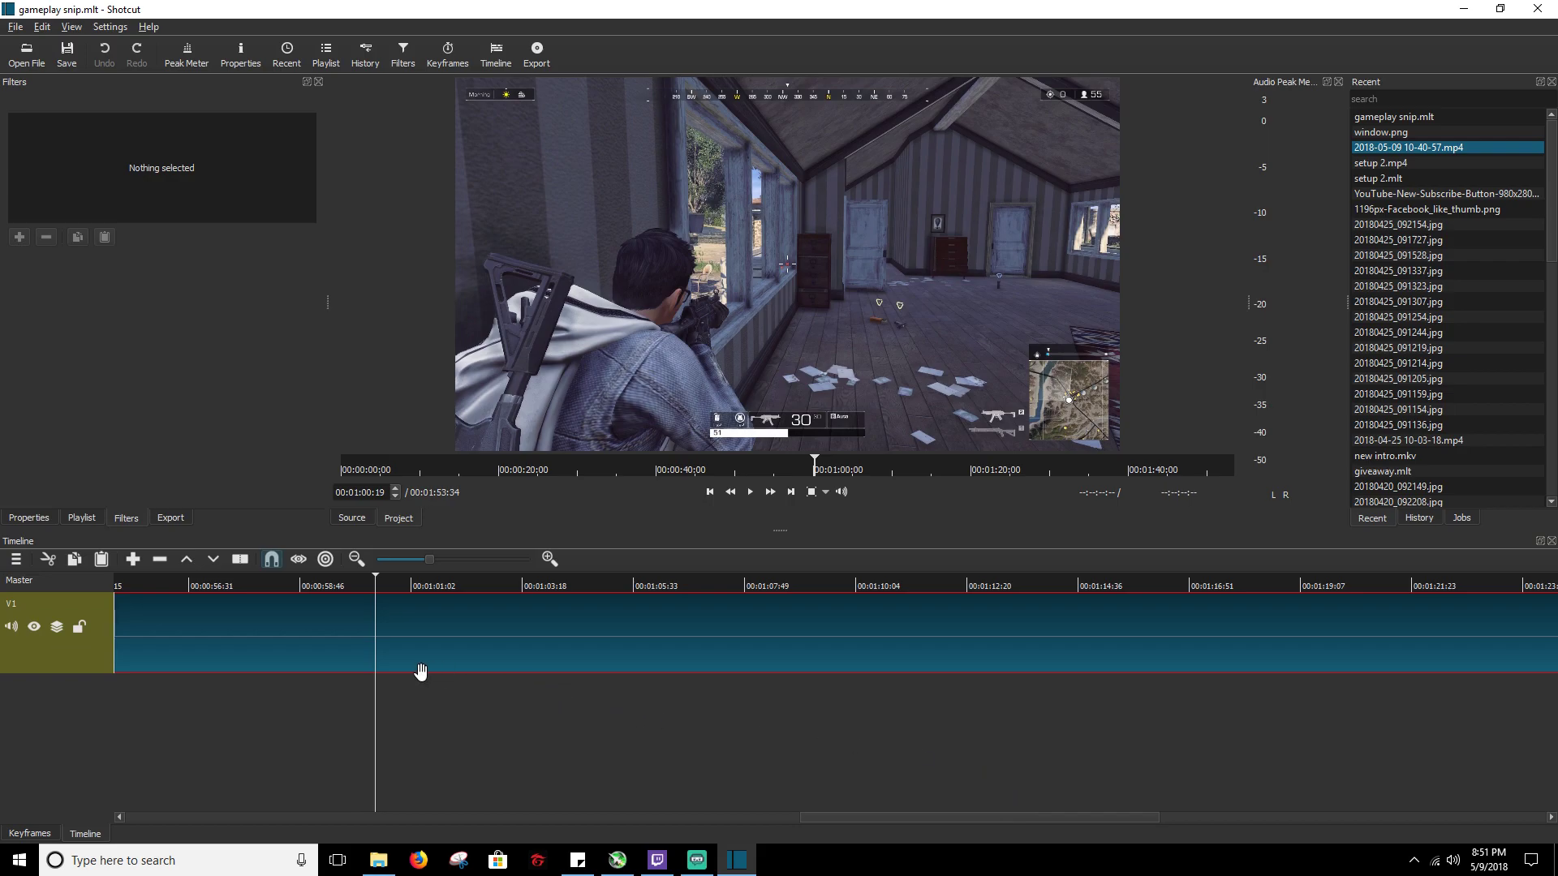
mouse_move(354, 669)
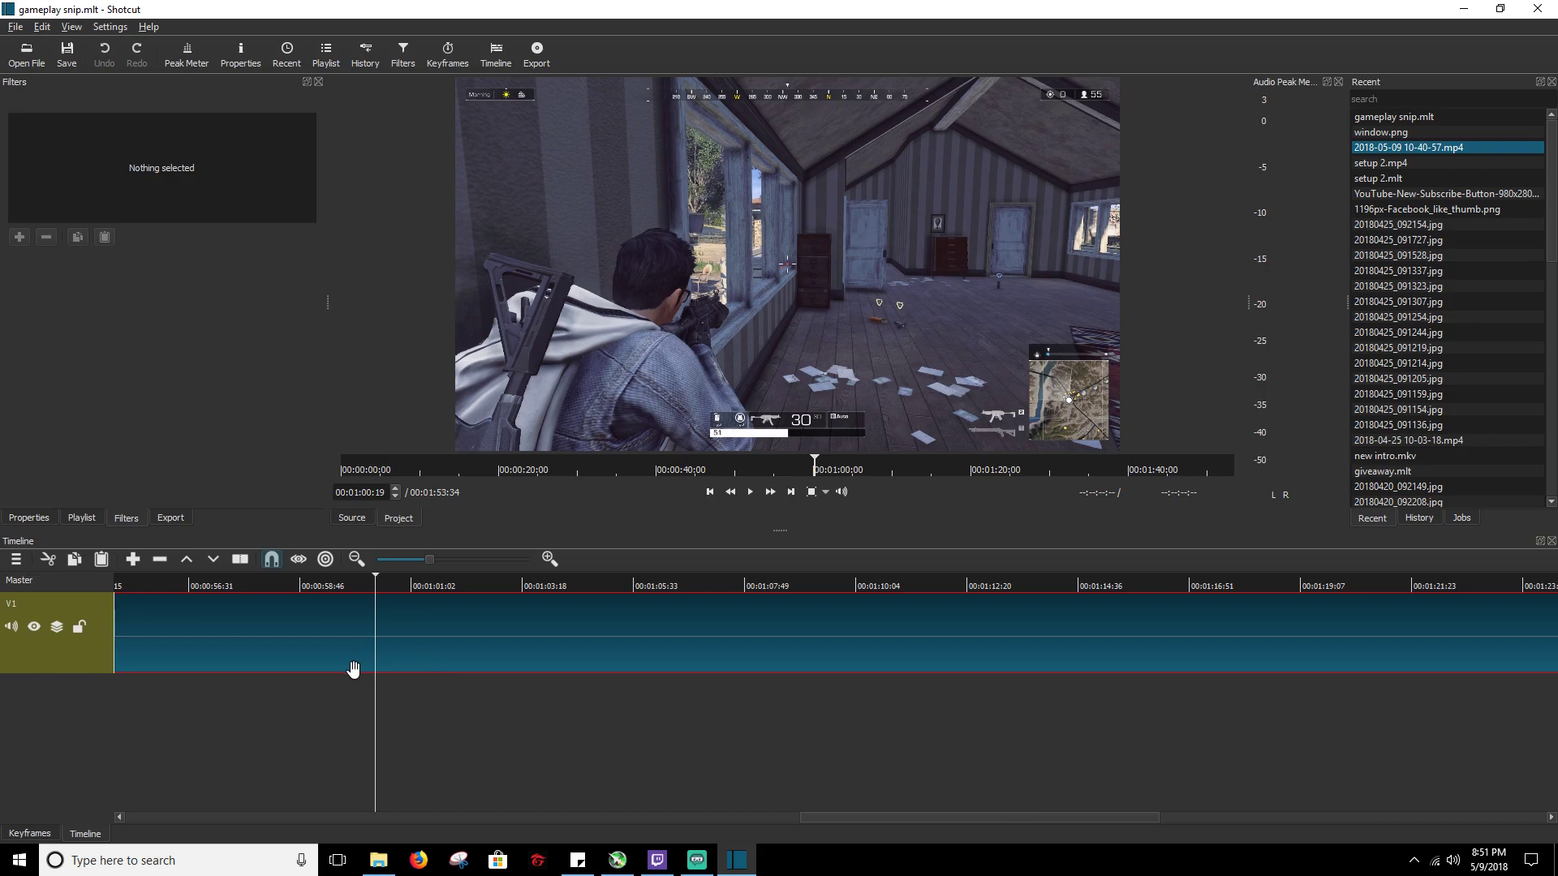
mouse_move(74, 738)
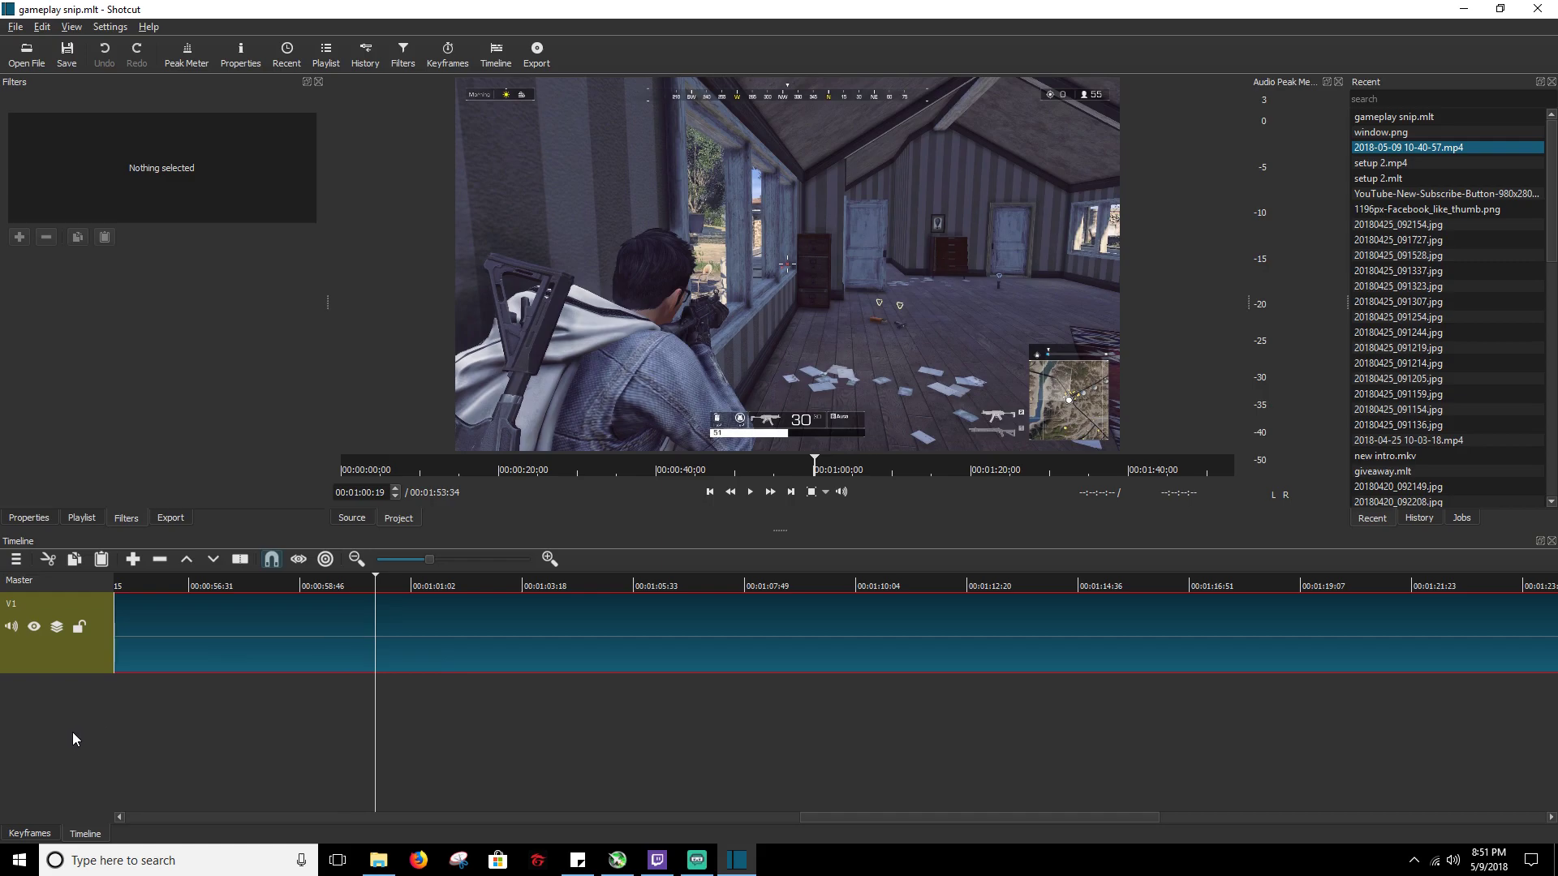
mouse_move(79, 769)
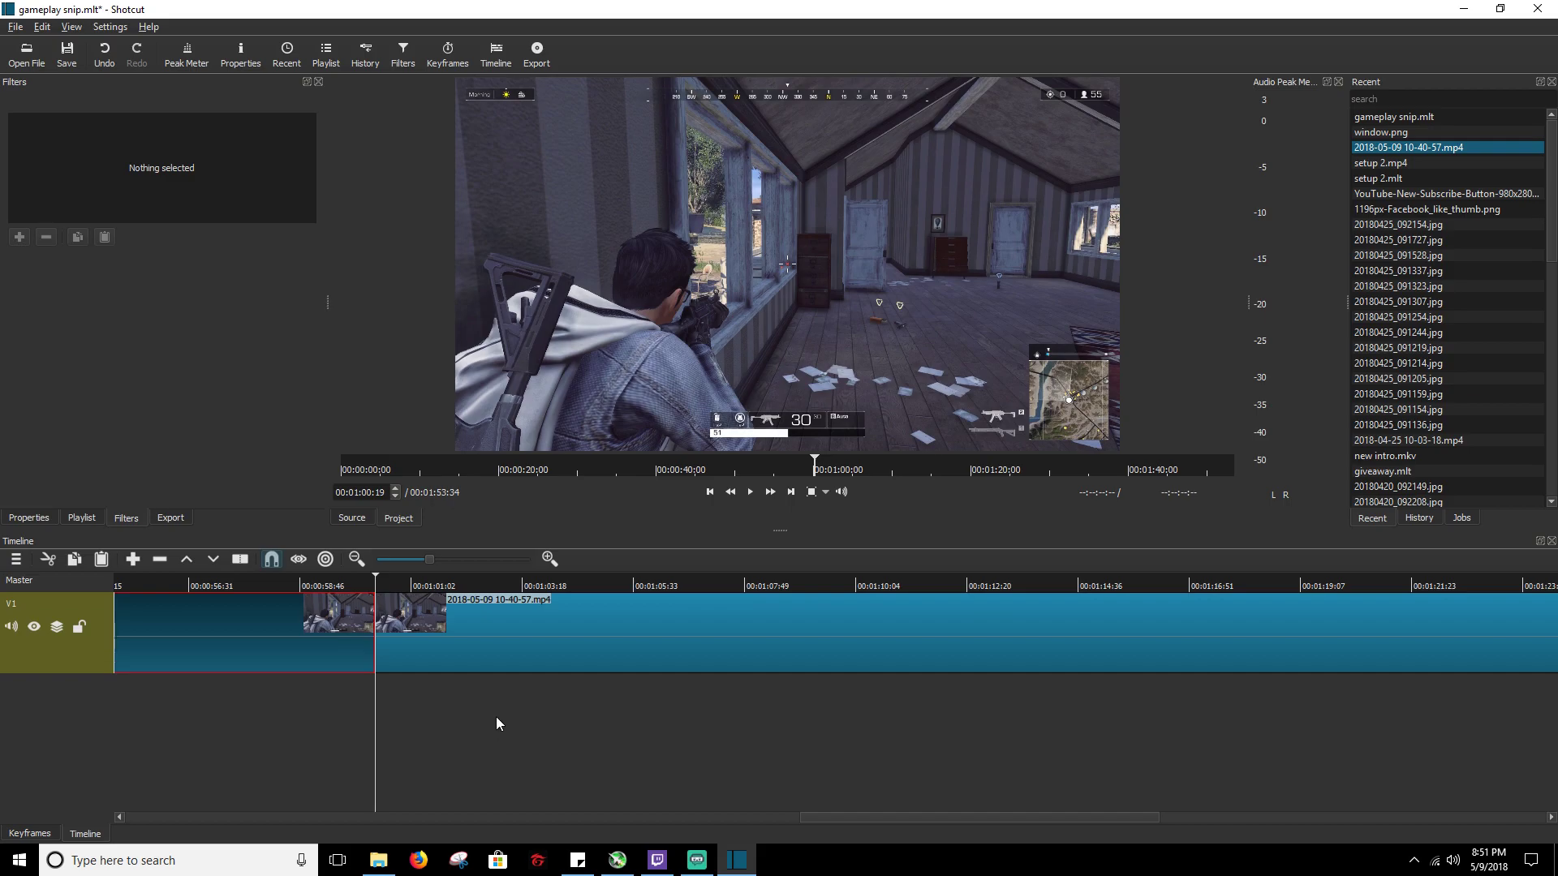
- Select the clip section before the split and move the playhead past the split
left_click(613, 585)
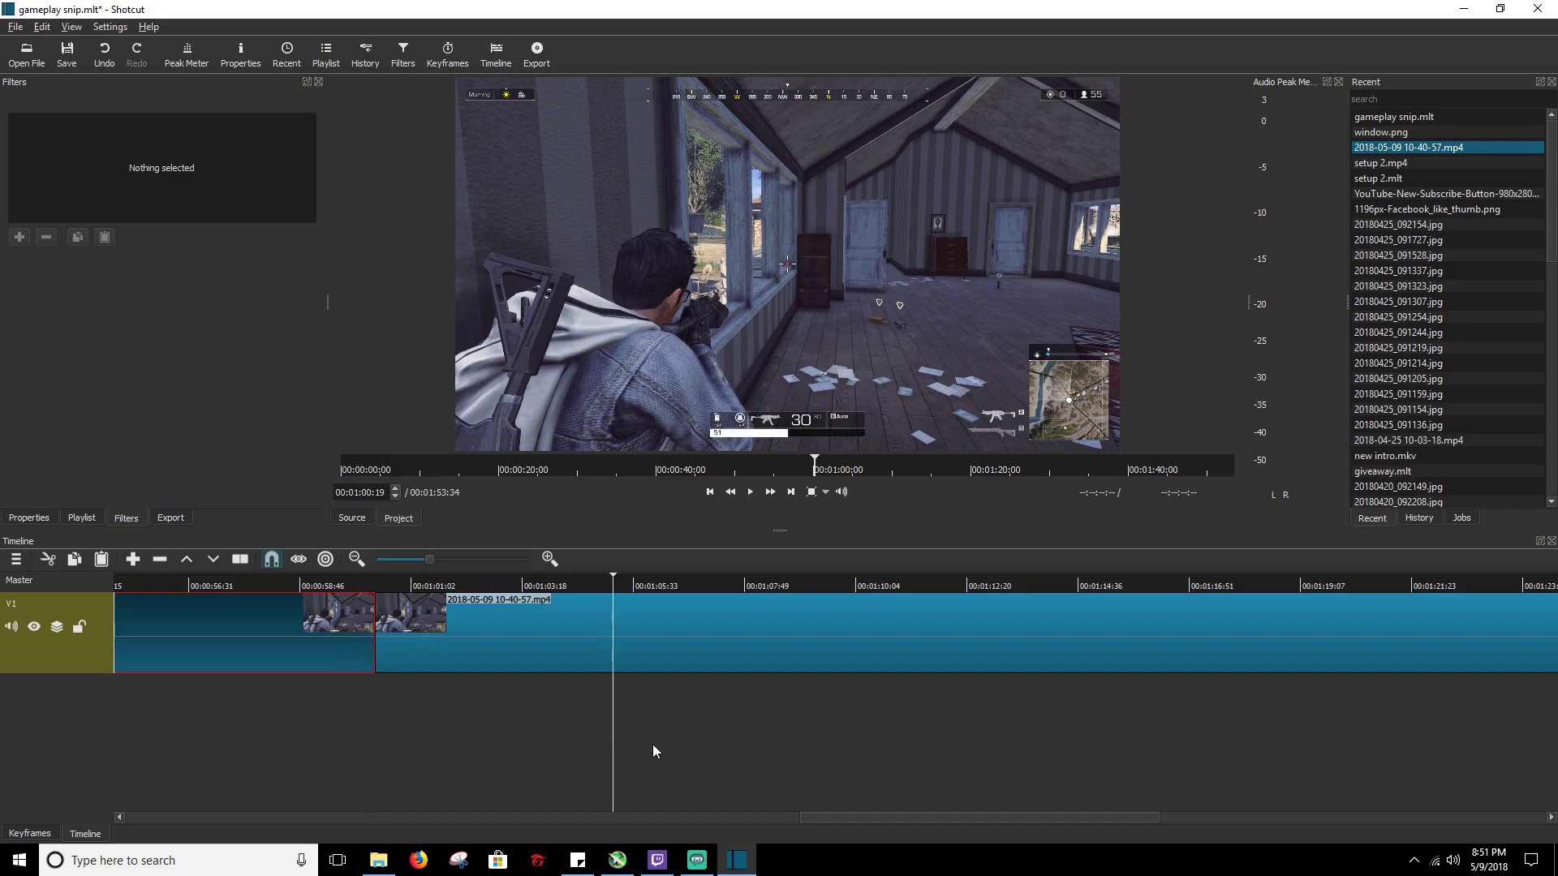
left_click(705, 585)
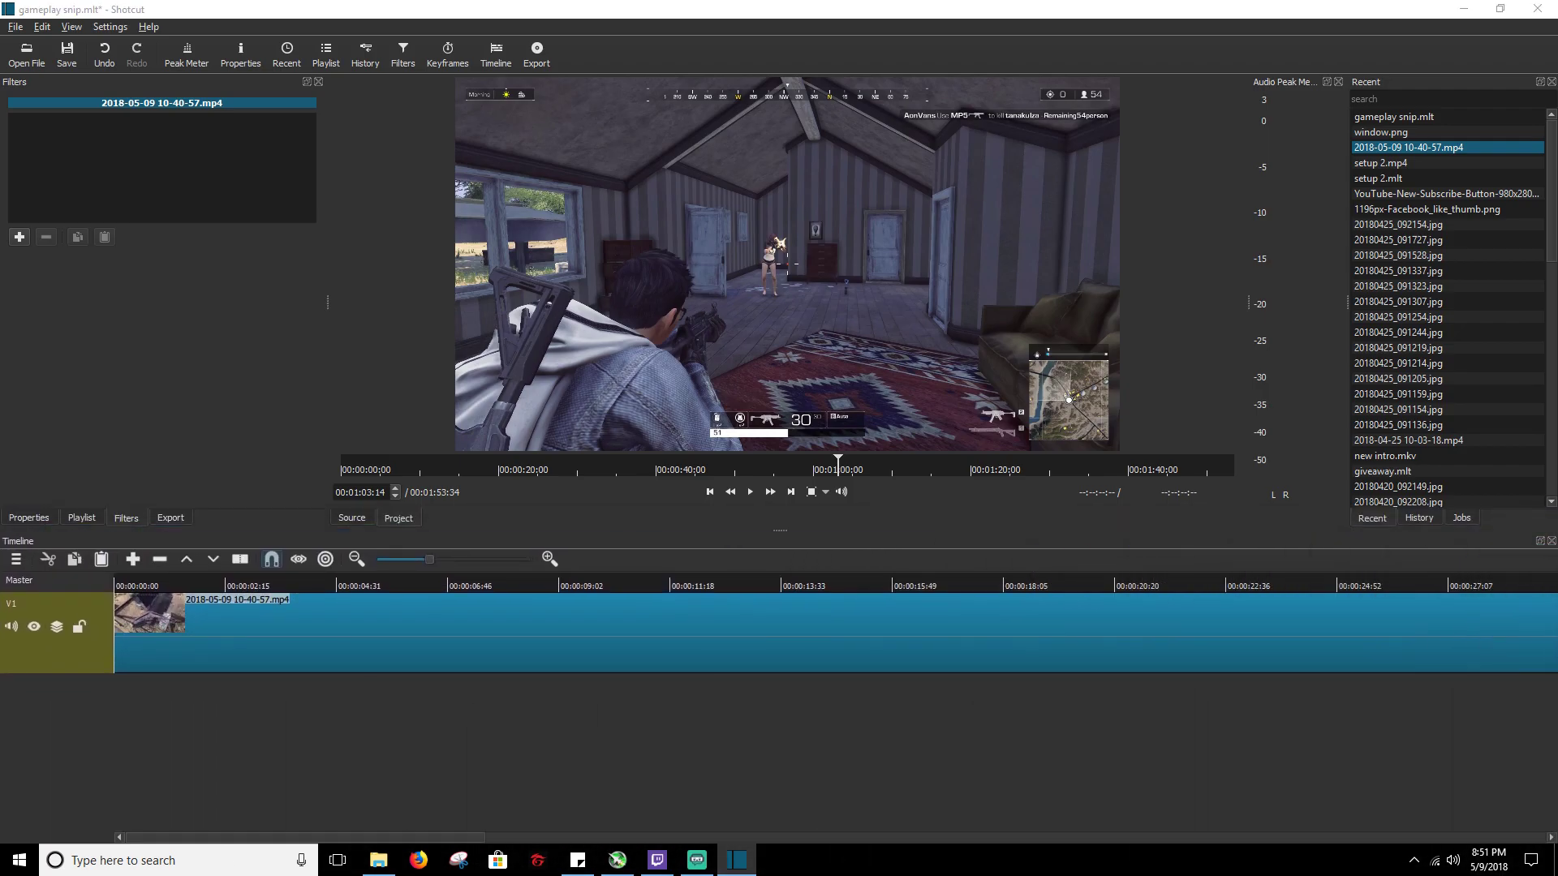
left_click(447, 53)
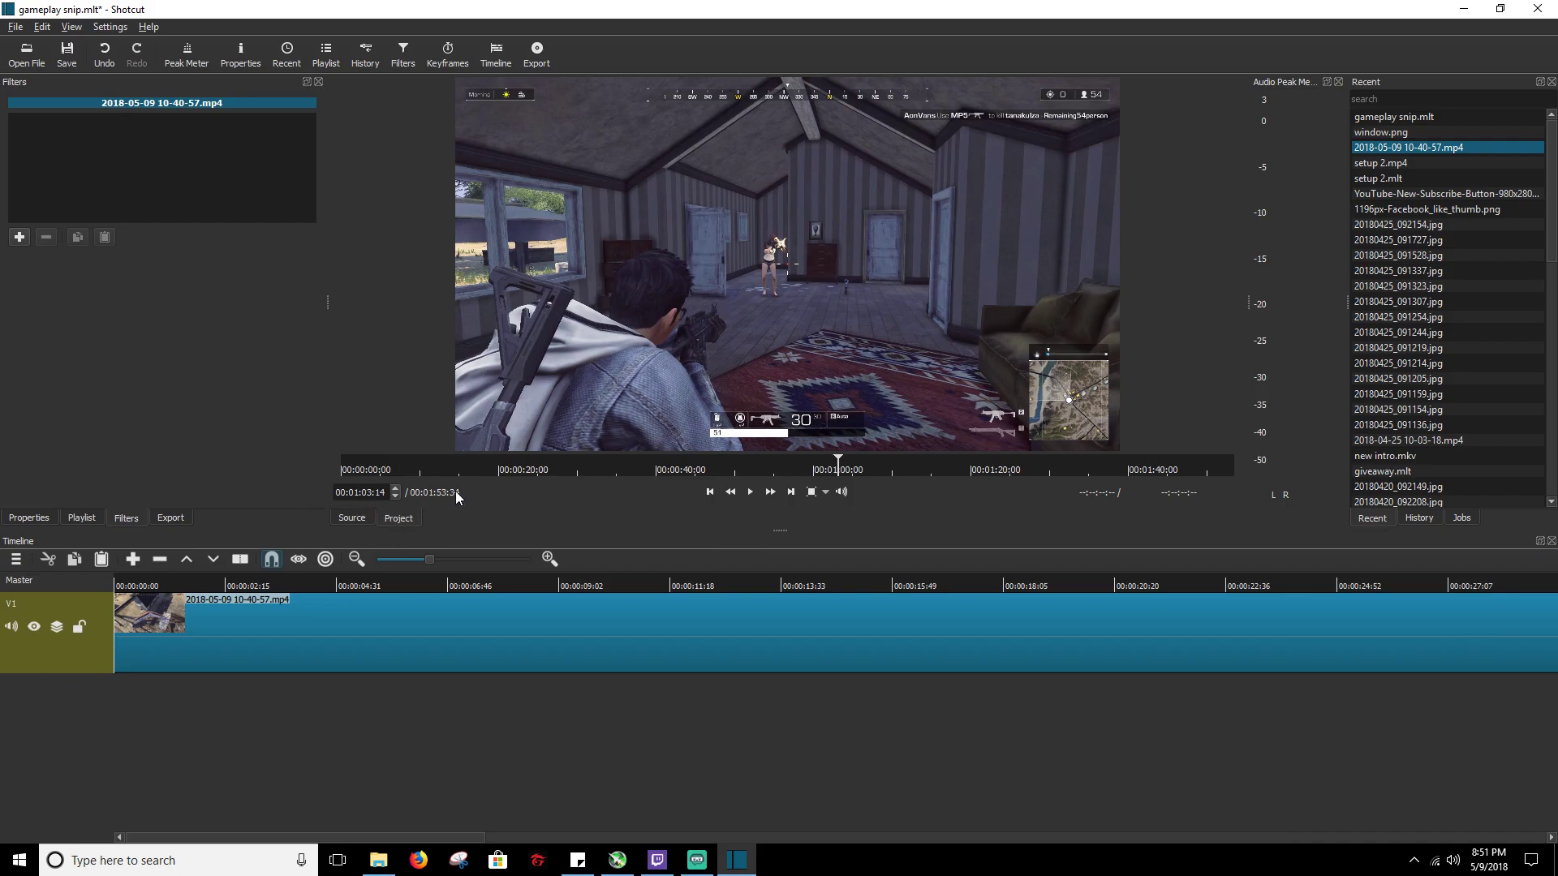
mouse_move(627, 494)
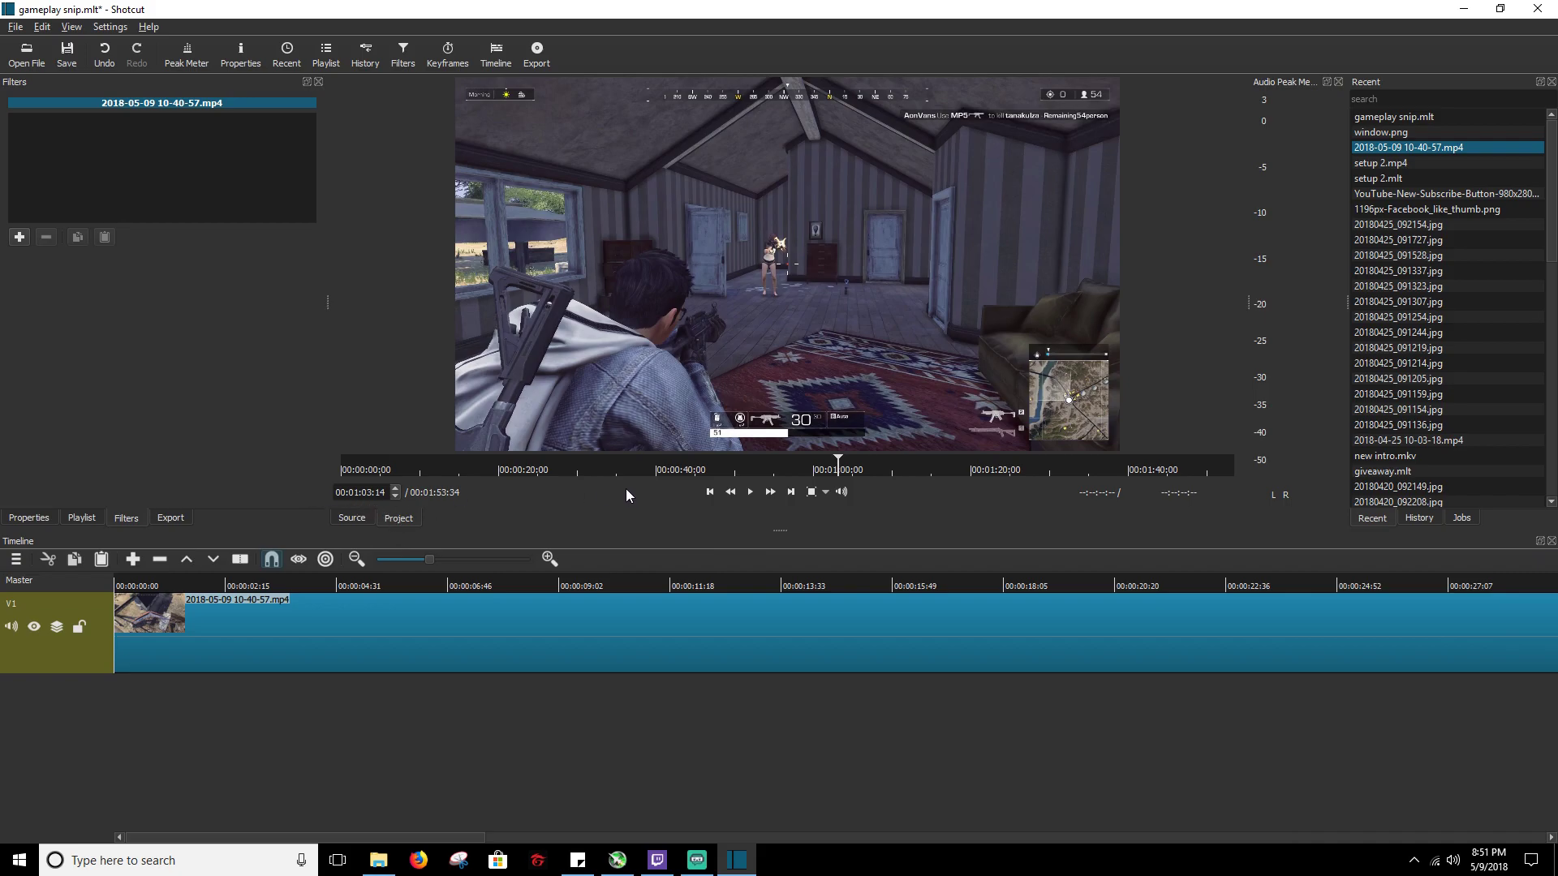
mouse_move(517, 417)
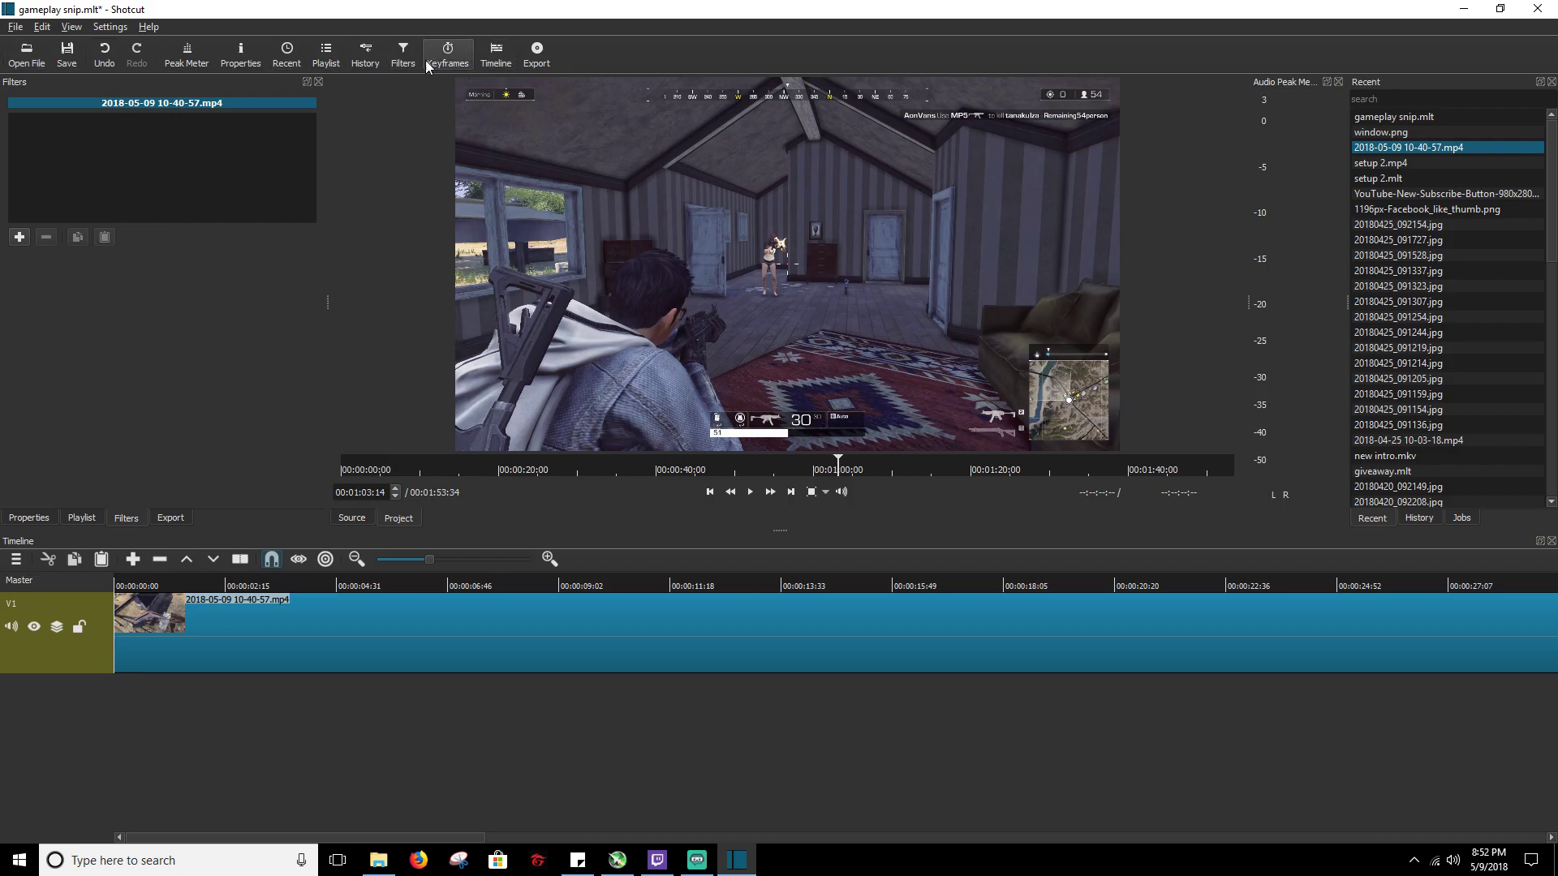
- Open the Keyframes panel docked beside the timeline, then show the Timeline tab
left_click(447, 48)
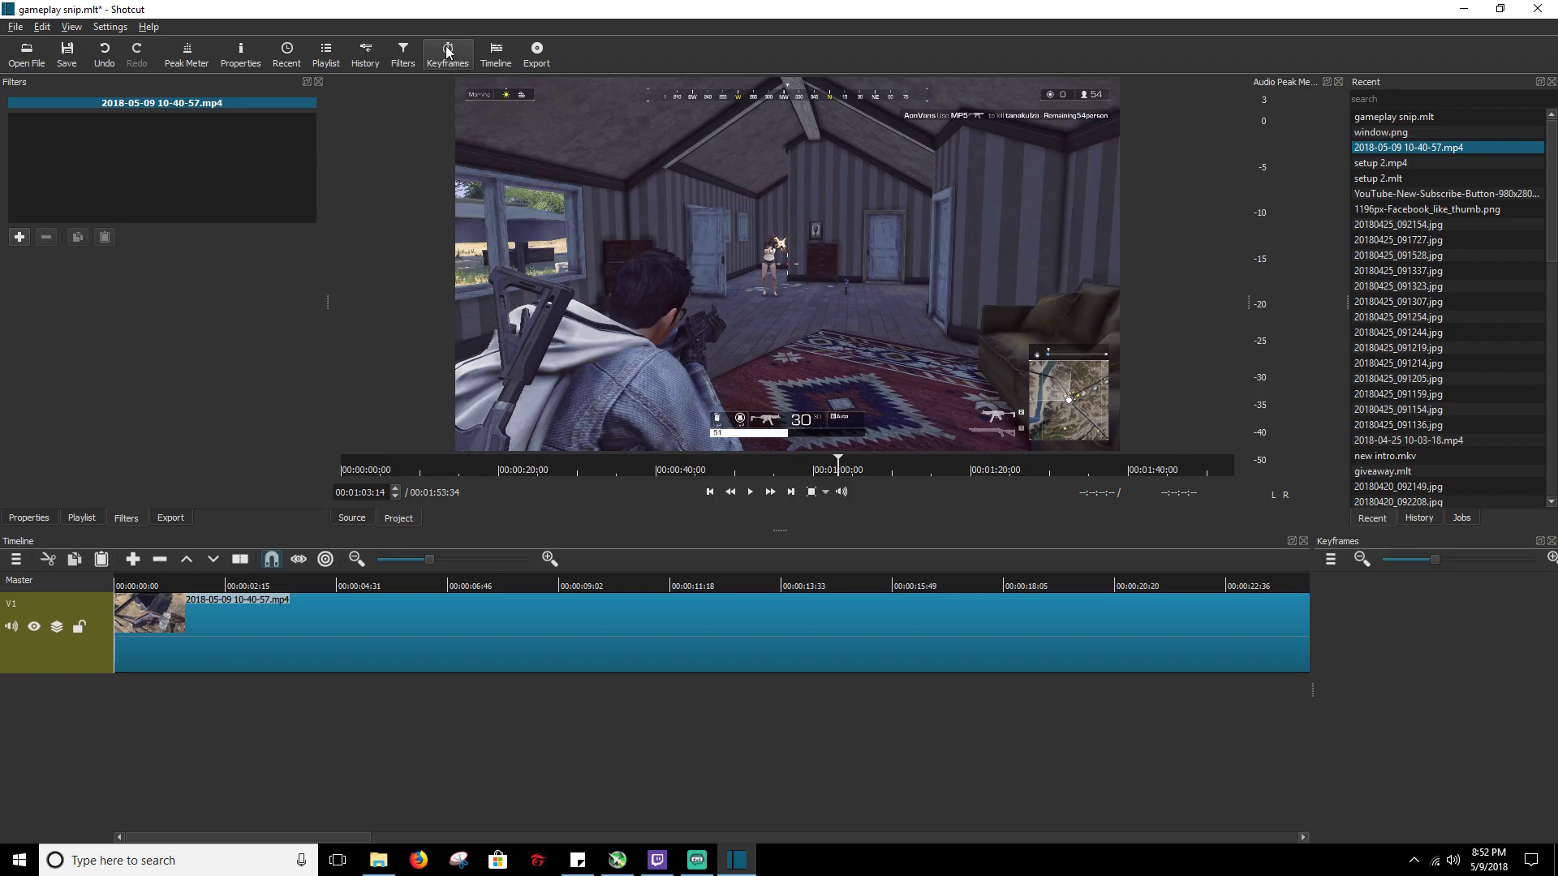
mouse_move(903, 417)
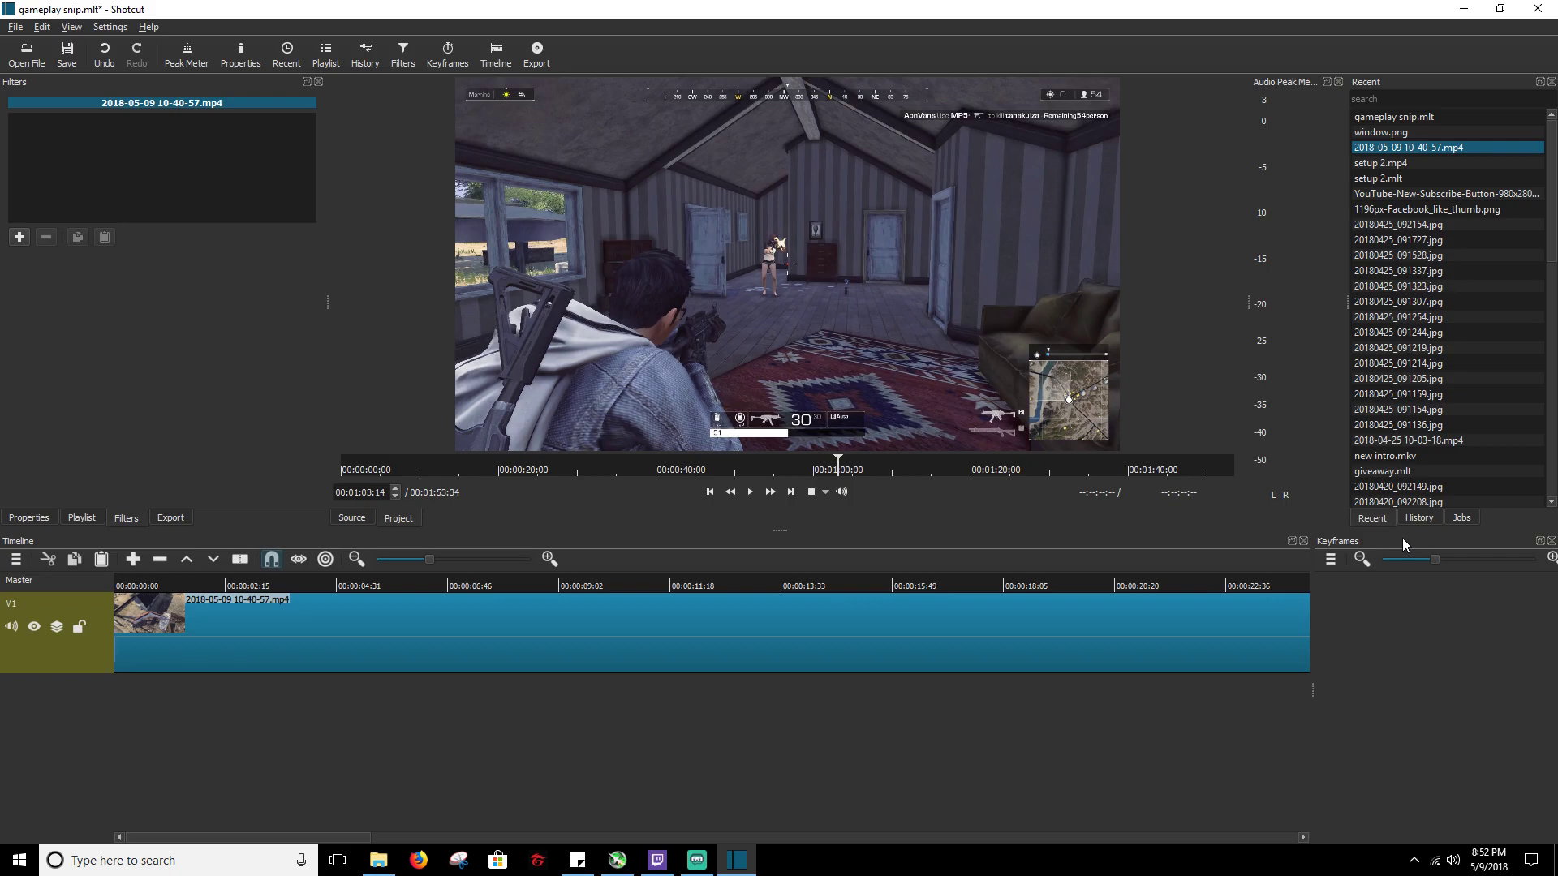
mouse_move(1384, 659)
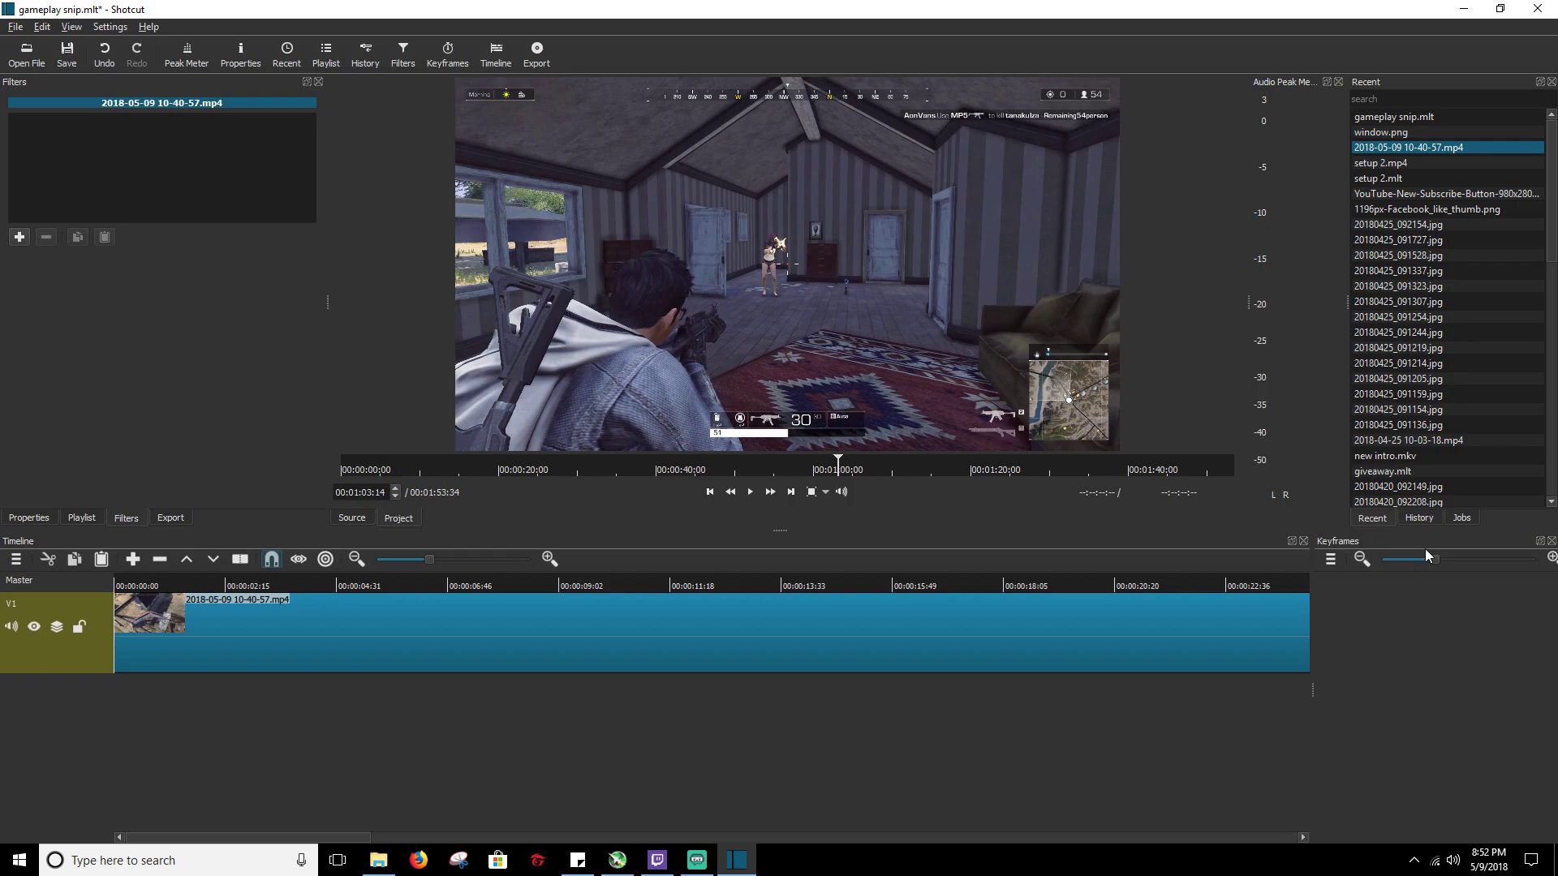
mouse_move(1426, 554)
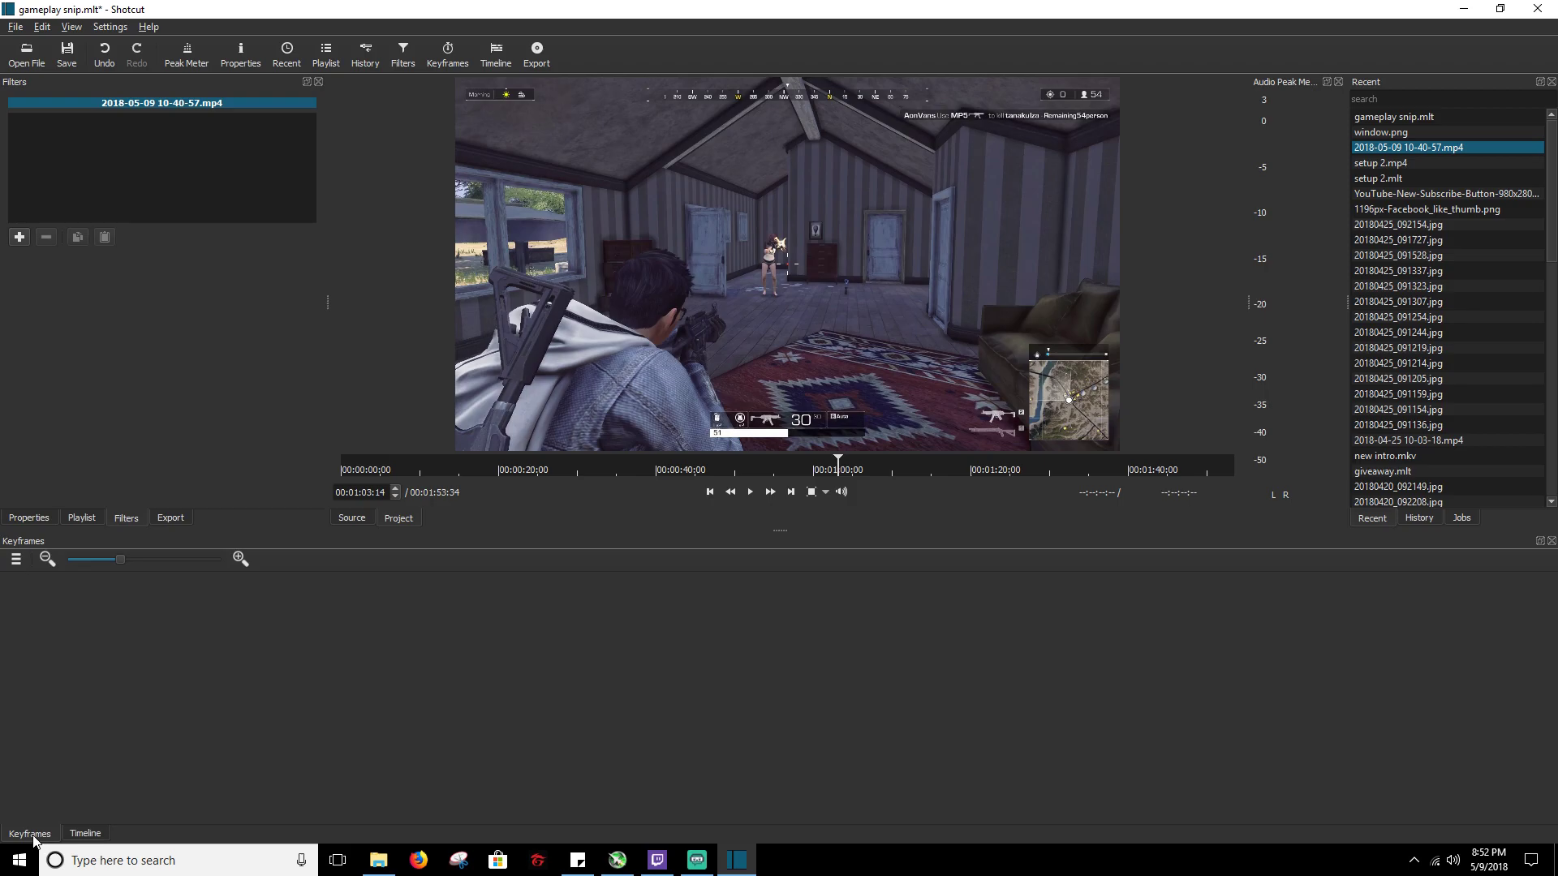
mouse_move(92, 813)
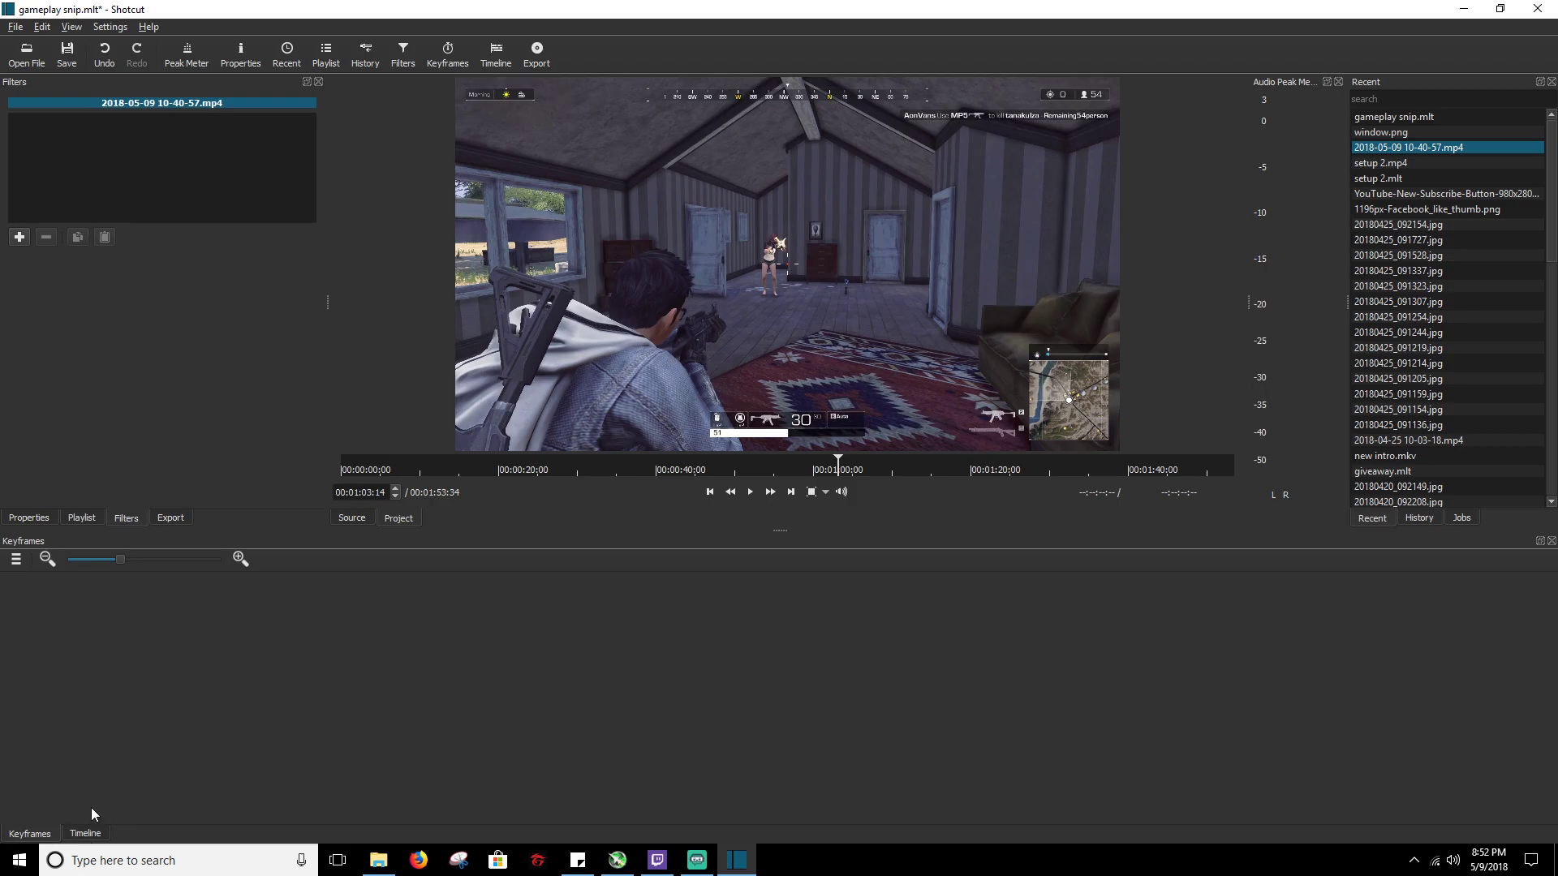
mouse_move(94, 842)
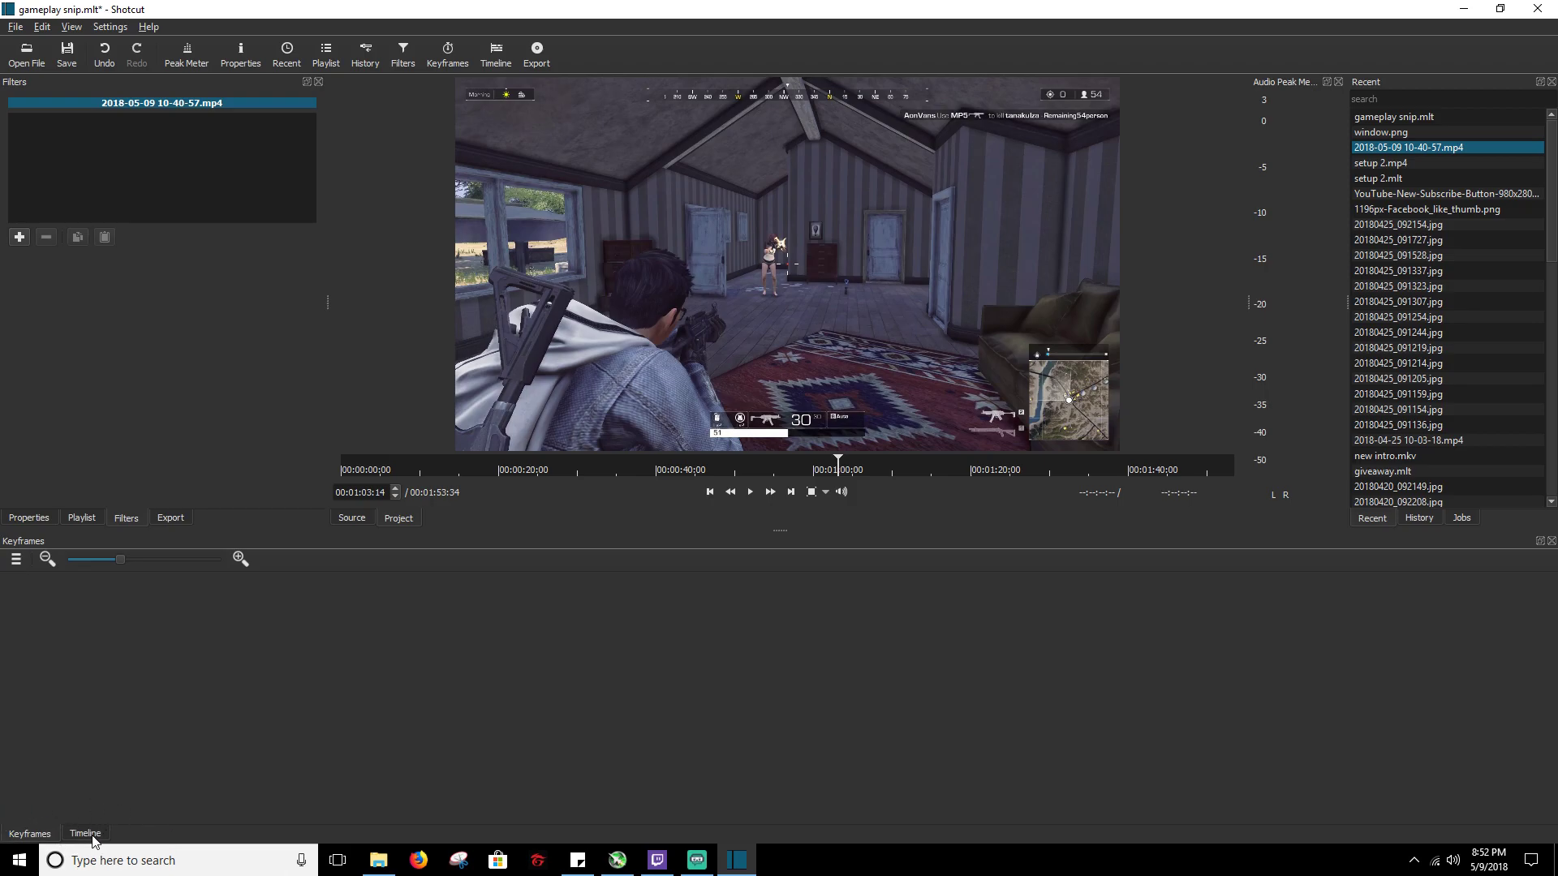
left_click(84, 833)
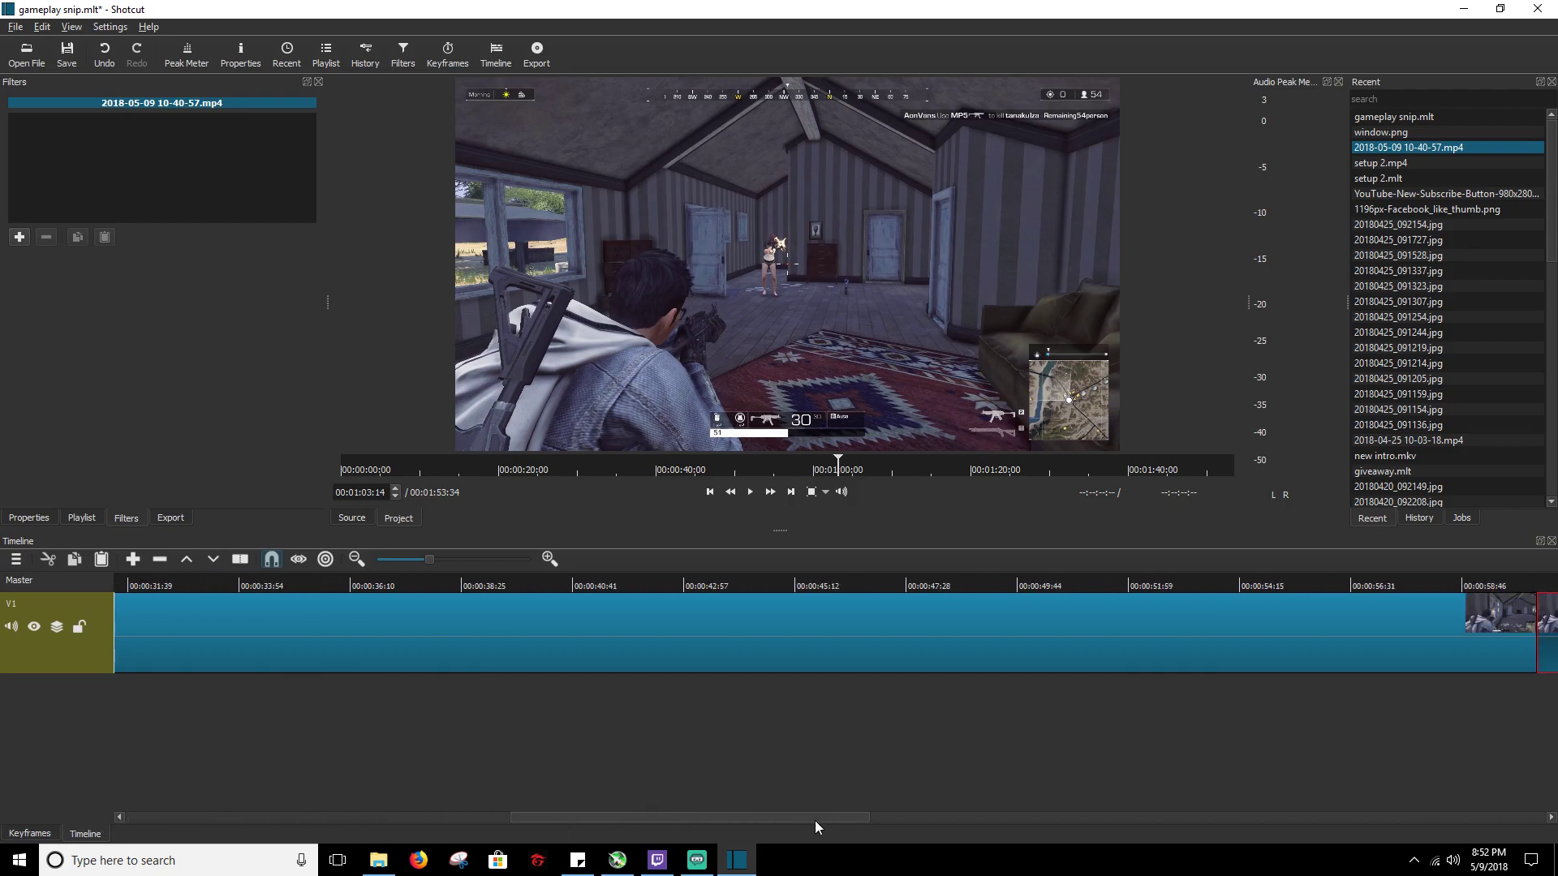
- Add a Size and Position filter to the middle clip section at 1920×1080
left_click(740, 625)
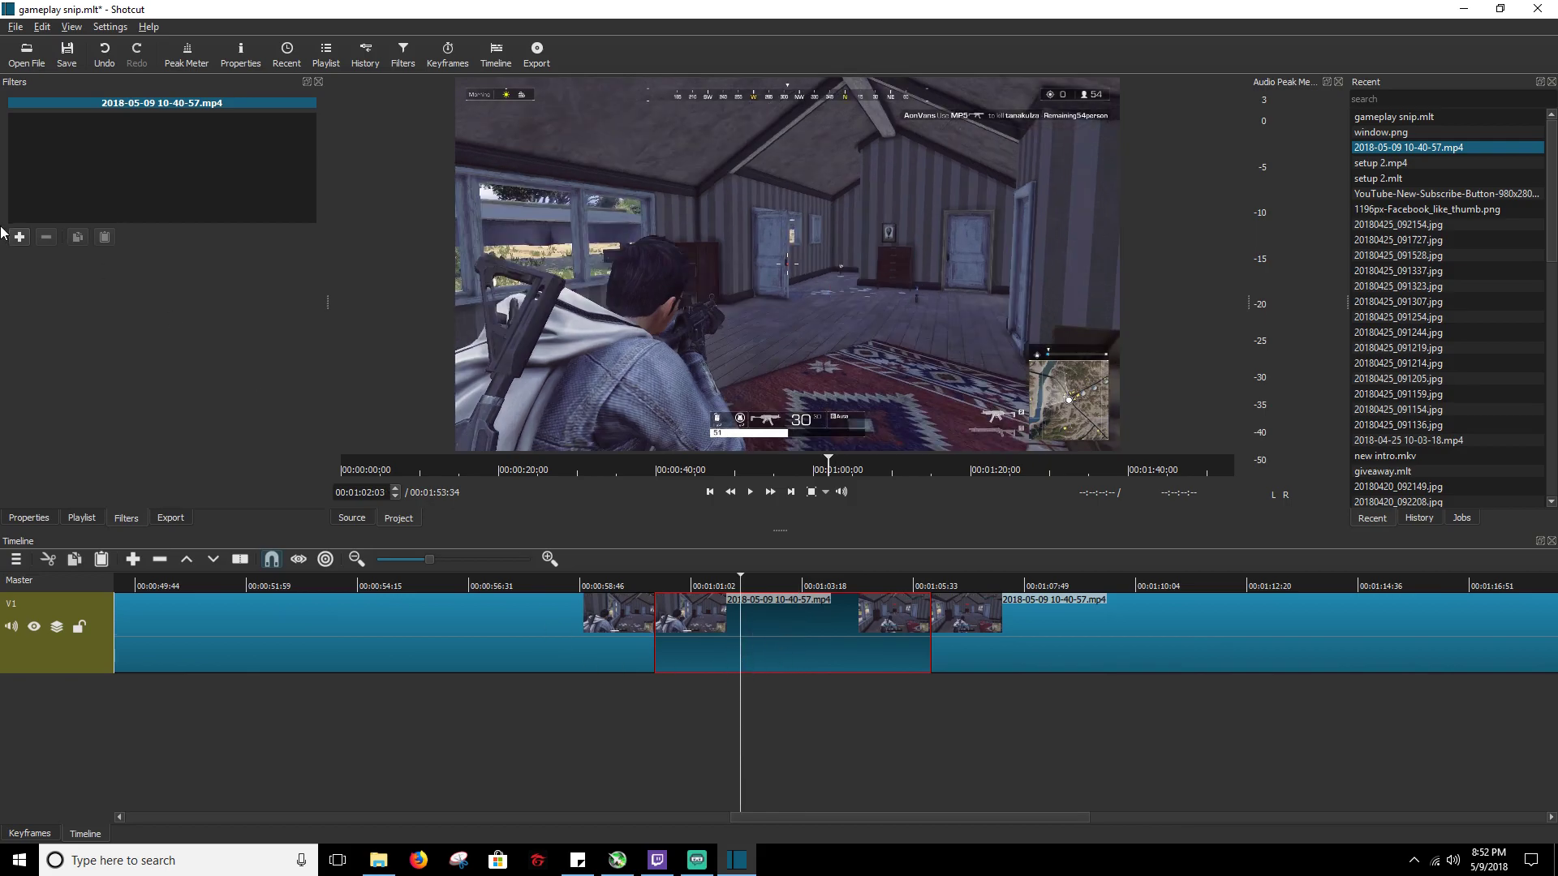
left_click(19, 236)
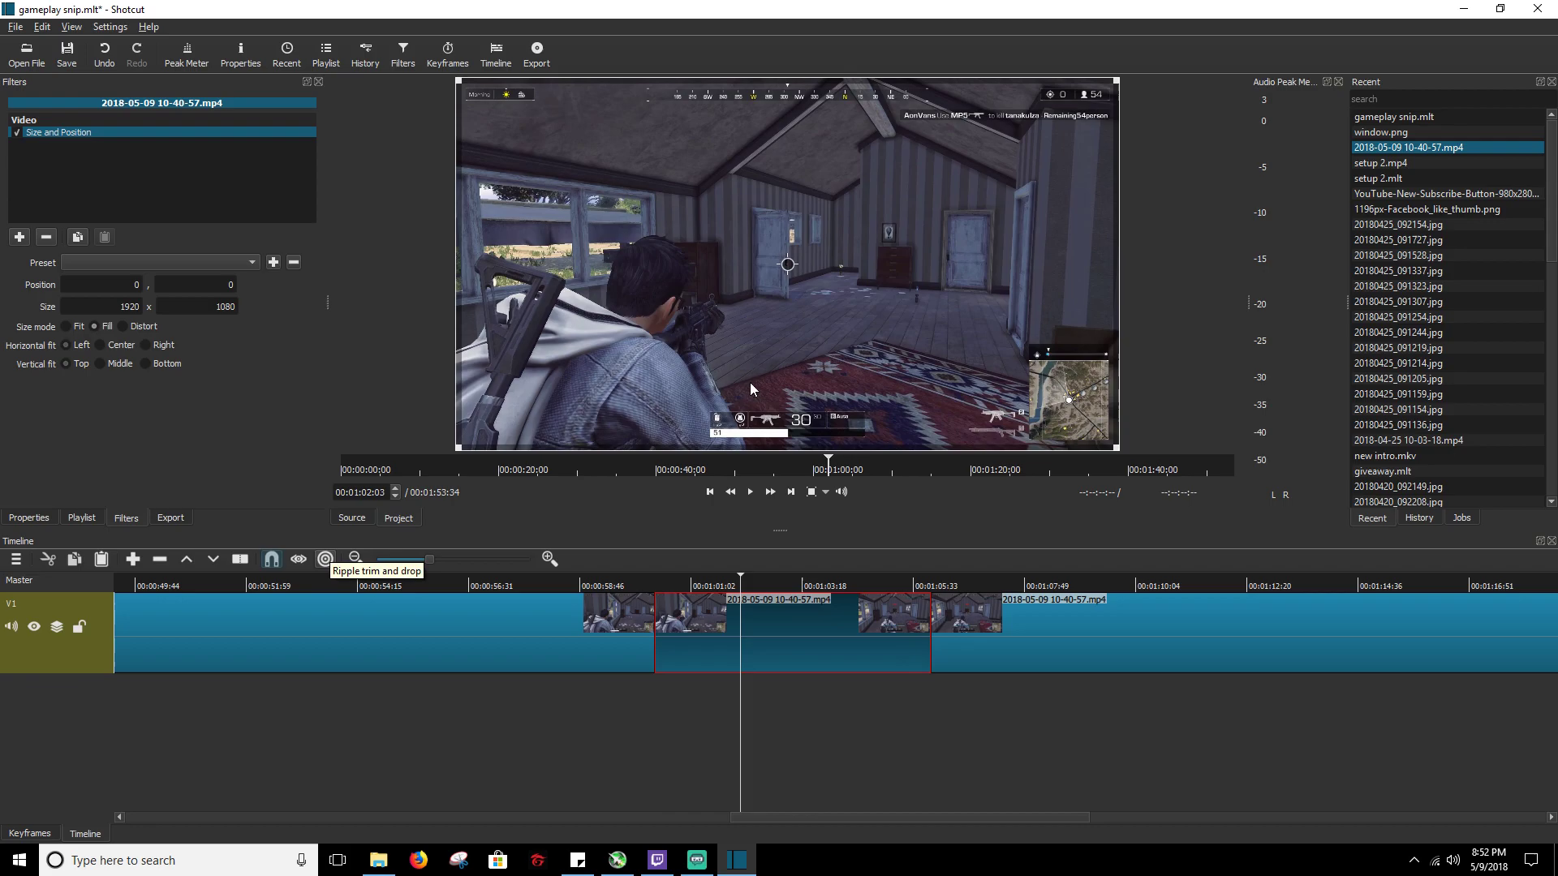
mouse_move(30, 841)
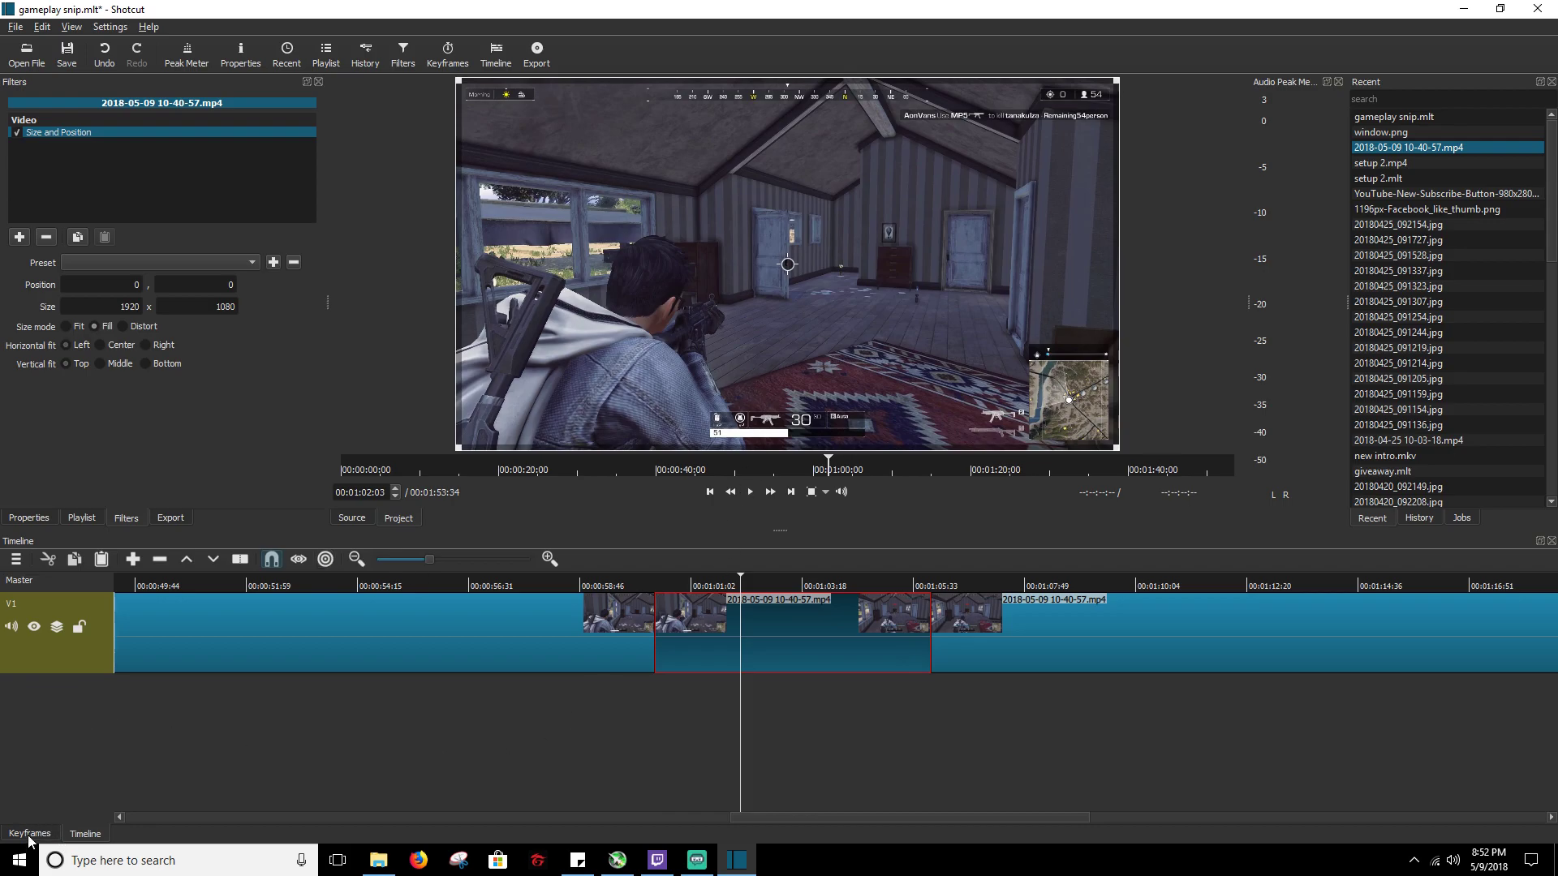
- Show the Keyframes panel with the Size and Position filter track for the clip
left_click(30, 832)
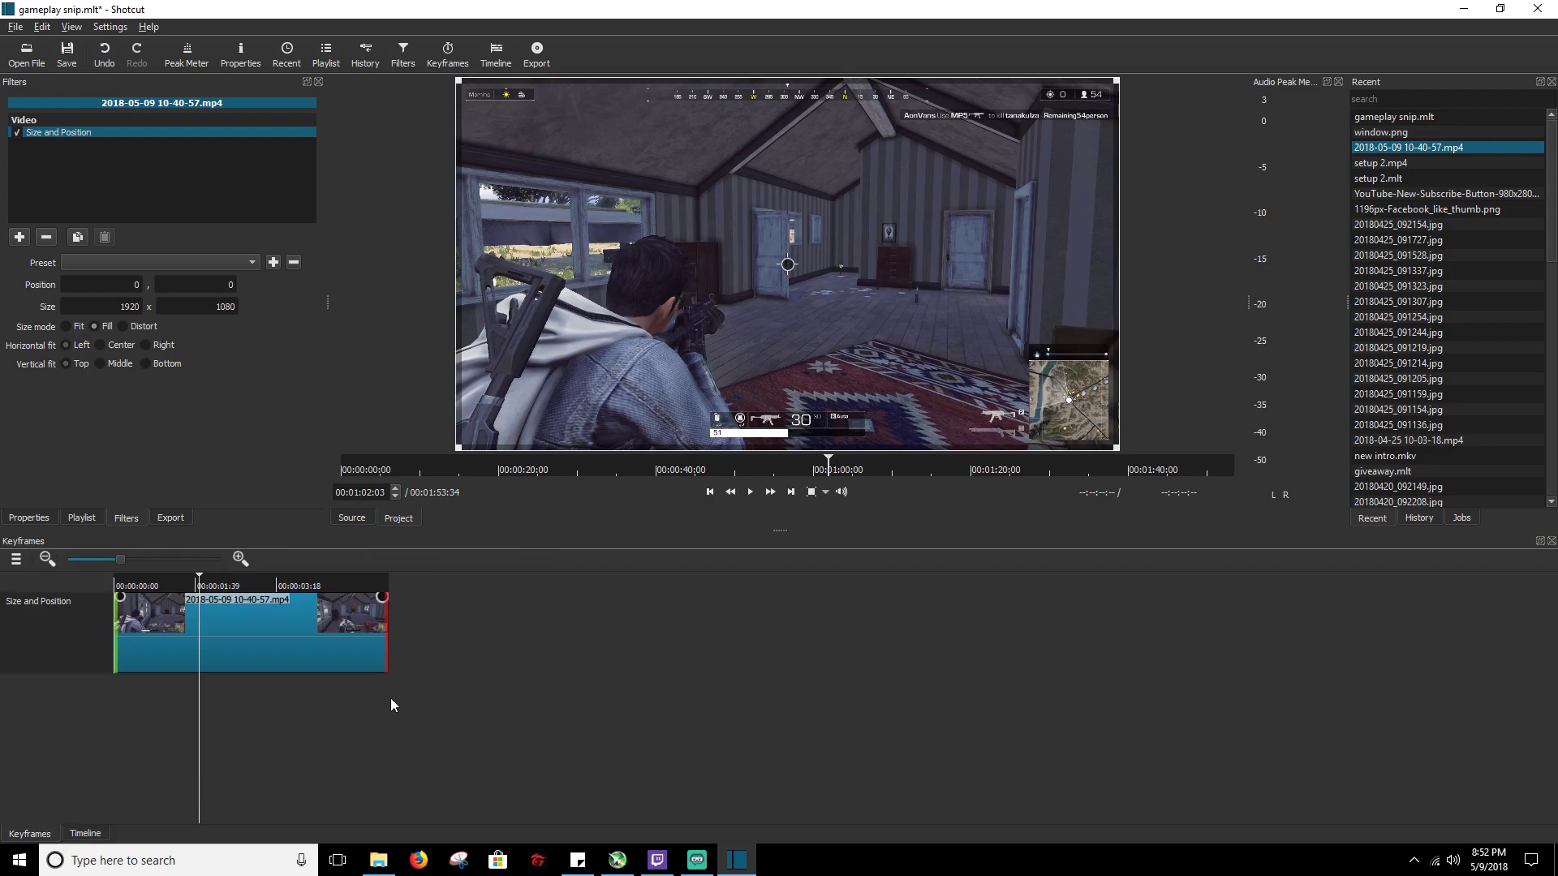
mouse_move(296, 708)
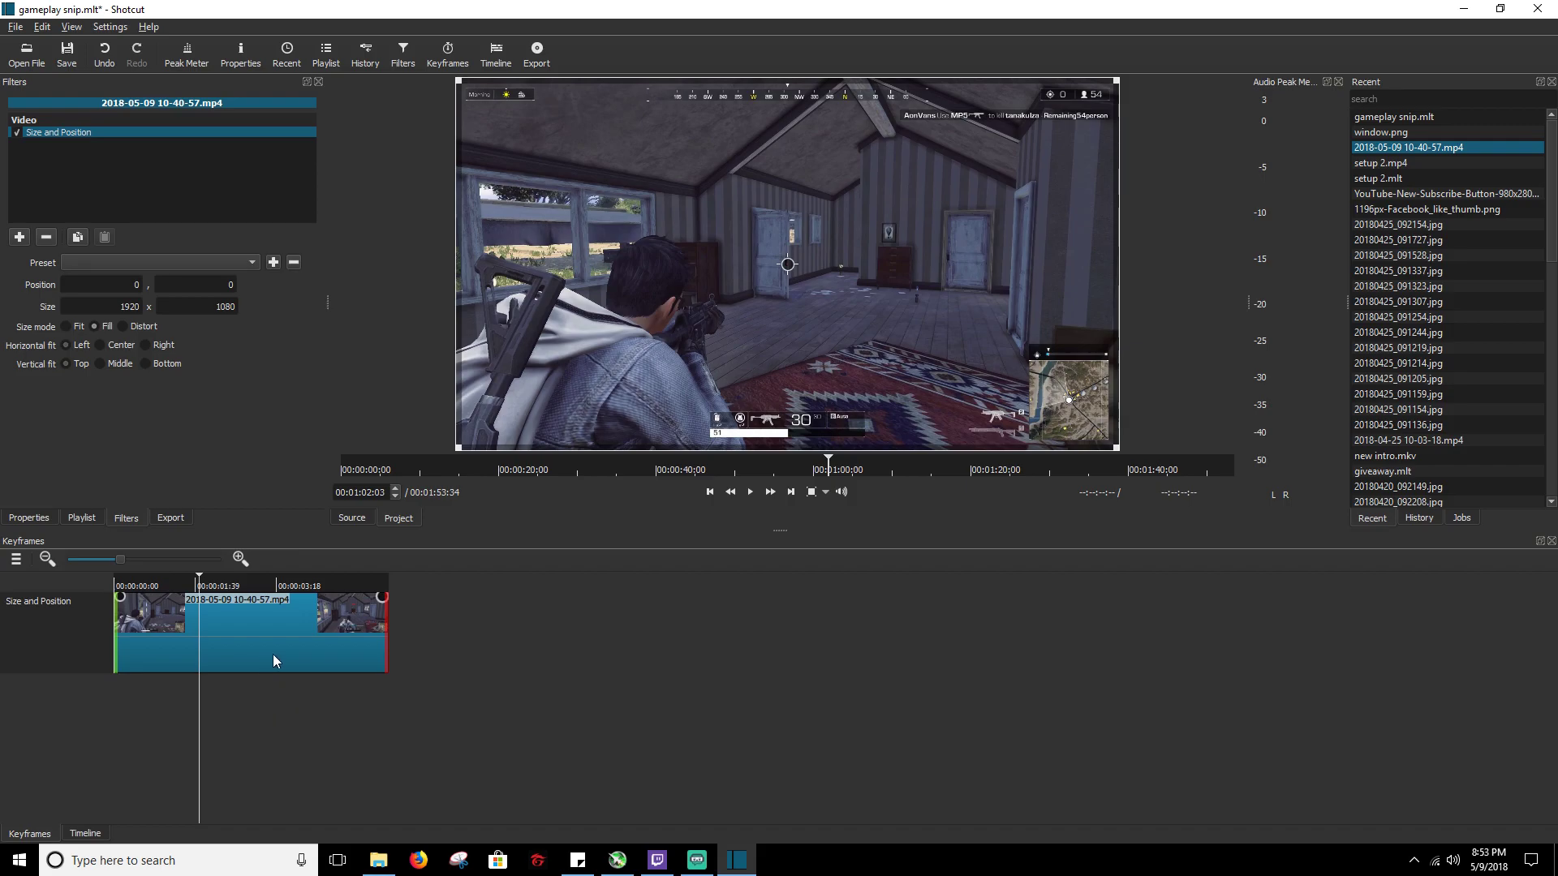
mouse_move(783, 289)
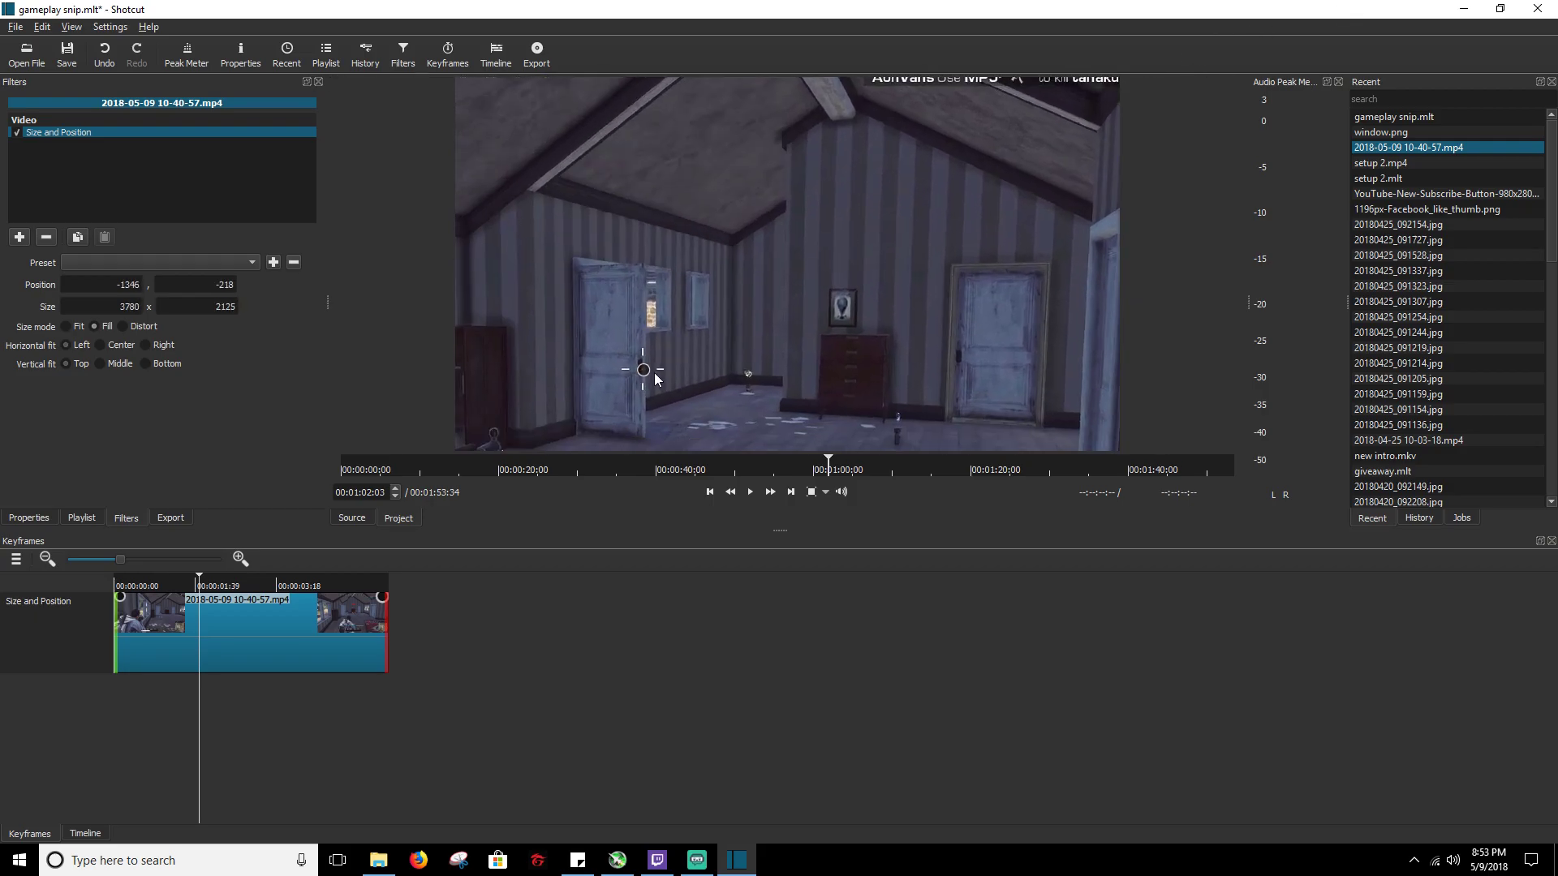
mouse_move(25, 309)
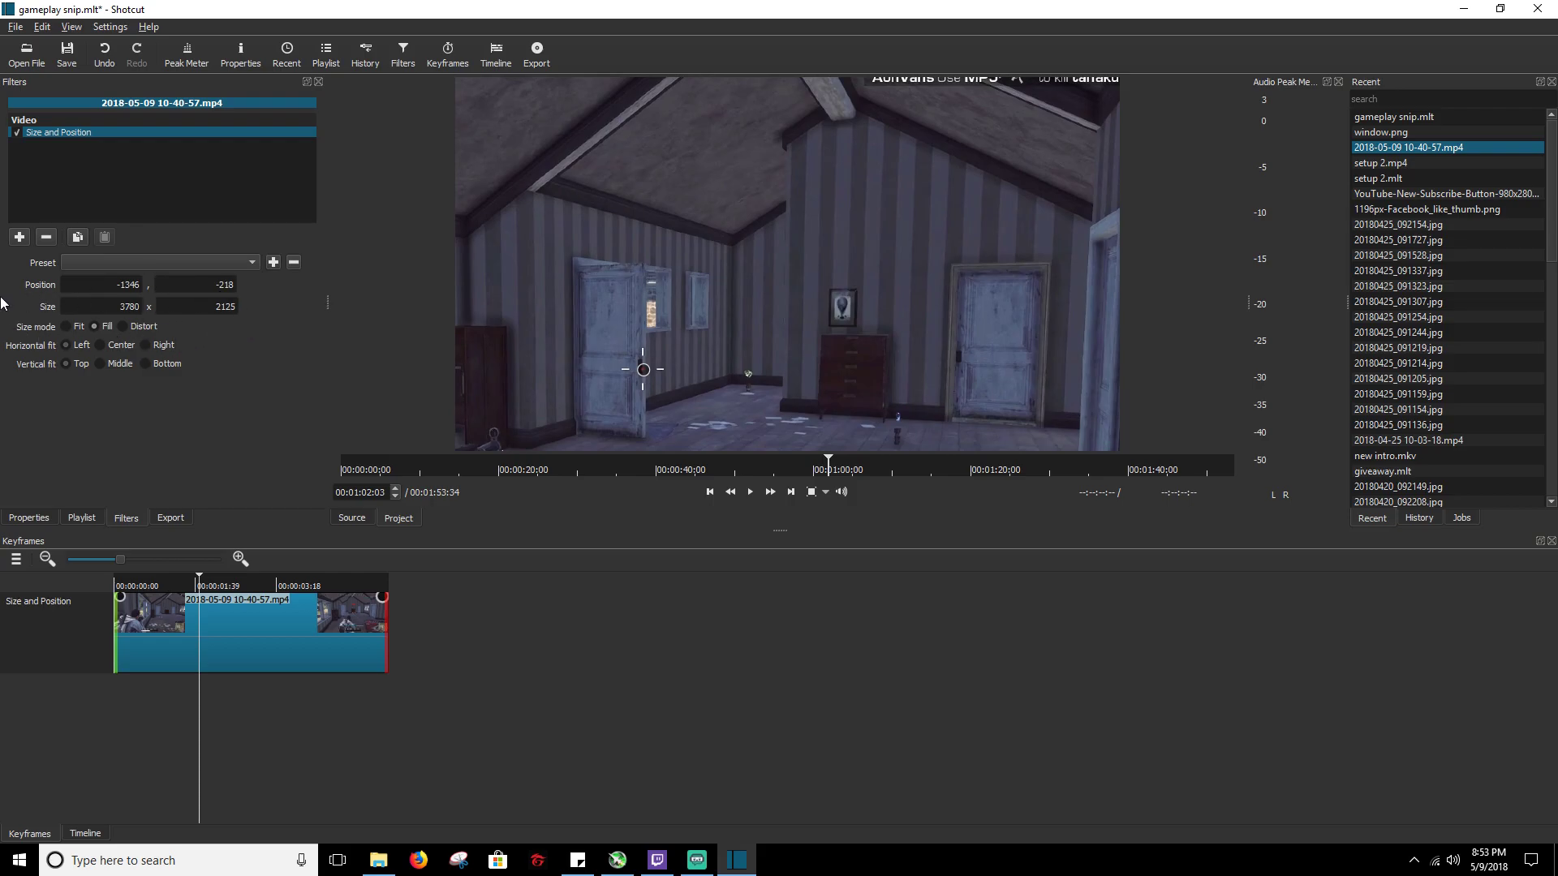
mouse_move(635, 368)
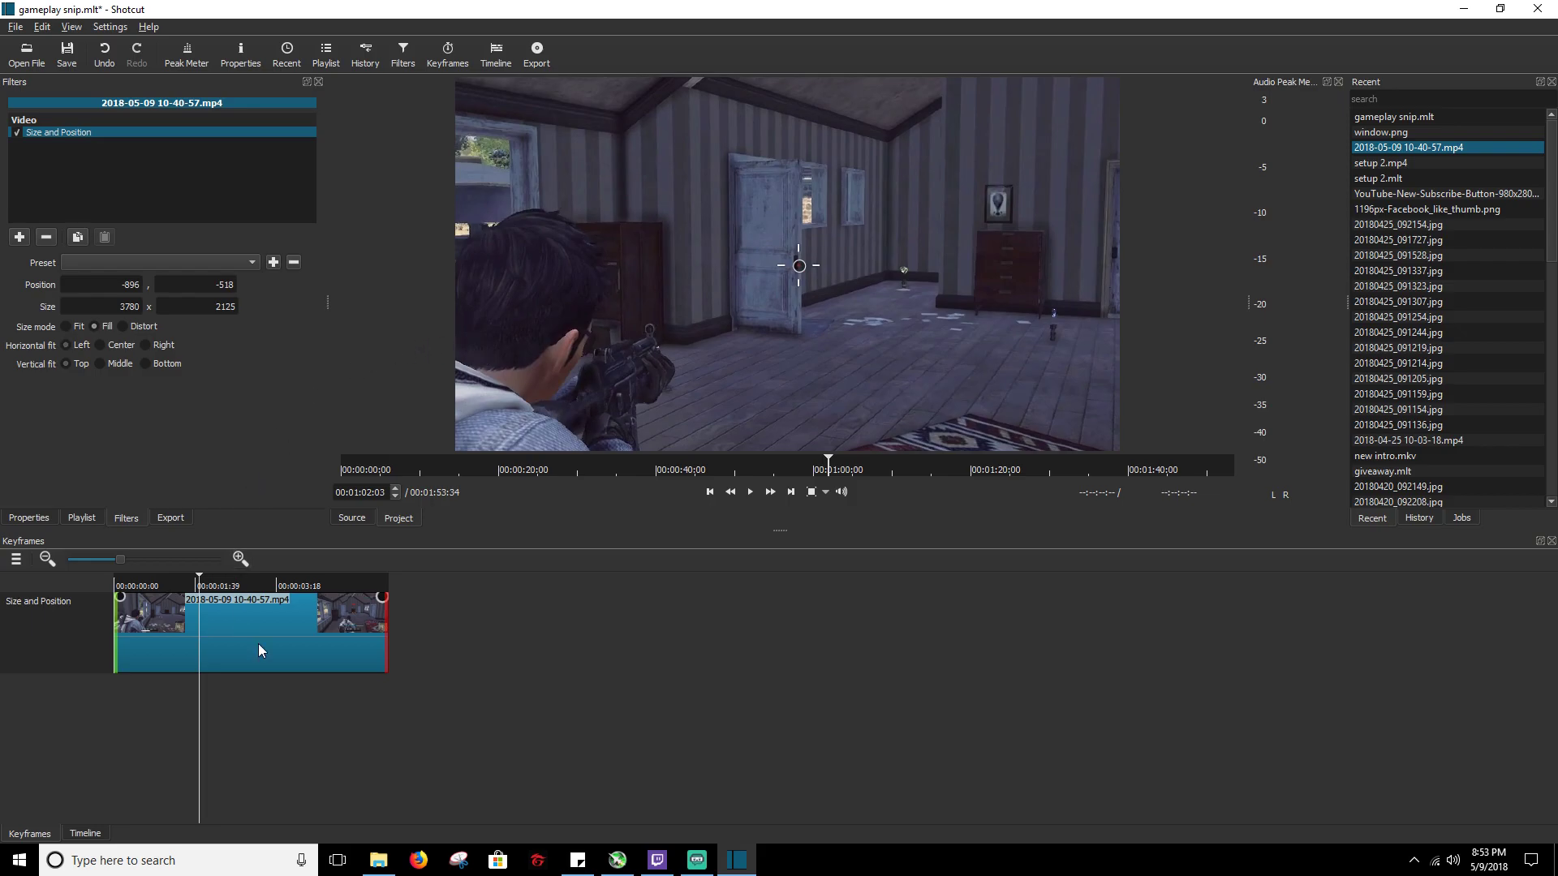
mouse_move(368, 748)
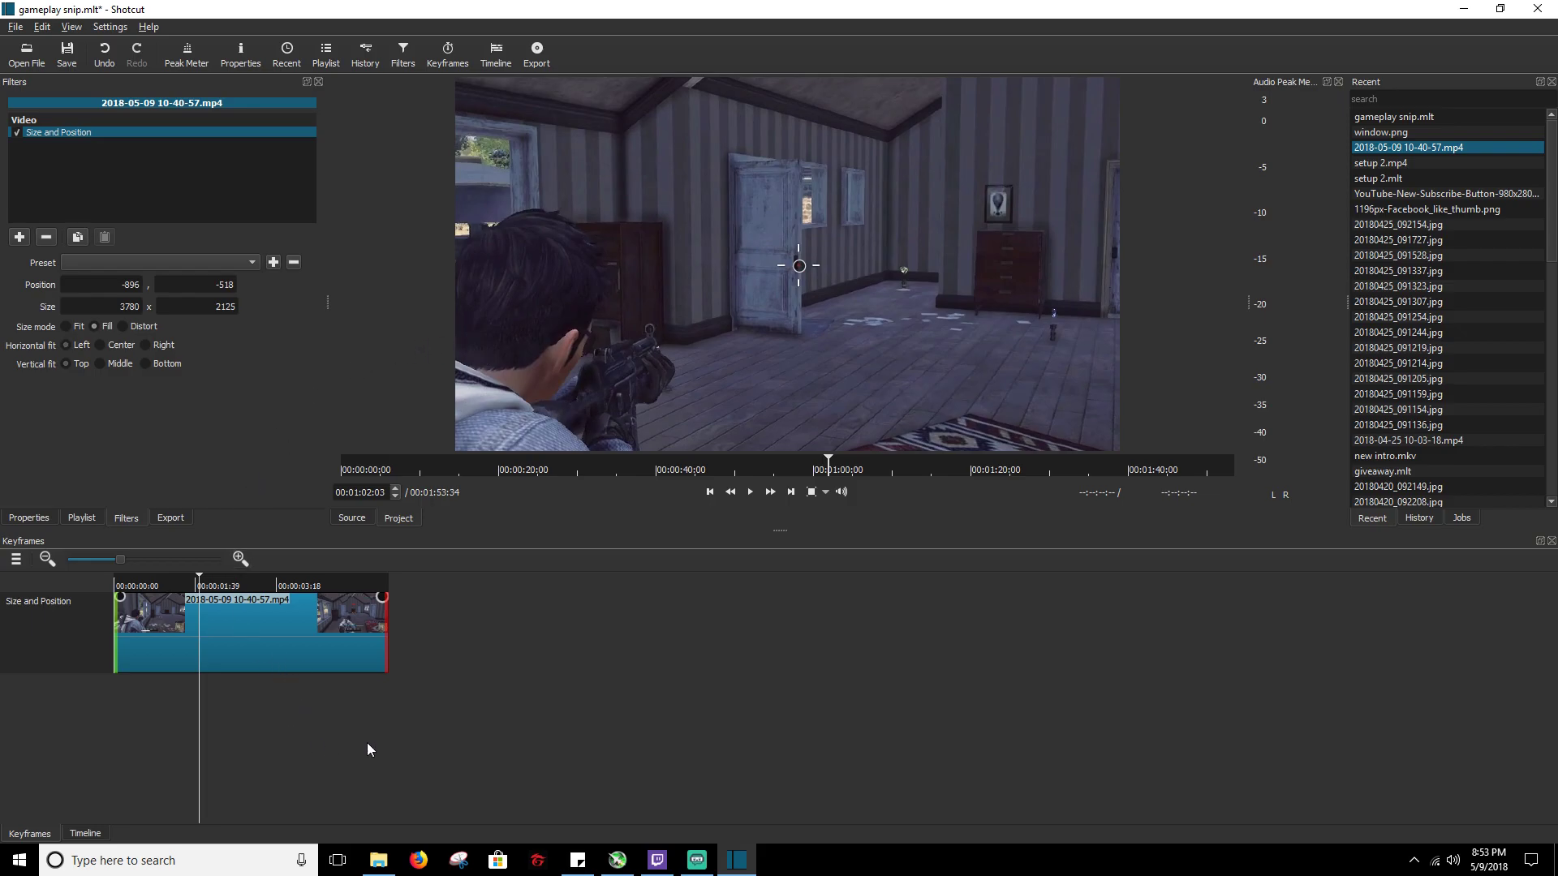
left_click(84, 832)
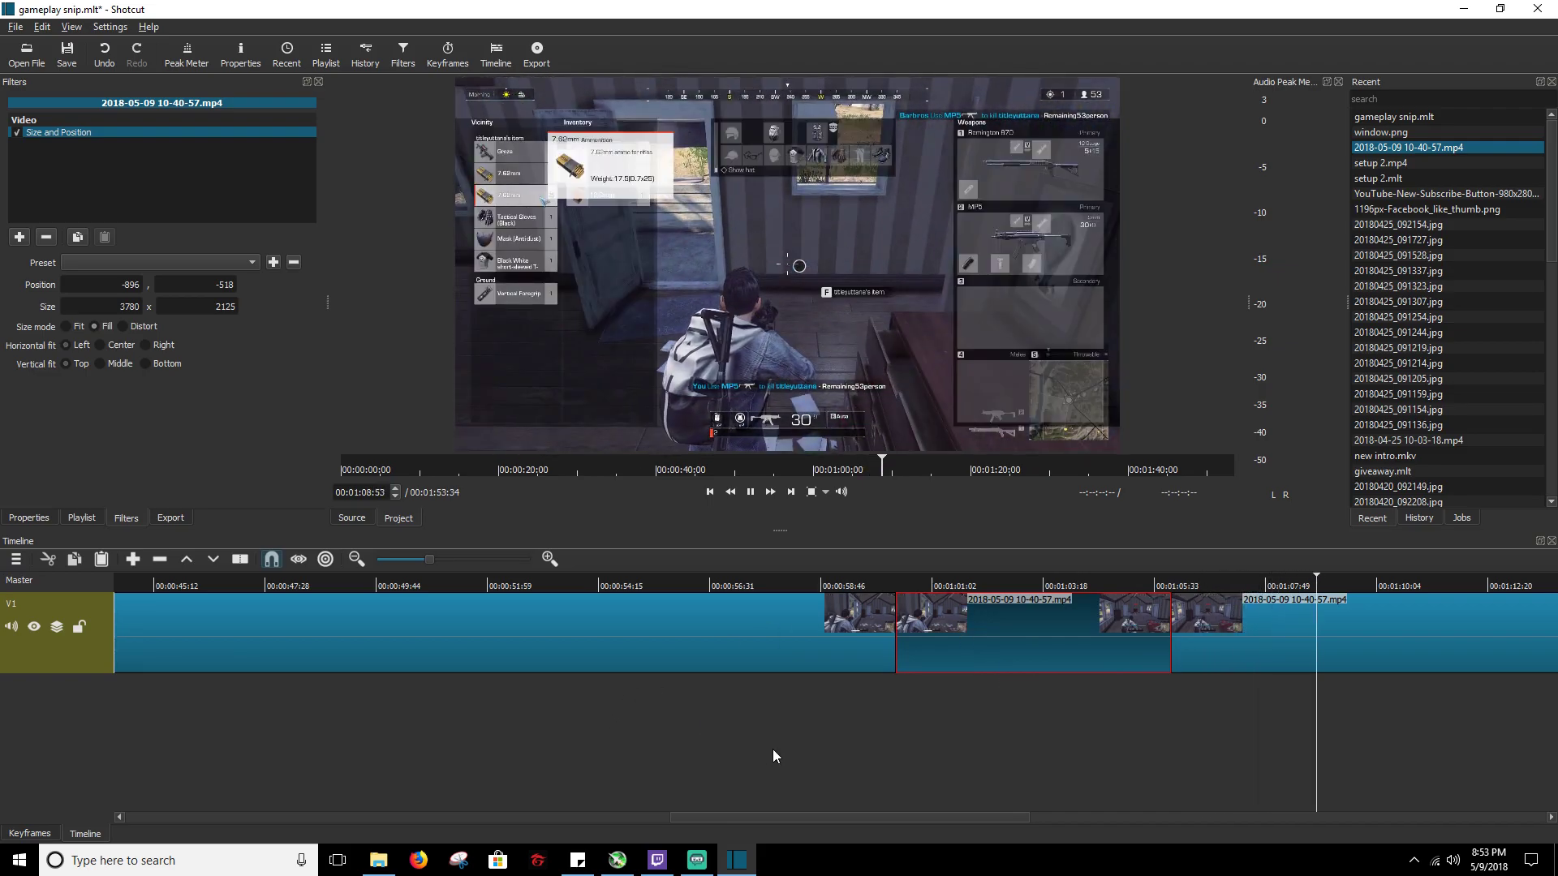
left_click(1044, 585)
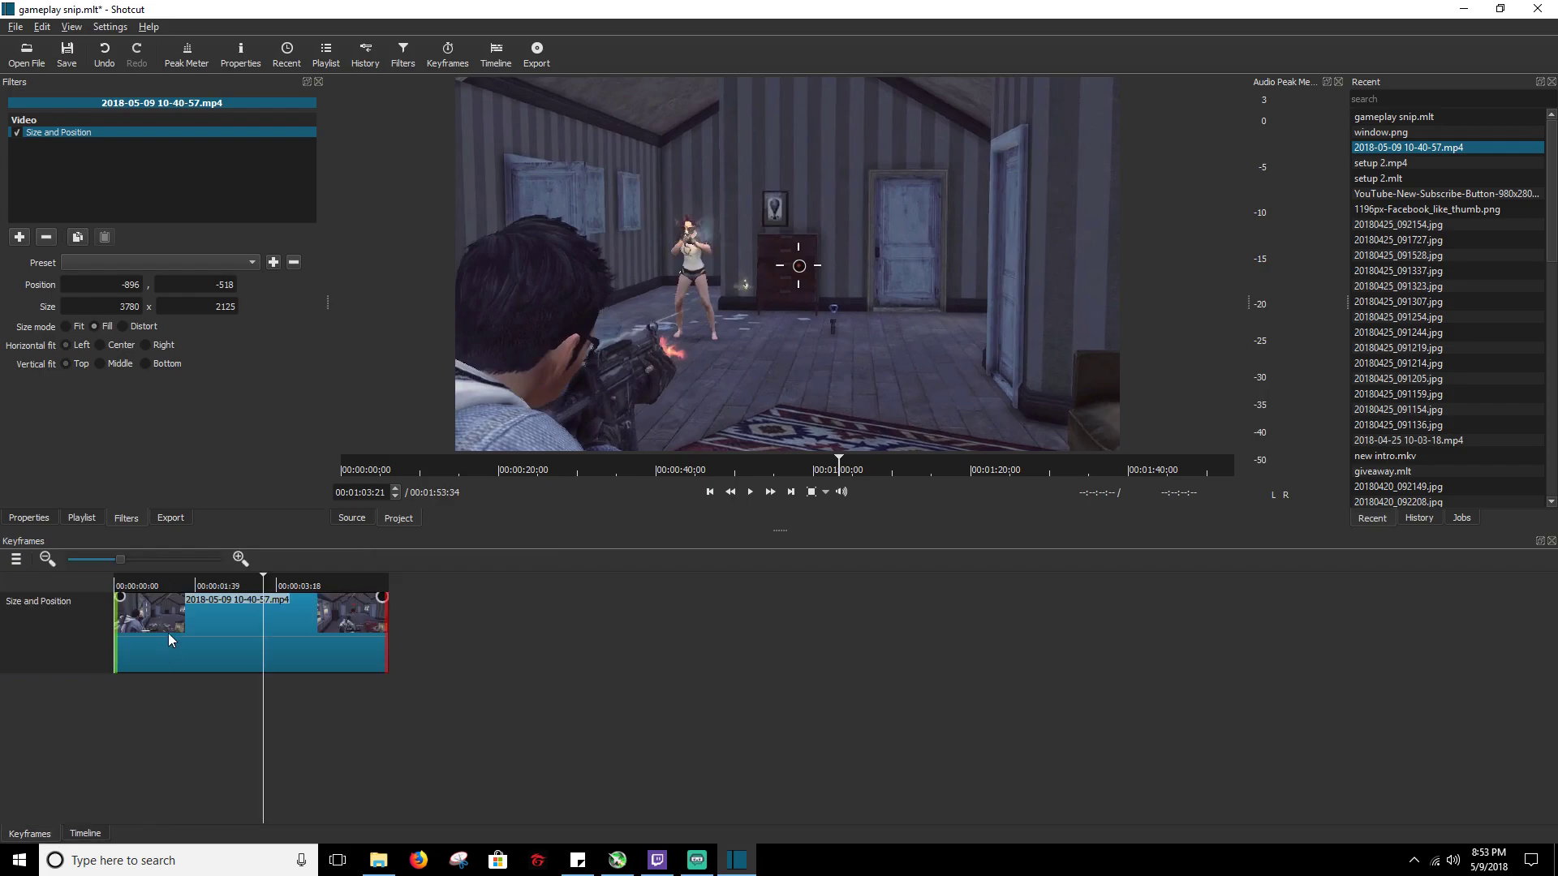
mouse_move(134, 631)
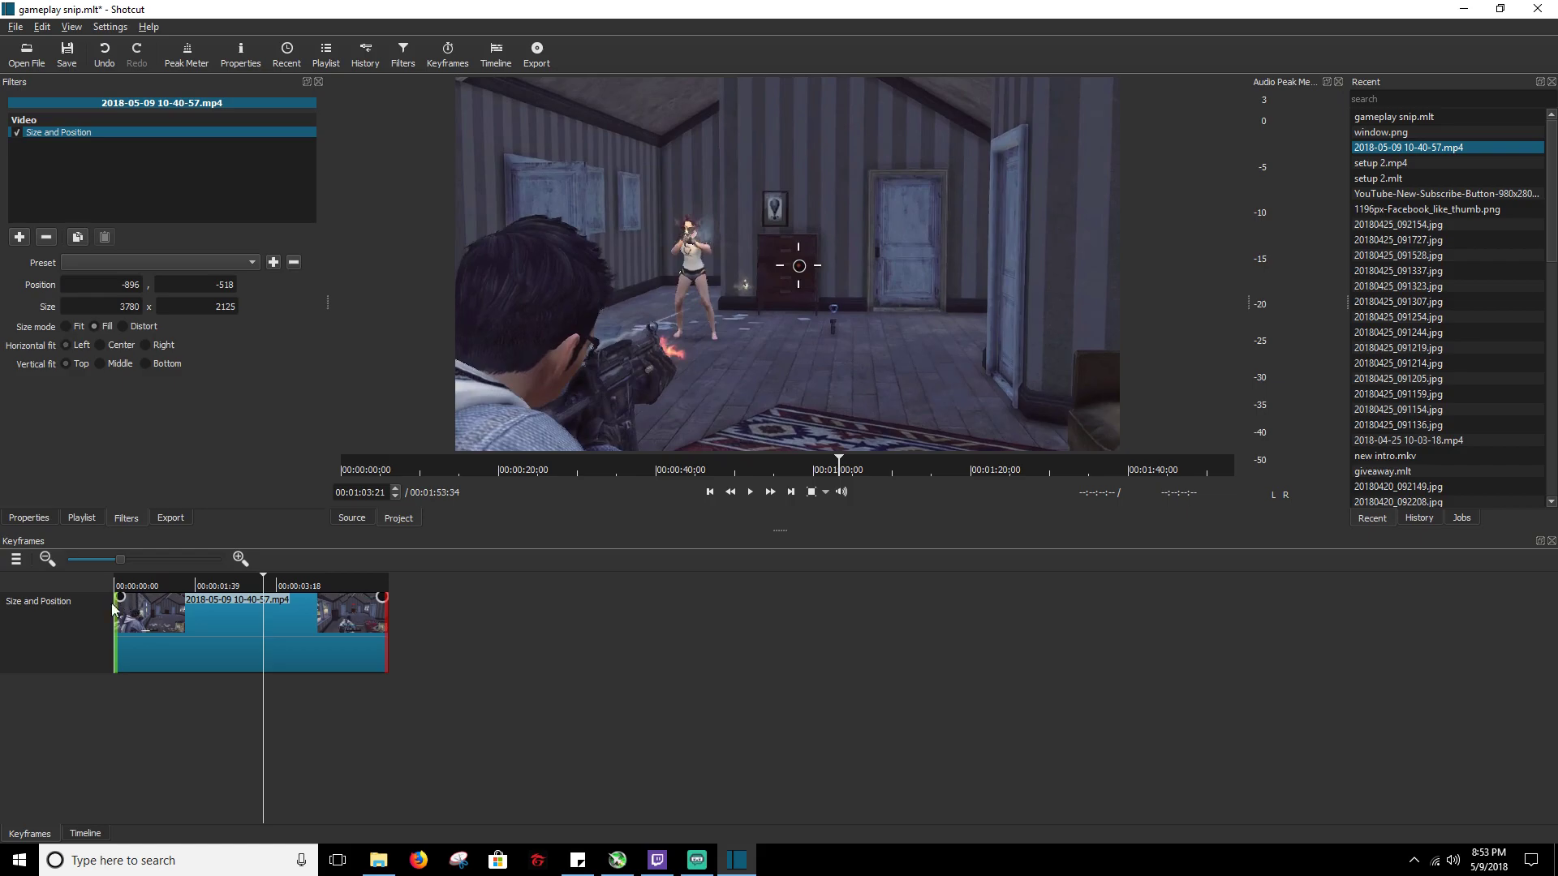
mouse_move(388, 581)
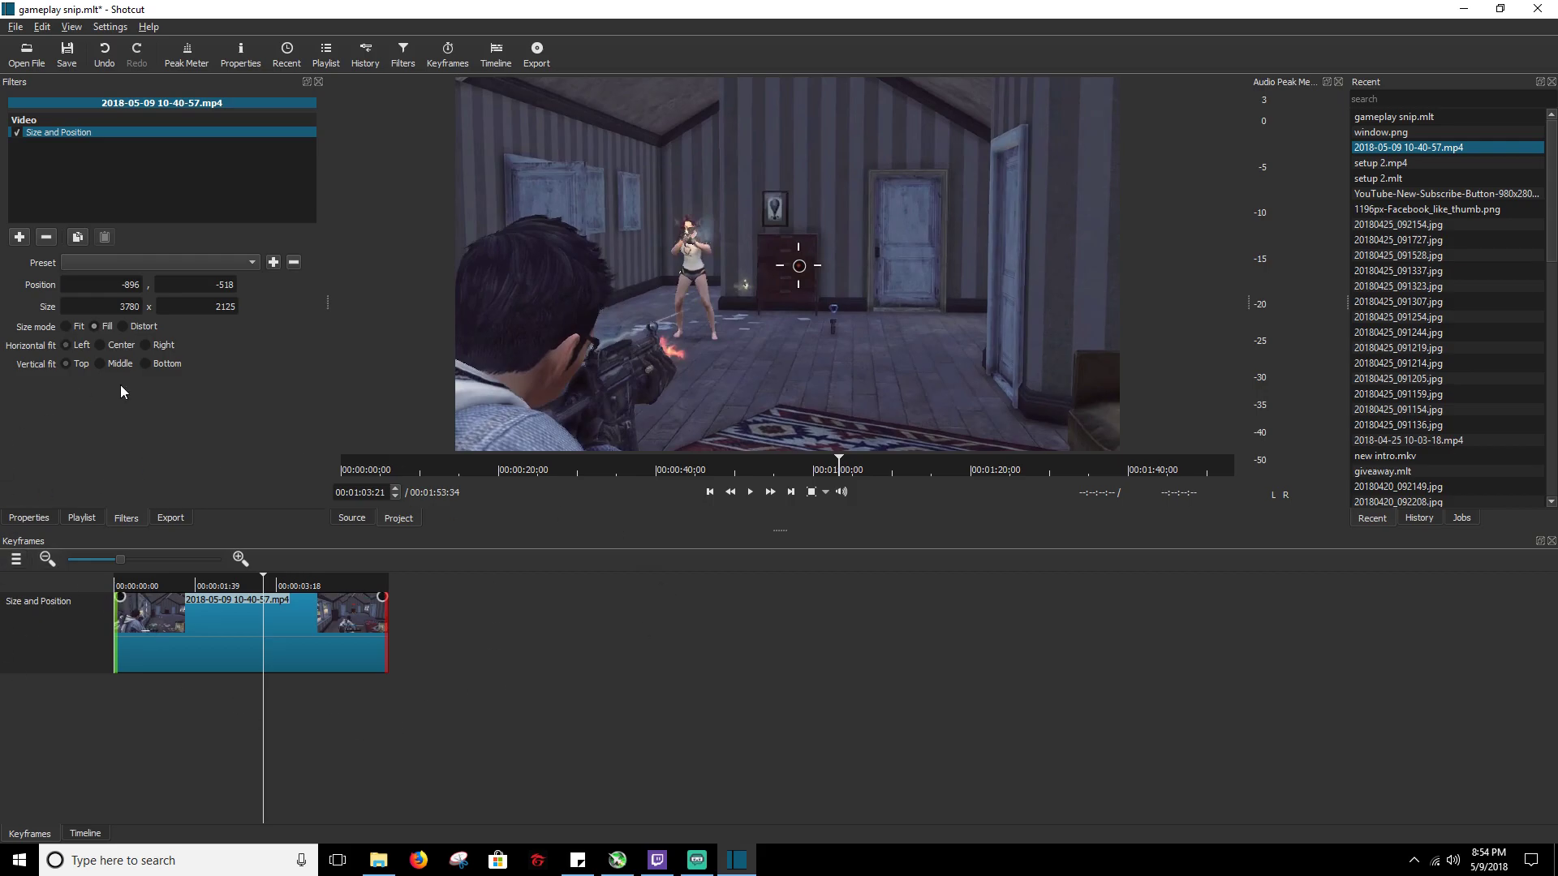
mouse_move(406, 642)
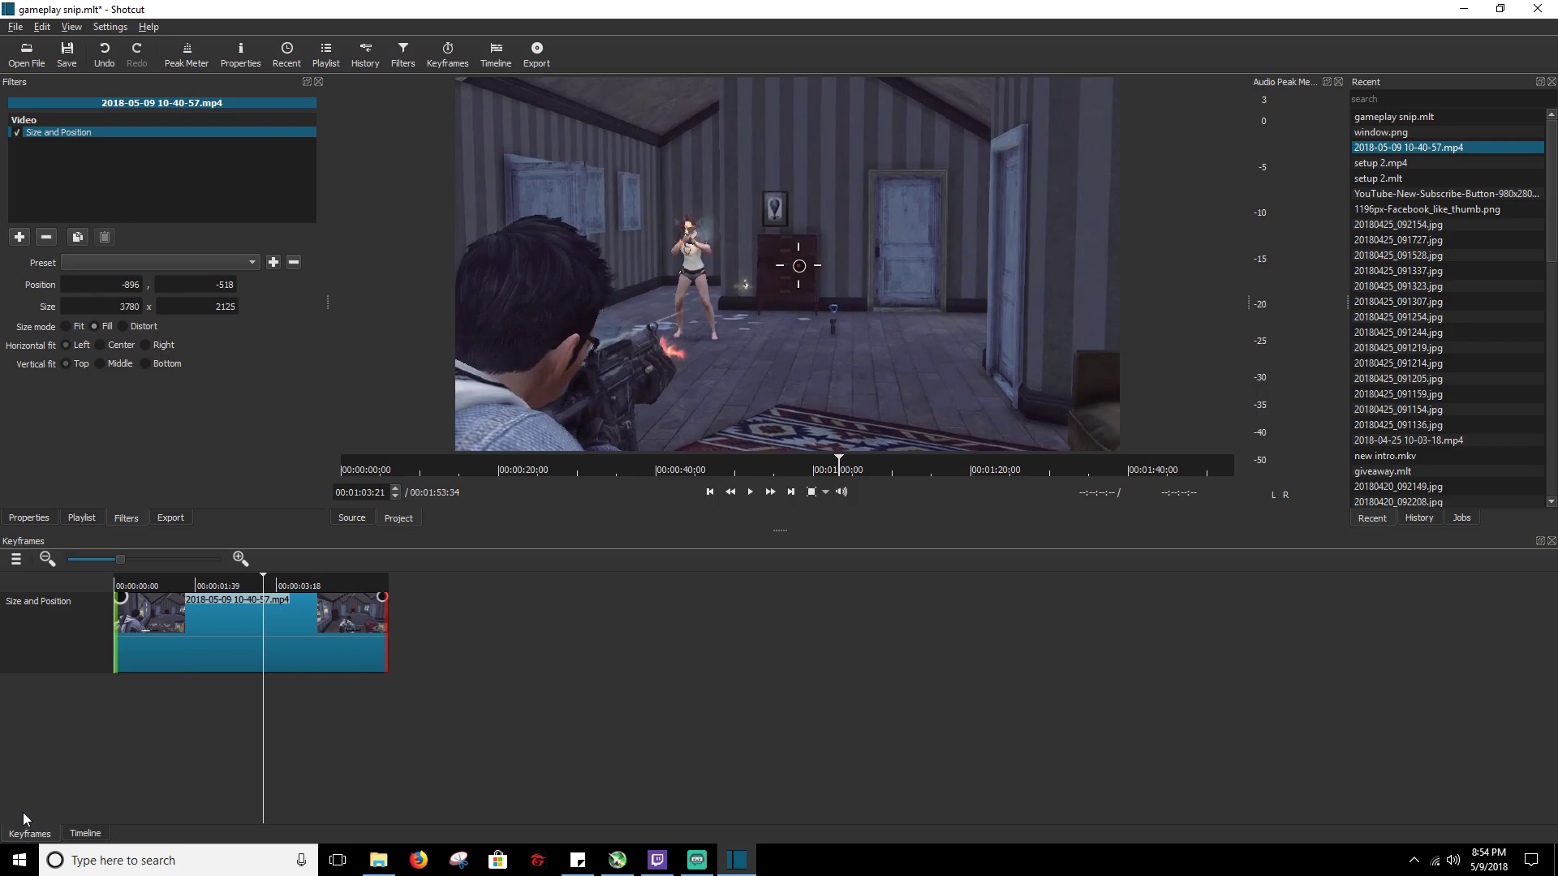
- Return to the full track timeline showing the zoomed middle clip
left_click(84, 833)
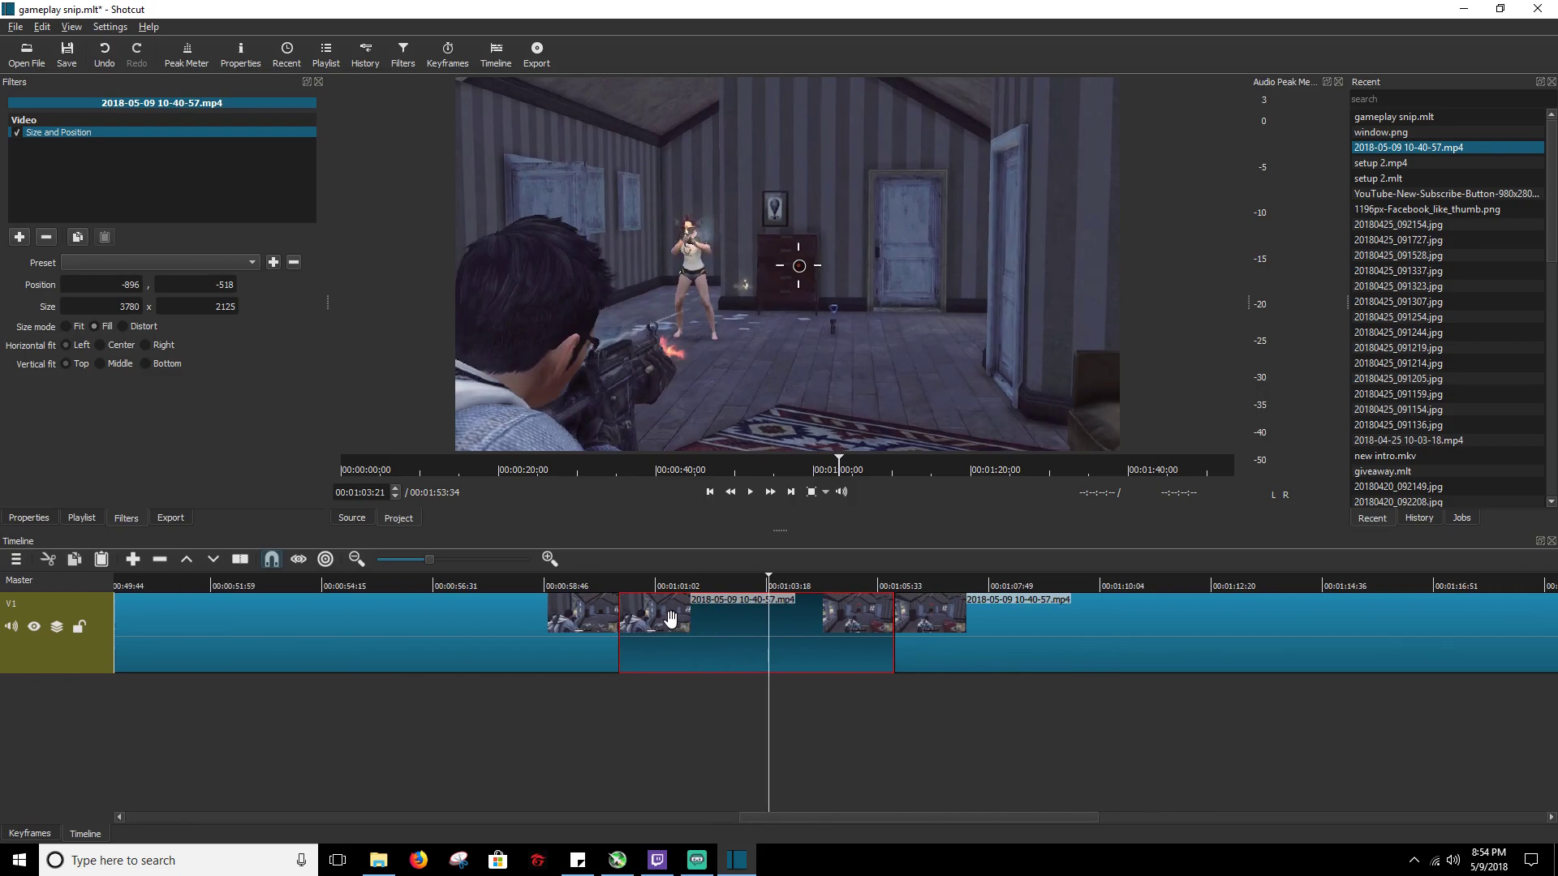
mouse_move(876, 614)
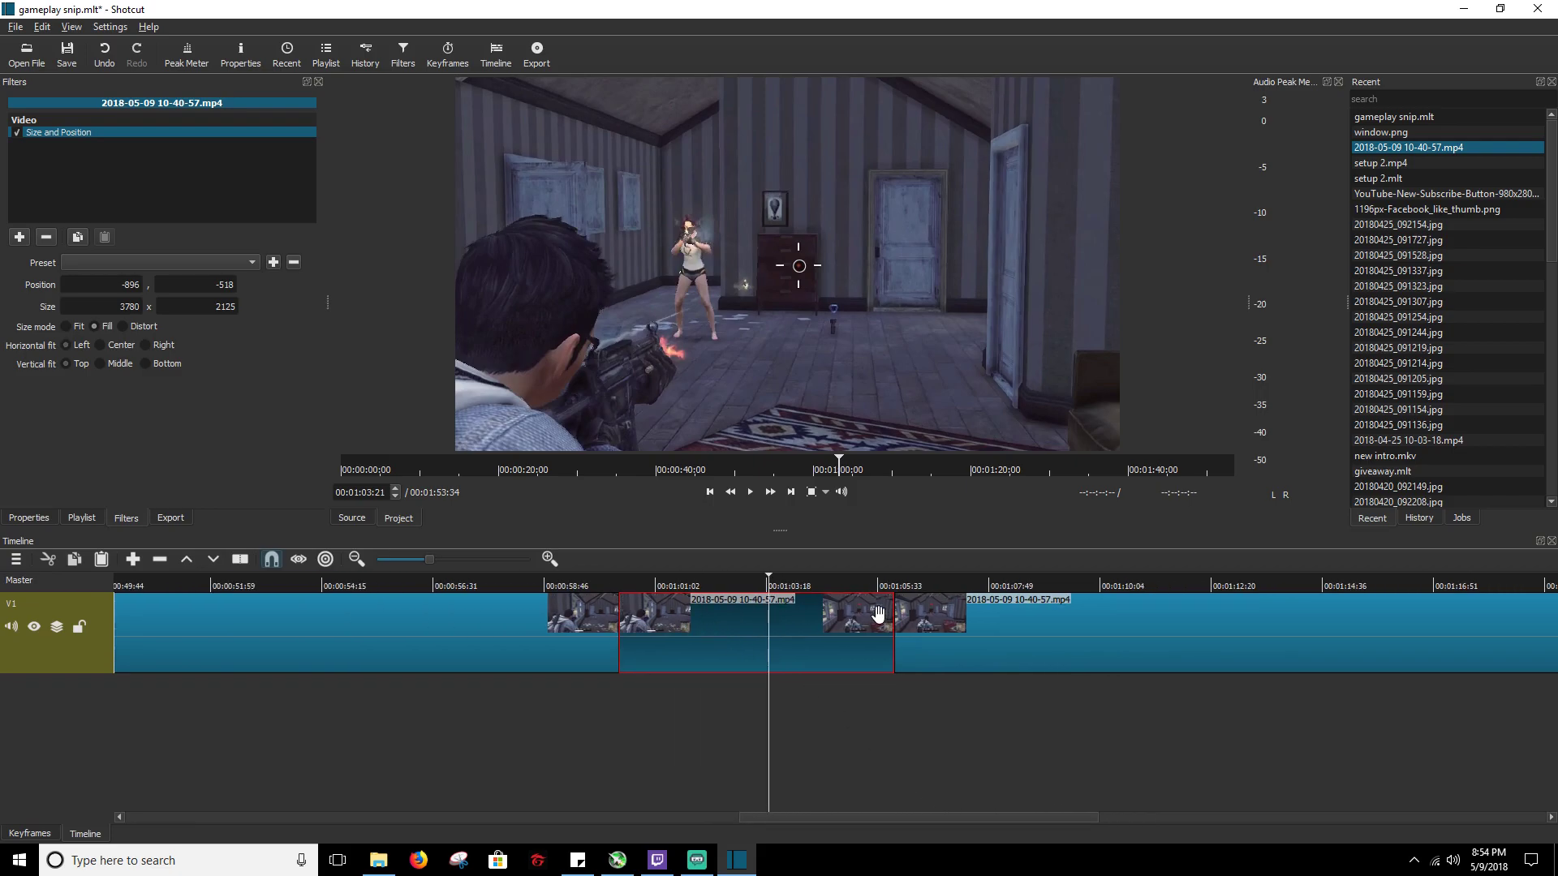
mouse_move(884, 606)
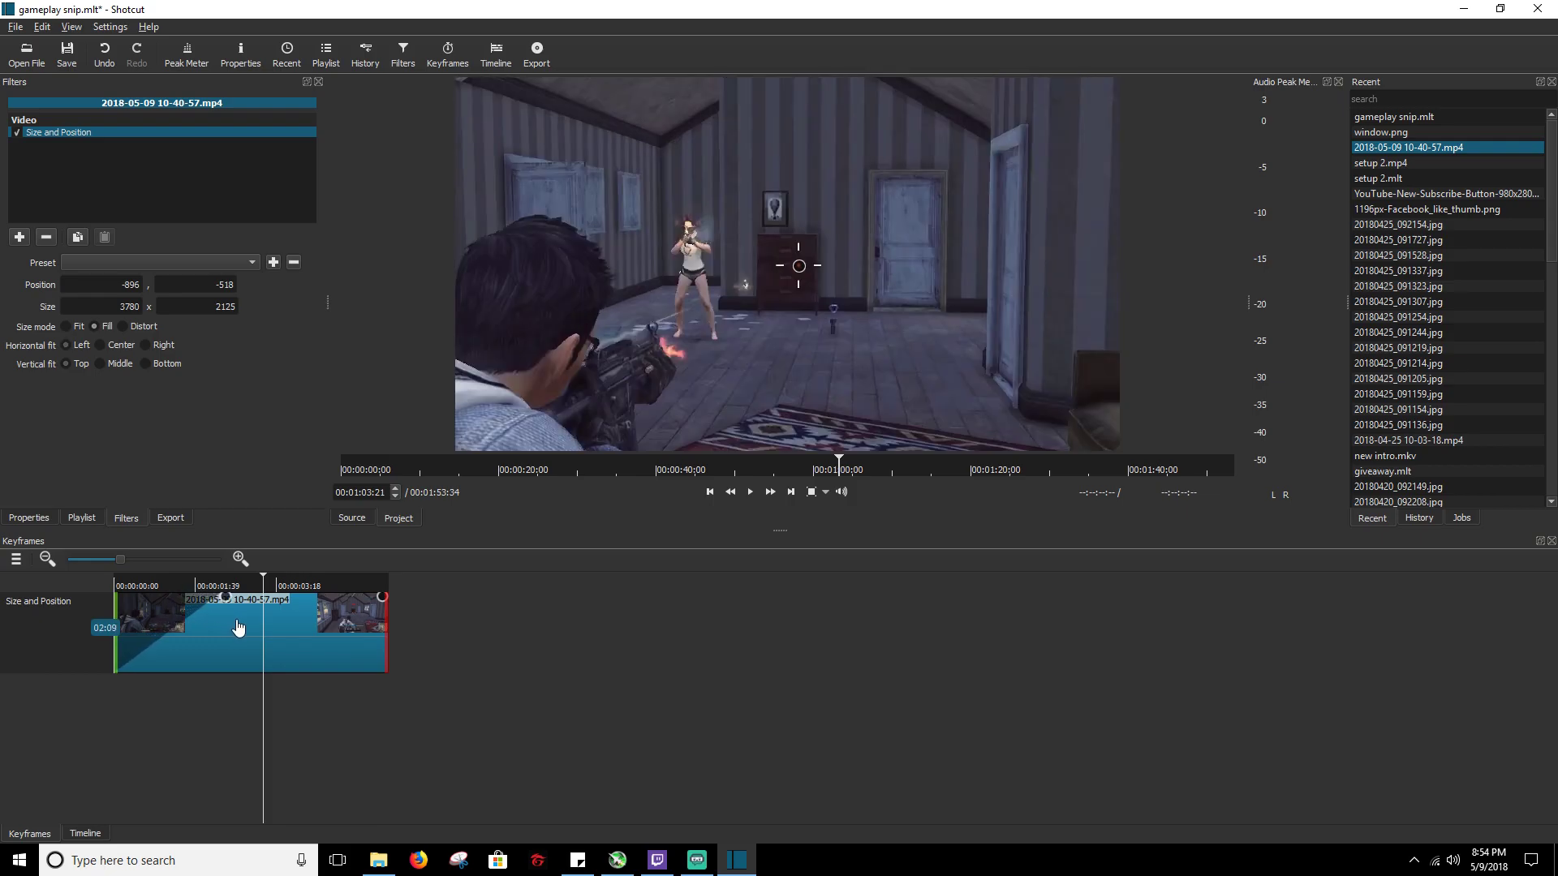
mouse_move(142, 638)
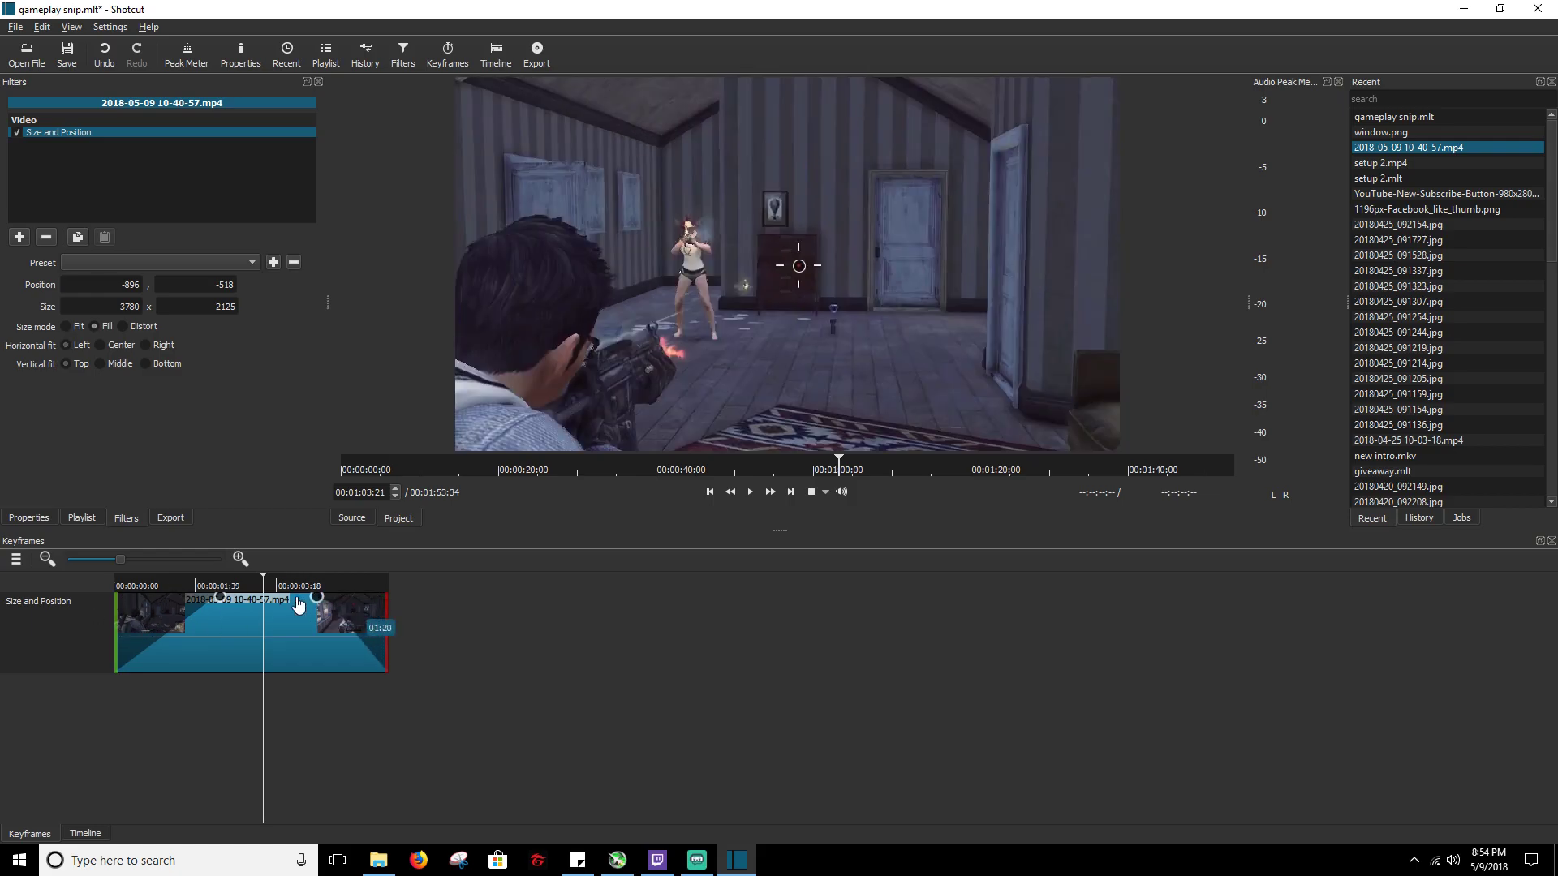
- Drag the right filter trim handle left to extend the zoom-out ramp
left_click_drag(318, 598, 288, 598)
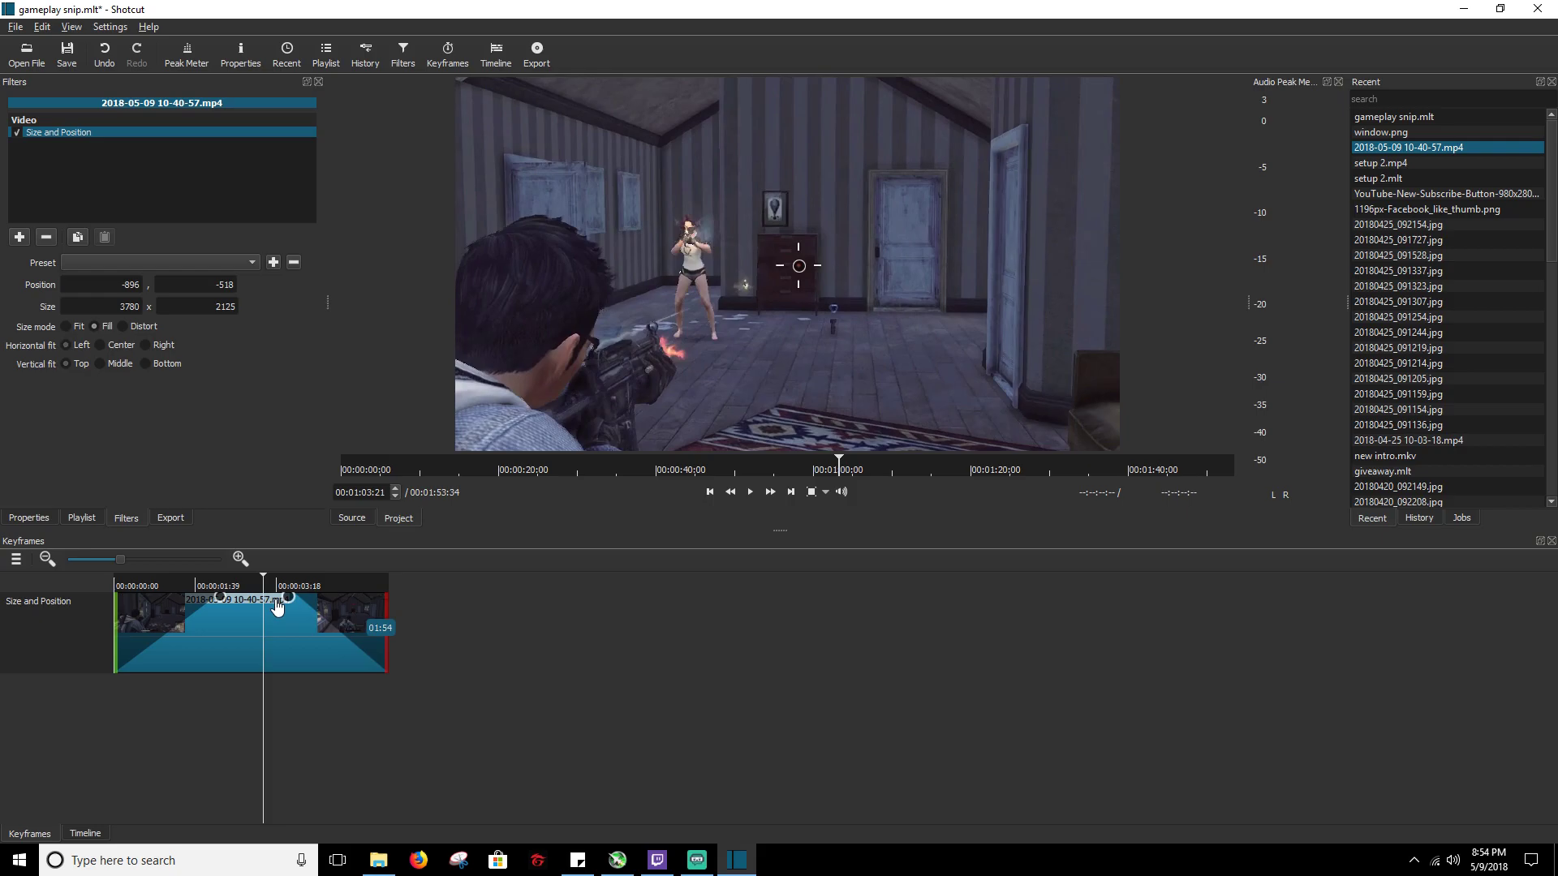
mouse_move(221, 604)
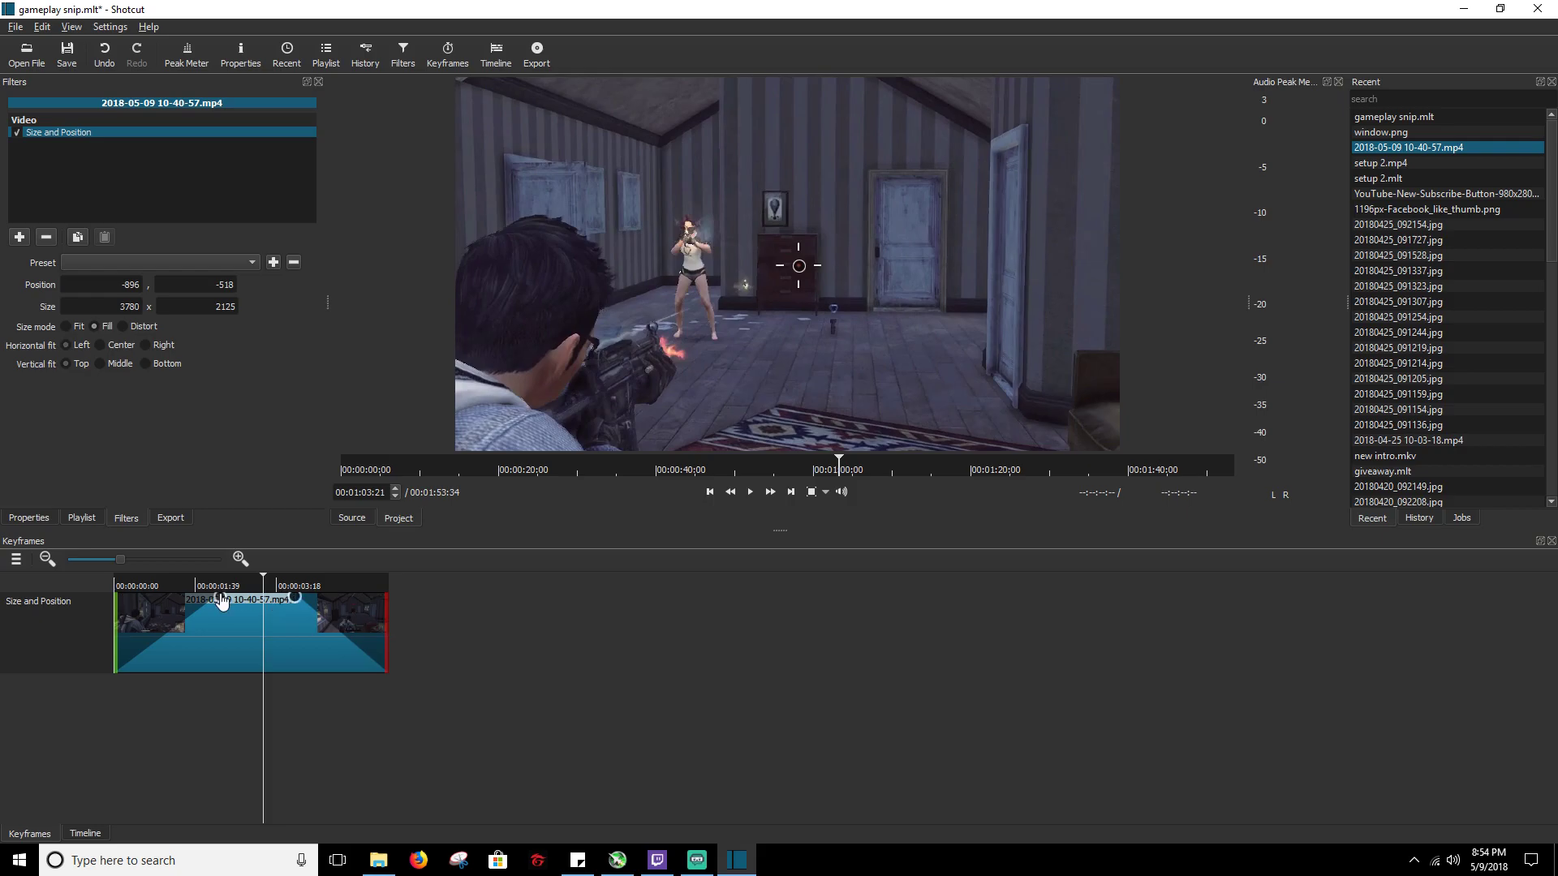
mouse_move(223, 604)
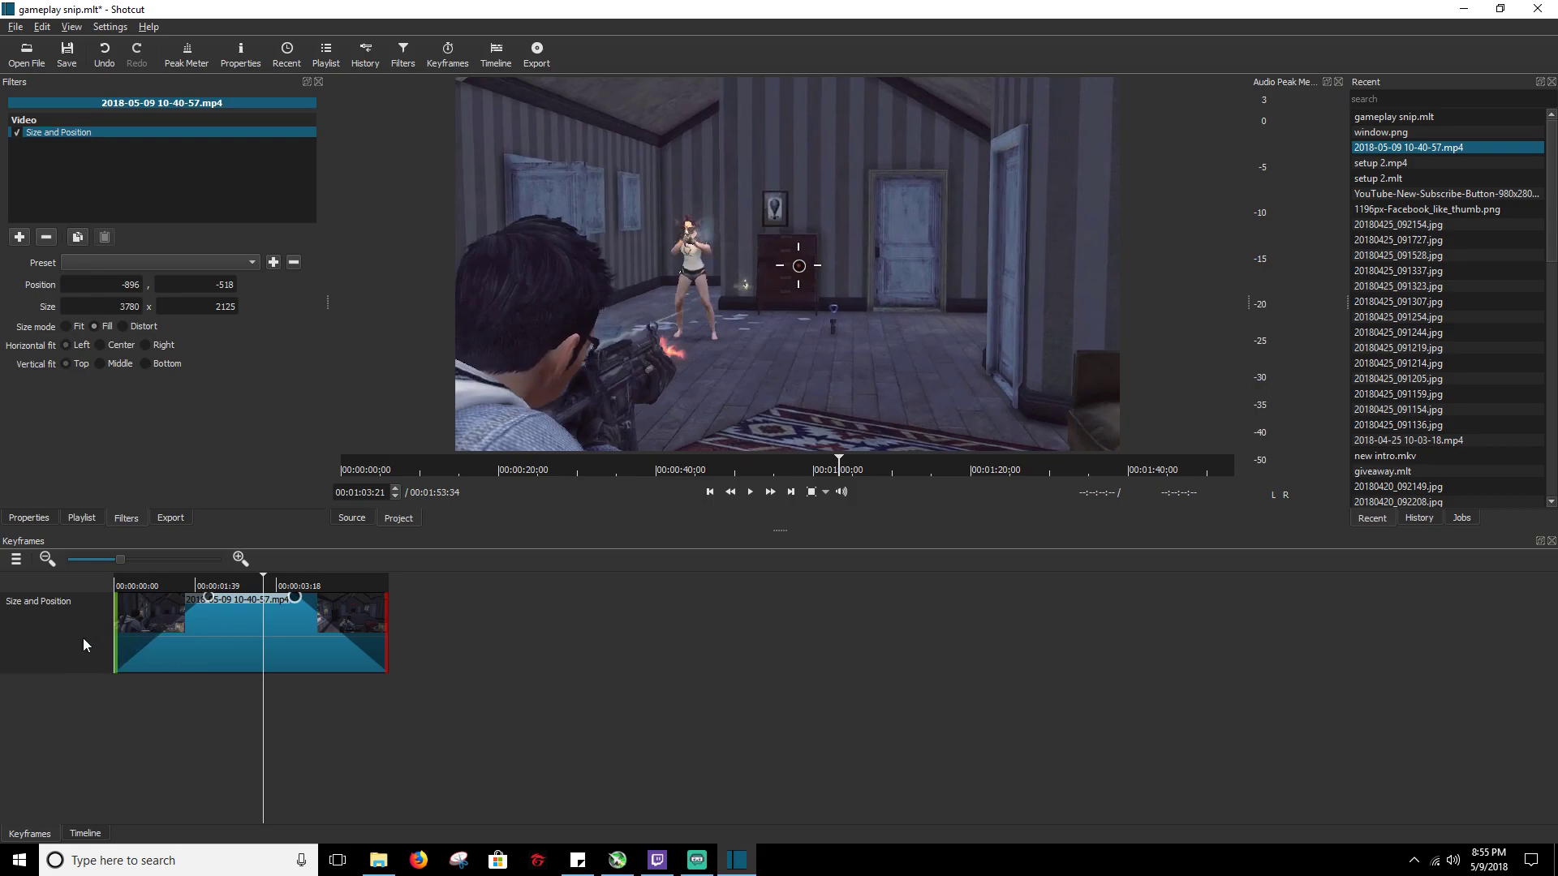
mouse_move(112, 624)
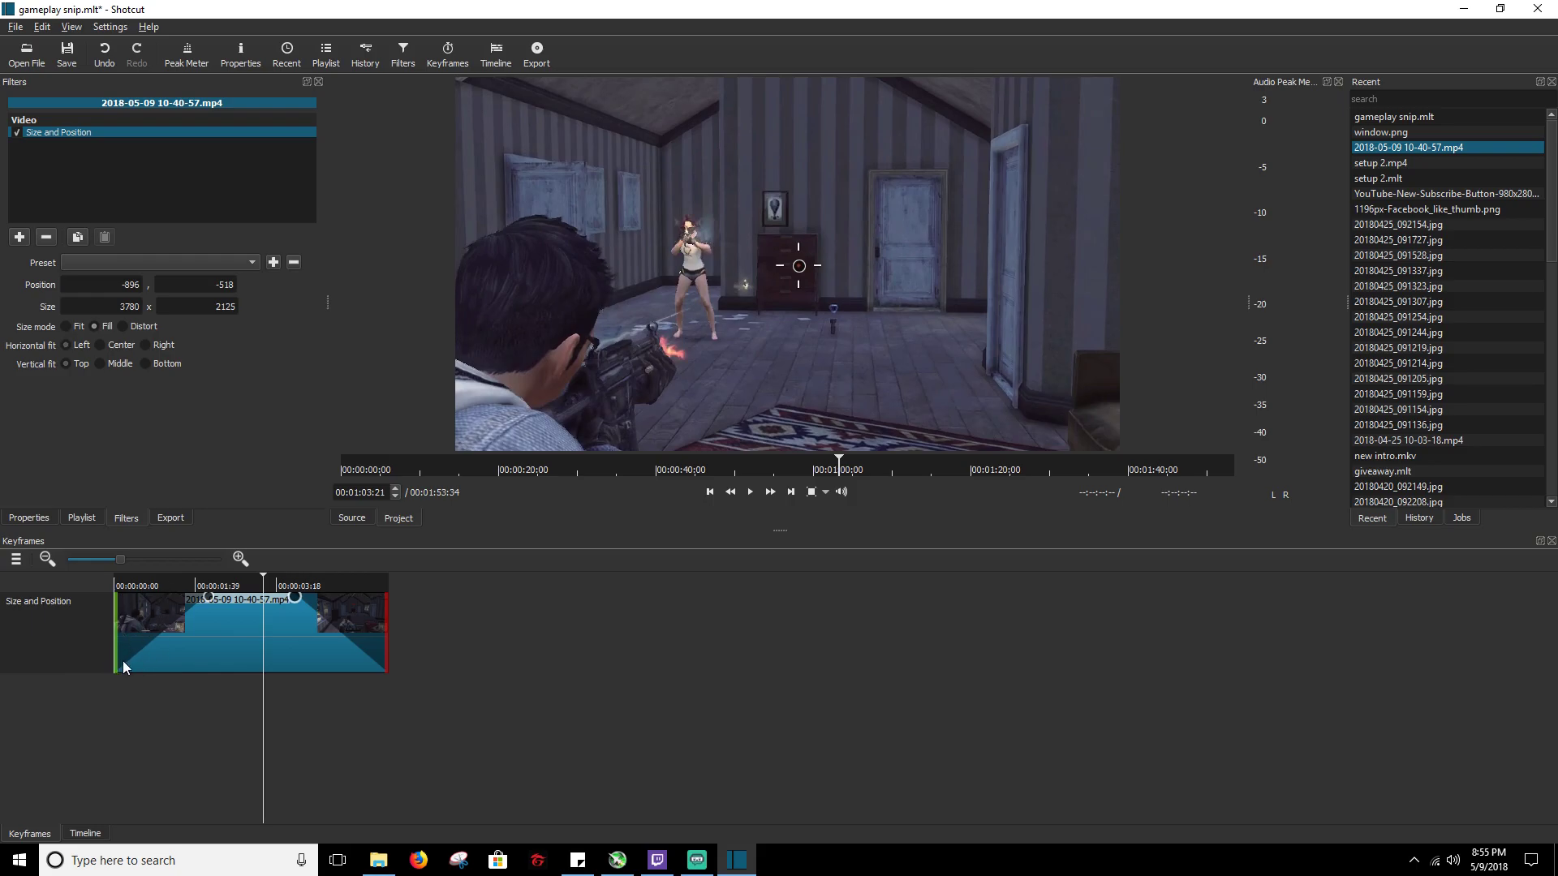
mouse_move(211, 591)
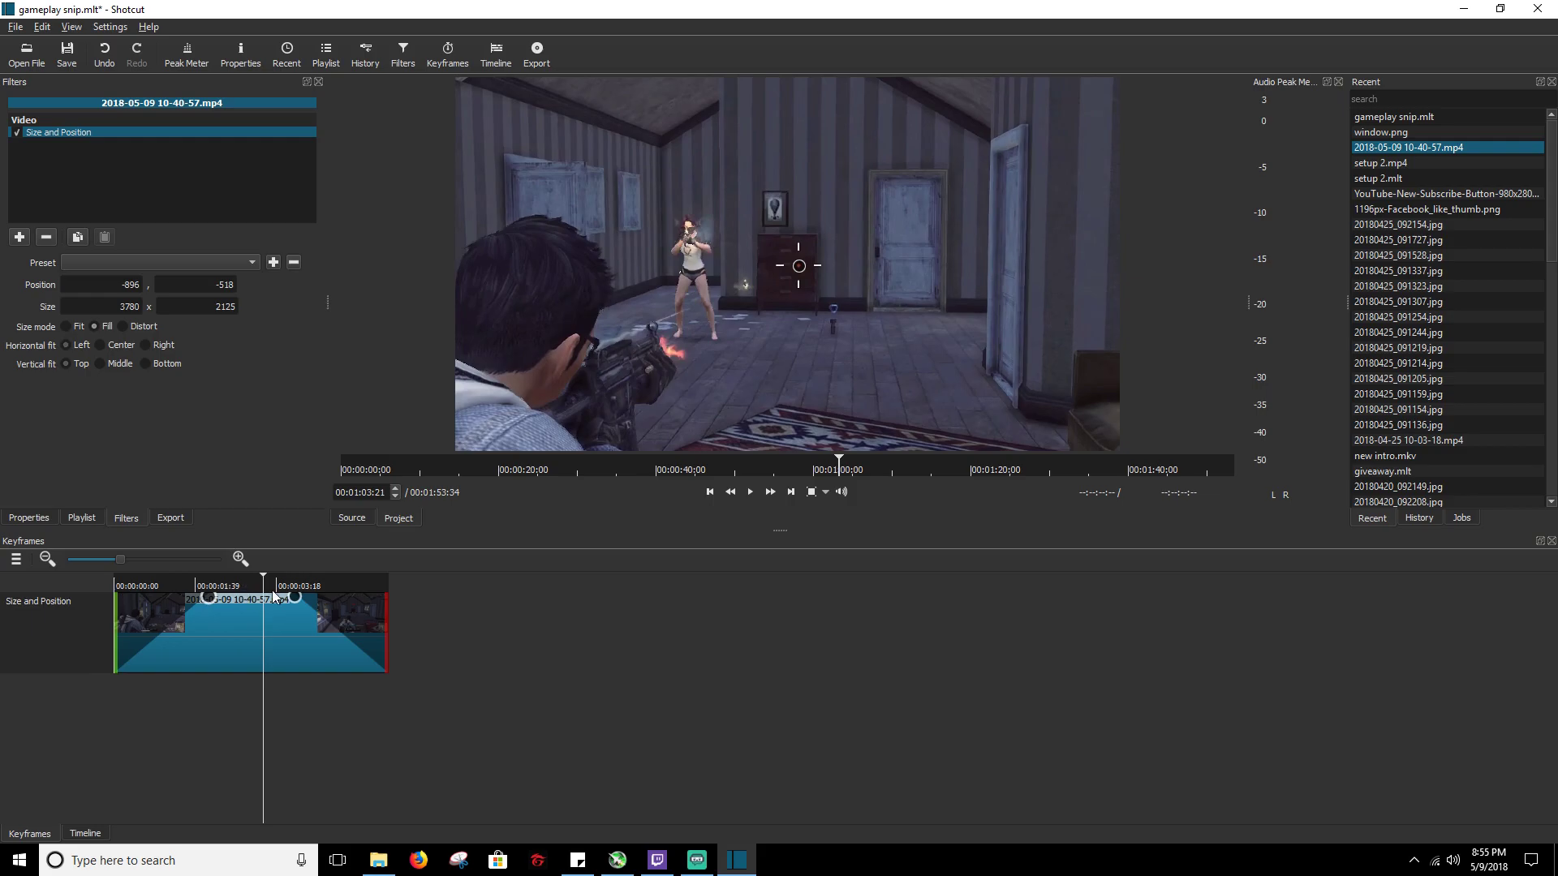
mouse_move(295, 601)
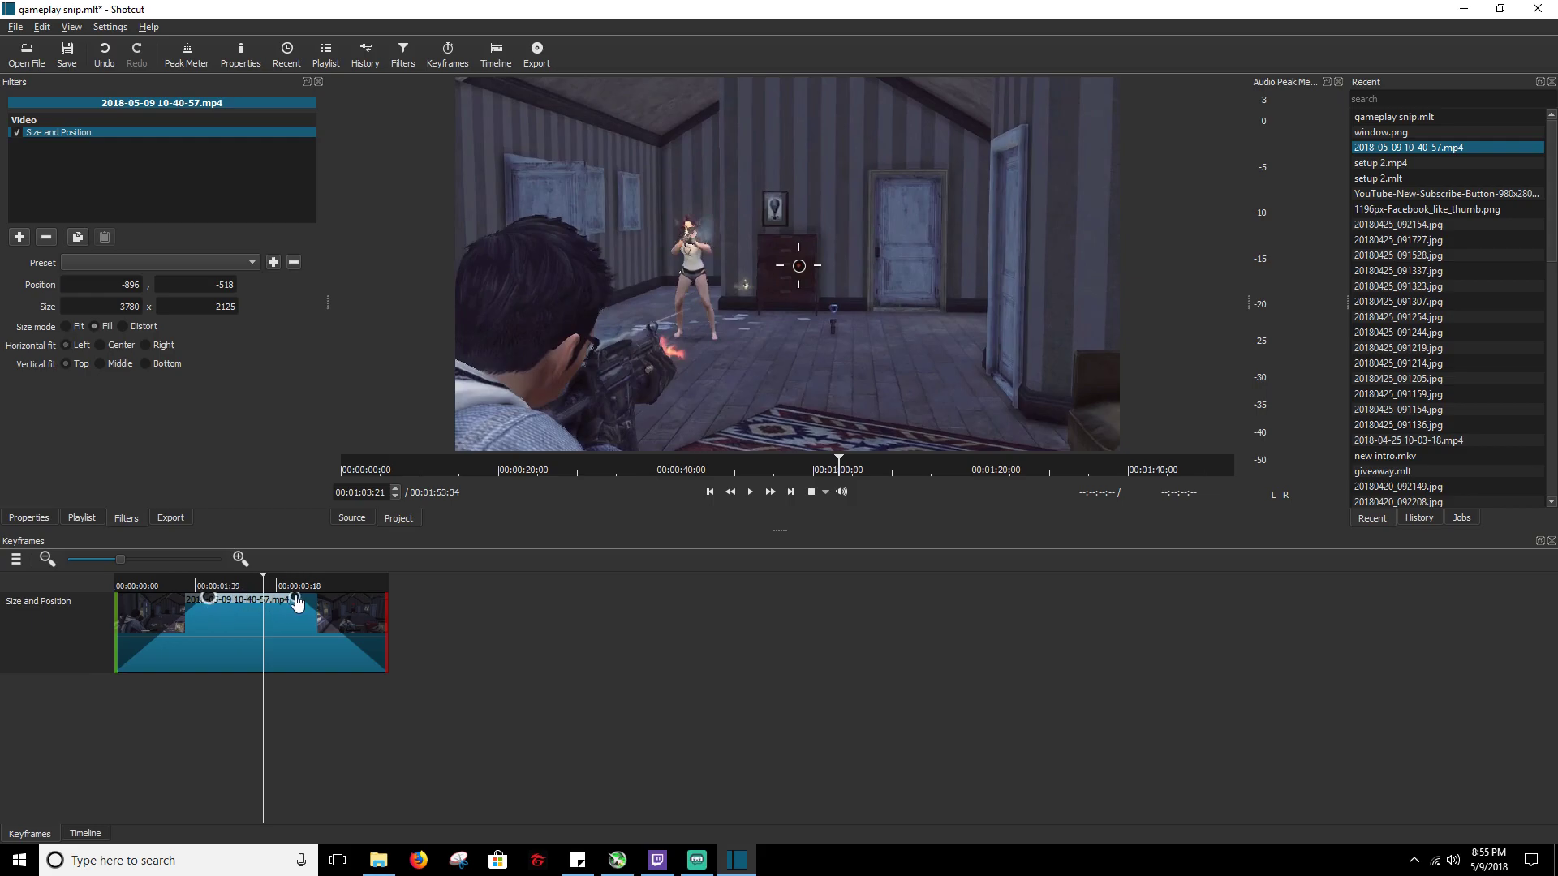
mouse_move(224, 601)
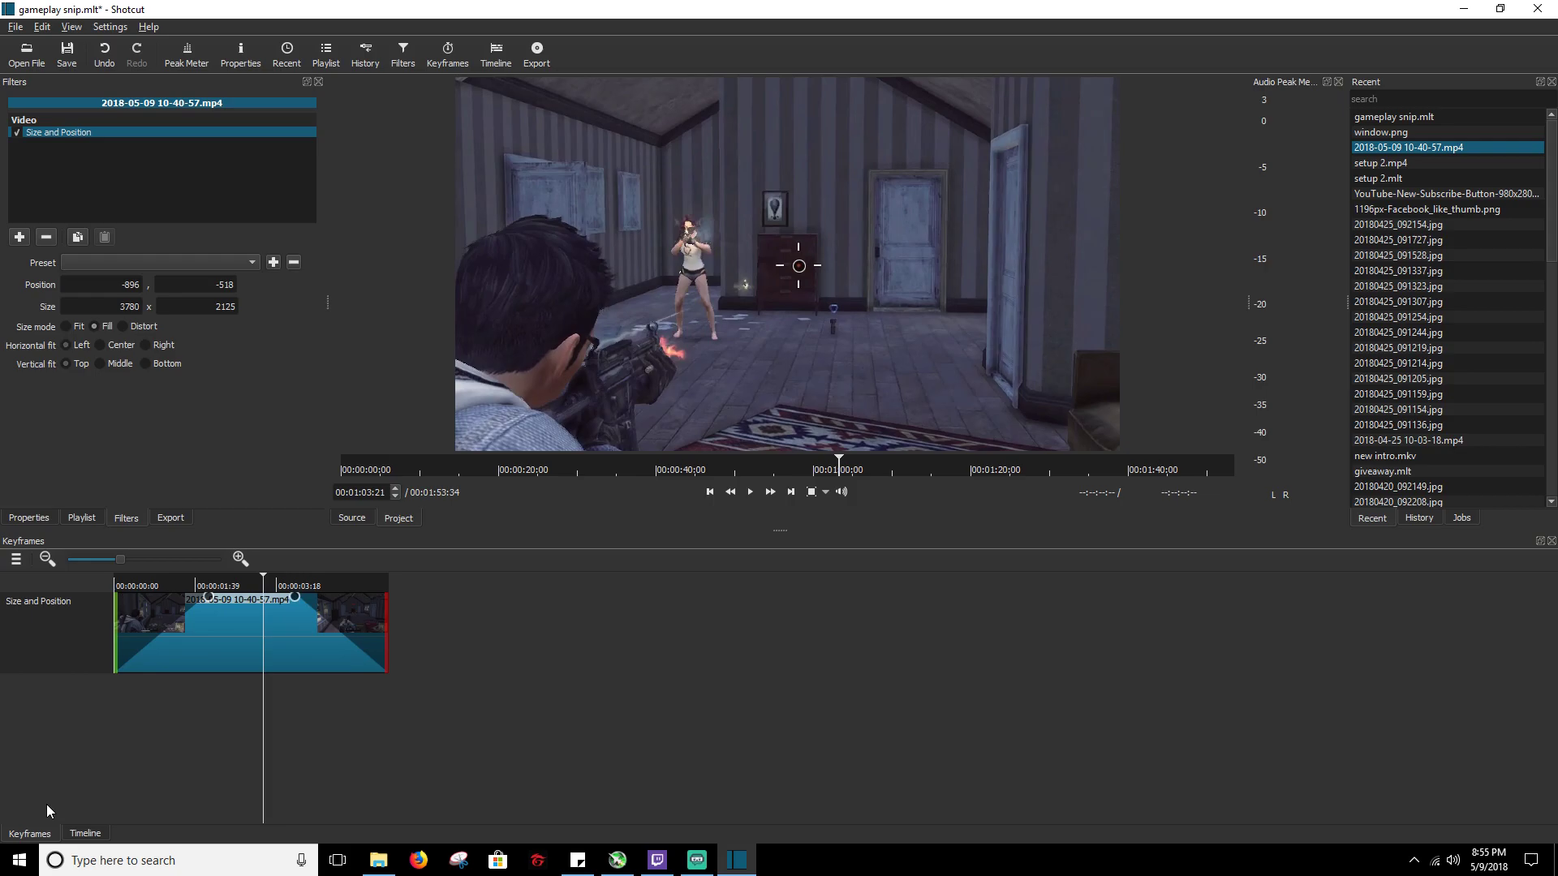
- Preview playback through the zoomed section from before the clip, then pause
left_click(84, 832)
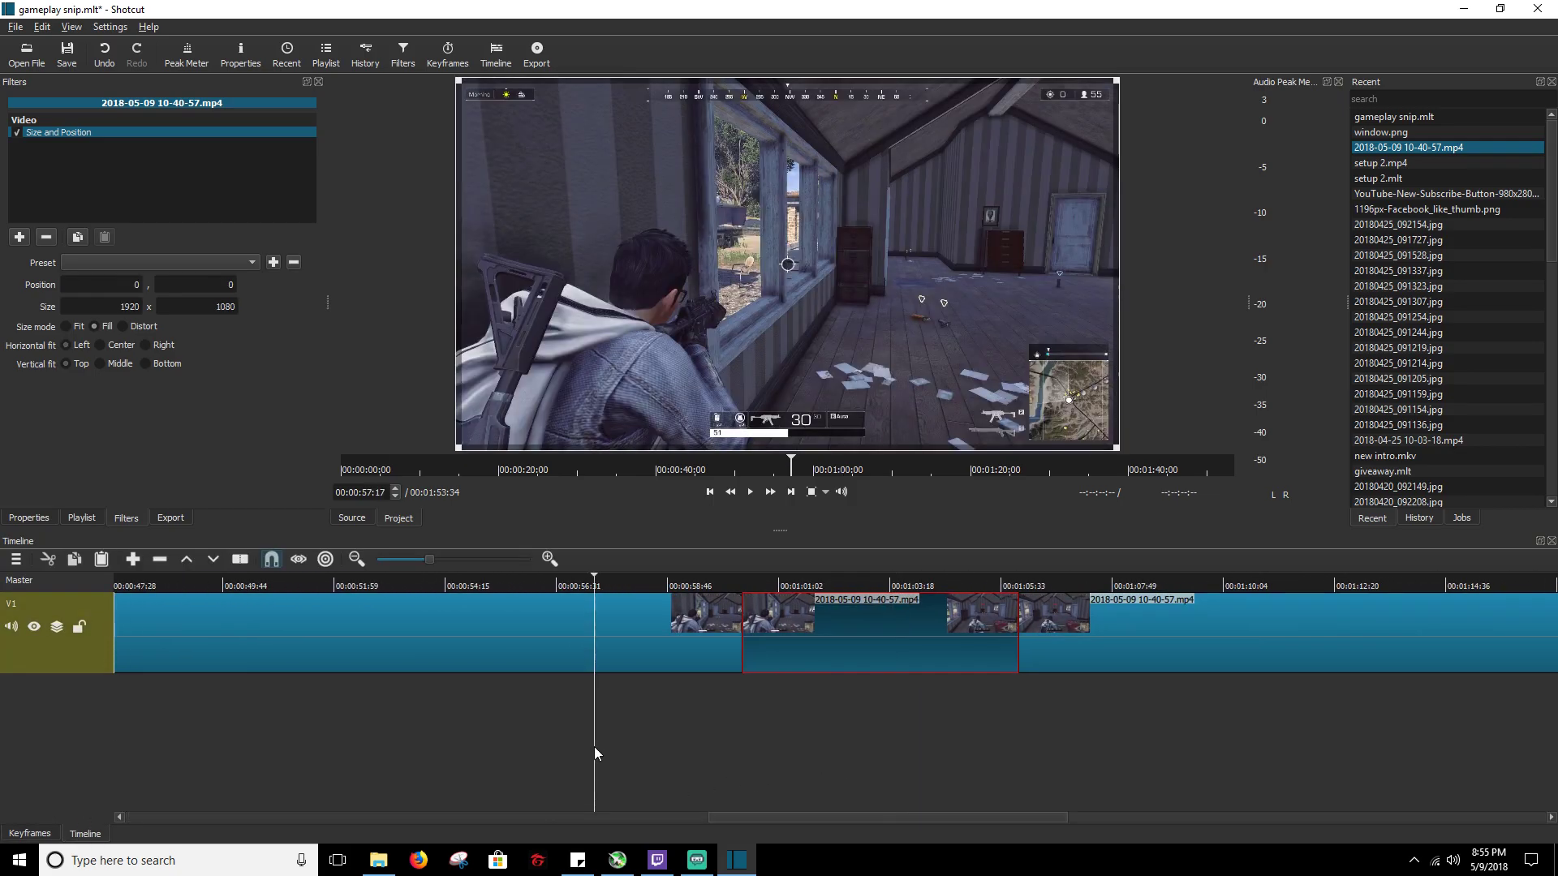
left_click(749, 491)
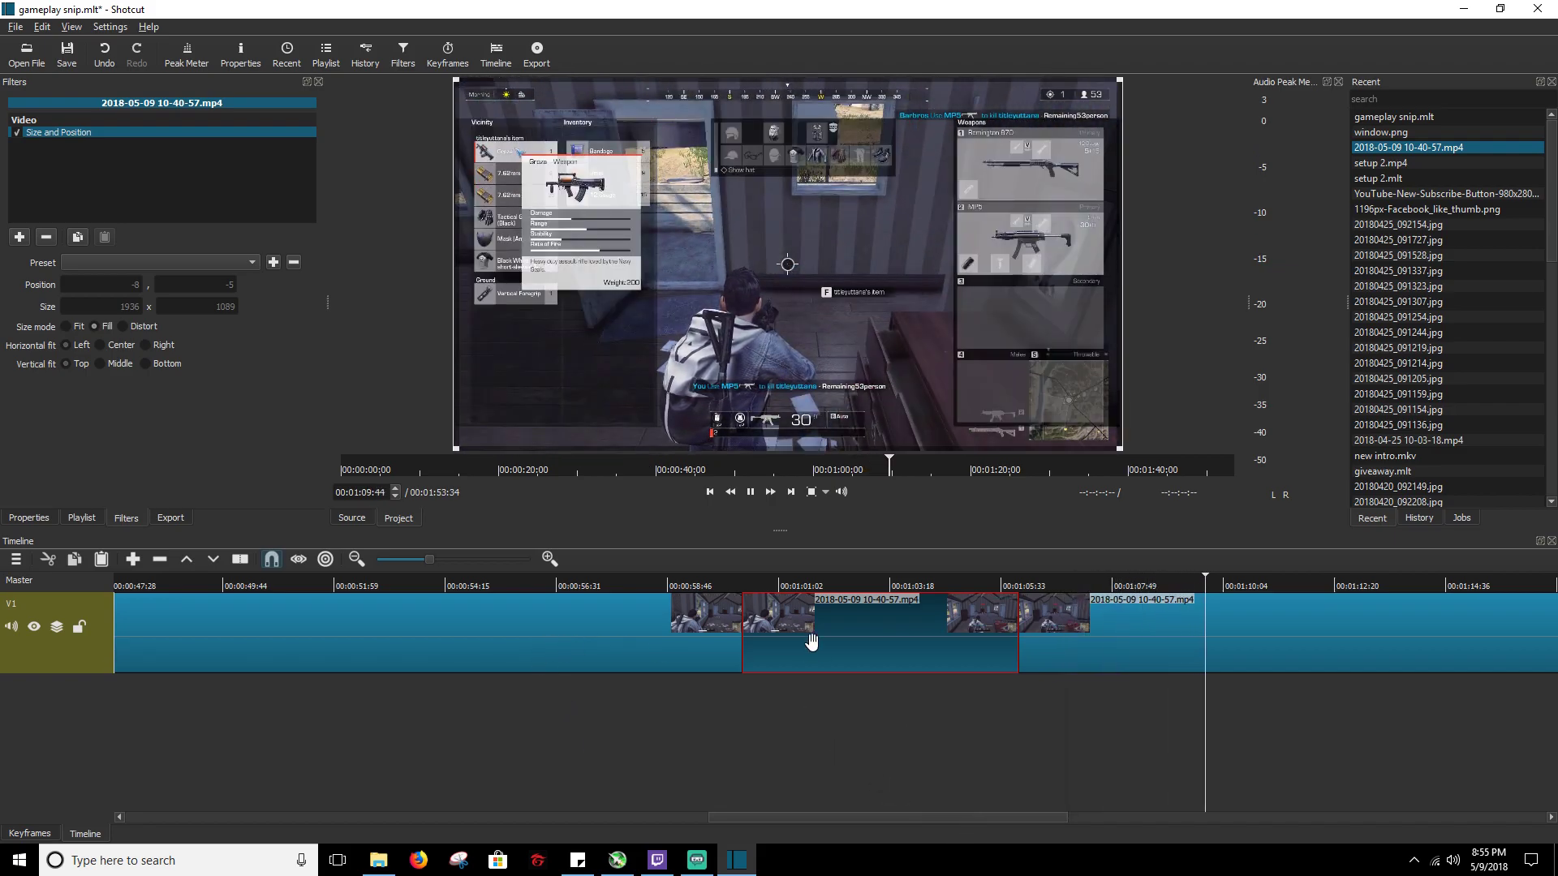
left_click(749, 492)
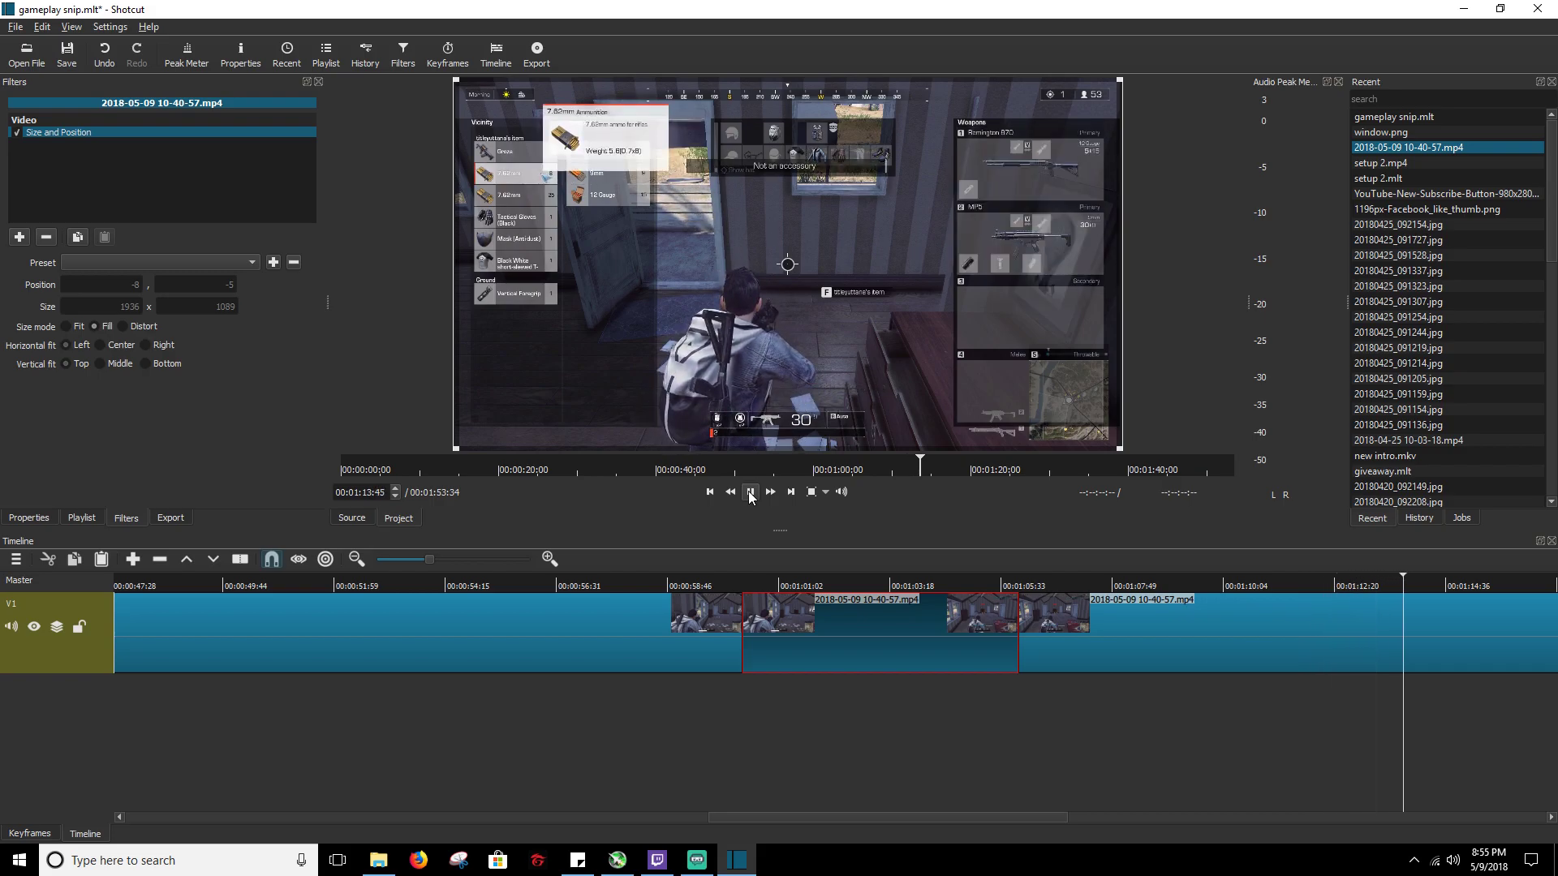
left_click(750, 492)
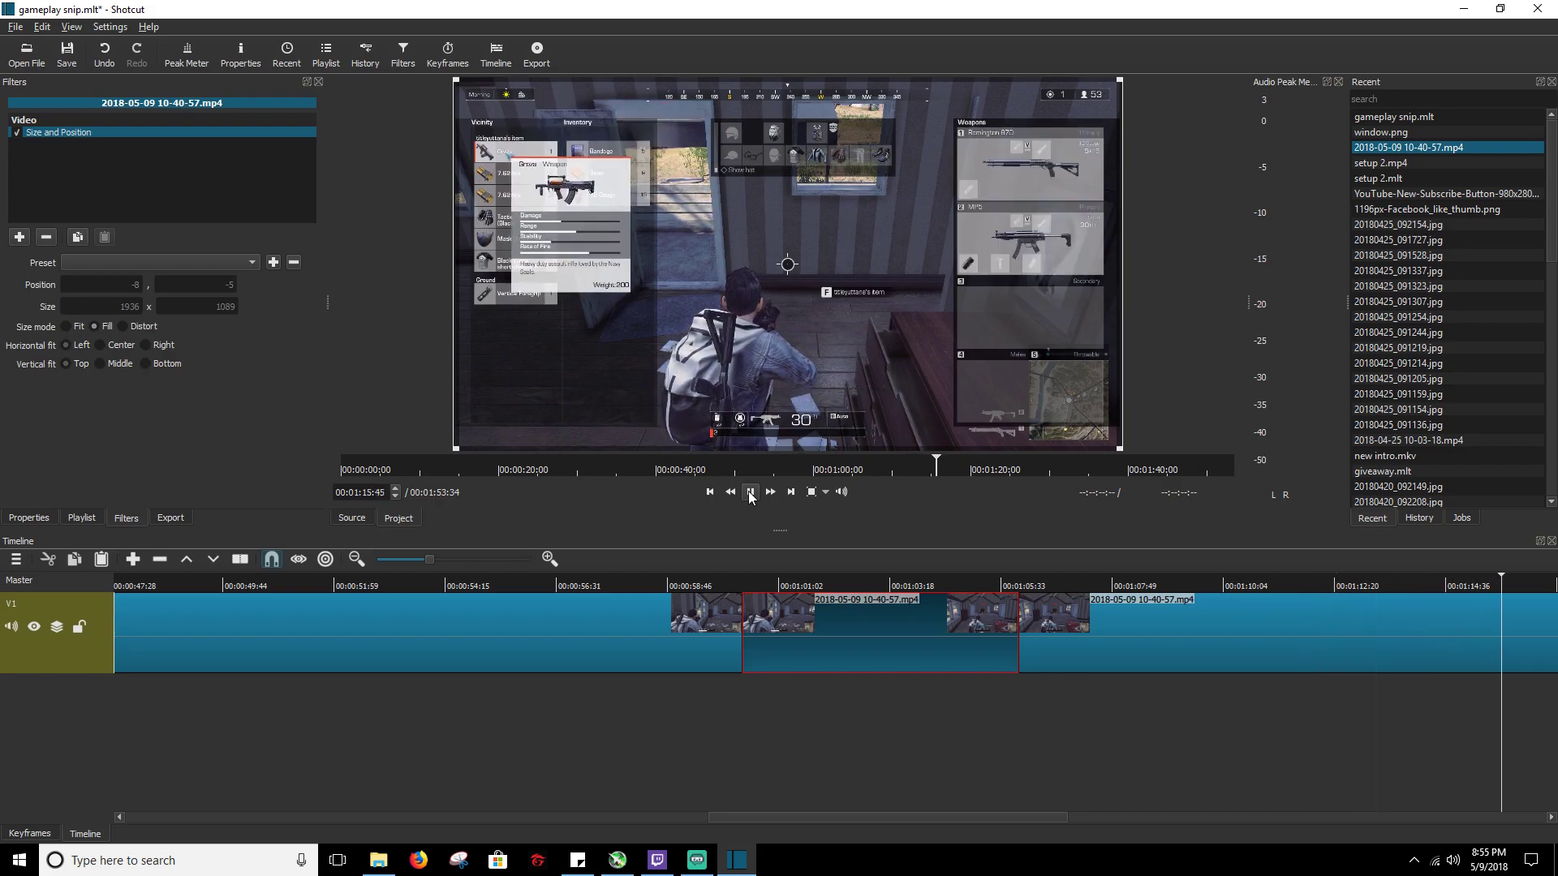
left_click(750, 491)
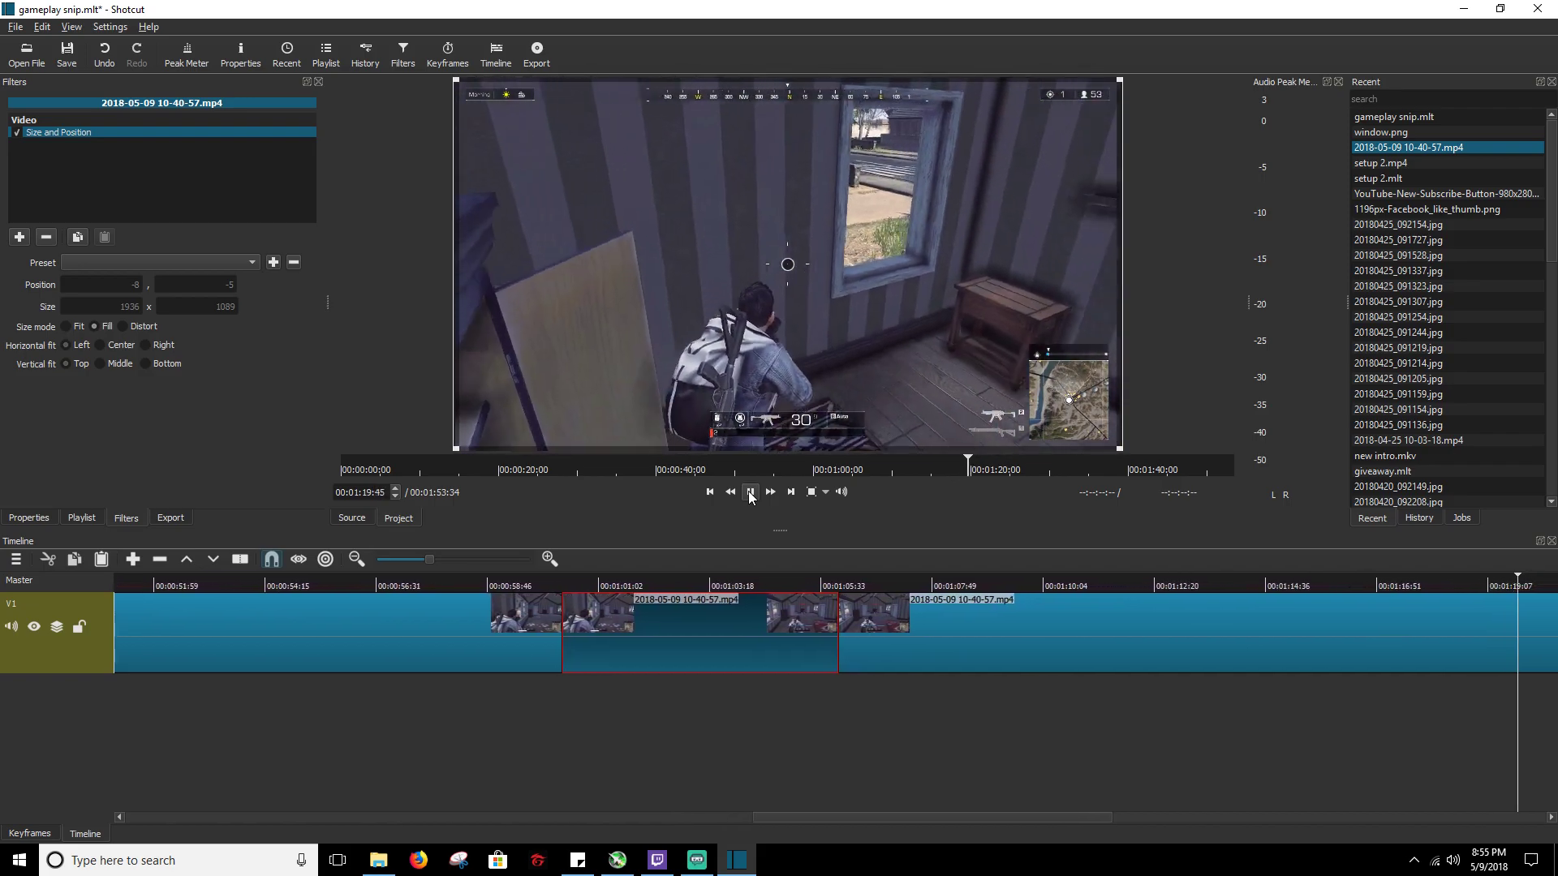
left_click(750, 491)
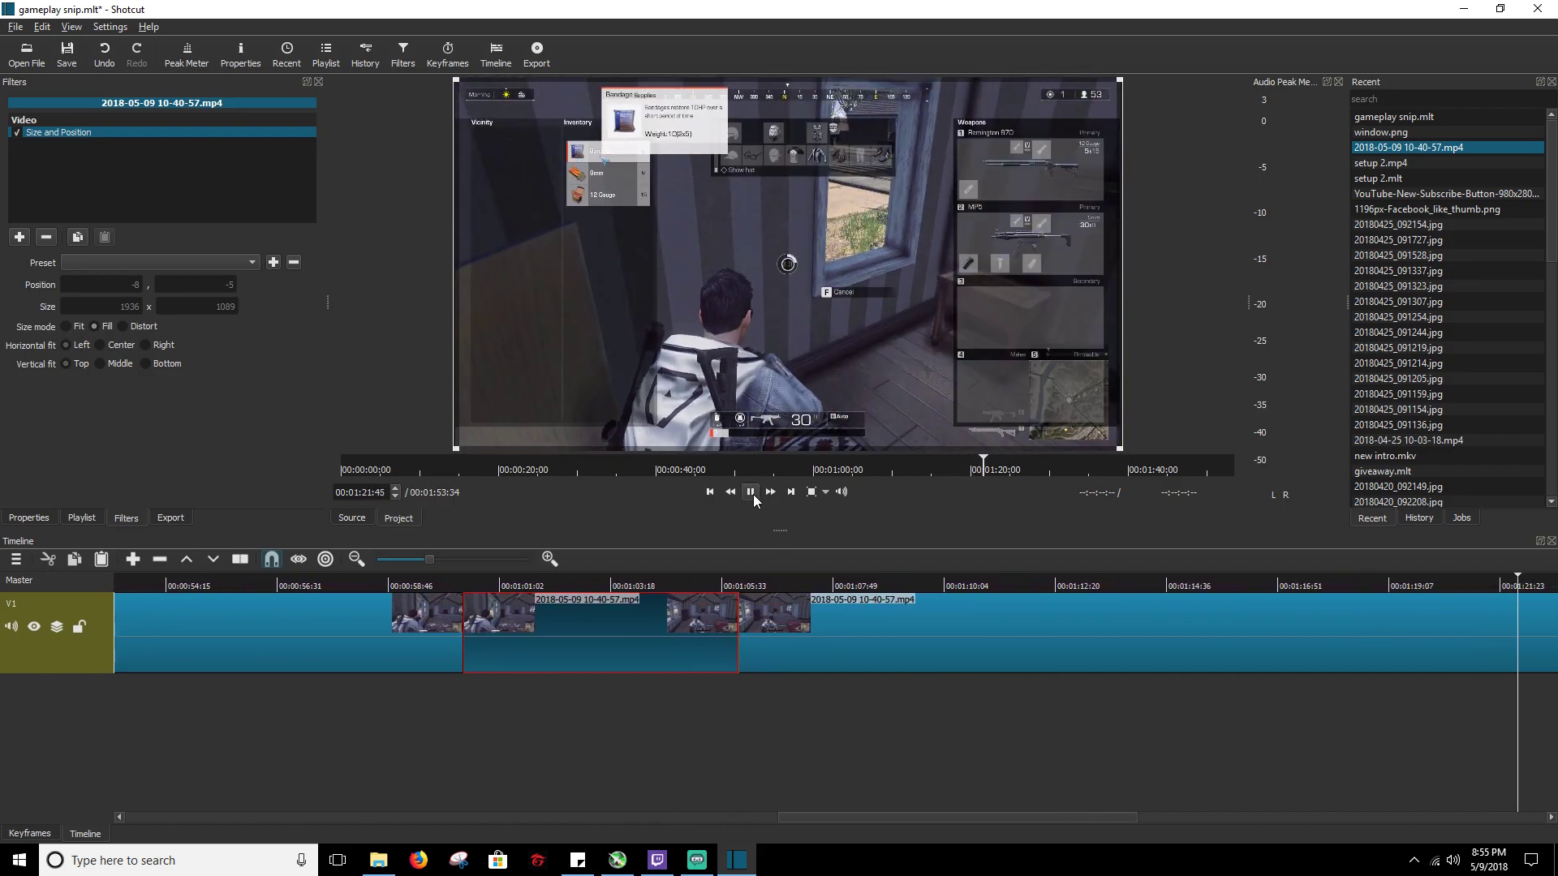
- Pause near 00:01:22, inspect the Size and Position keyframes, and return to the timeline
left_click(748, 492)
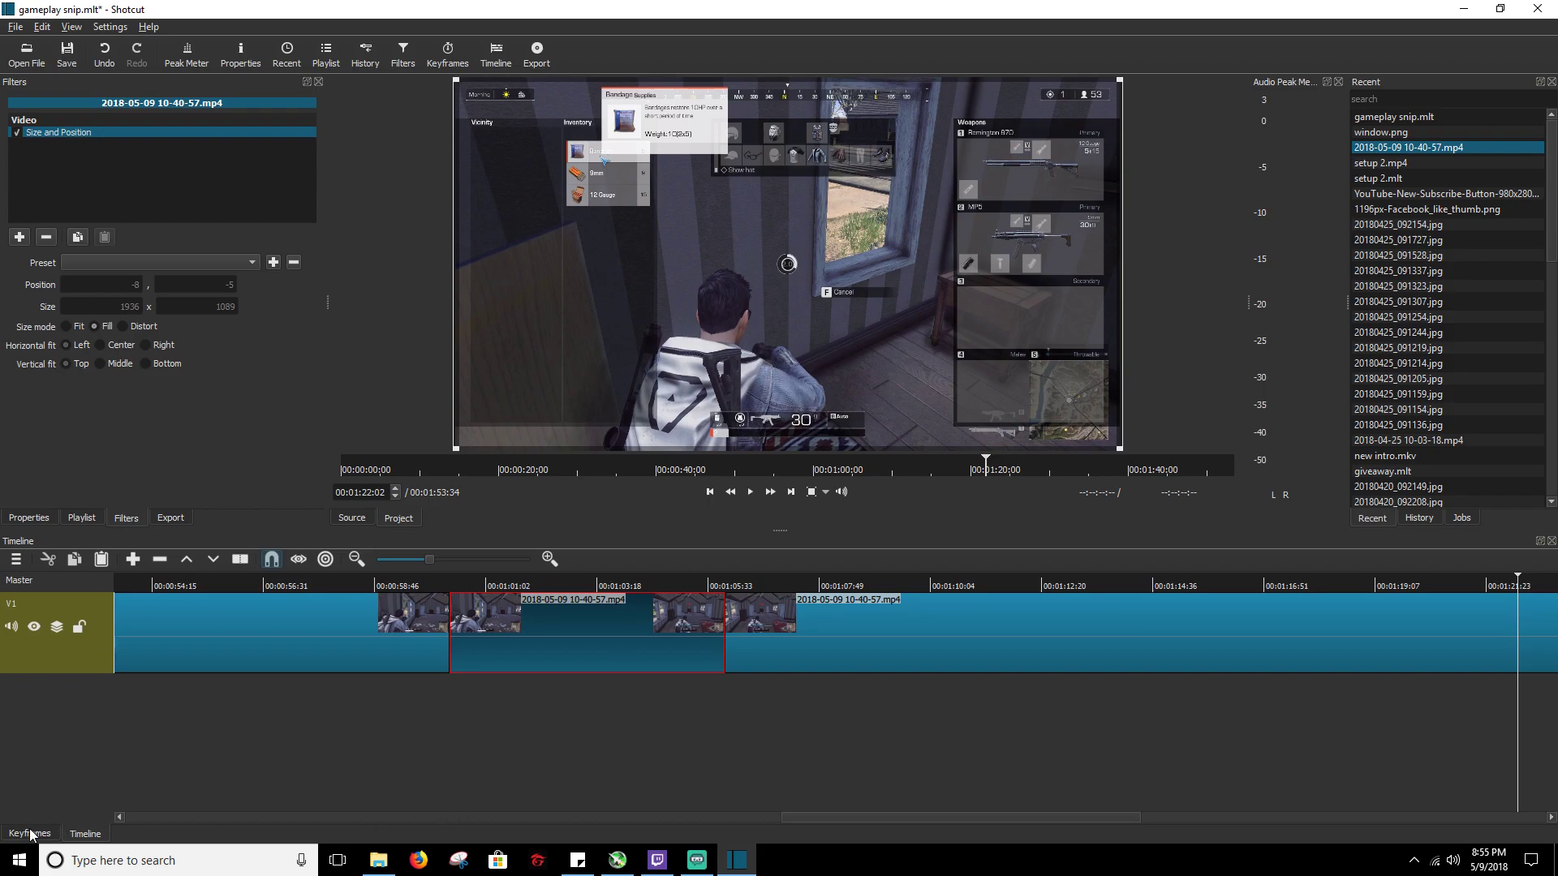
left_click(30, 833)
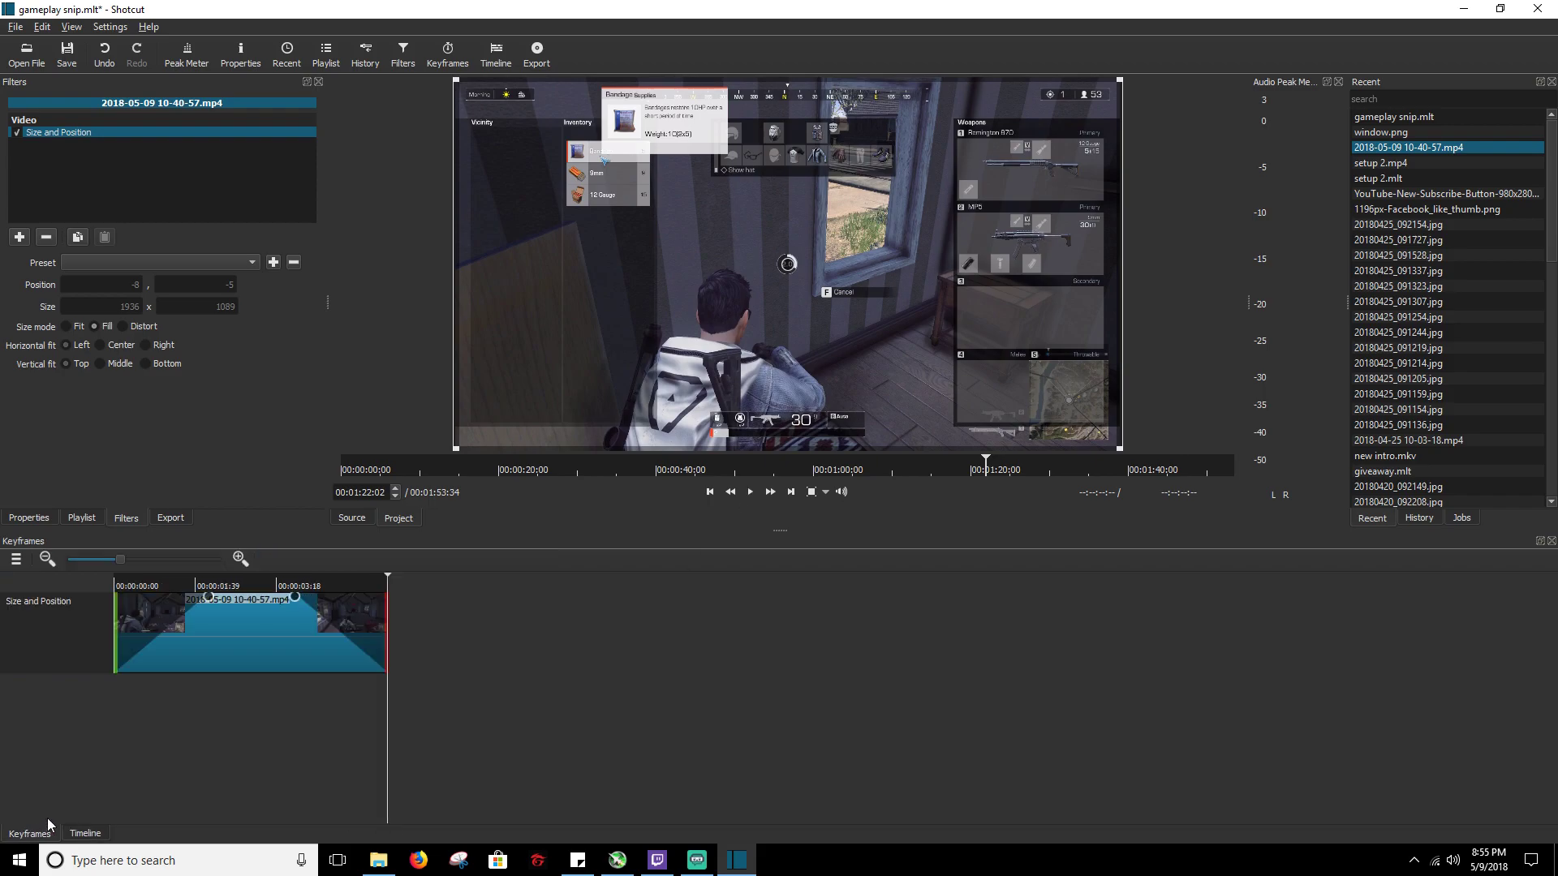
mouse_move(107, 817)
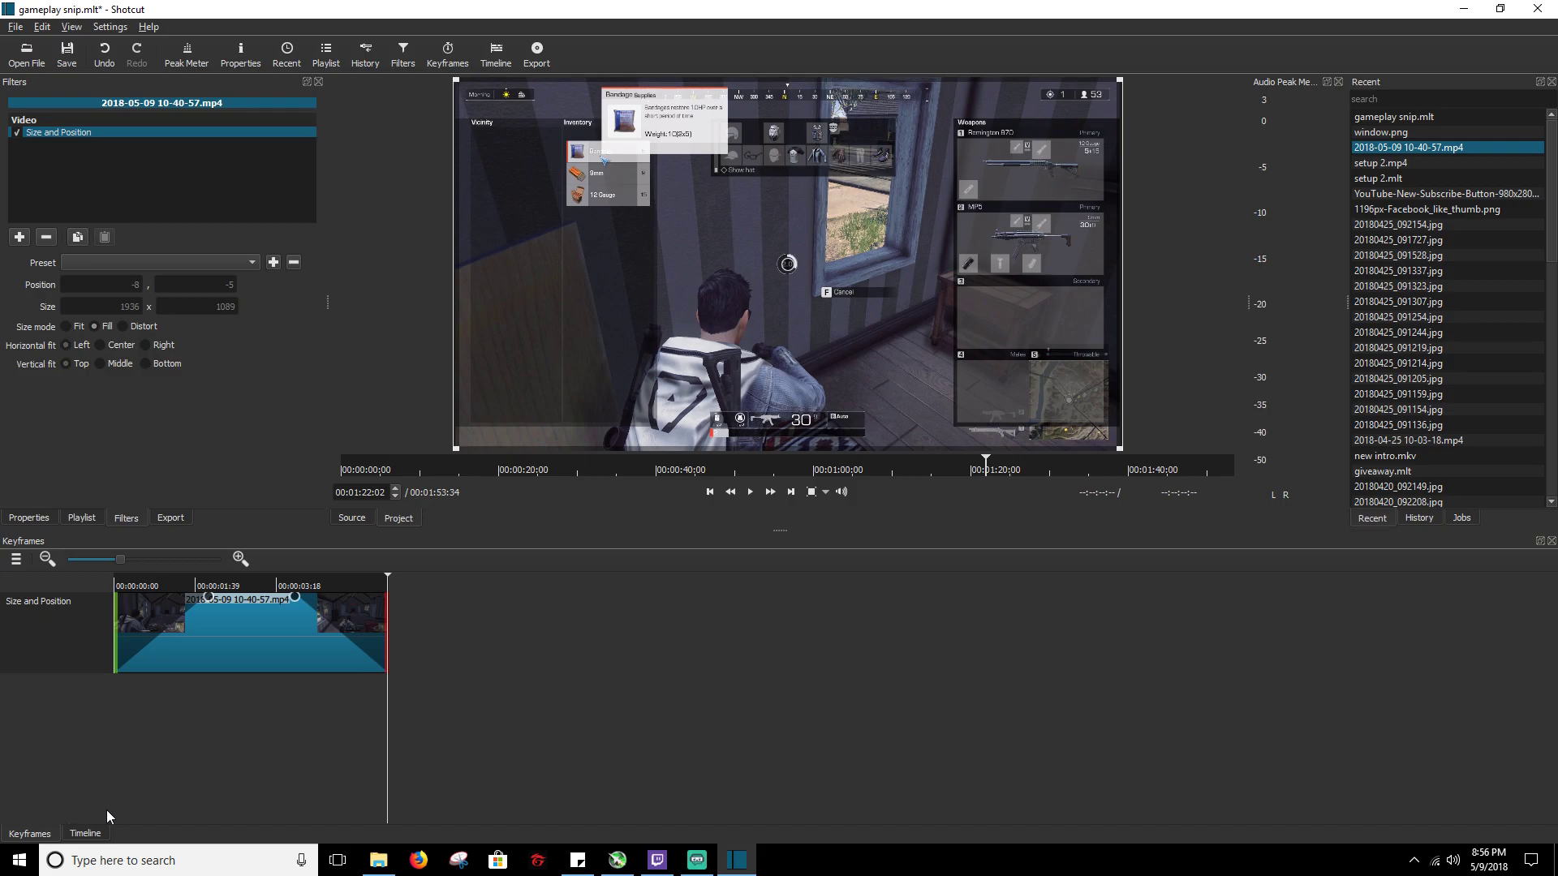
mouse_move(234, 656)
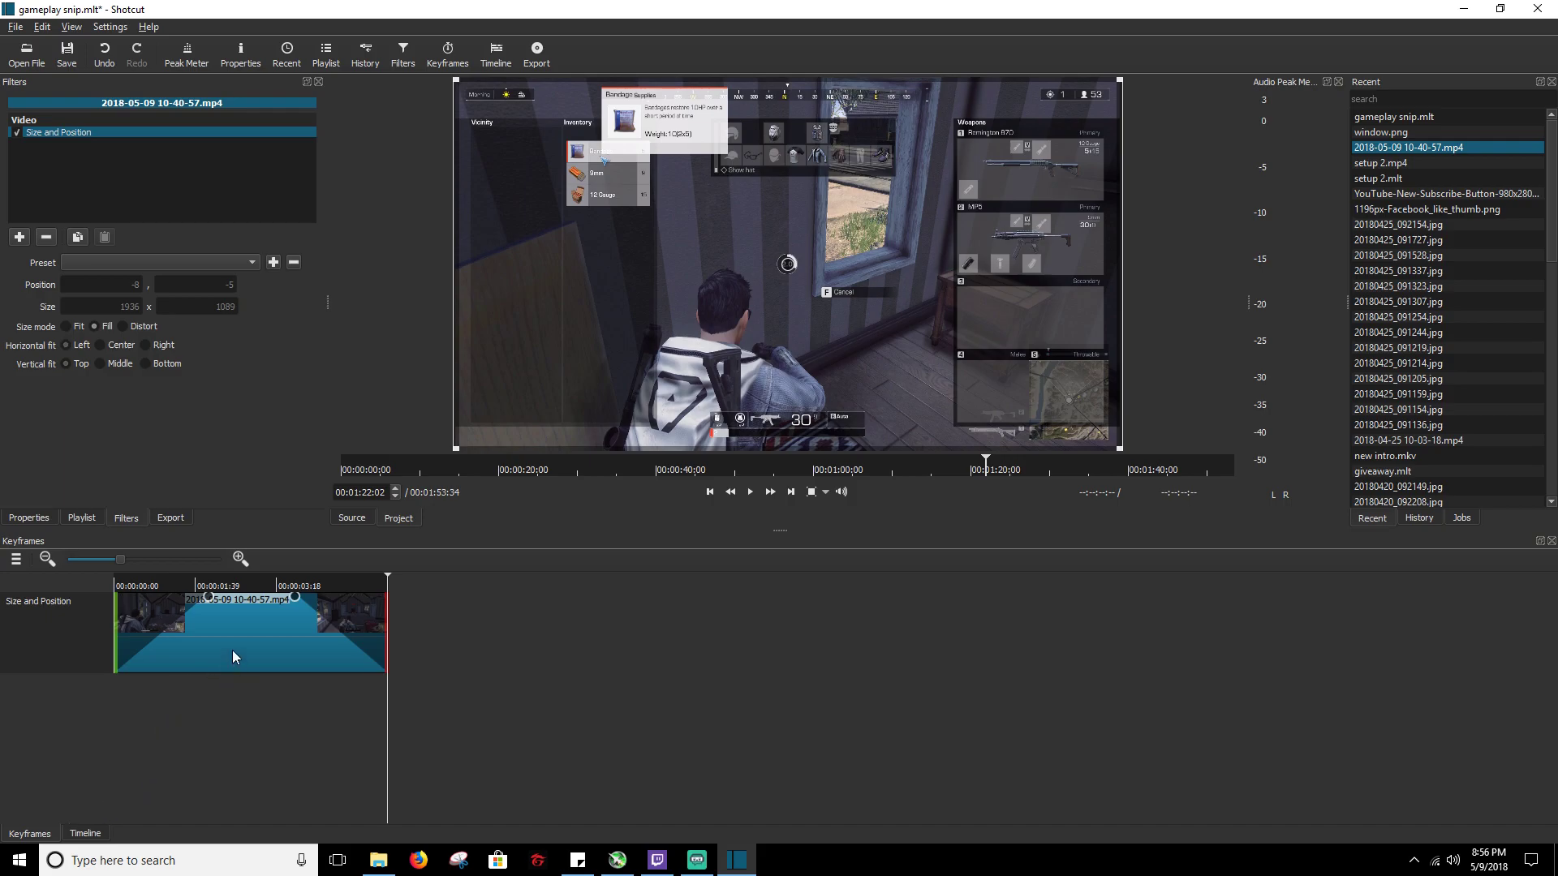
mouse_move(239, 651)
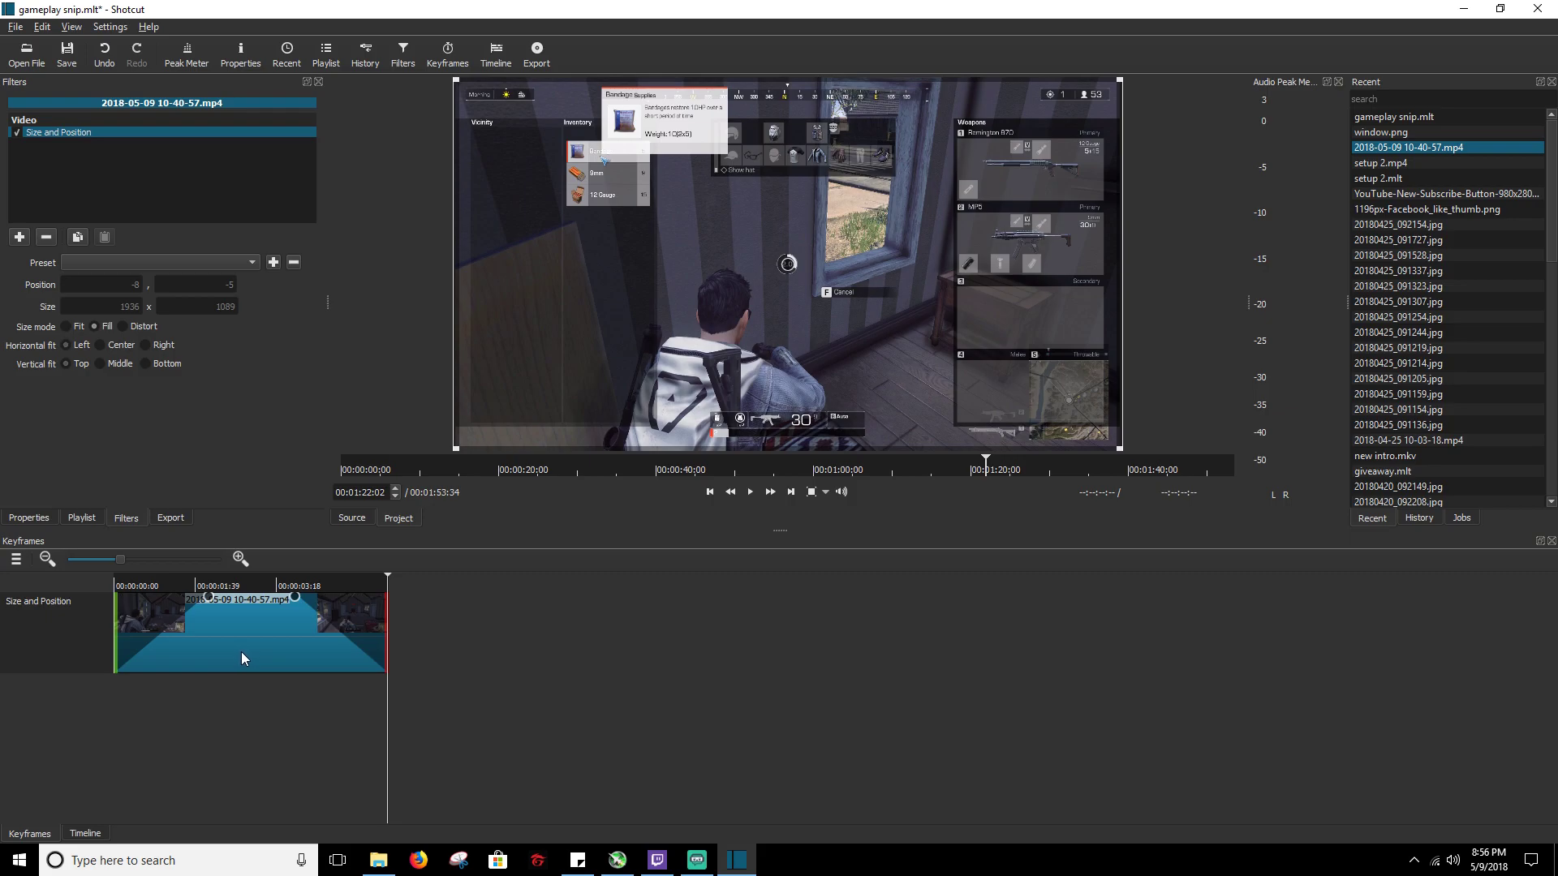
mouse_move(97, 832)
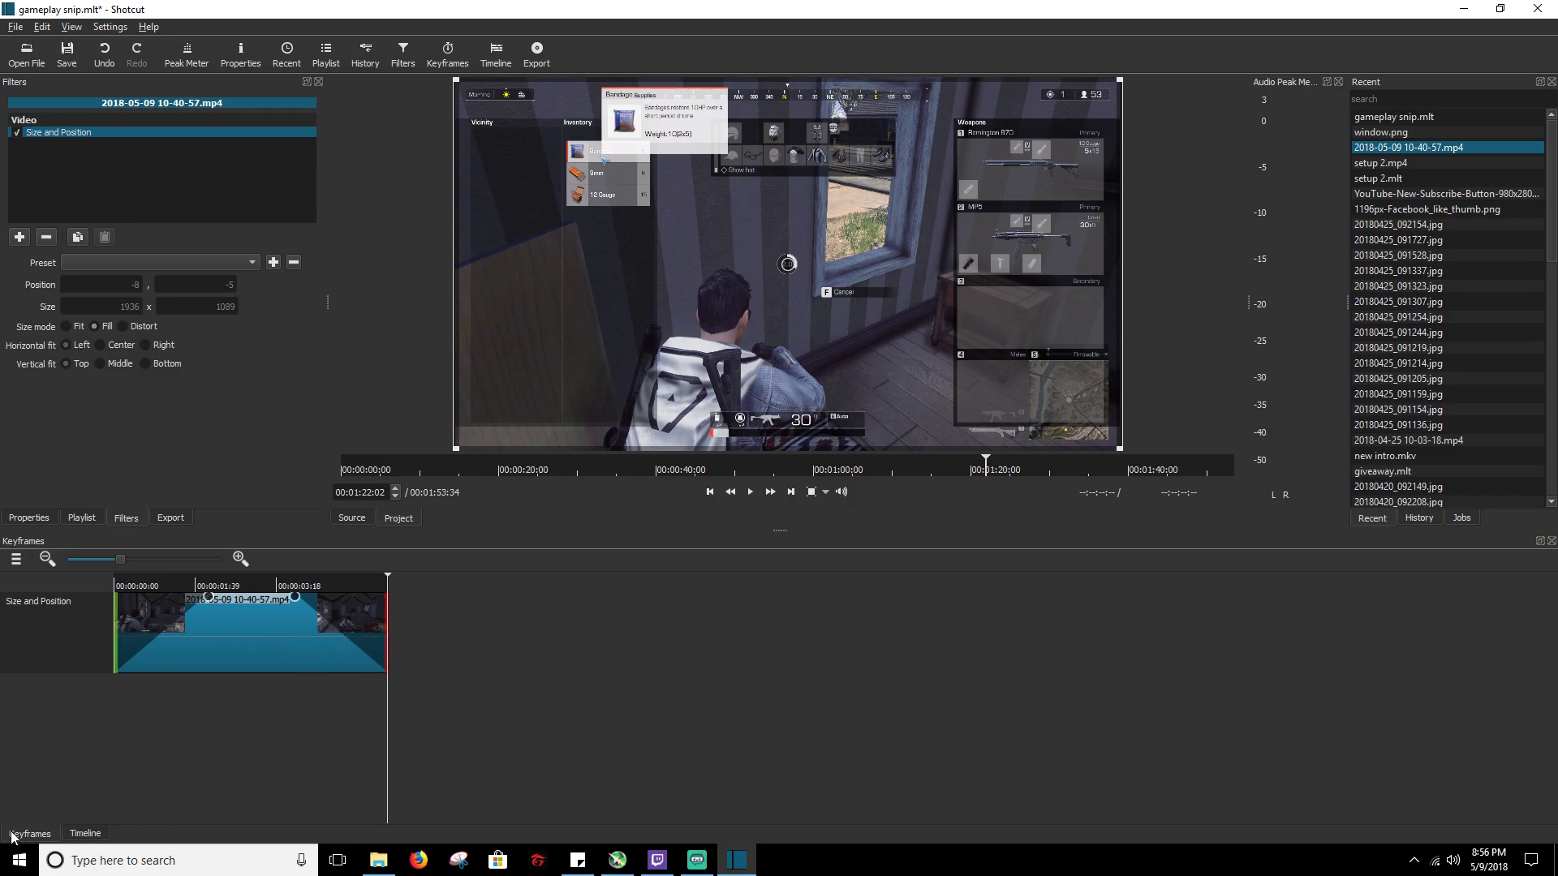
mouse_move(37, 810)
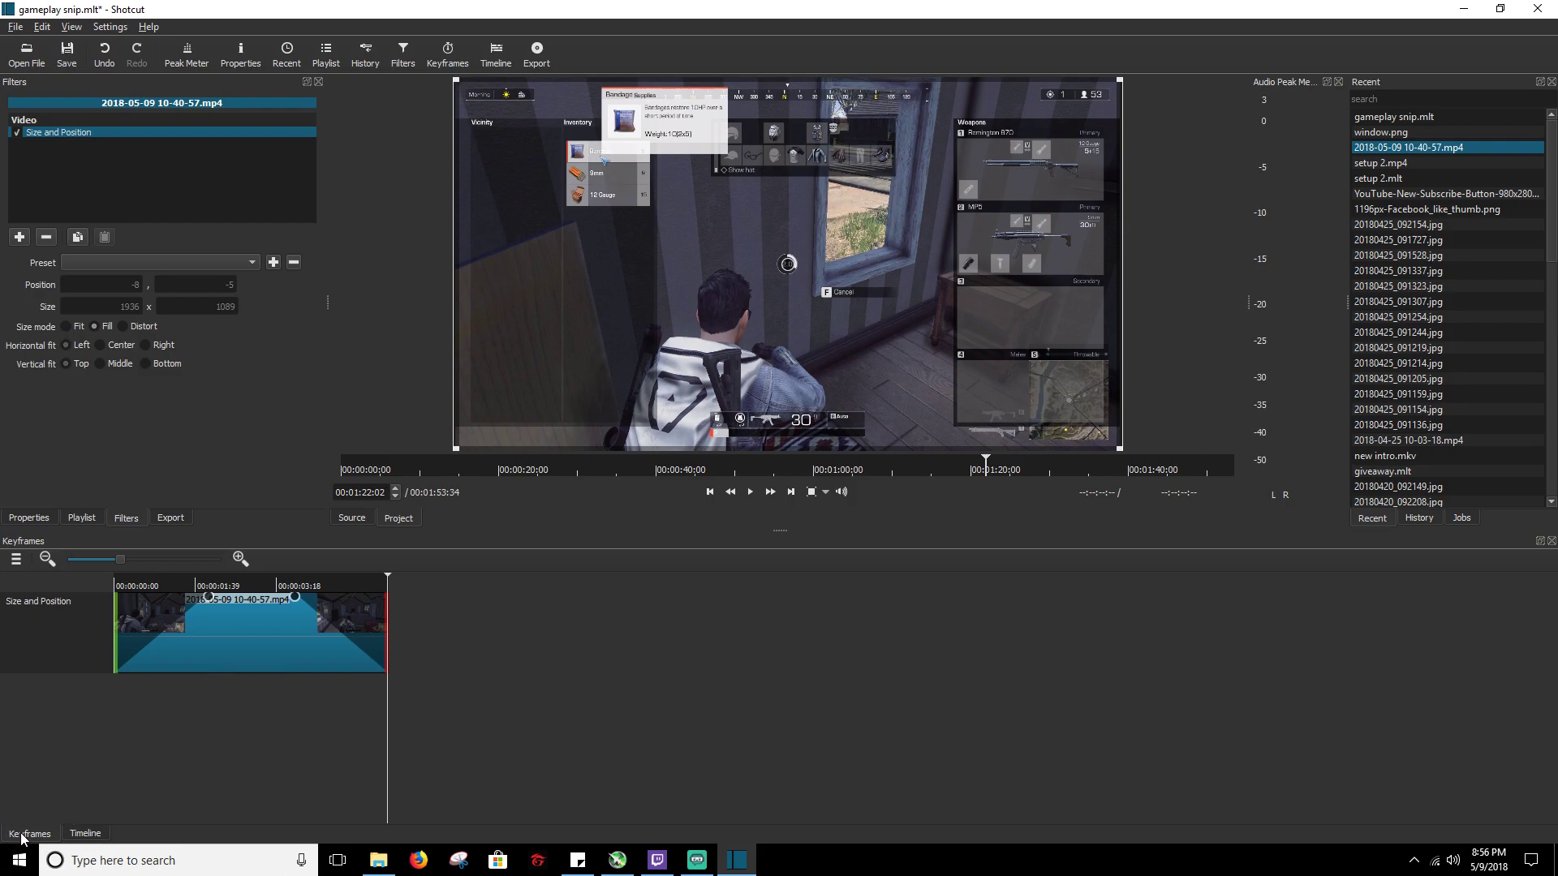
left_click(84, 833)
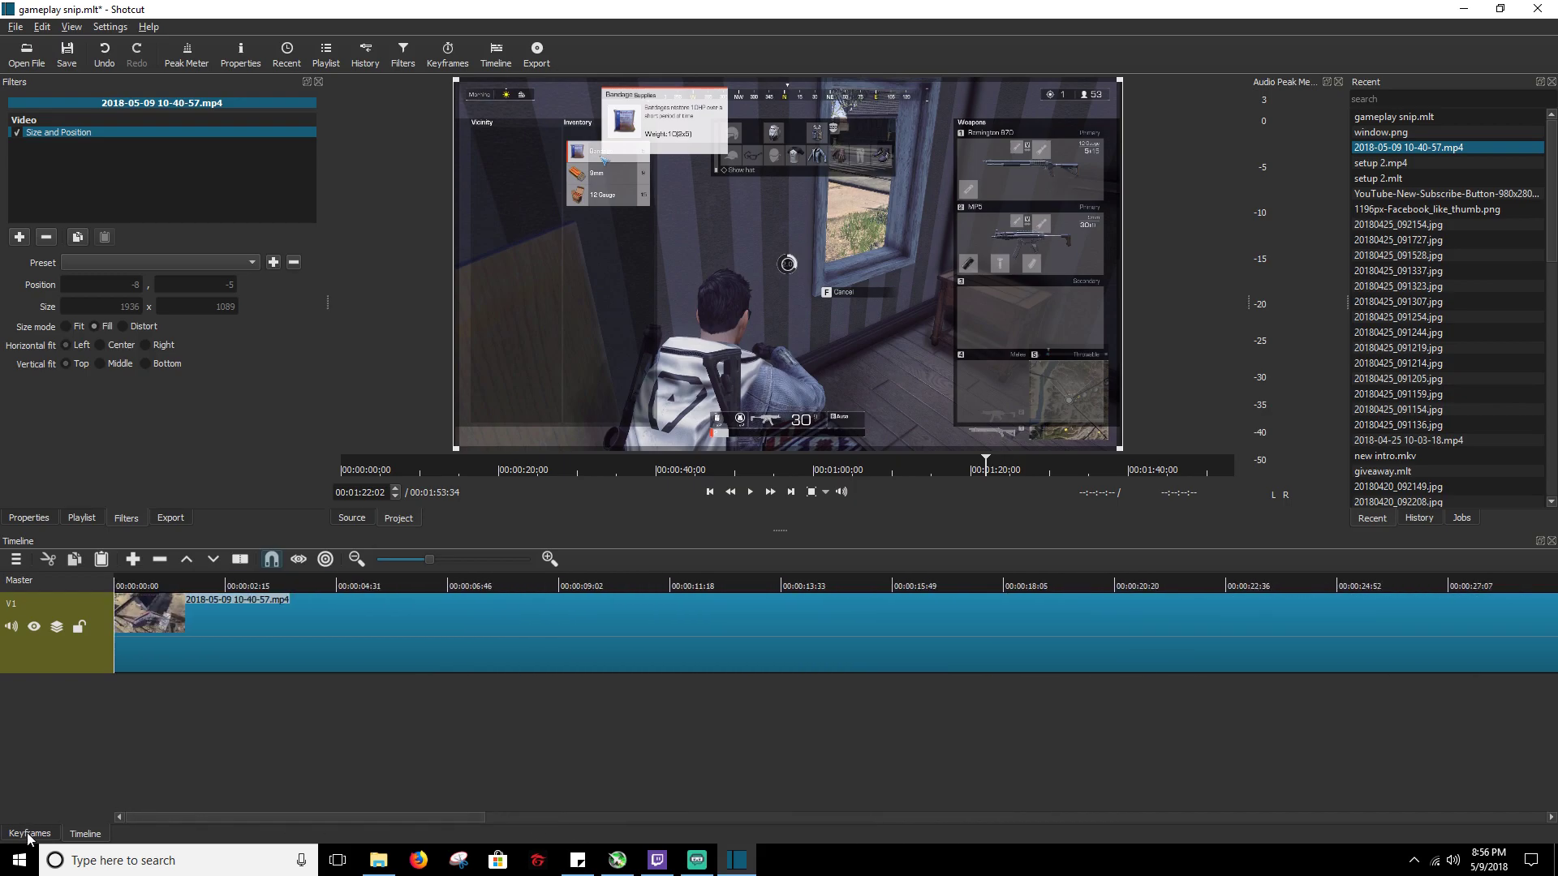
left_click(29, 832)
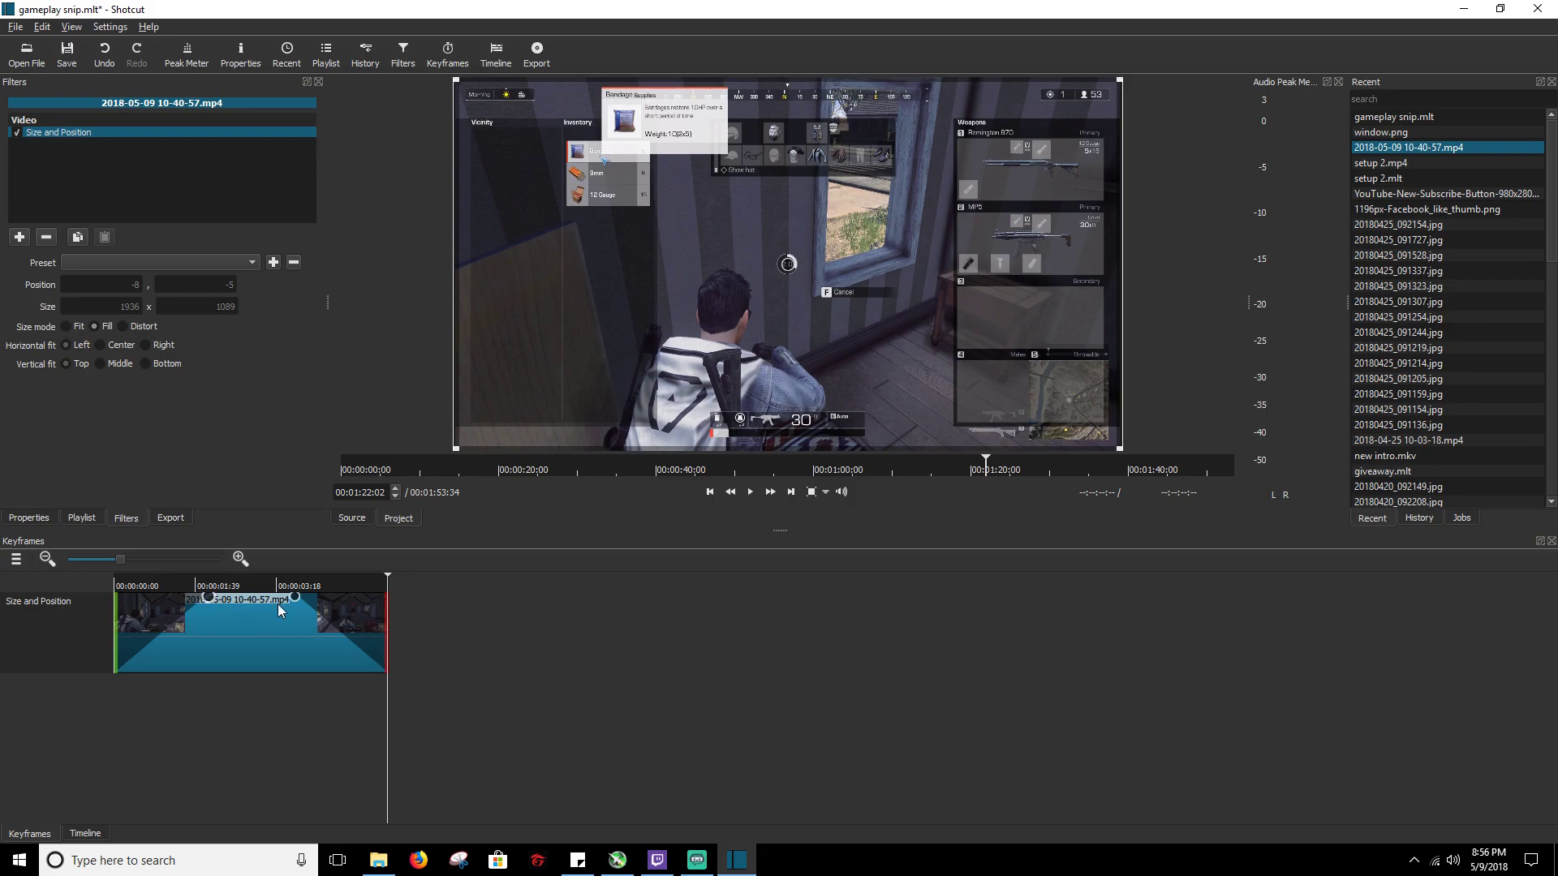
mouse_move(280, 607)
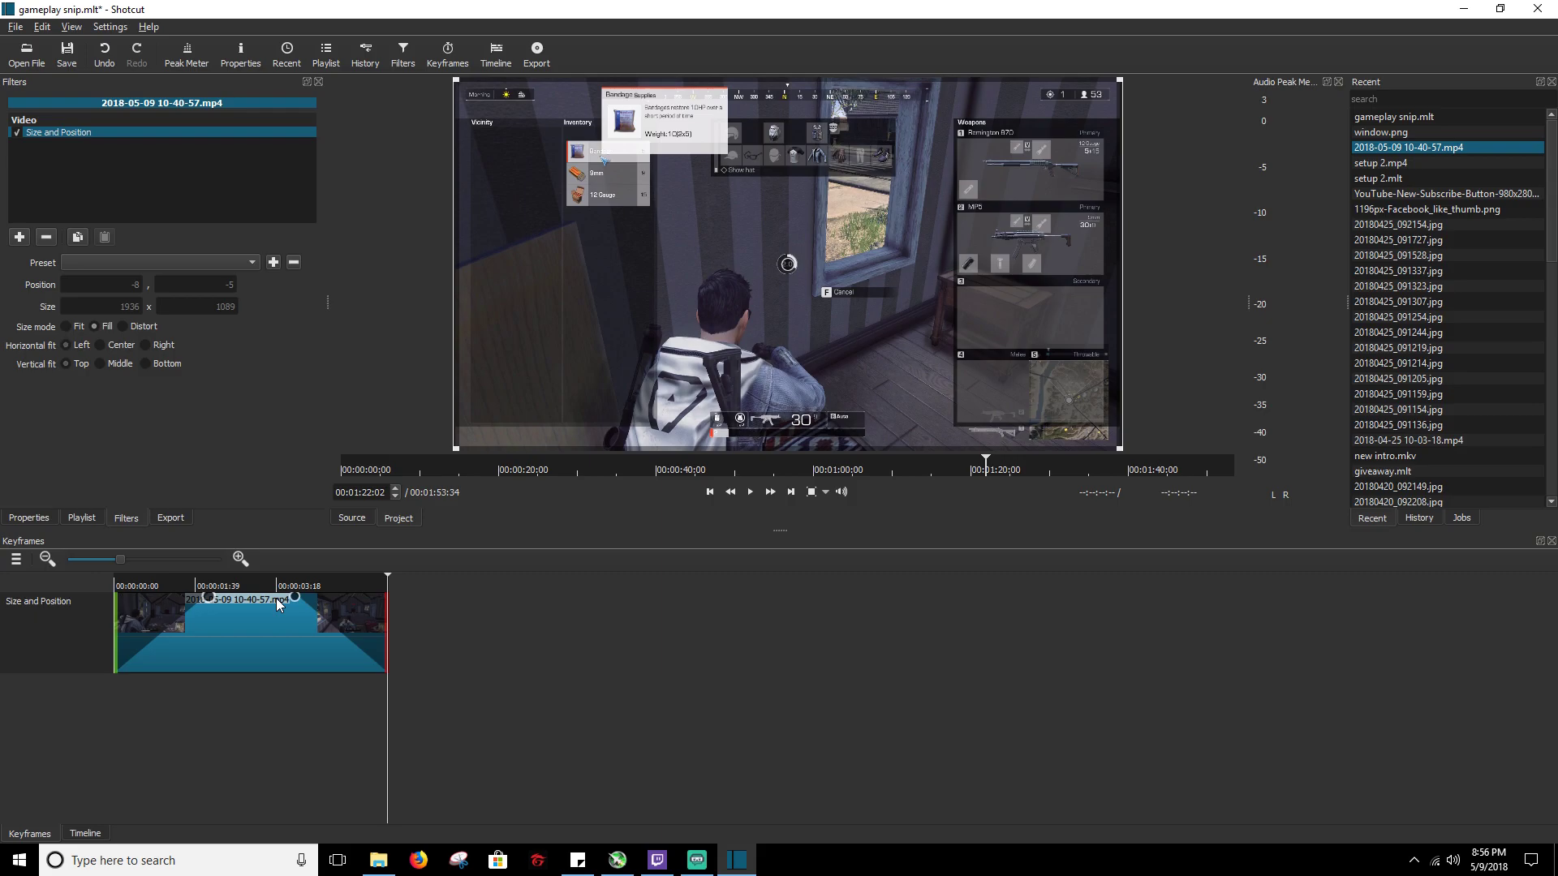
mouse_move(252, 756)
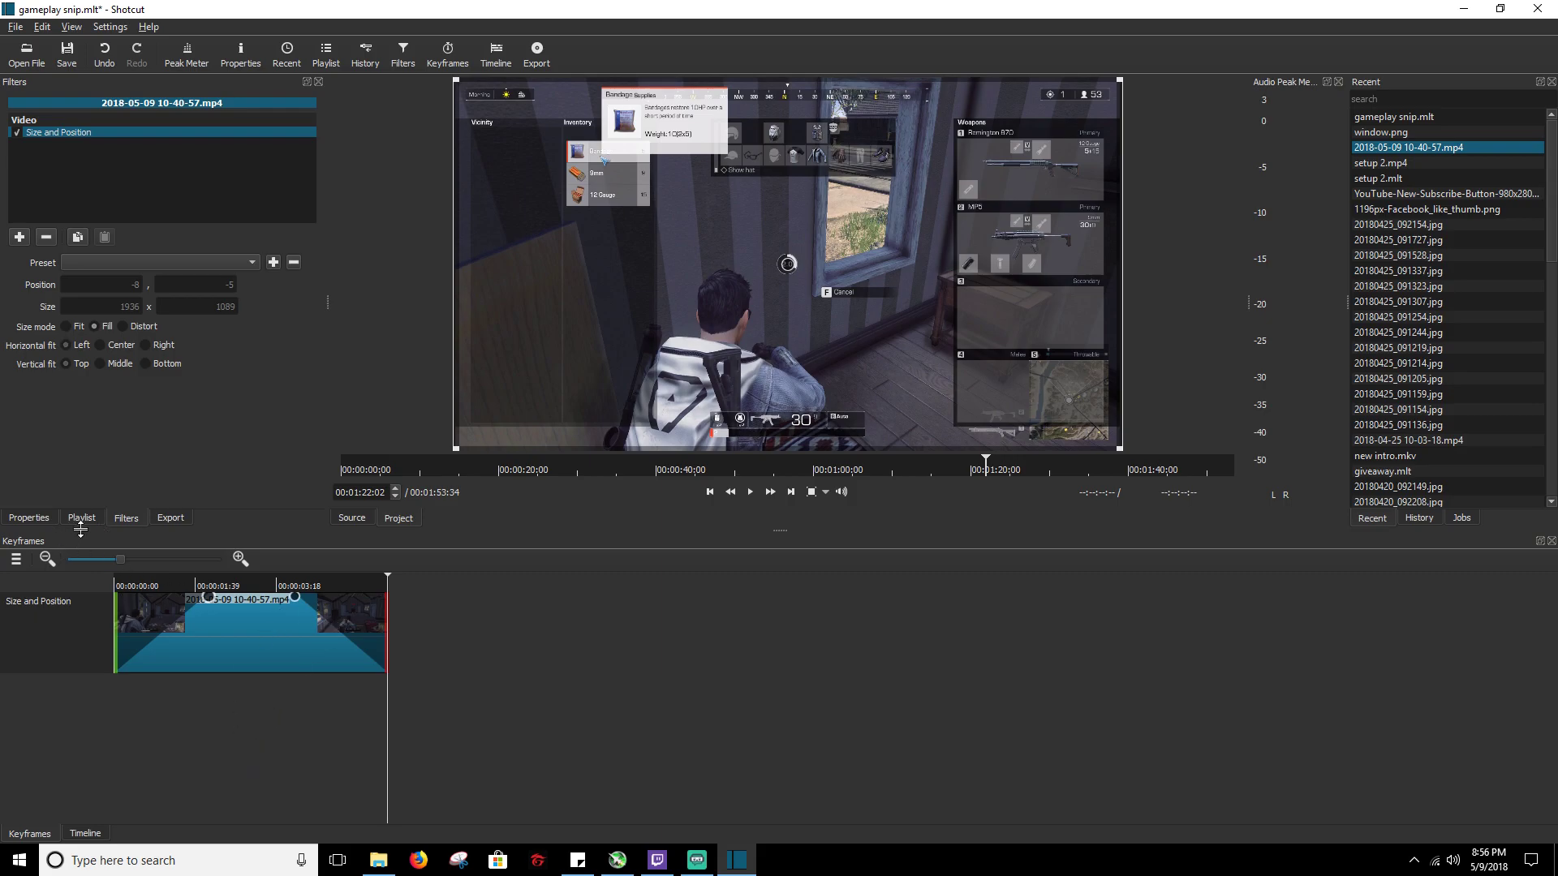
mouse_move(75, 529)
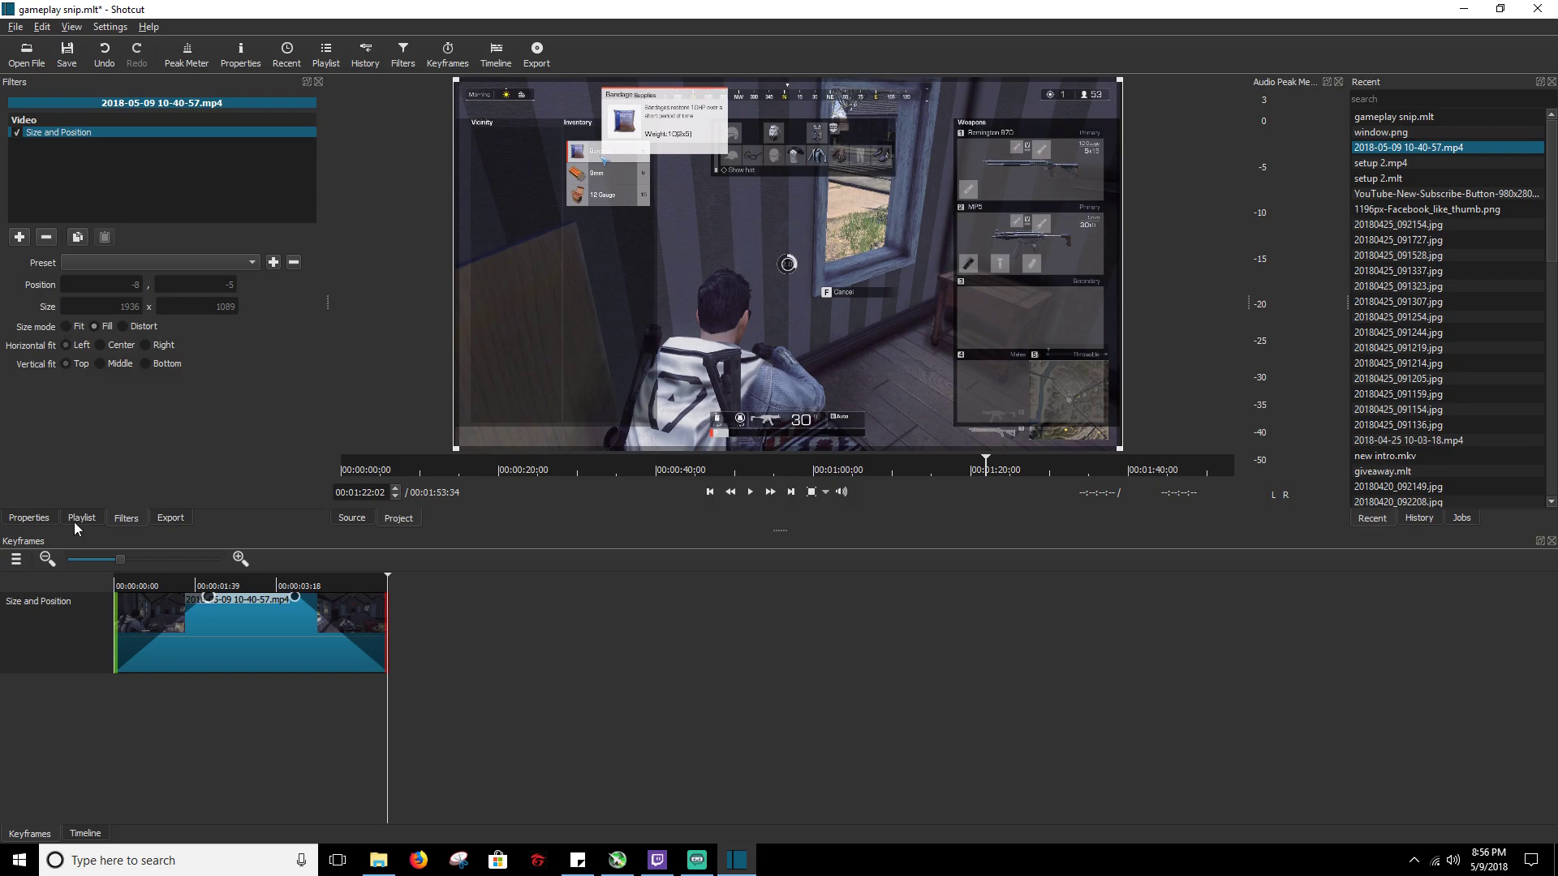
mouse_move(288, 844)
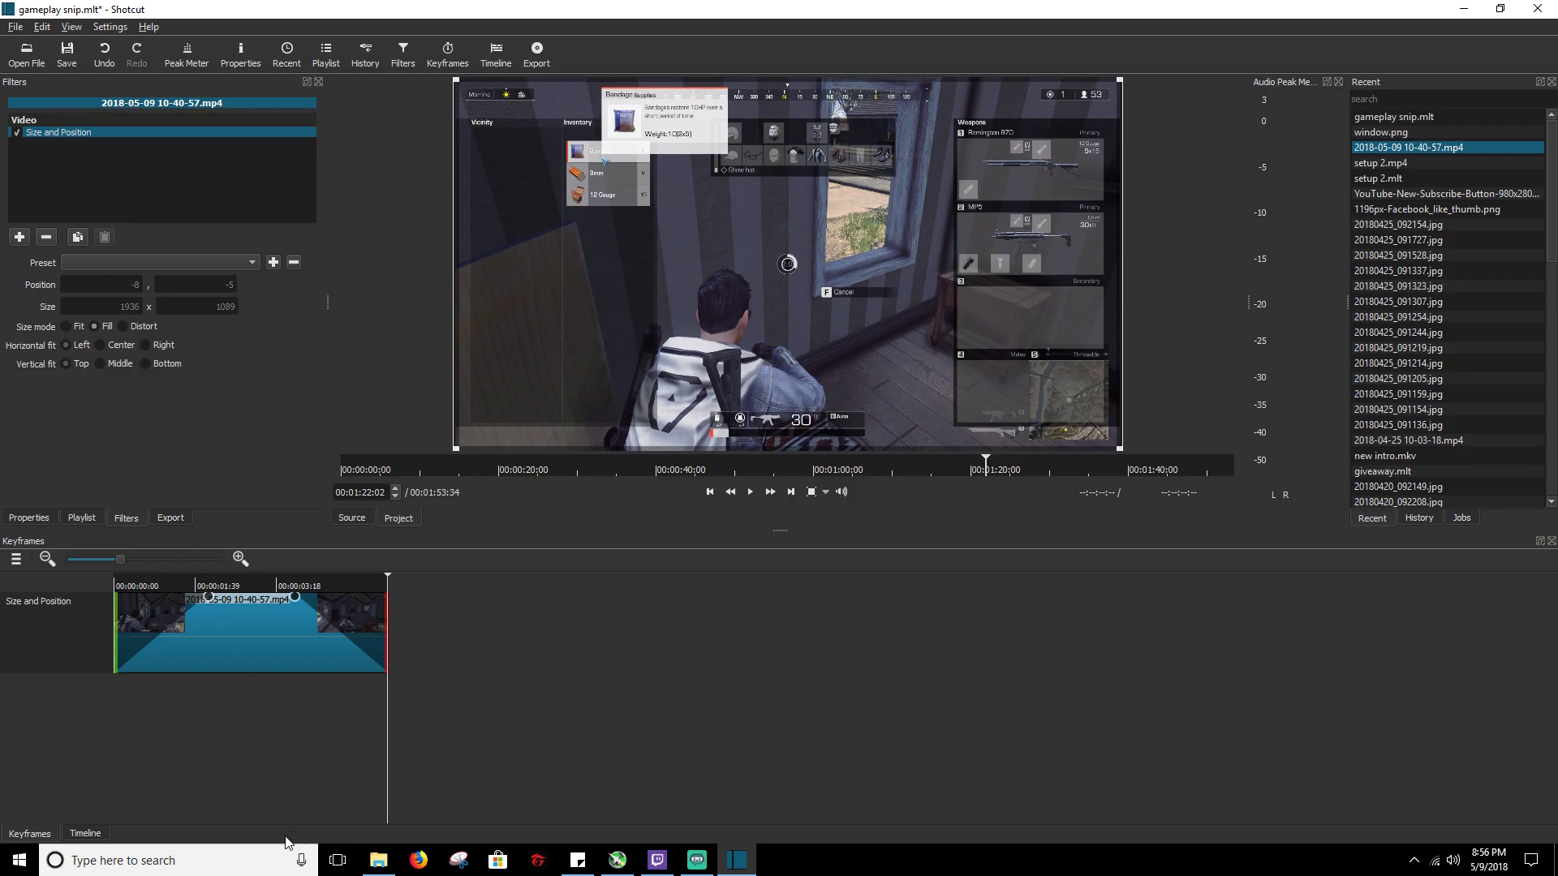
left_click(85, 832)
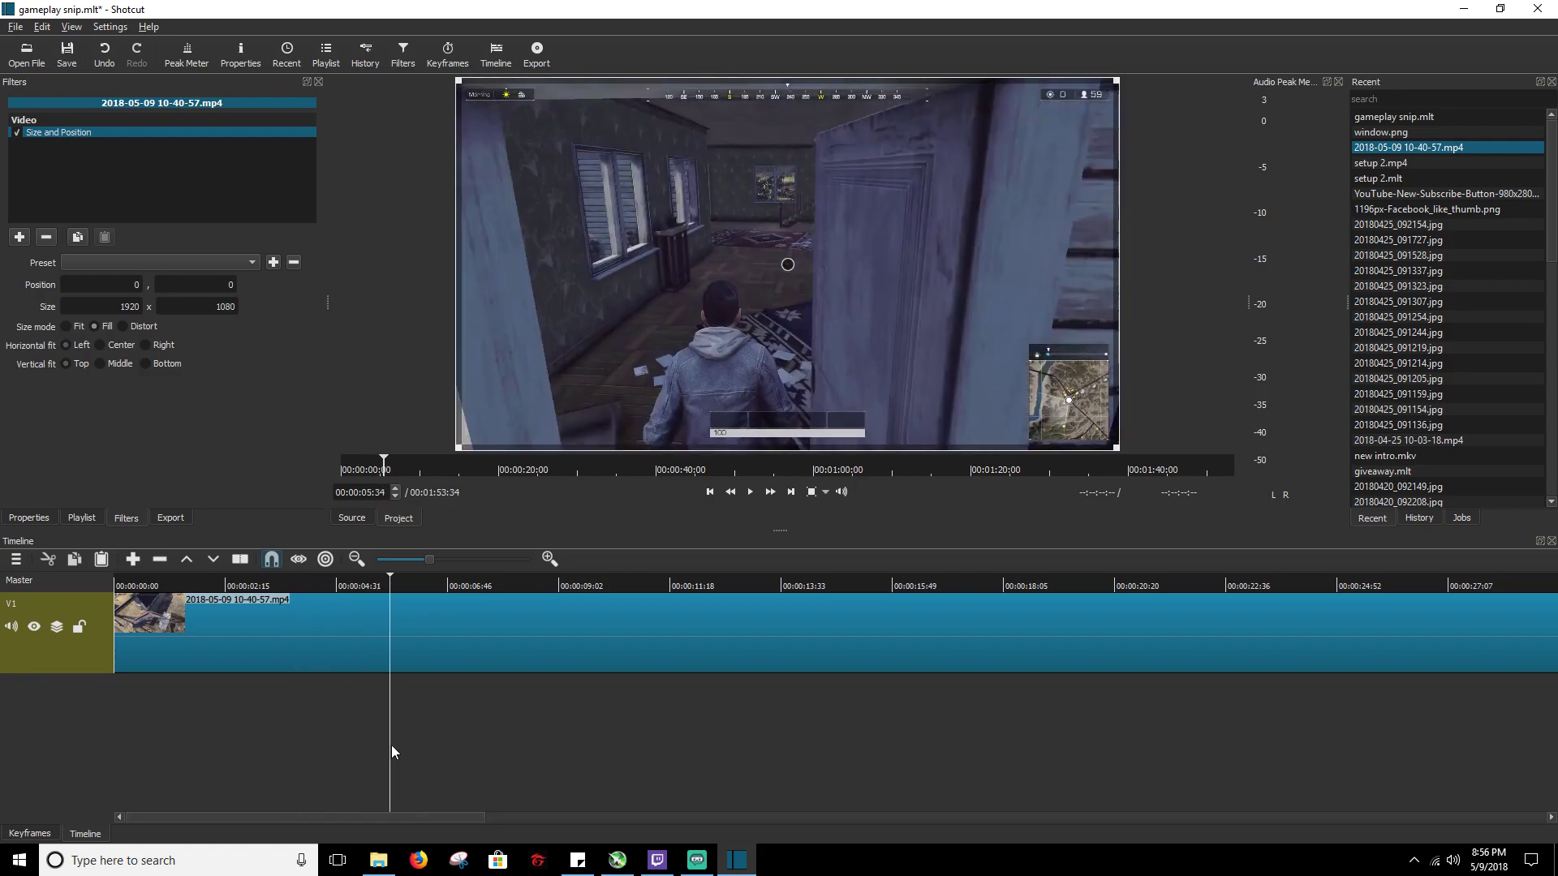
- Place the playhead near 00:00:03, where the van by the house appears, and start adding a filter
left_click(266, 585)
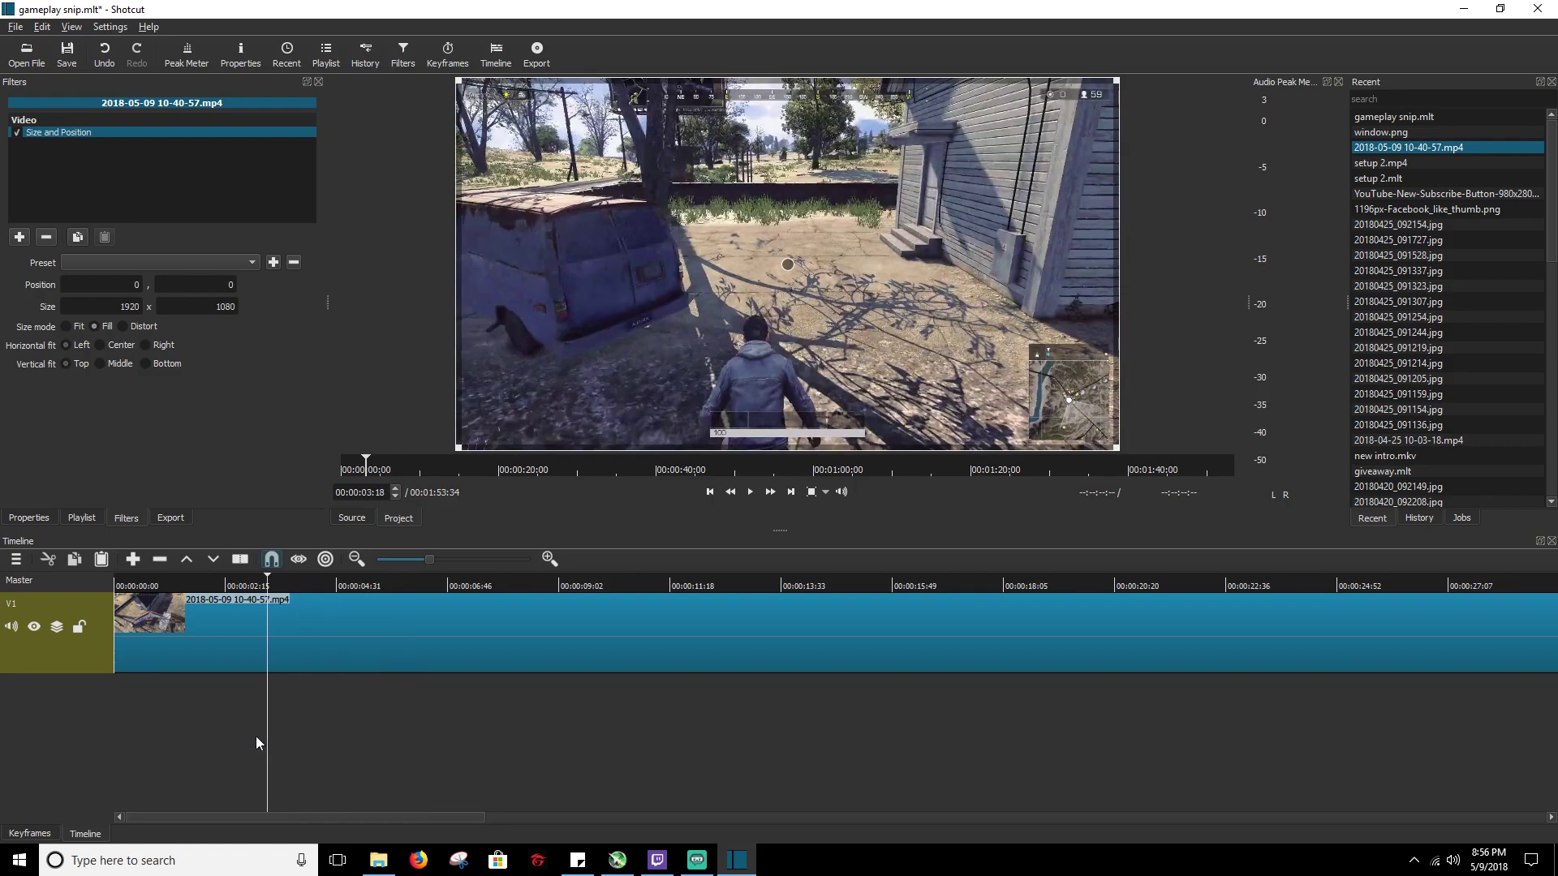
left_click(178, 585)
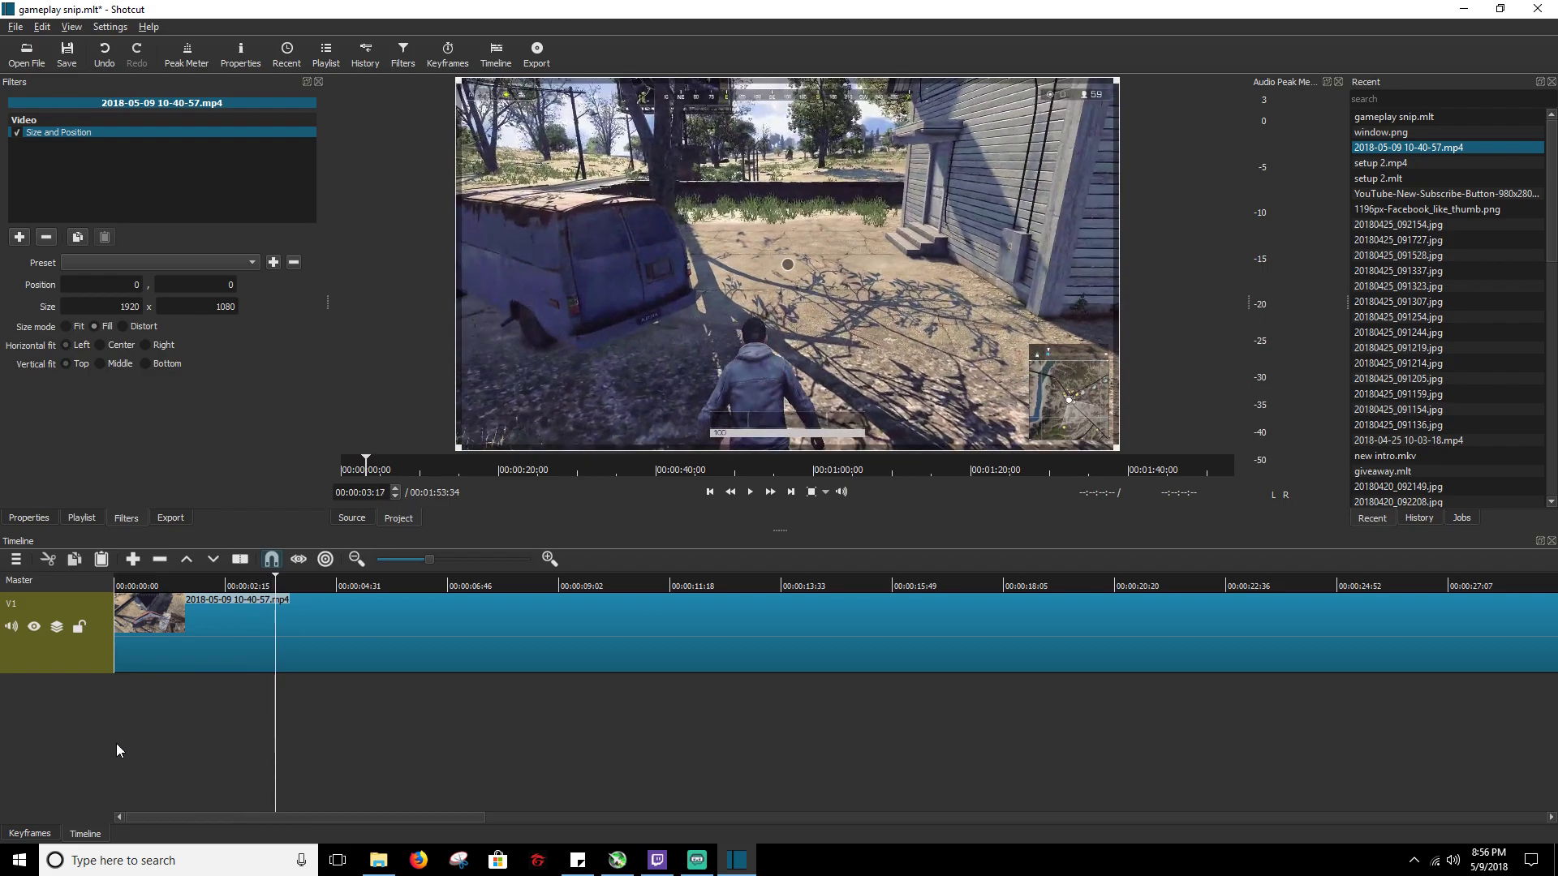
mouse_move(112, 531)
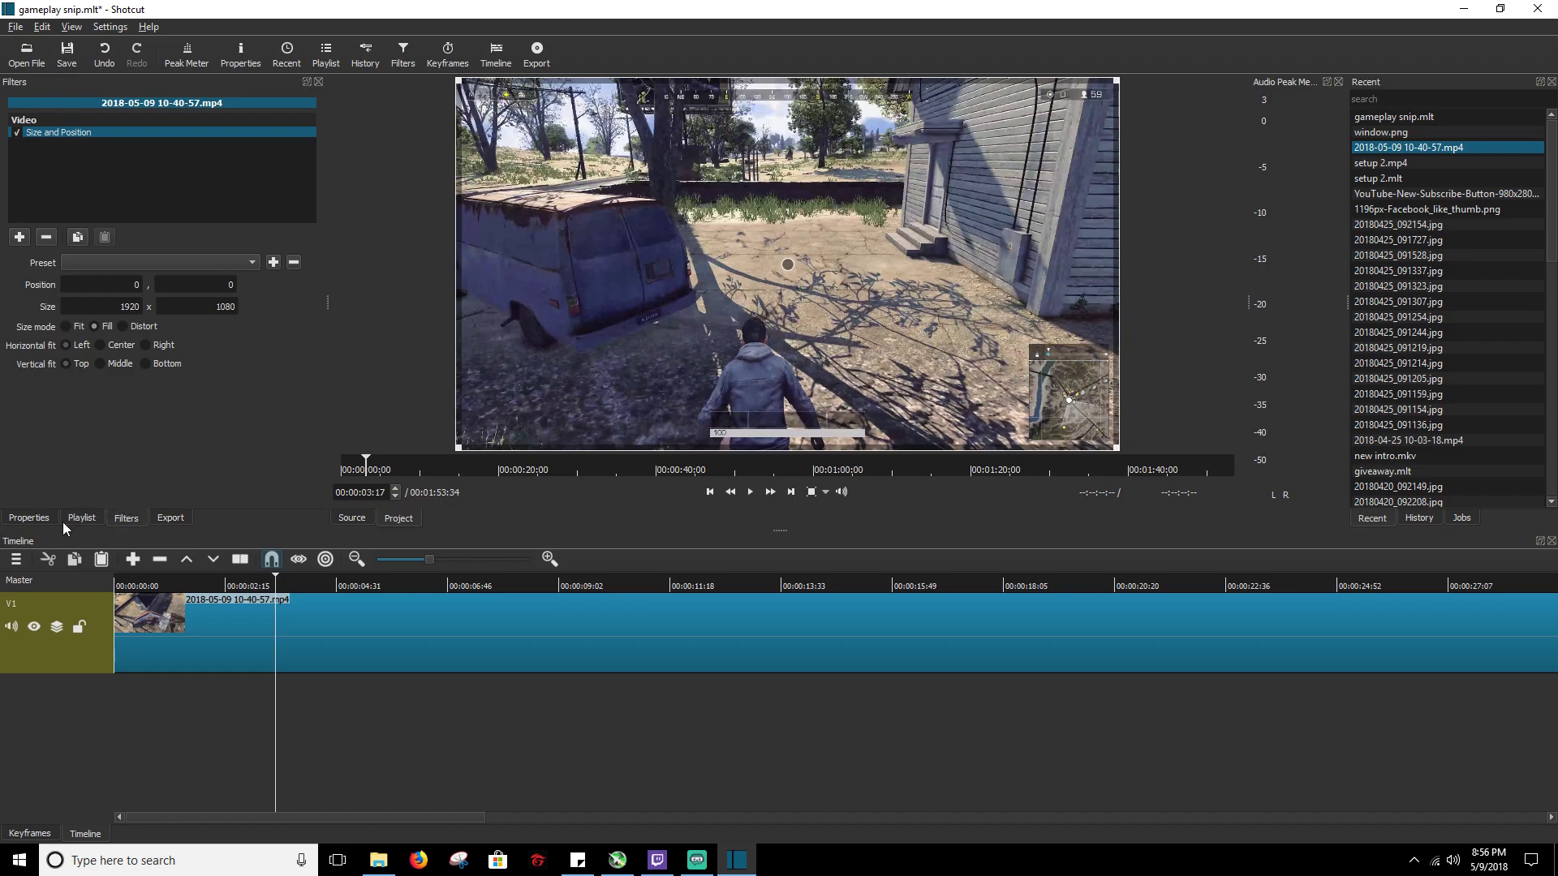
mouse_move(126, 523)
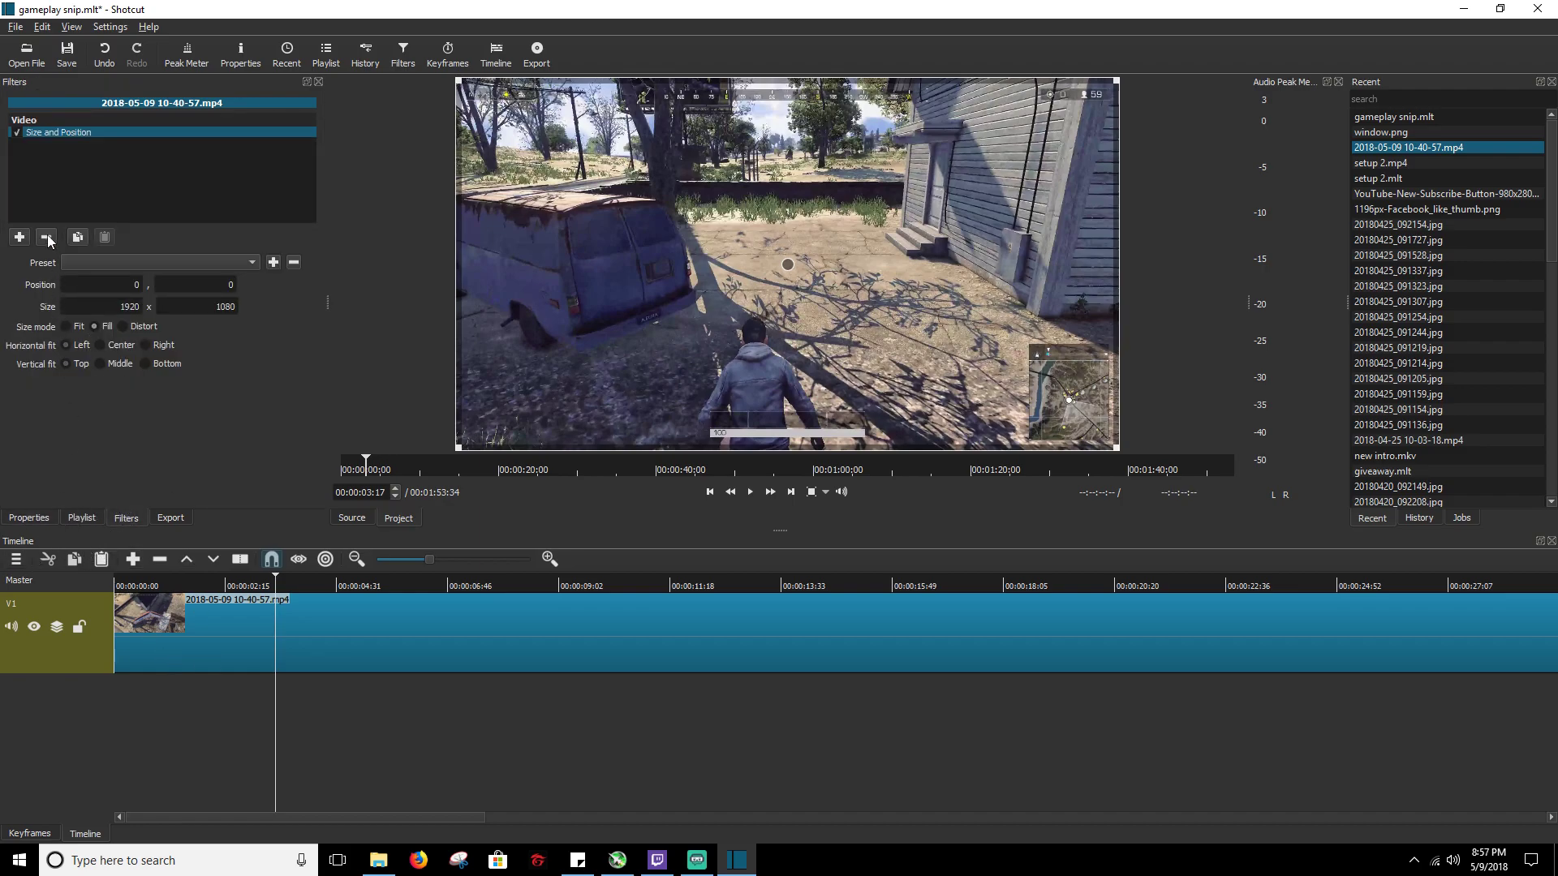
left_click(18, 236)
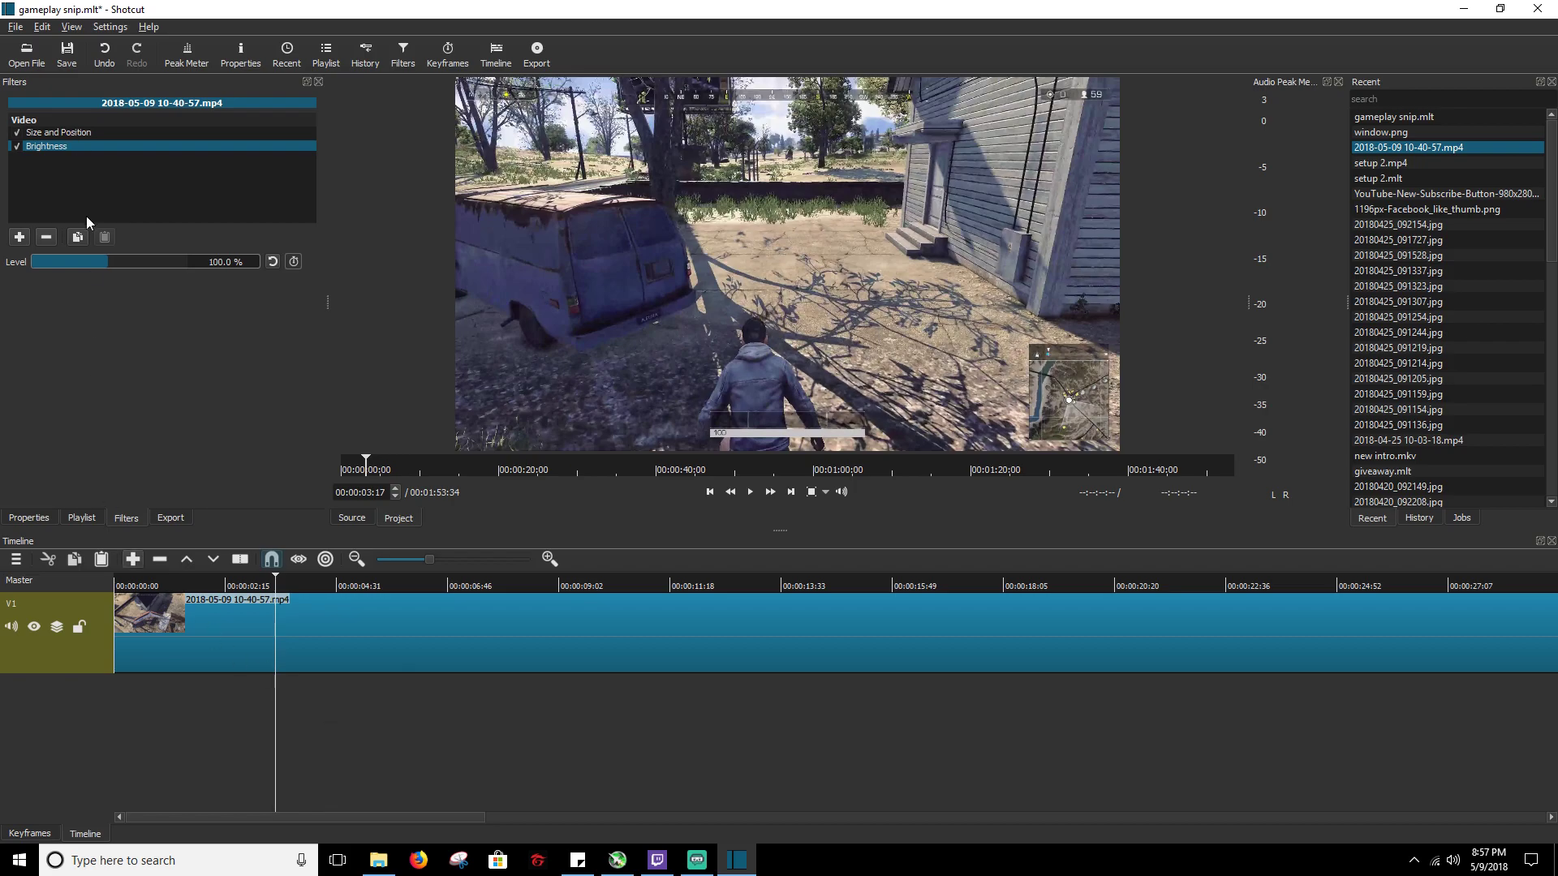
mouse_move(68, 813)
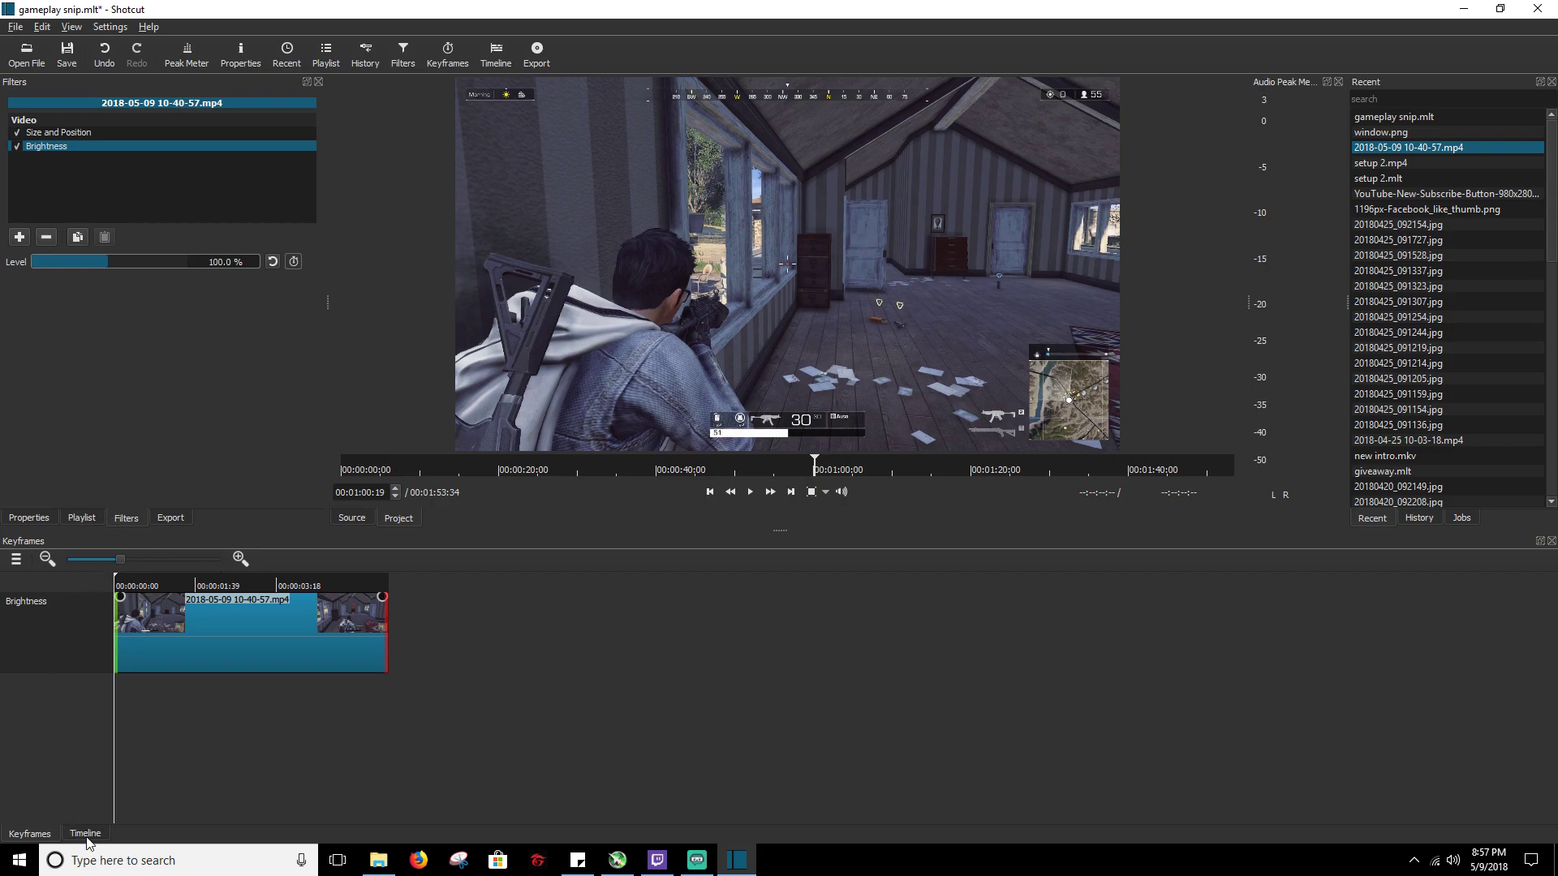
- Return from the Brightness filter's keyframes to the full timeline view
left_click(85, 833)
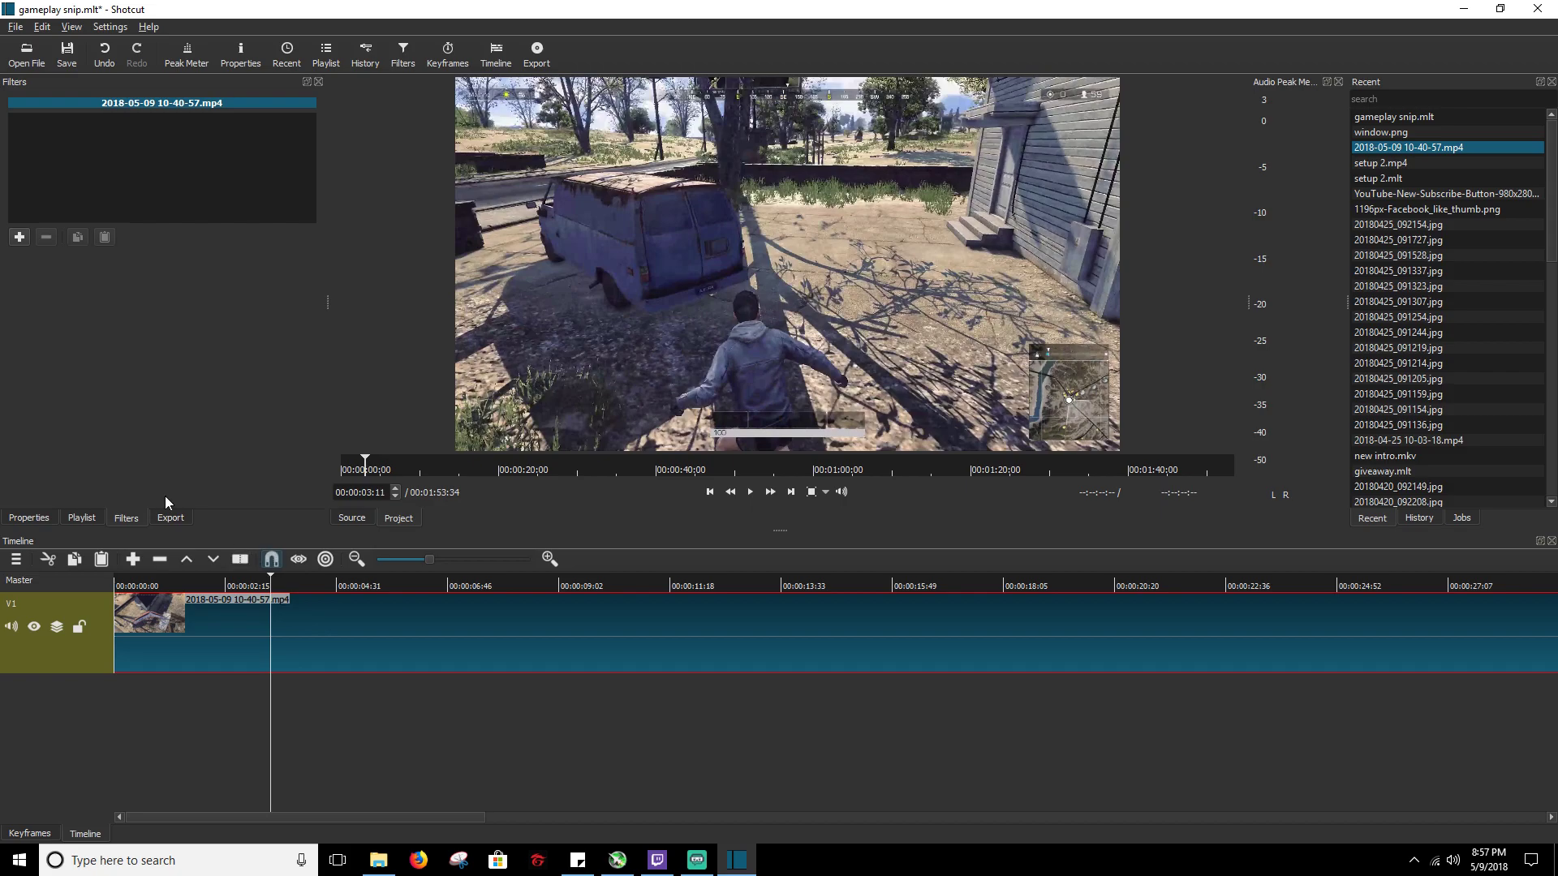
- Reload the clip's filter list showing Brightness at 100%, then scroll the timeline
left_click(18, 237)
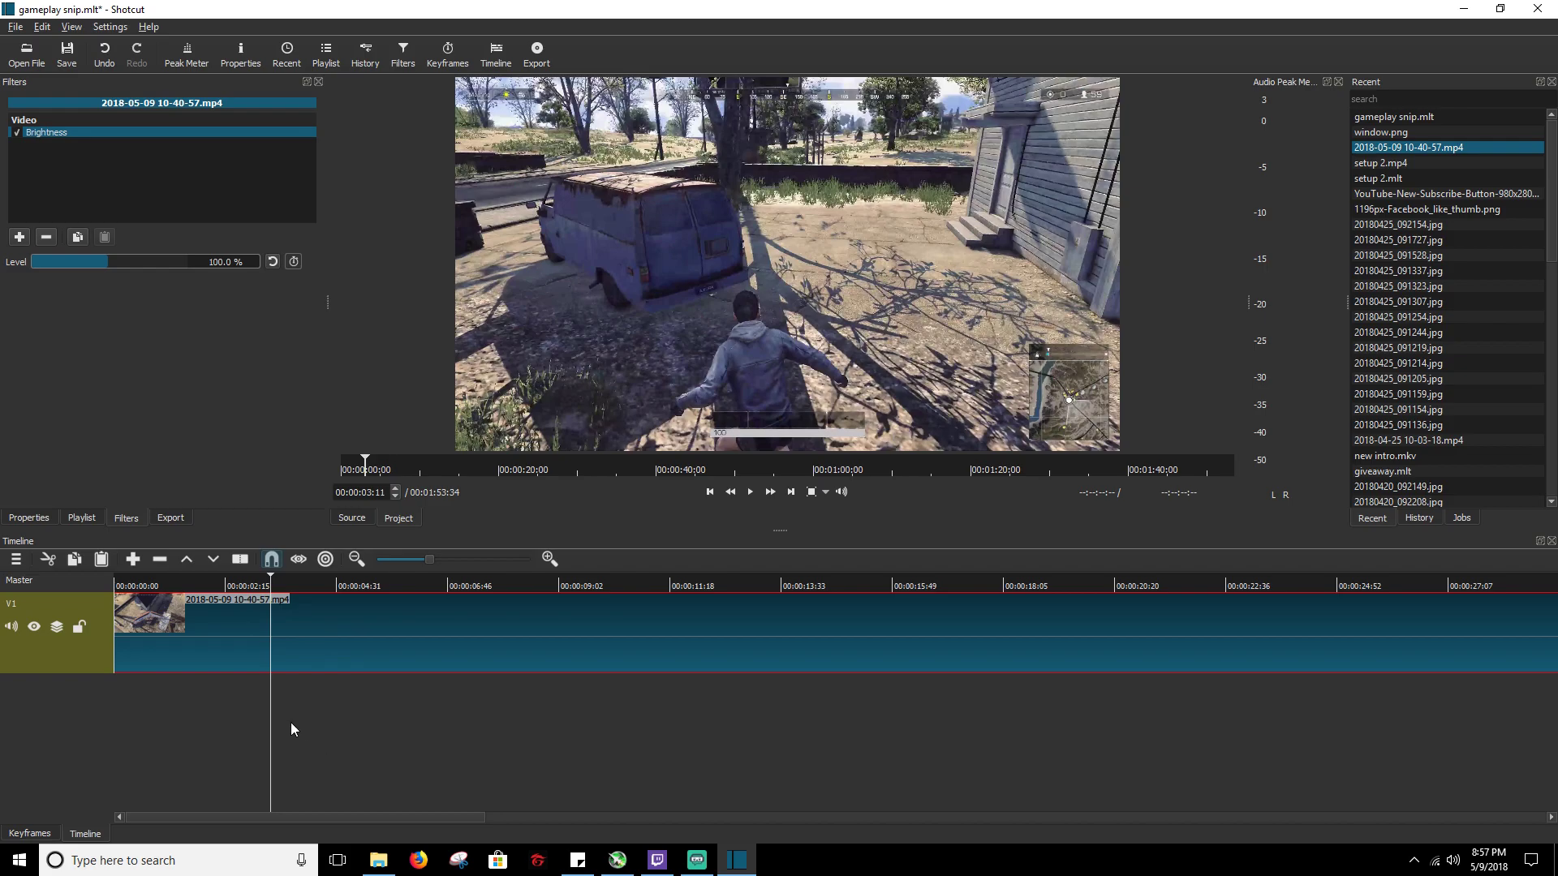
mouse_move(237, 628)
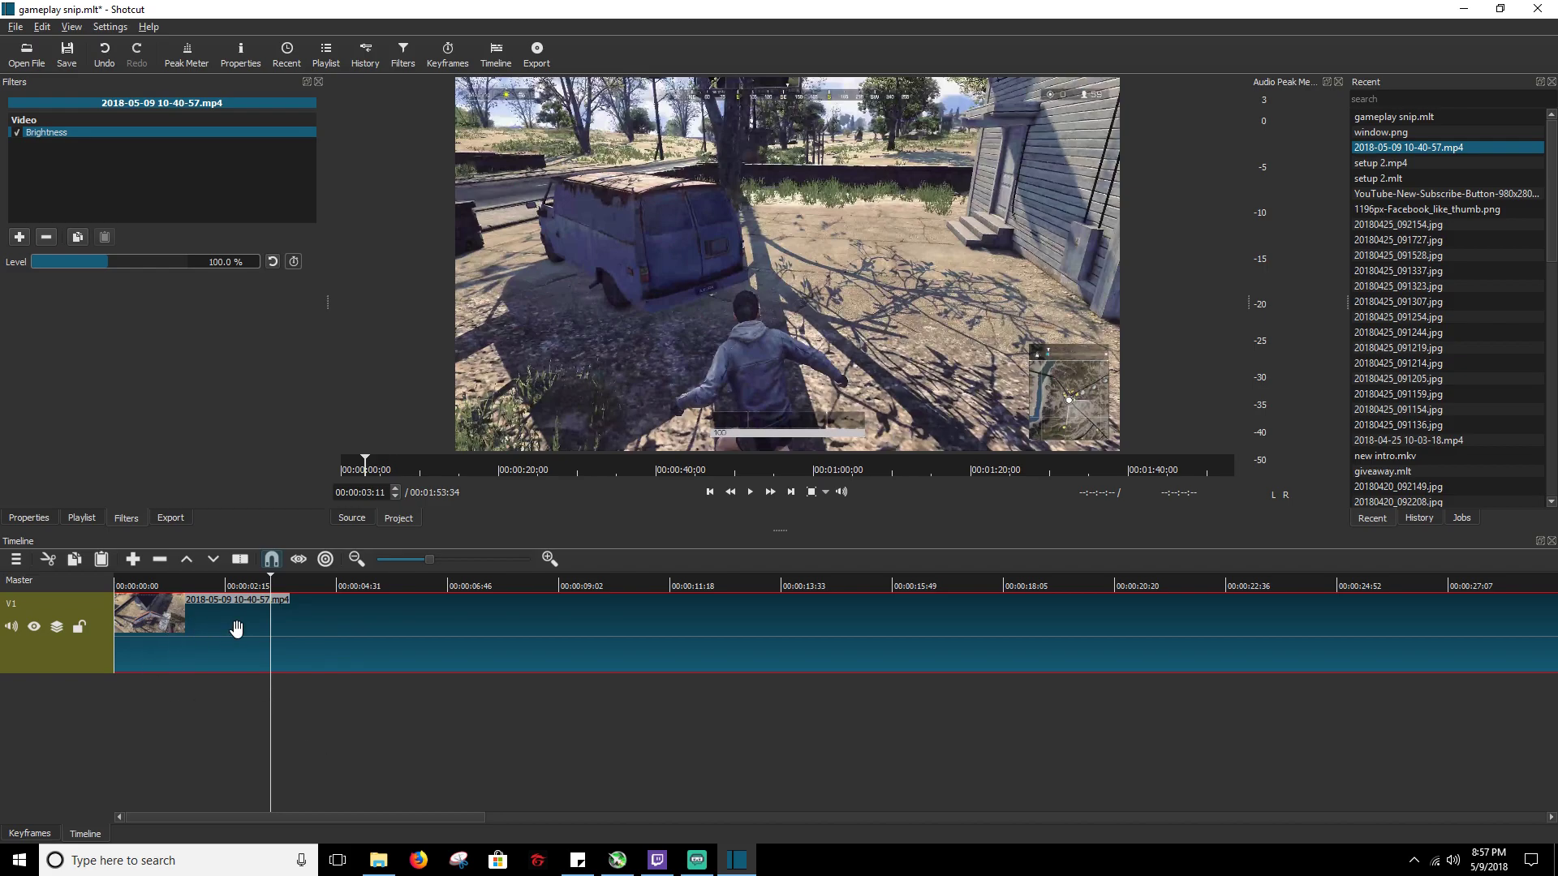
mouse_move(308, 641)
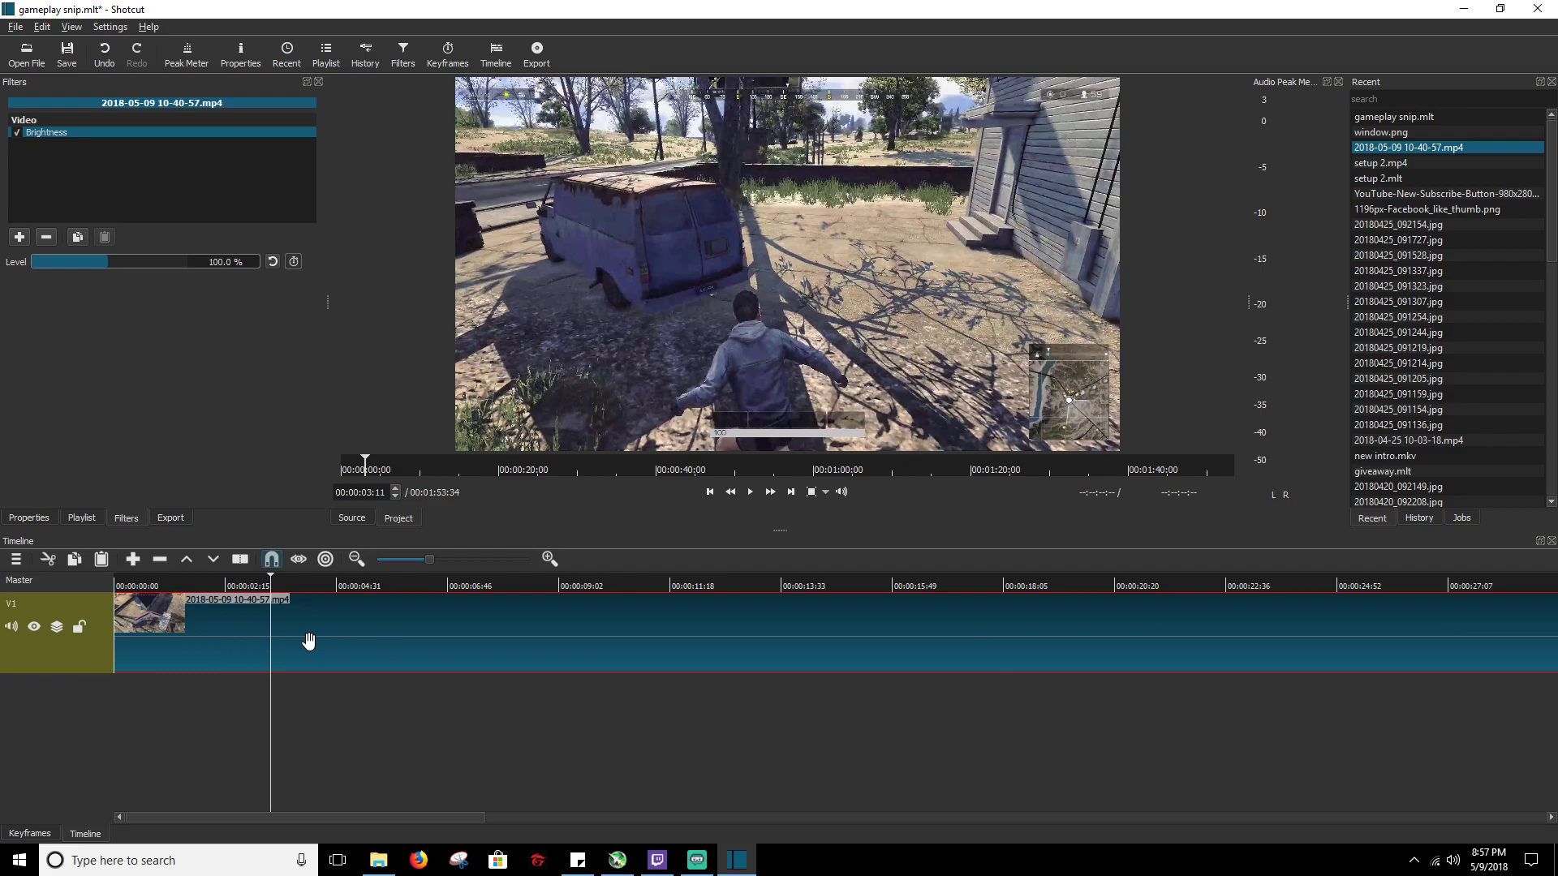
left_click_drag(164, 815, 512, 815)
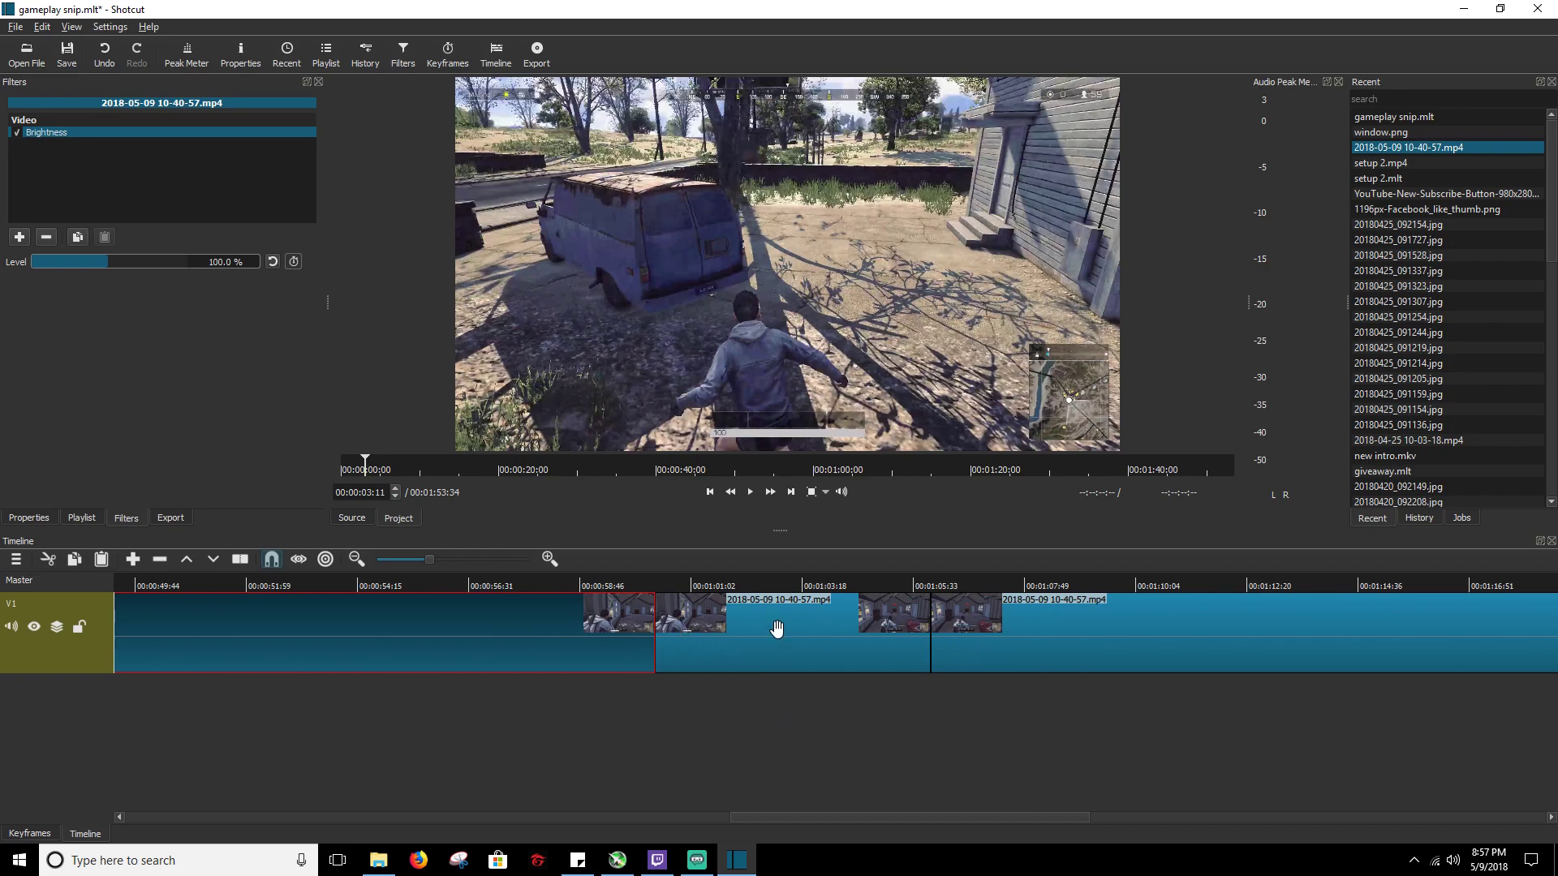
mouse_move(836, 633)
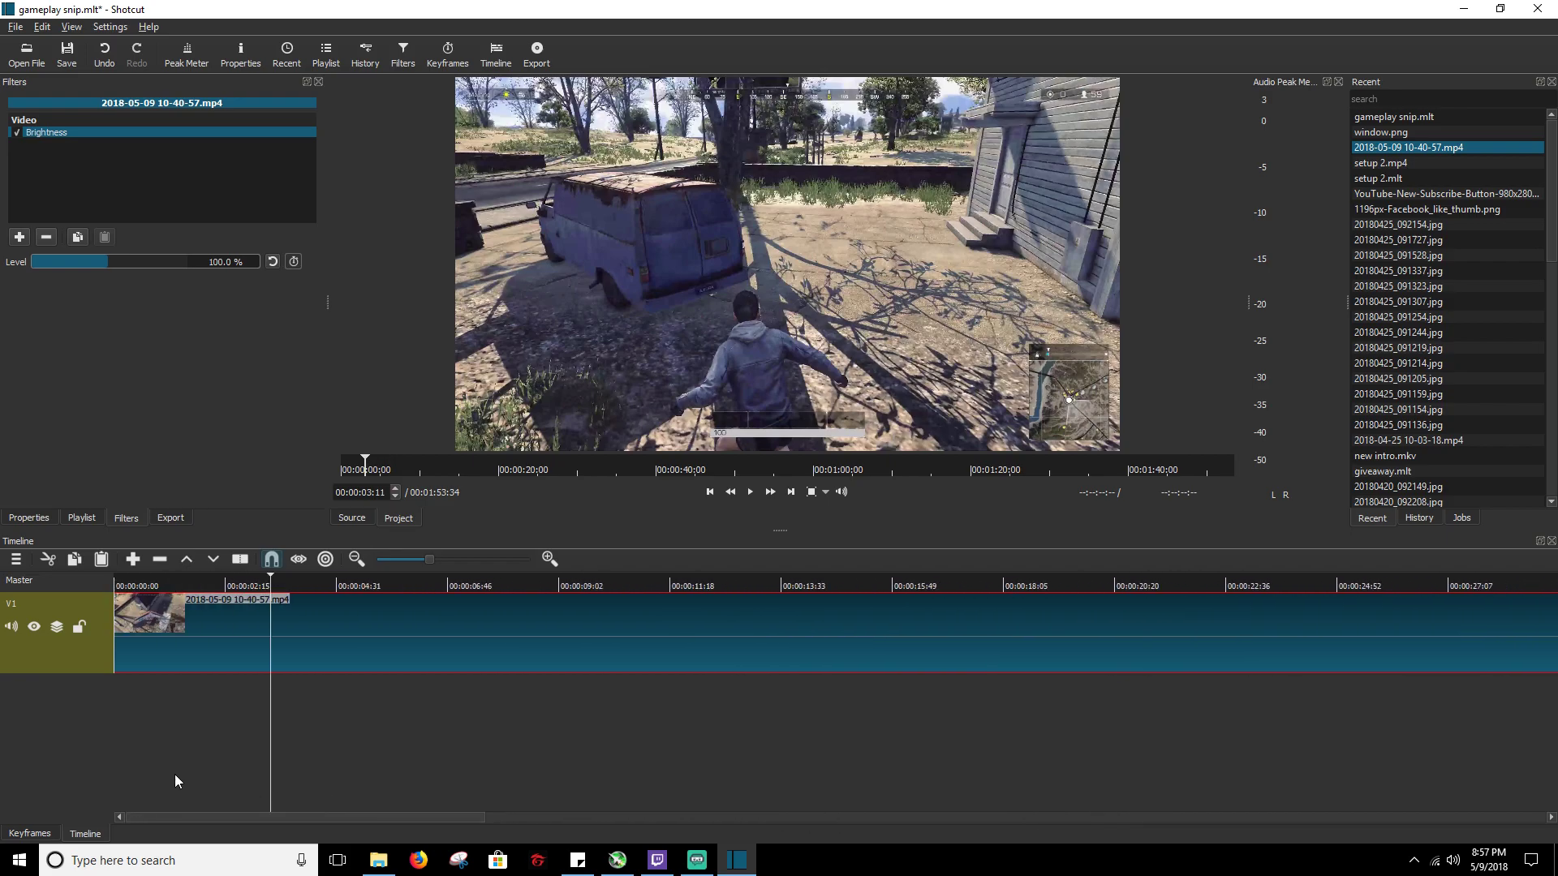
mouse_move(220, 718)
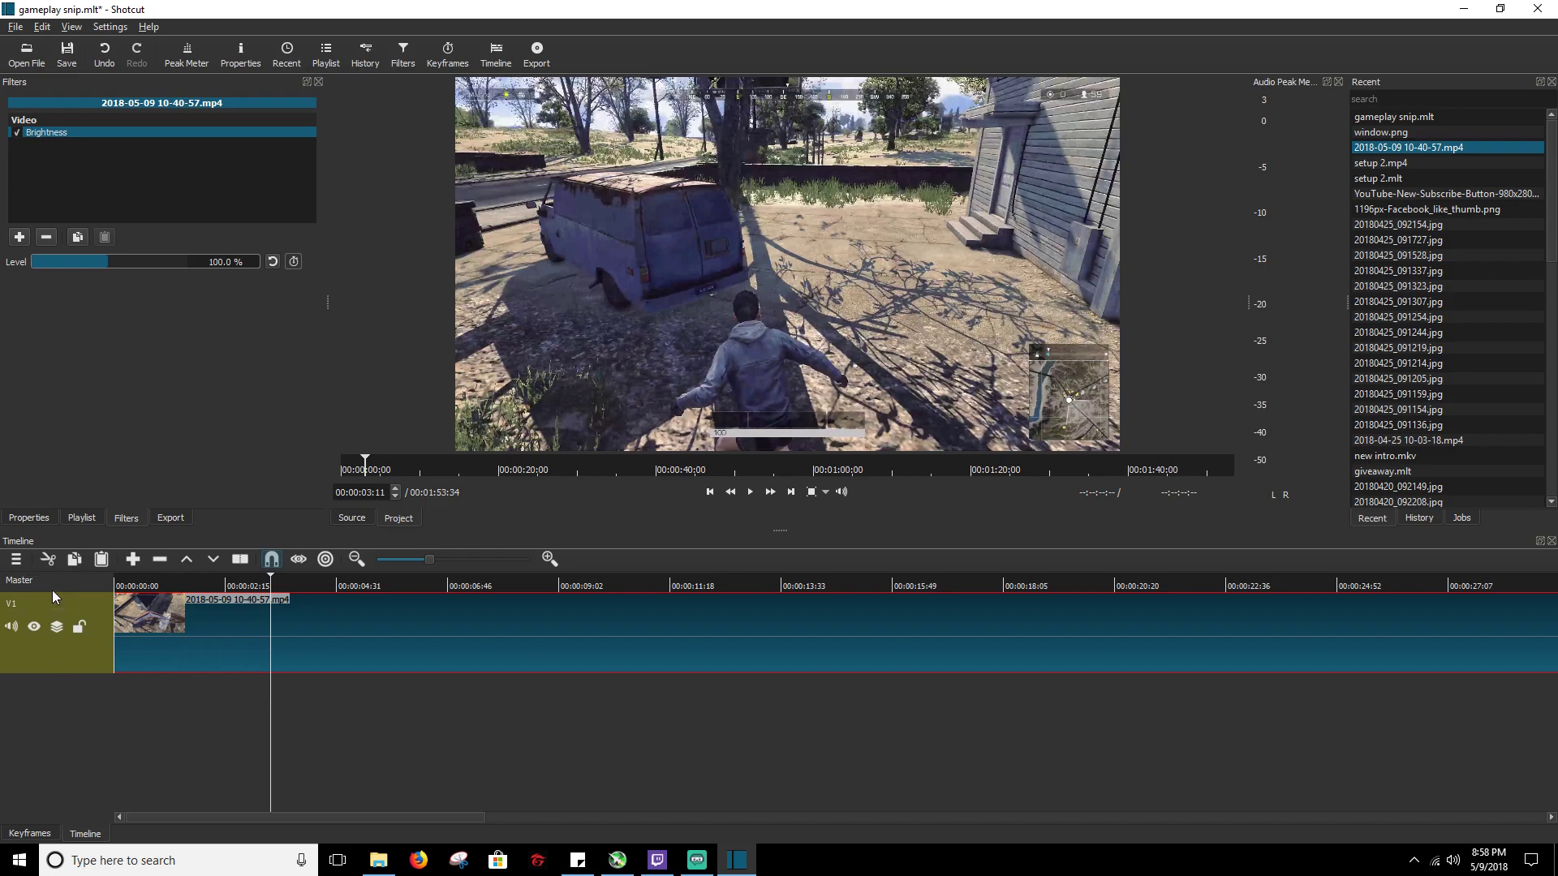
- Show the Keyframes panel and jump to the start of the Brightness track
left_click(29, 833)
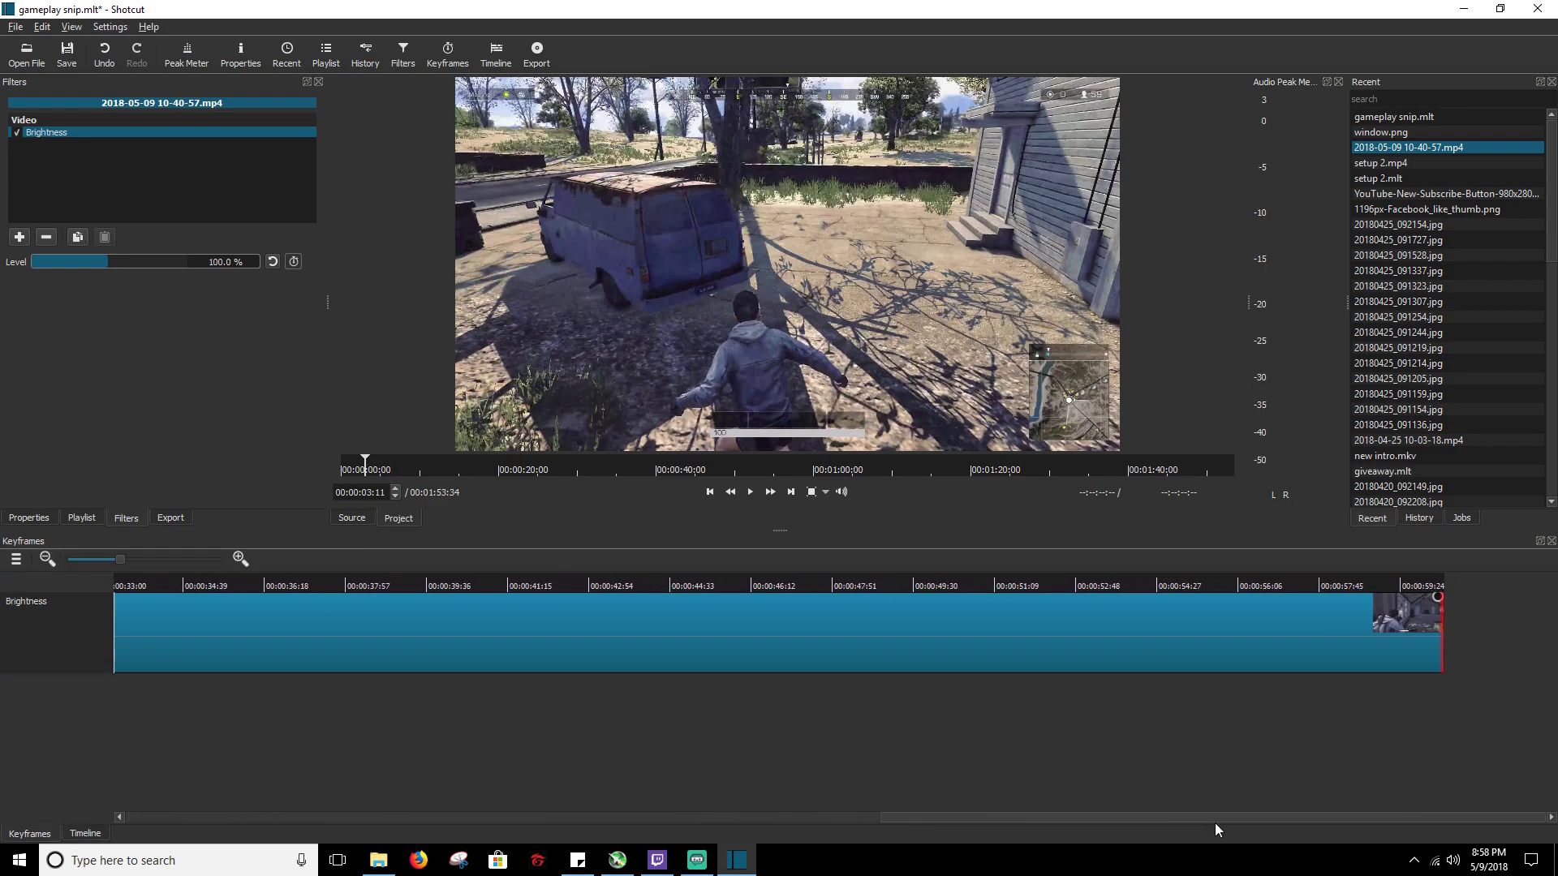
mouse_move(1438, 703)
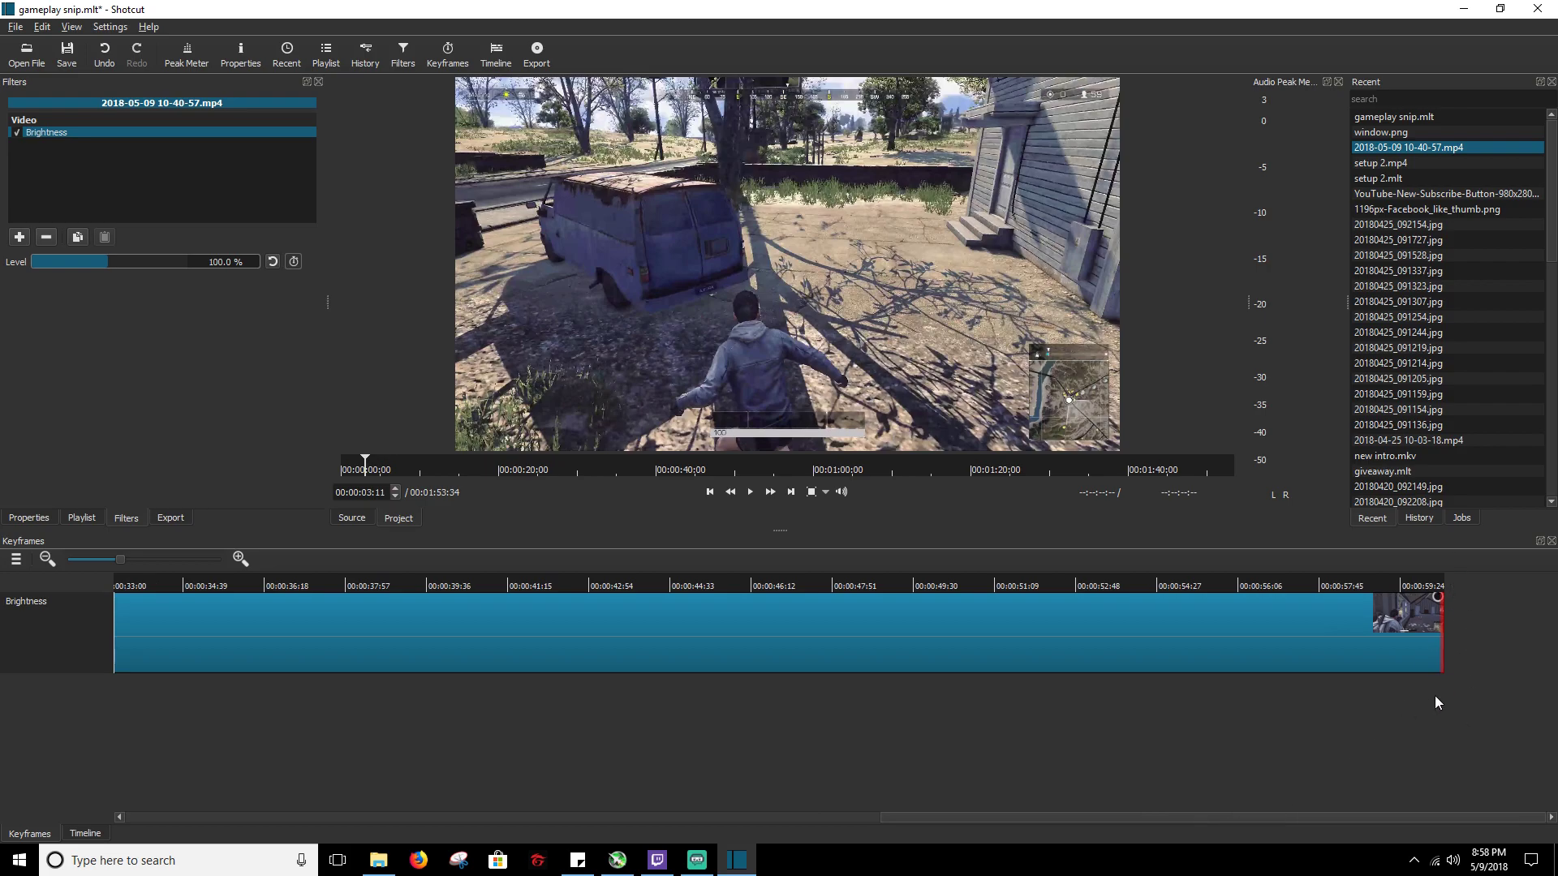
mouse_move(1350, 822)
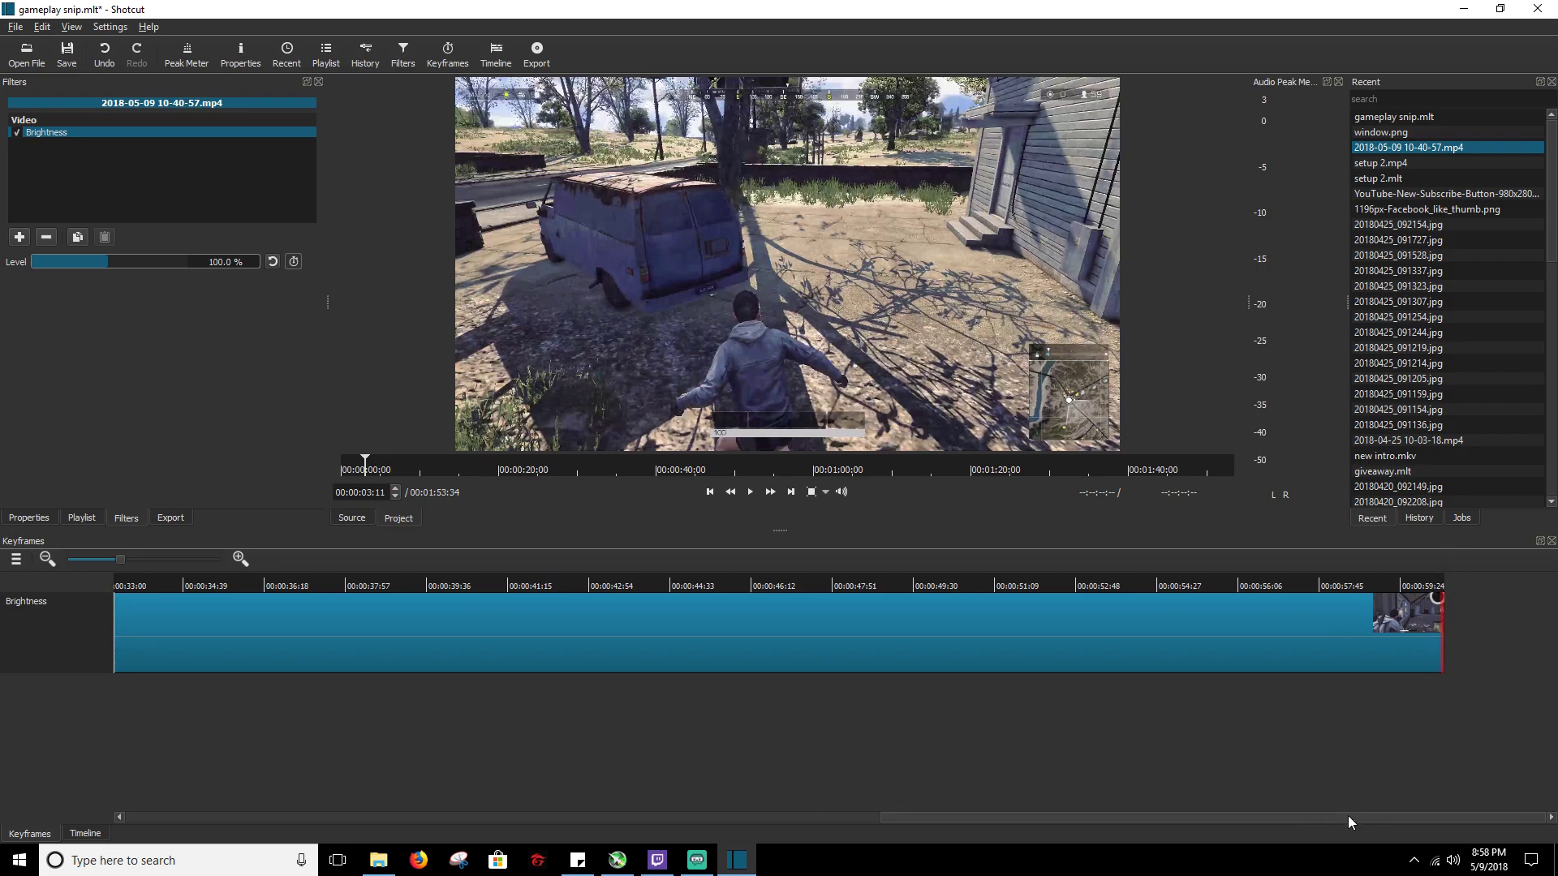
left_click(240, 558)
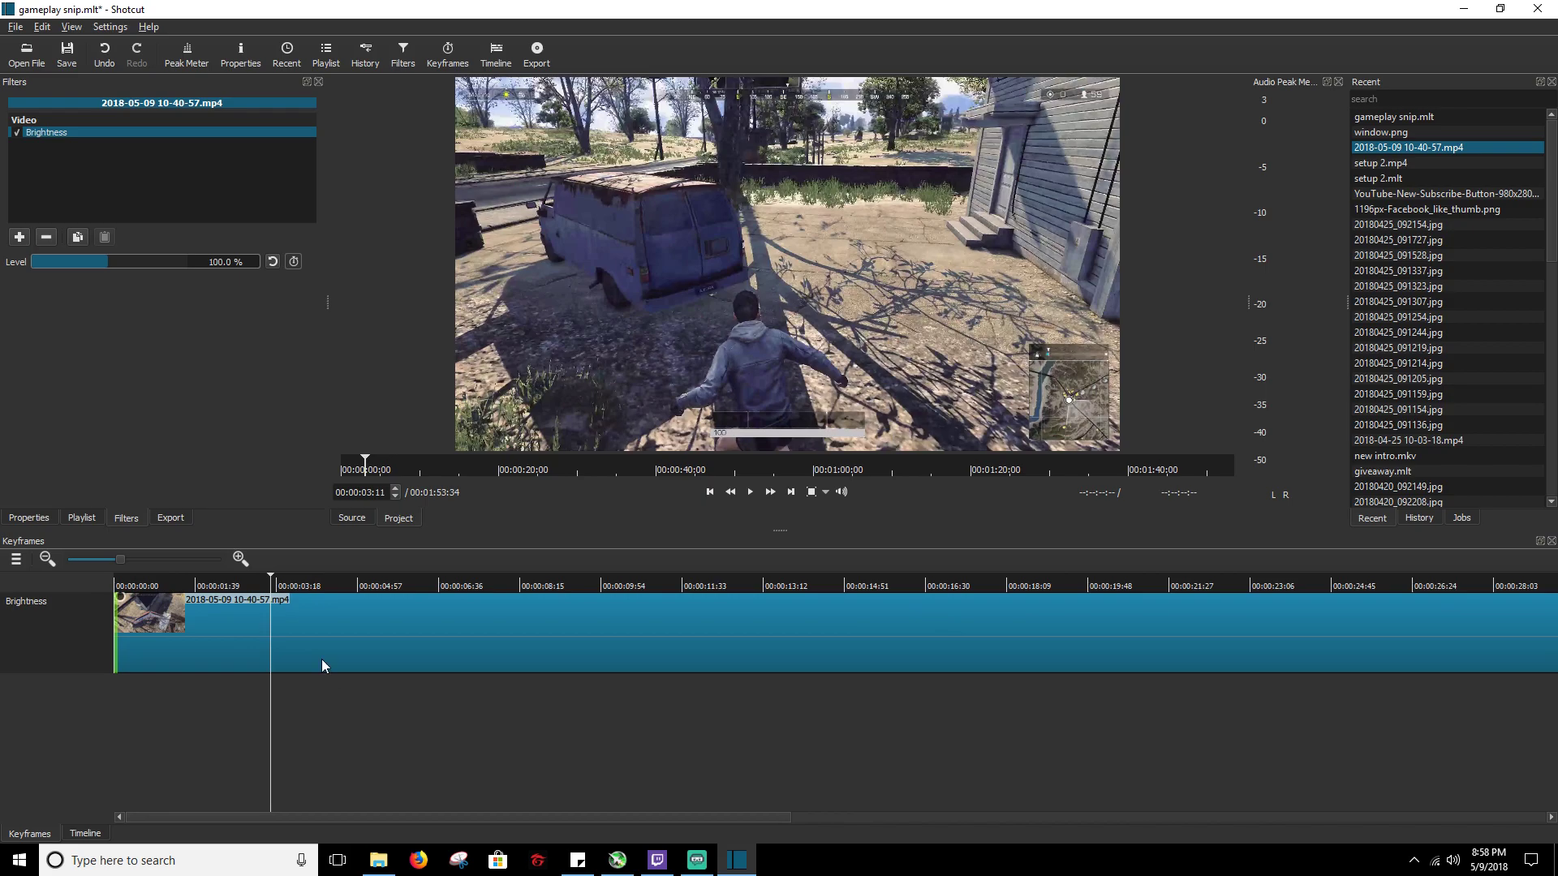
mouse_move(288, 654)
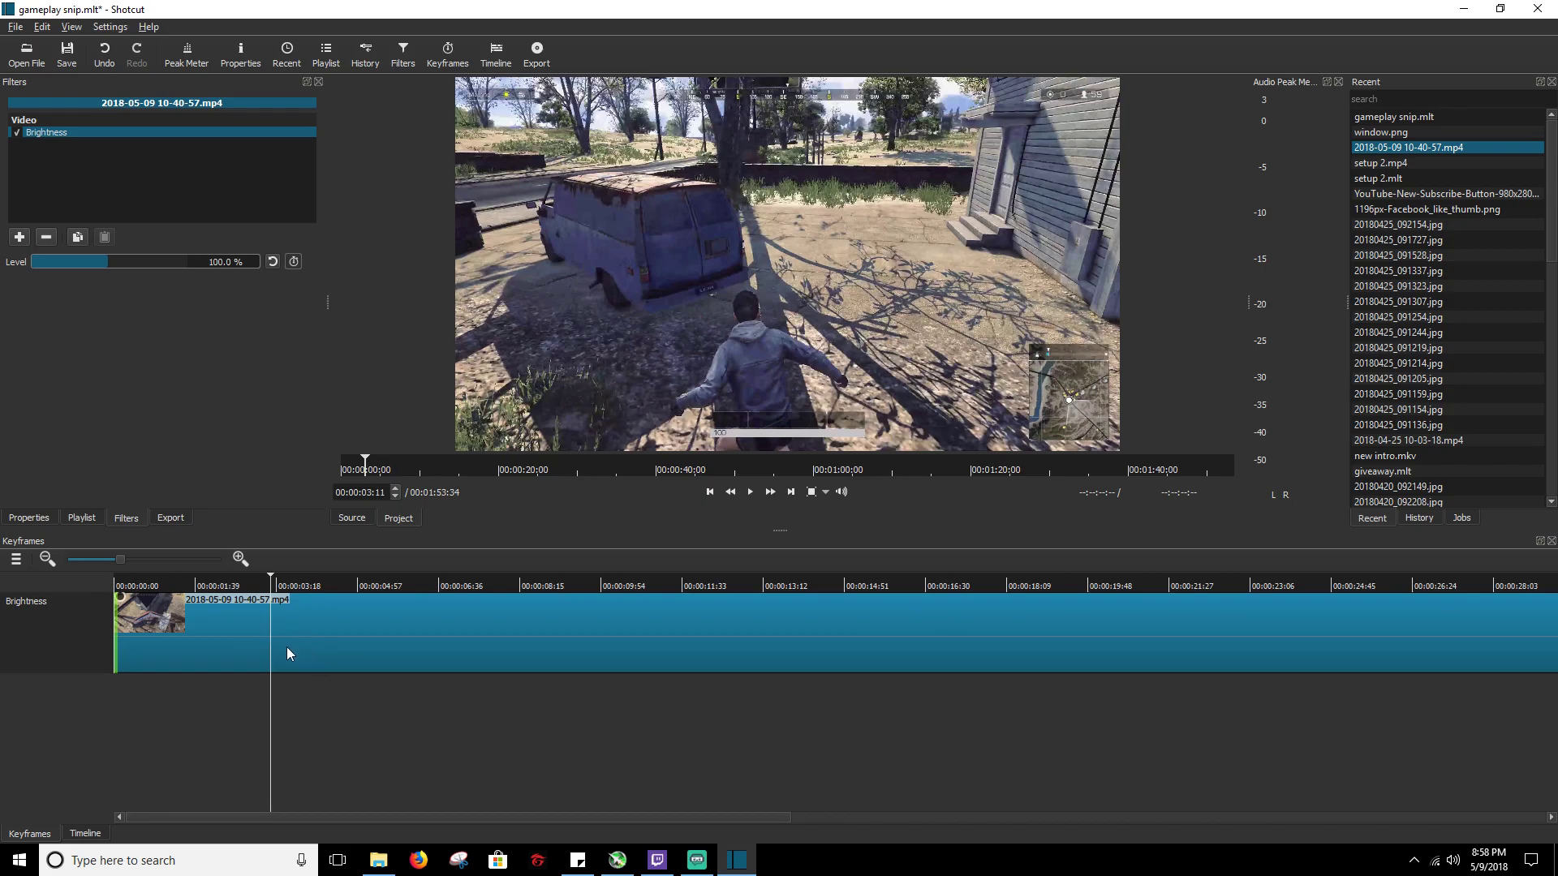
mouse_move(28, 763)
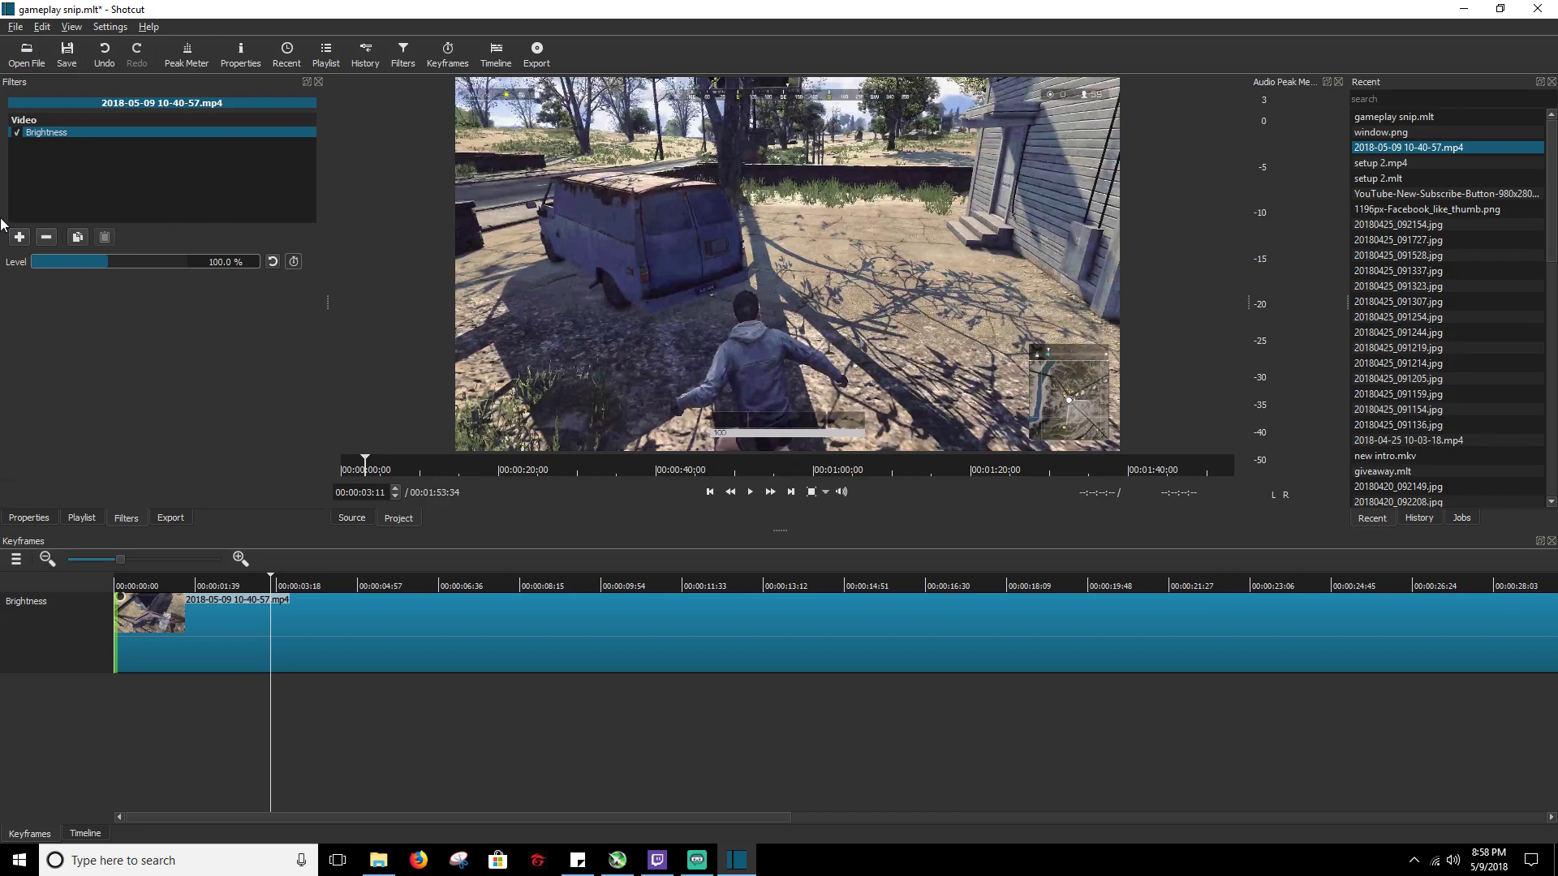
mouse_move(127, 685)
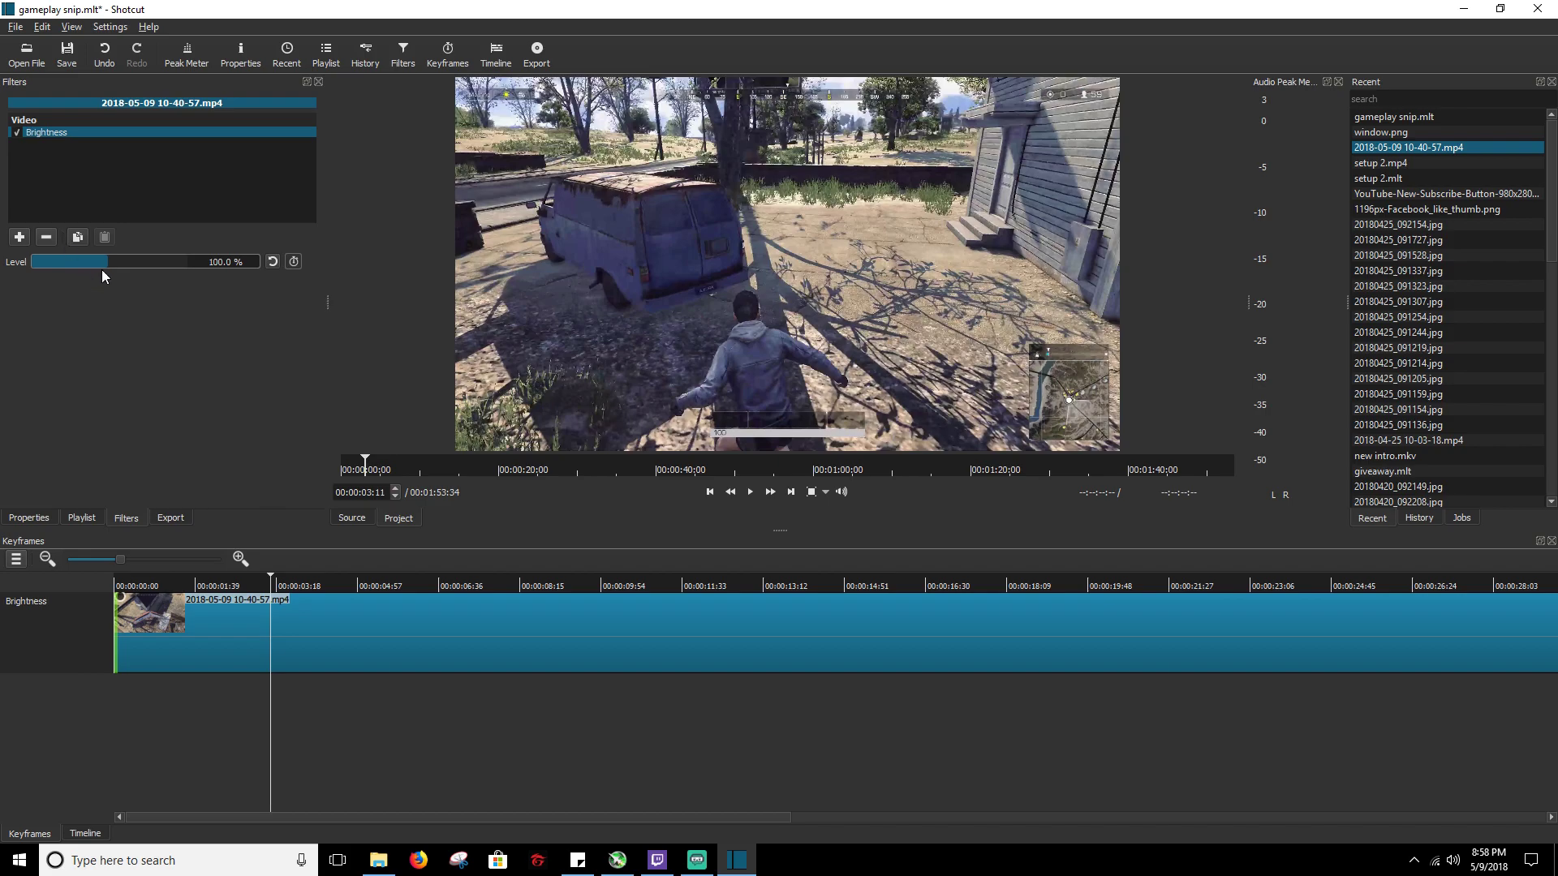
mouse_move(293, 261)
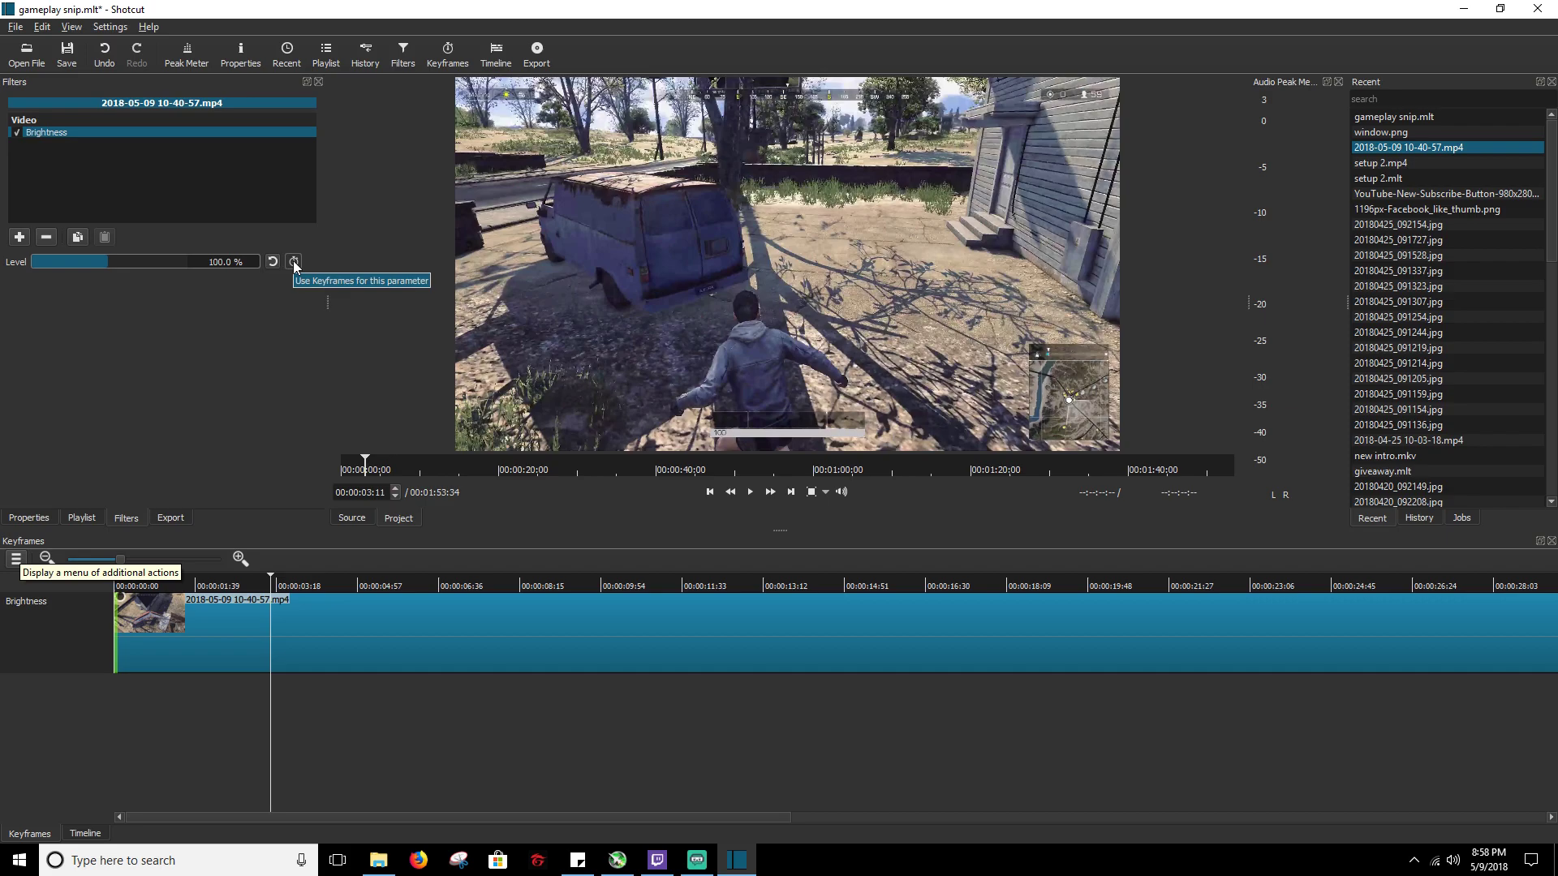
- Enable keyframing on Brightness Level and settle it at 180% at 00:00:03:11
left_click(293, 261)
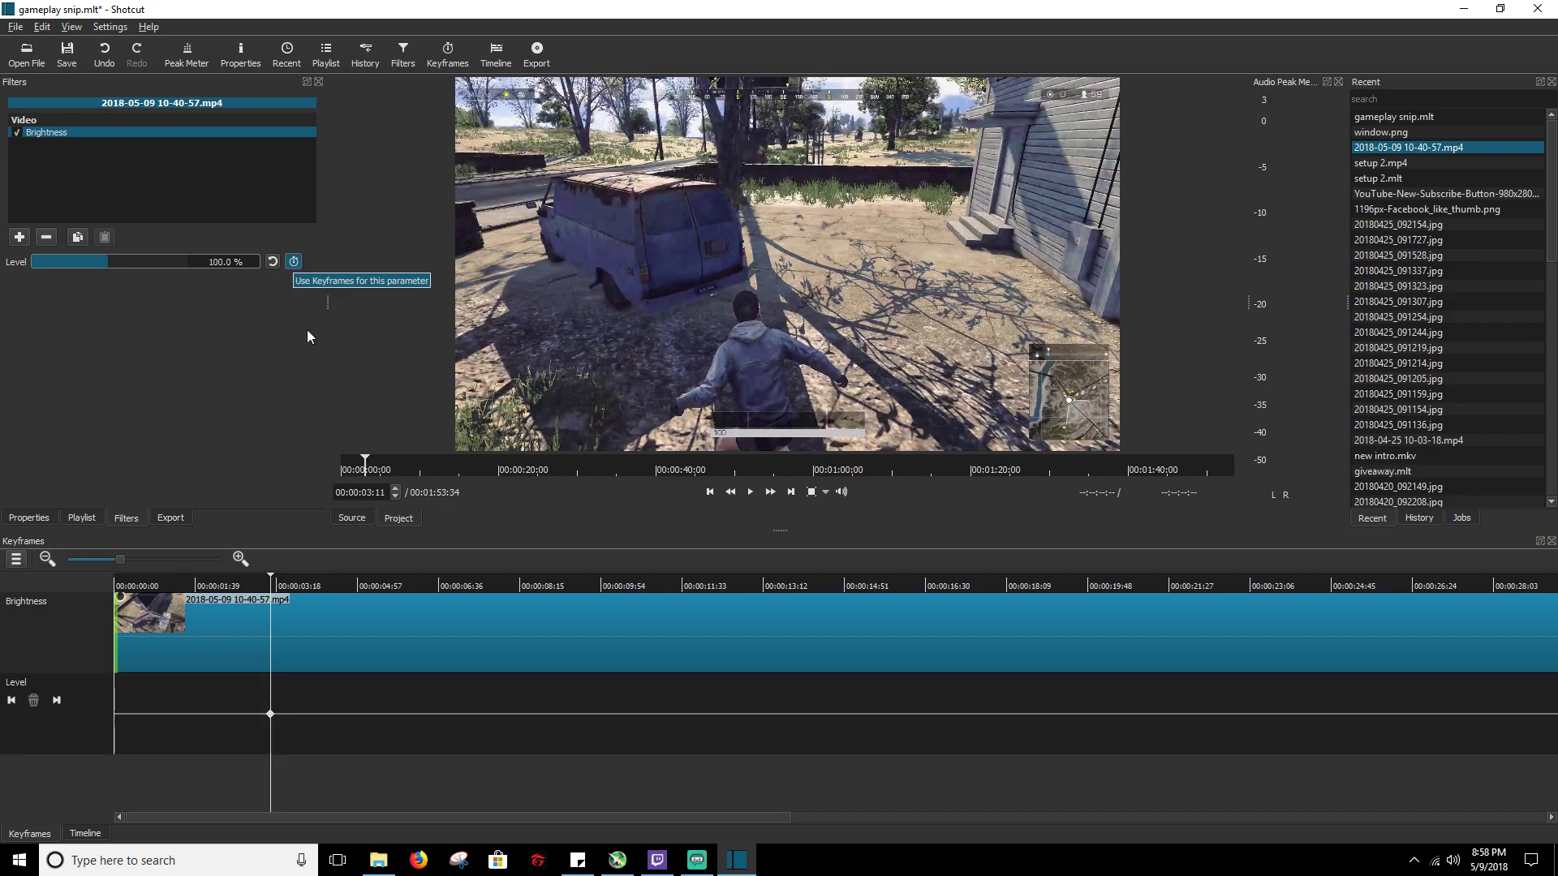
mouse_move(283, 308)
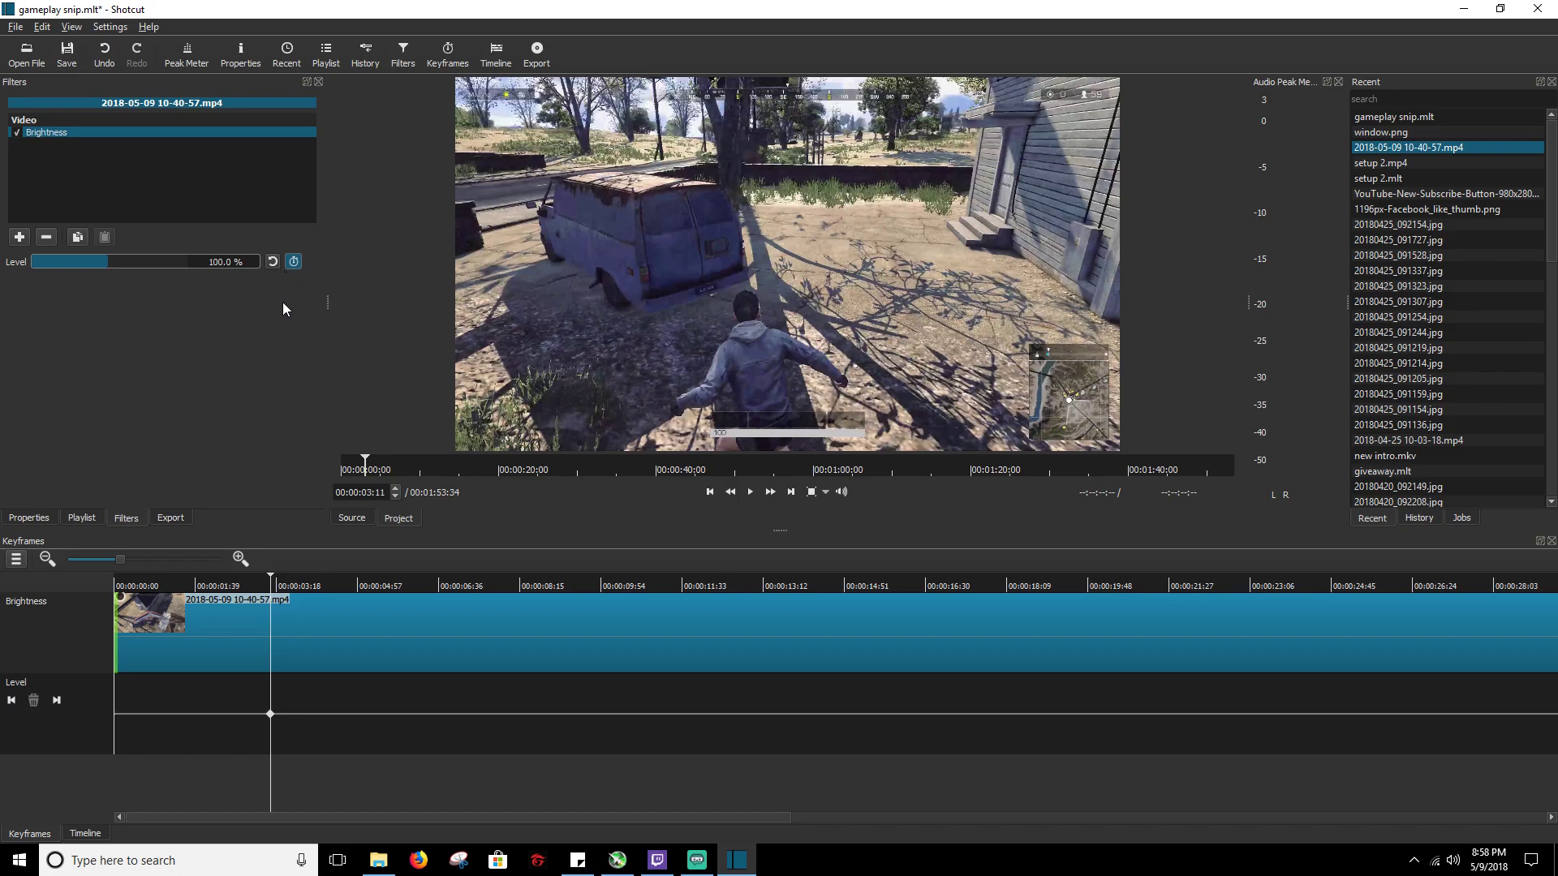
mouse_move(114, 731)
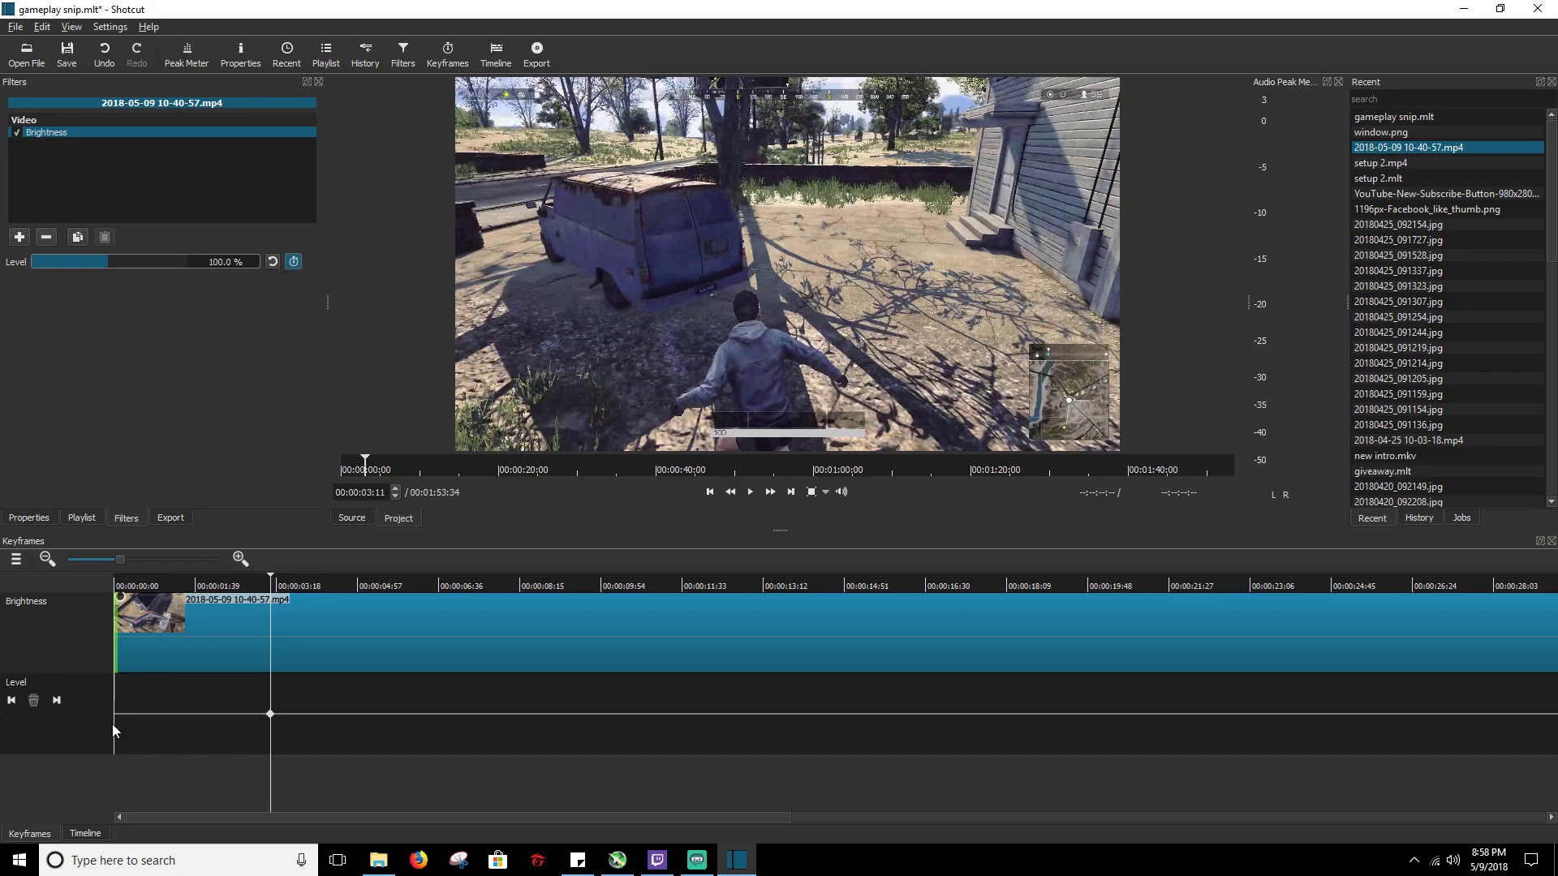
mouse_move(275, 681)
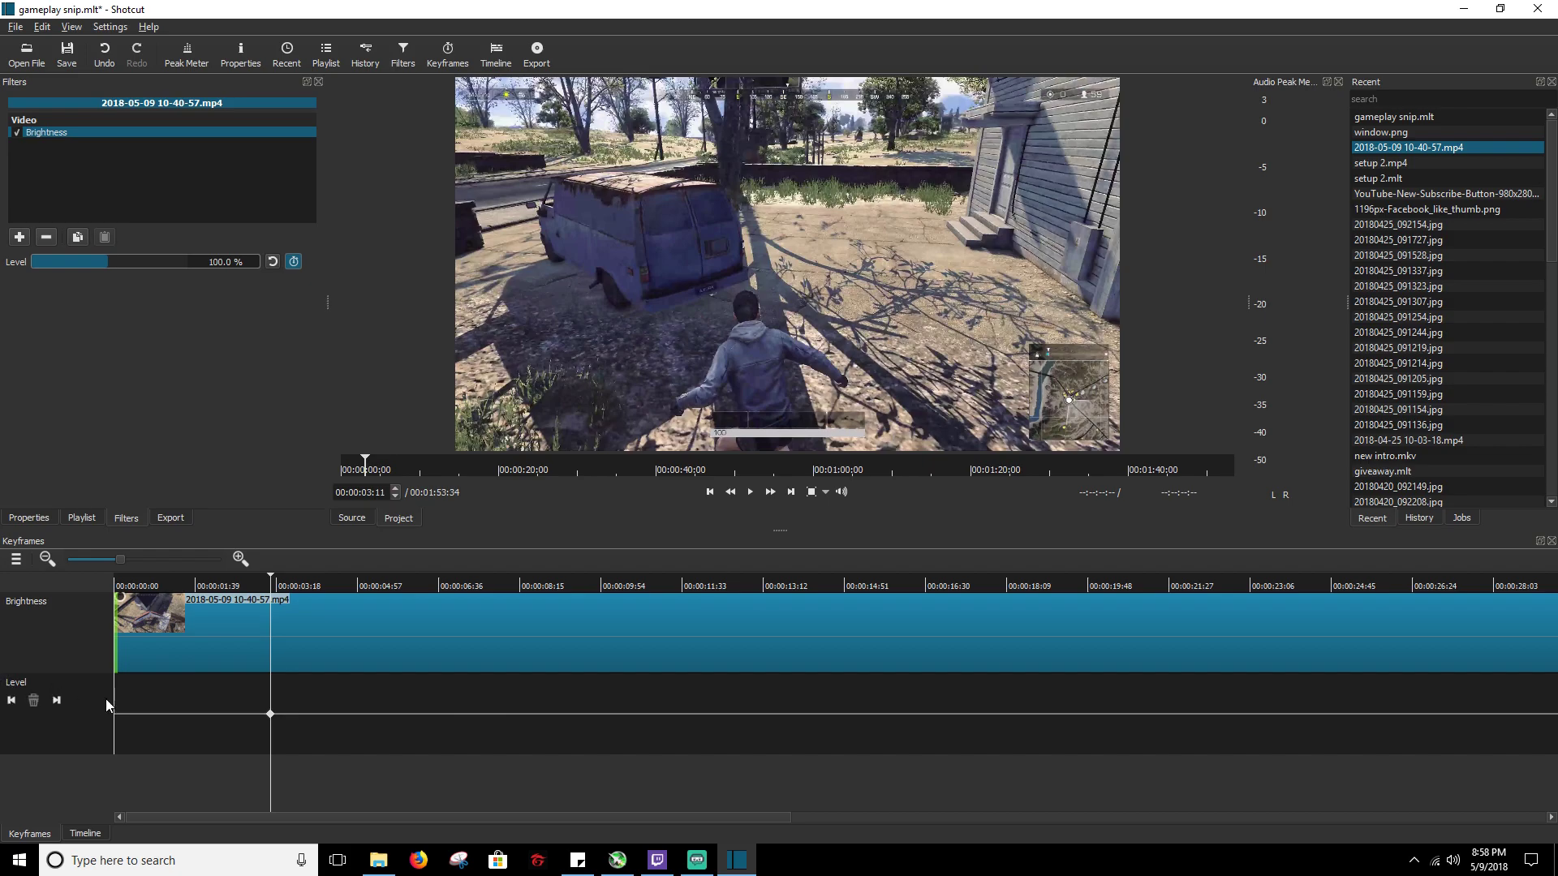
mouse_move(137, 565)
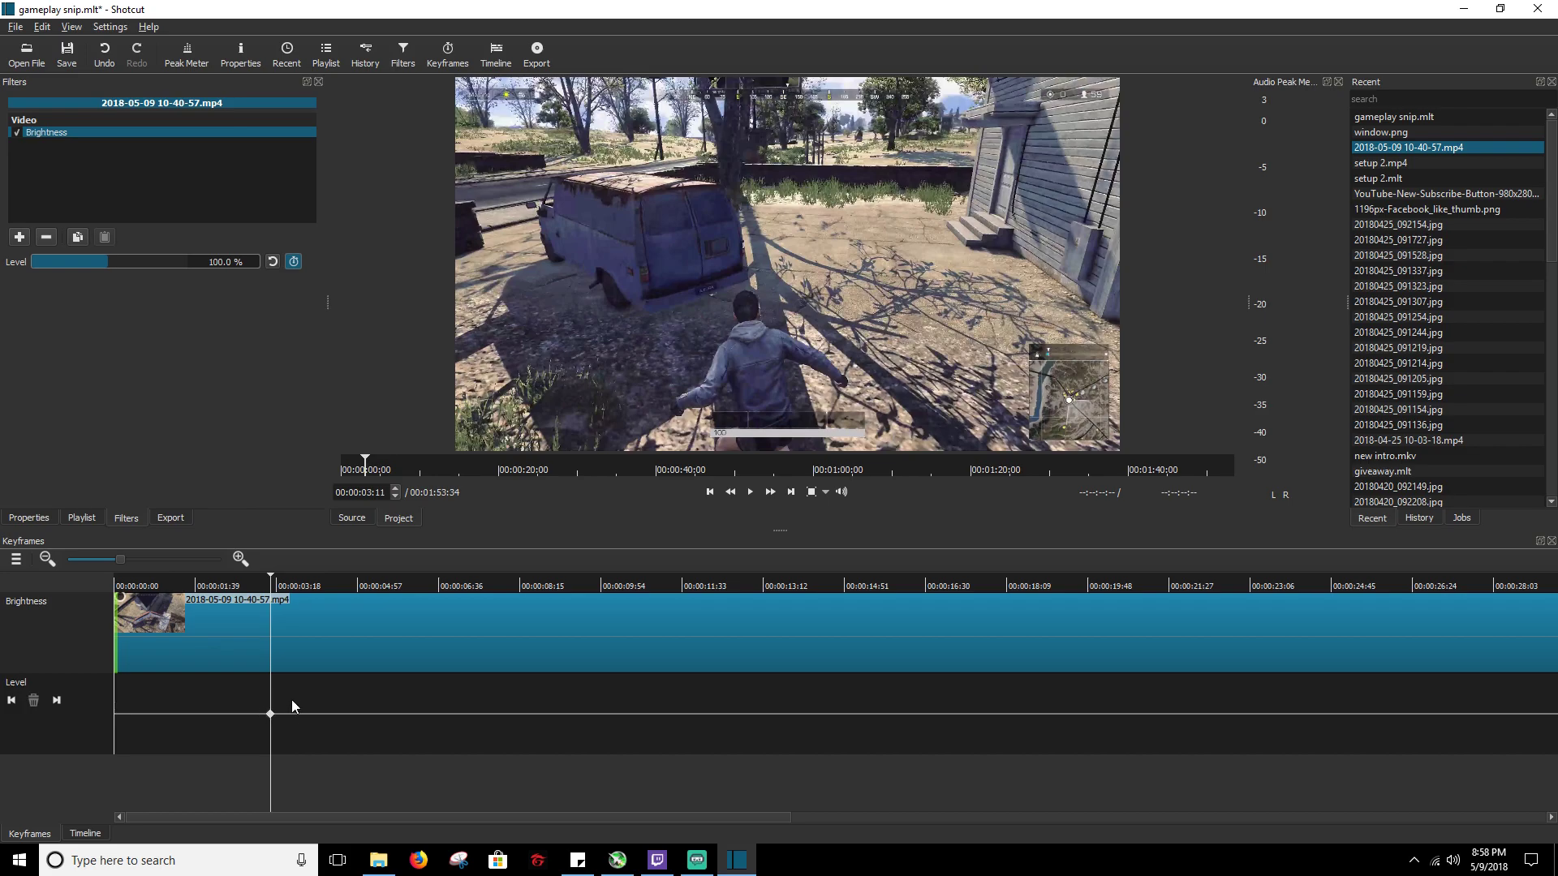
mouse_move(599, 331)
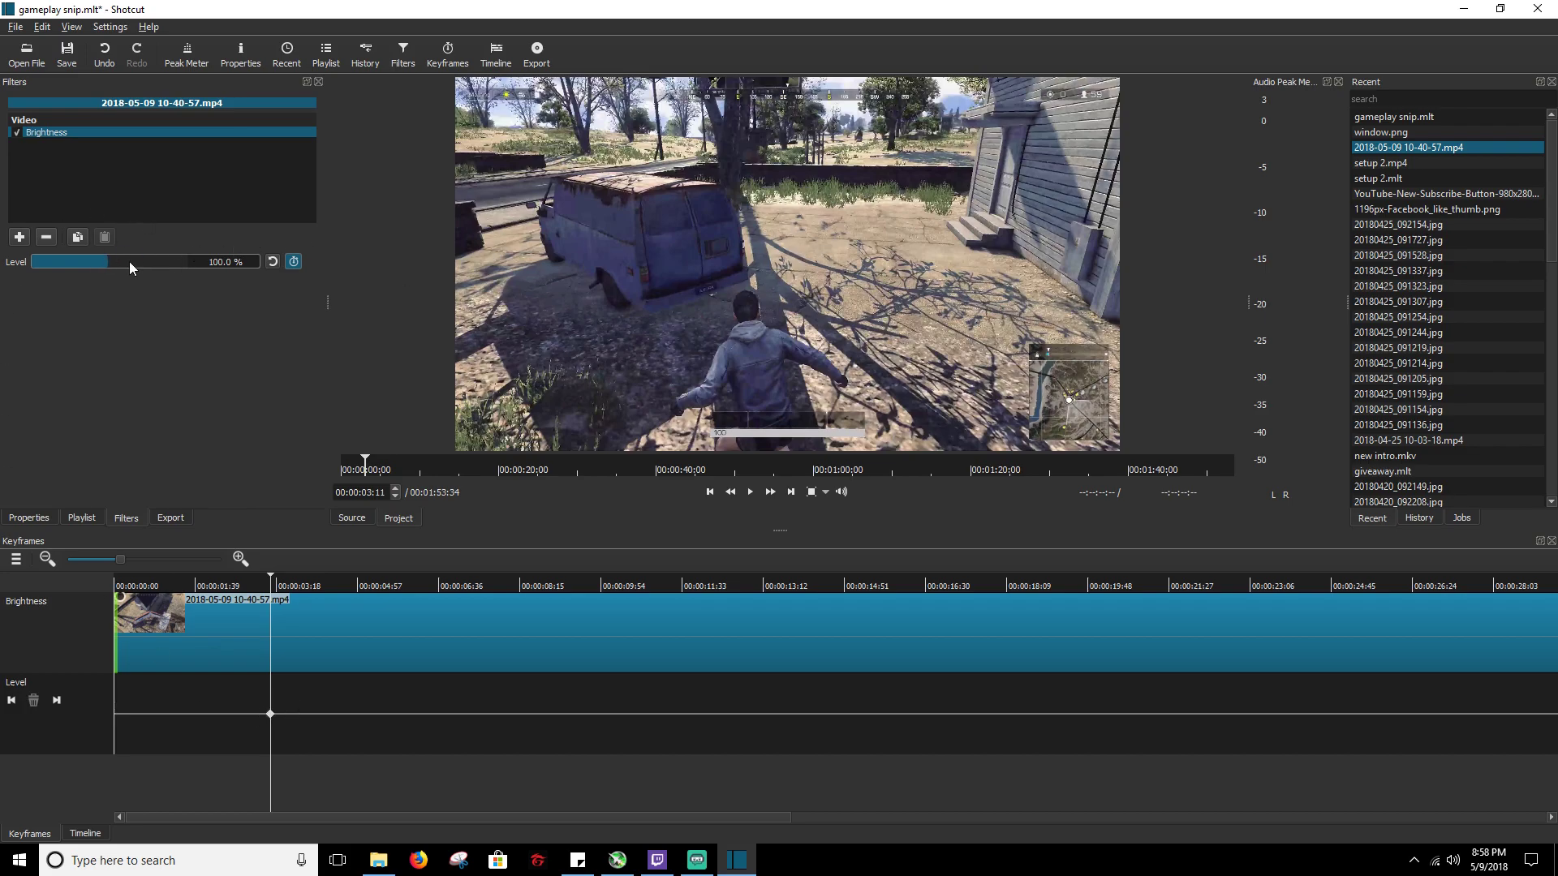
left_click_drag(104, 261, 186, 261)
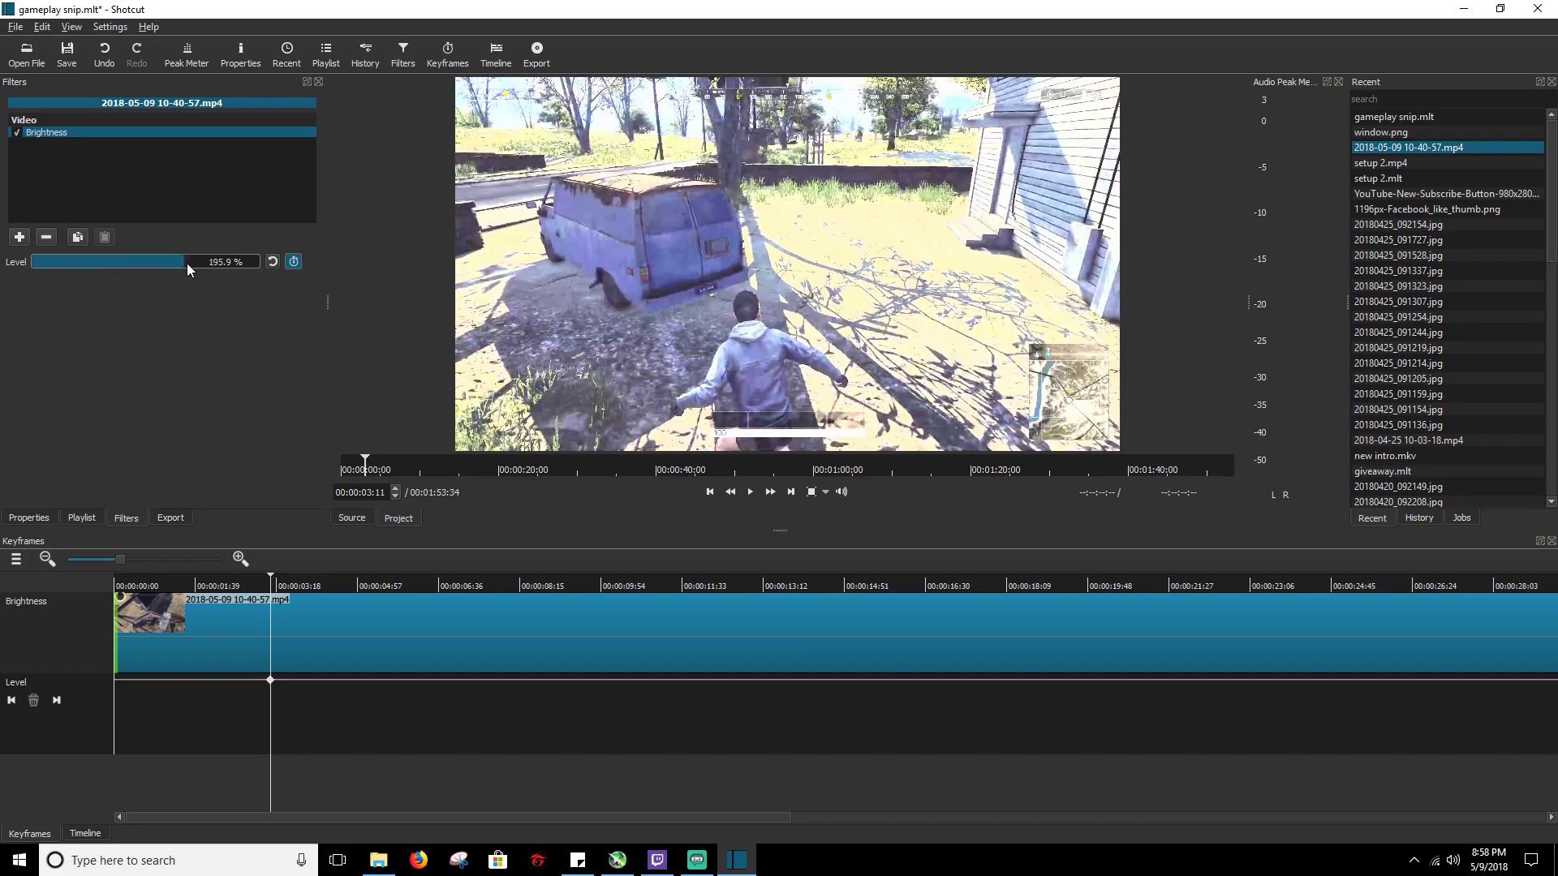
left_click_drag(187, 261, 166, 261)
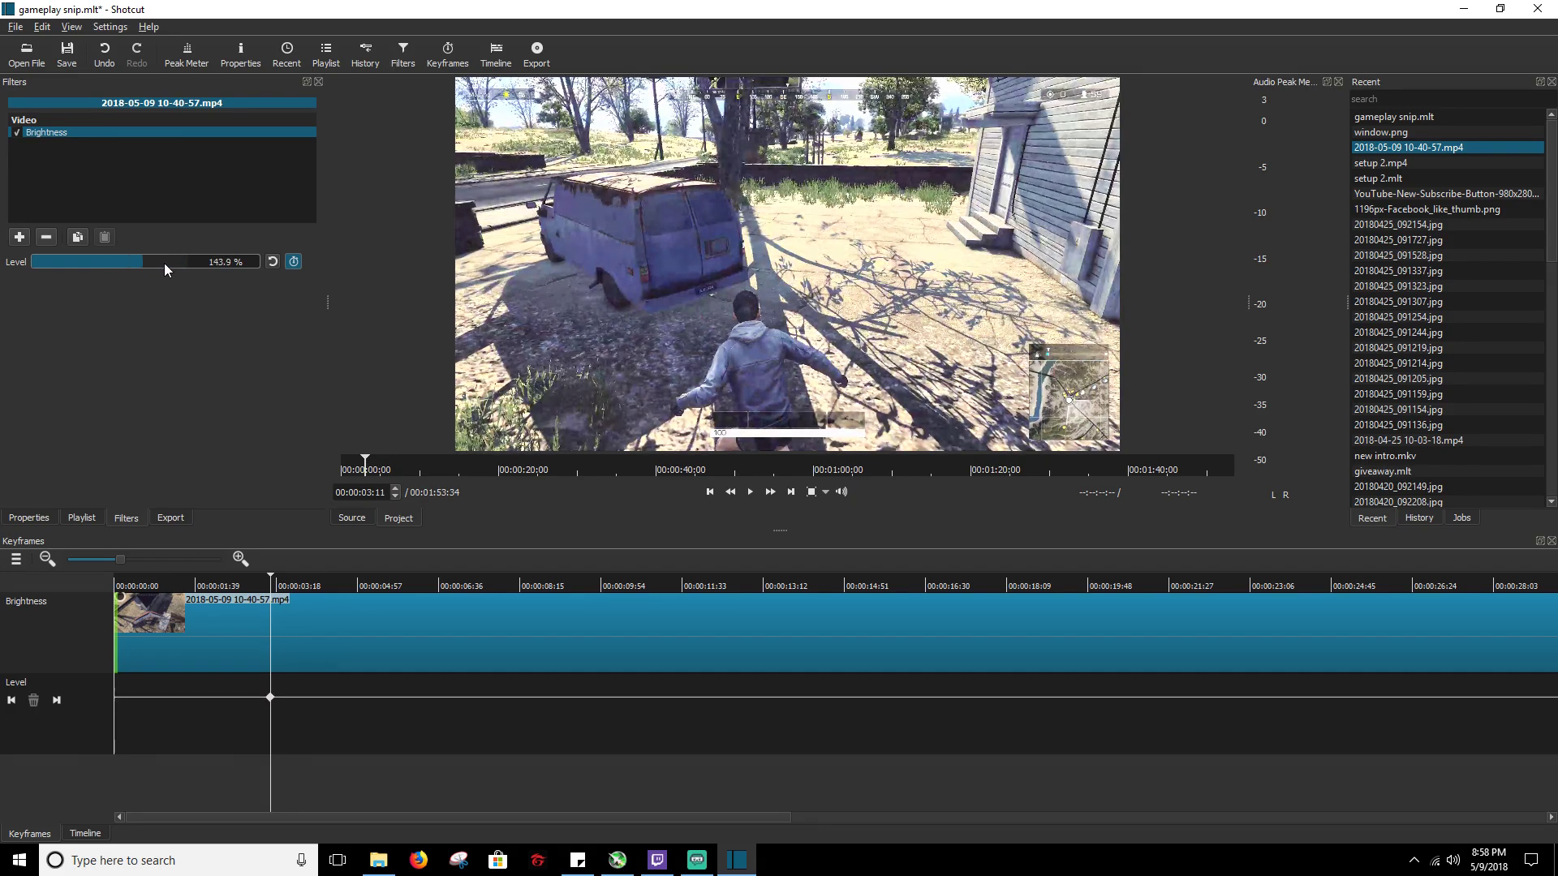
left_click_drag(167, 261, 243, 261)
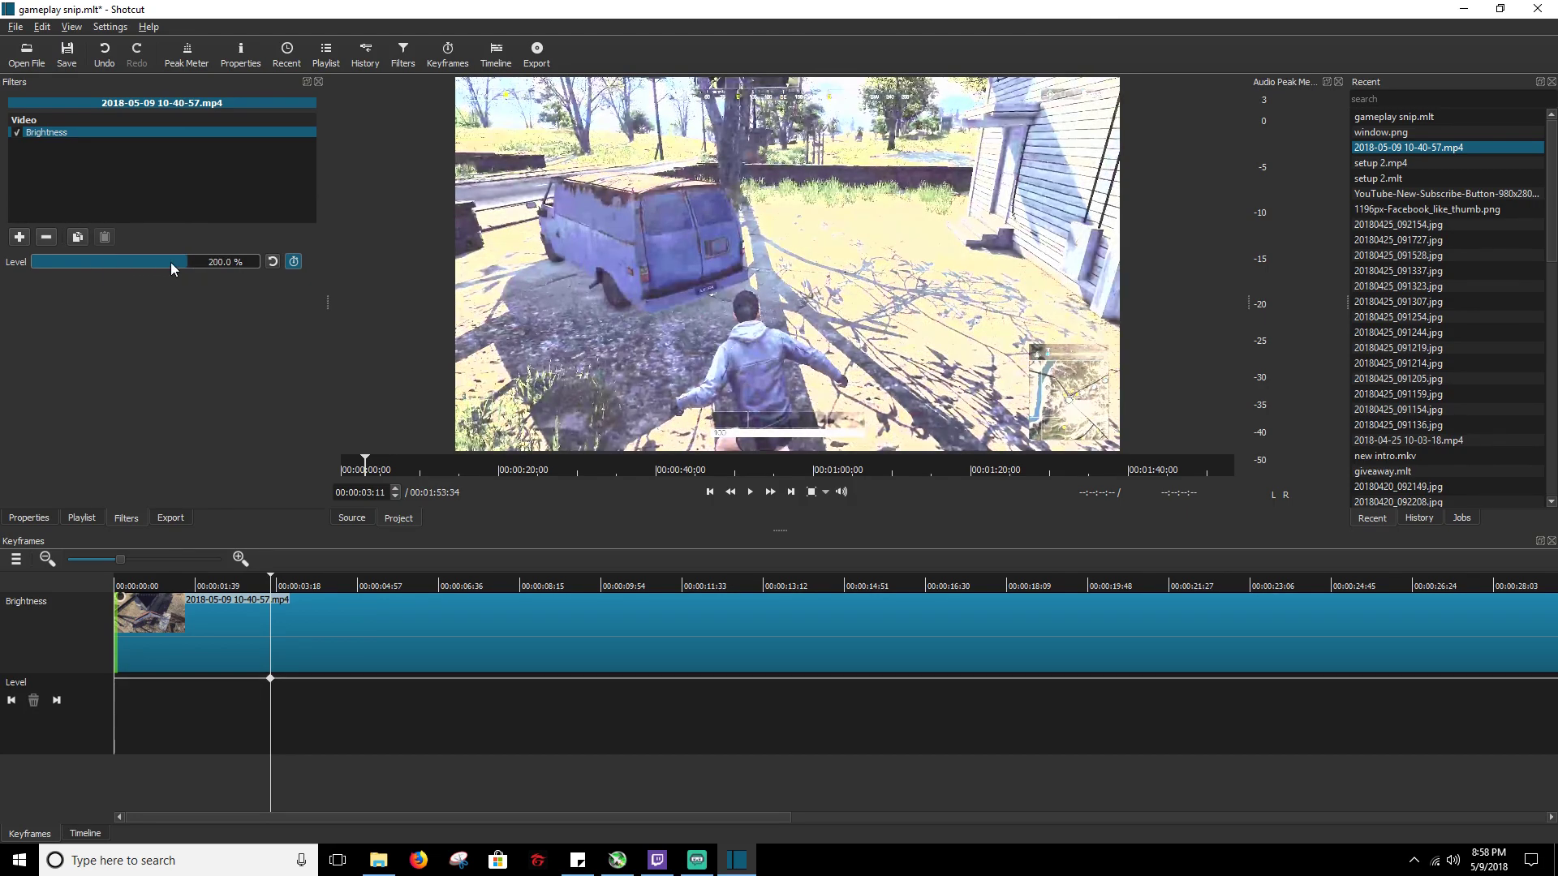
left_click_drag(189, 261, 172, 261)
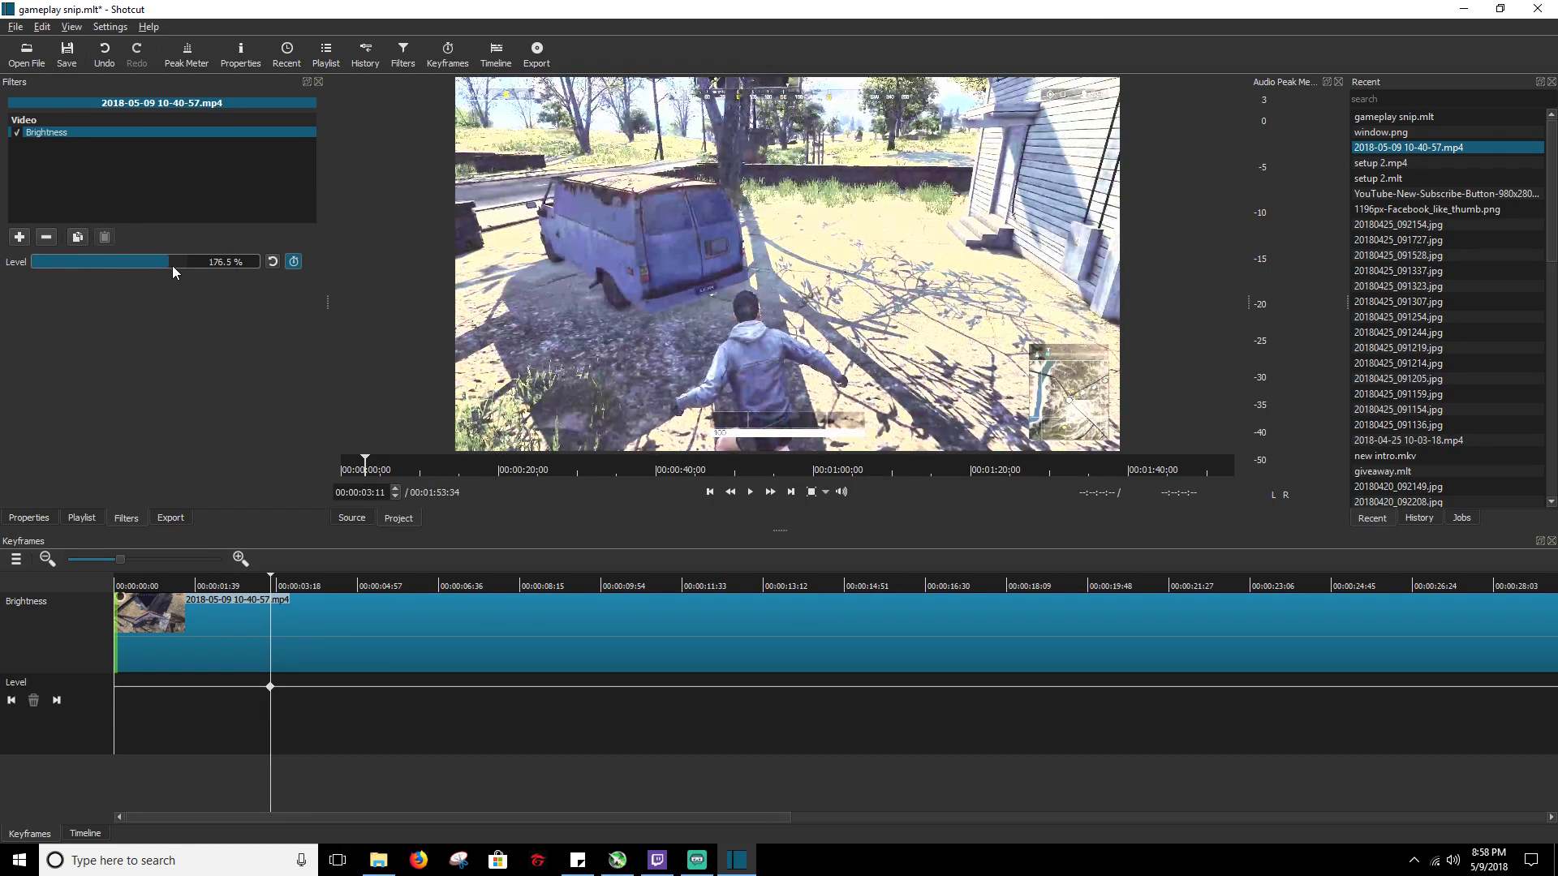
left_click_drag(164, 261, 184, 261)
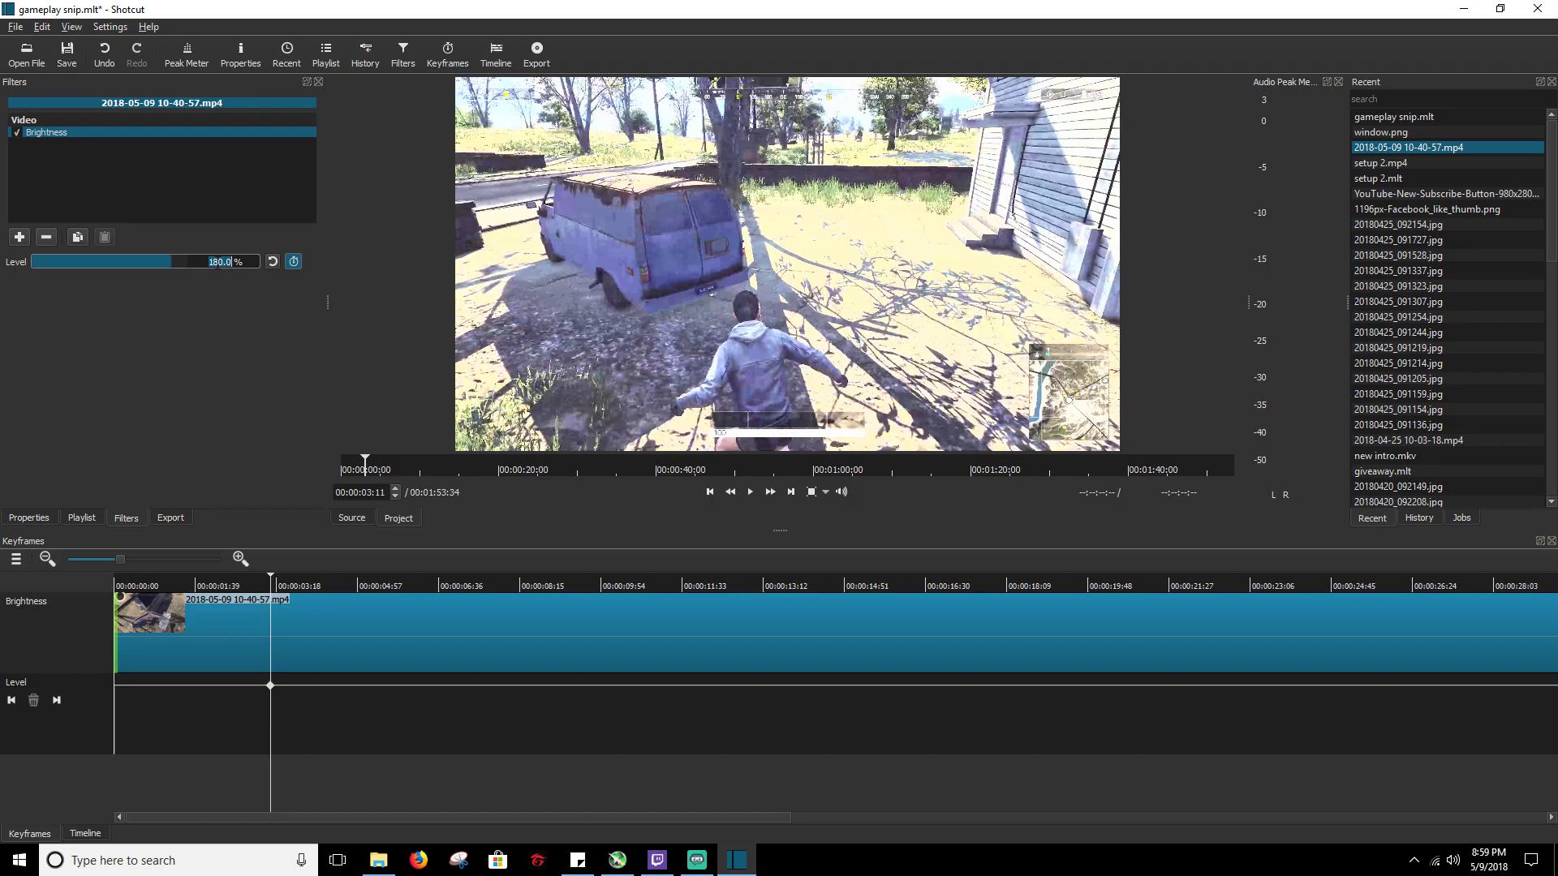
mouse_move(239, 400)
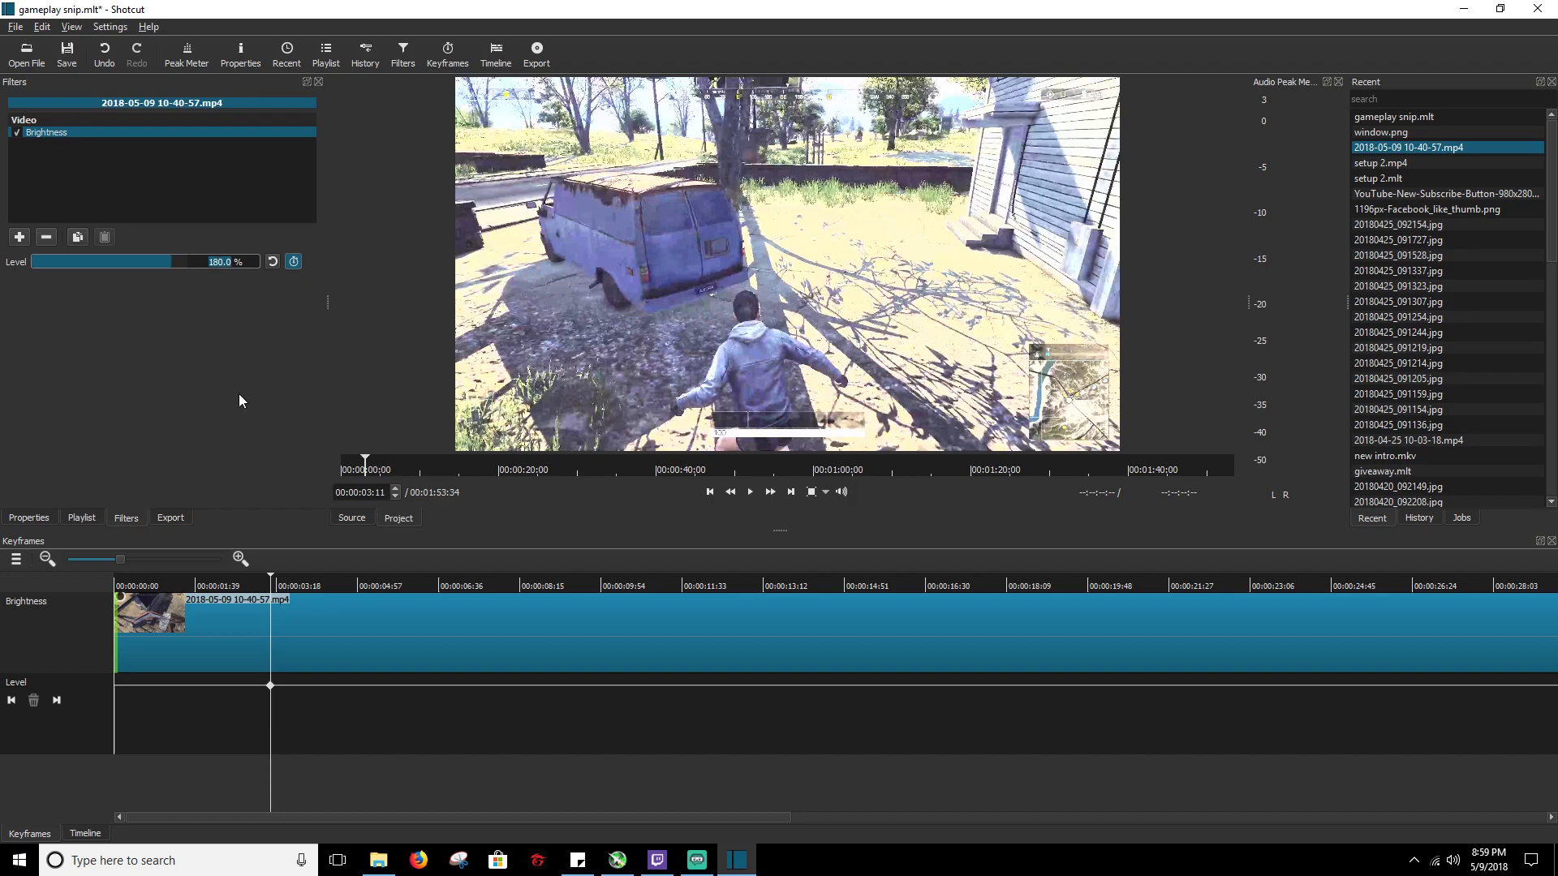
mouse_move(504, 776)
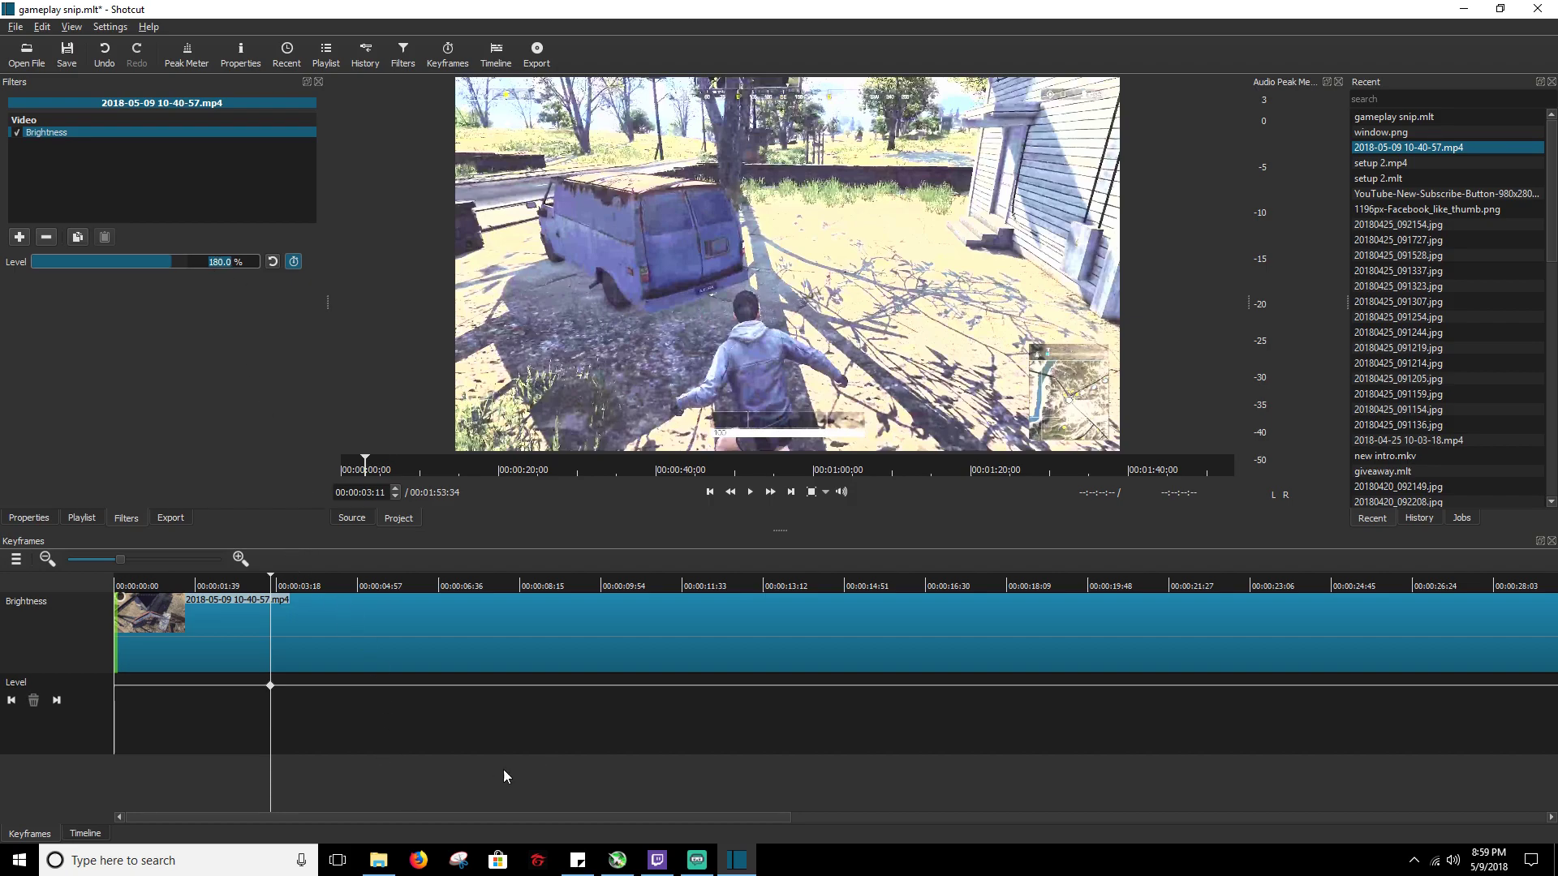
mouse_move(320, 705)
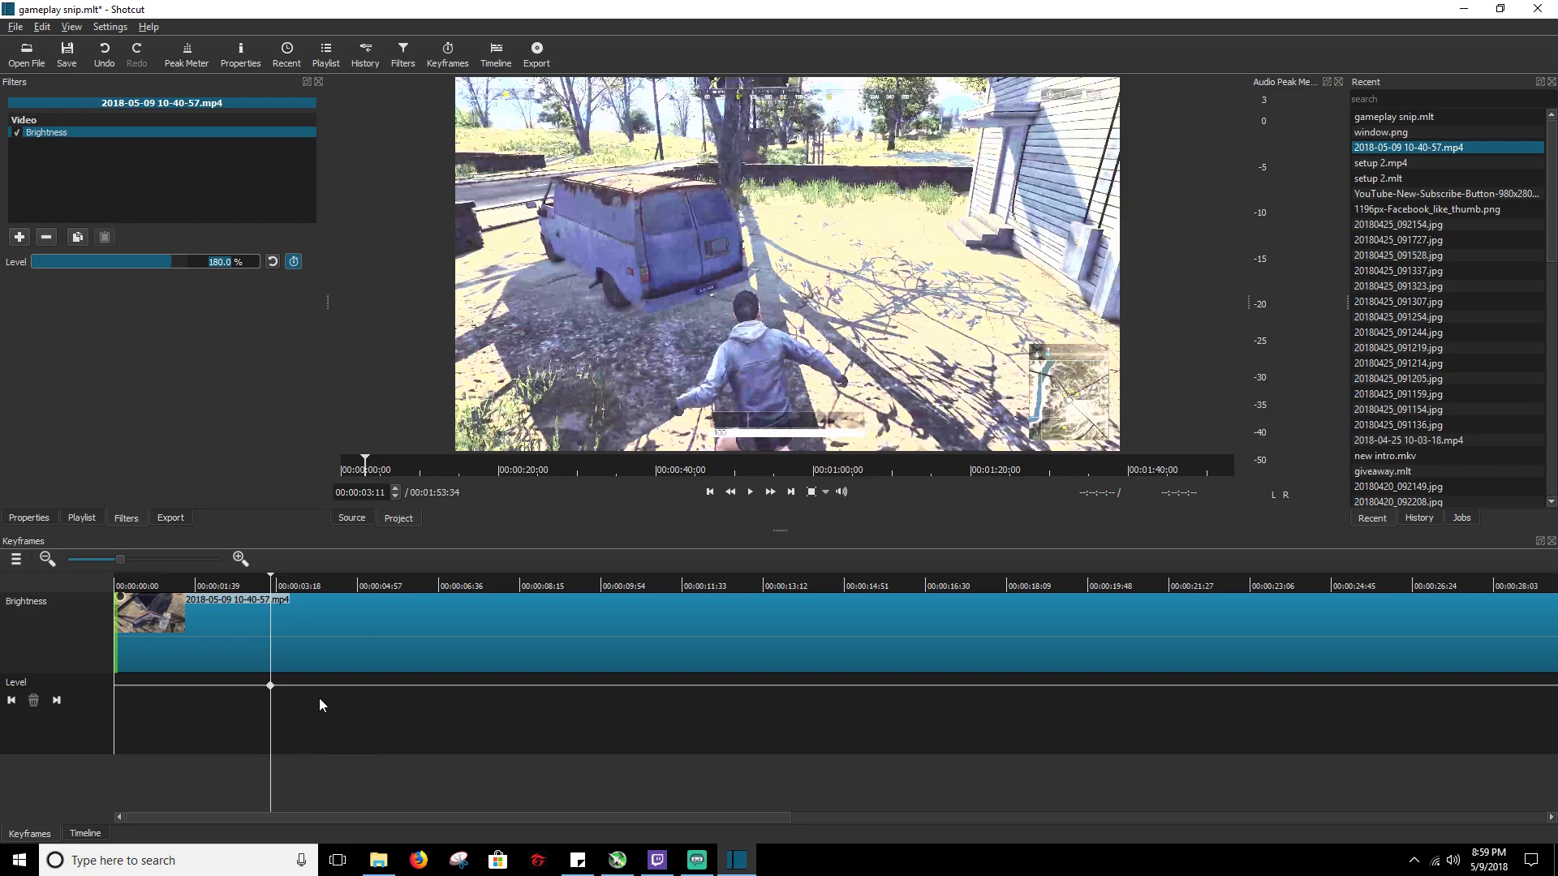
- Add a 100% Brightness keyframe at the house, 00:00:06:01, ramping down from 180%
left_click(384, 579)
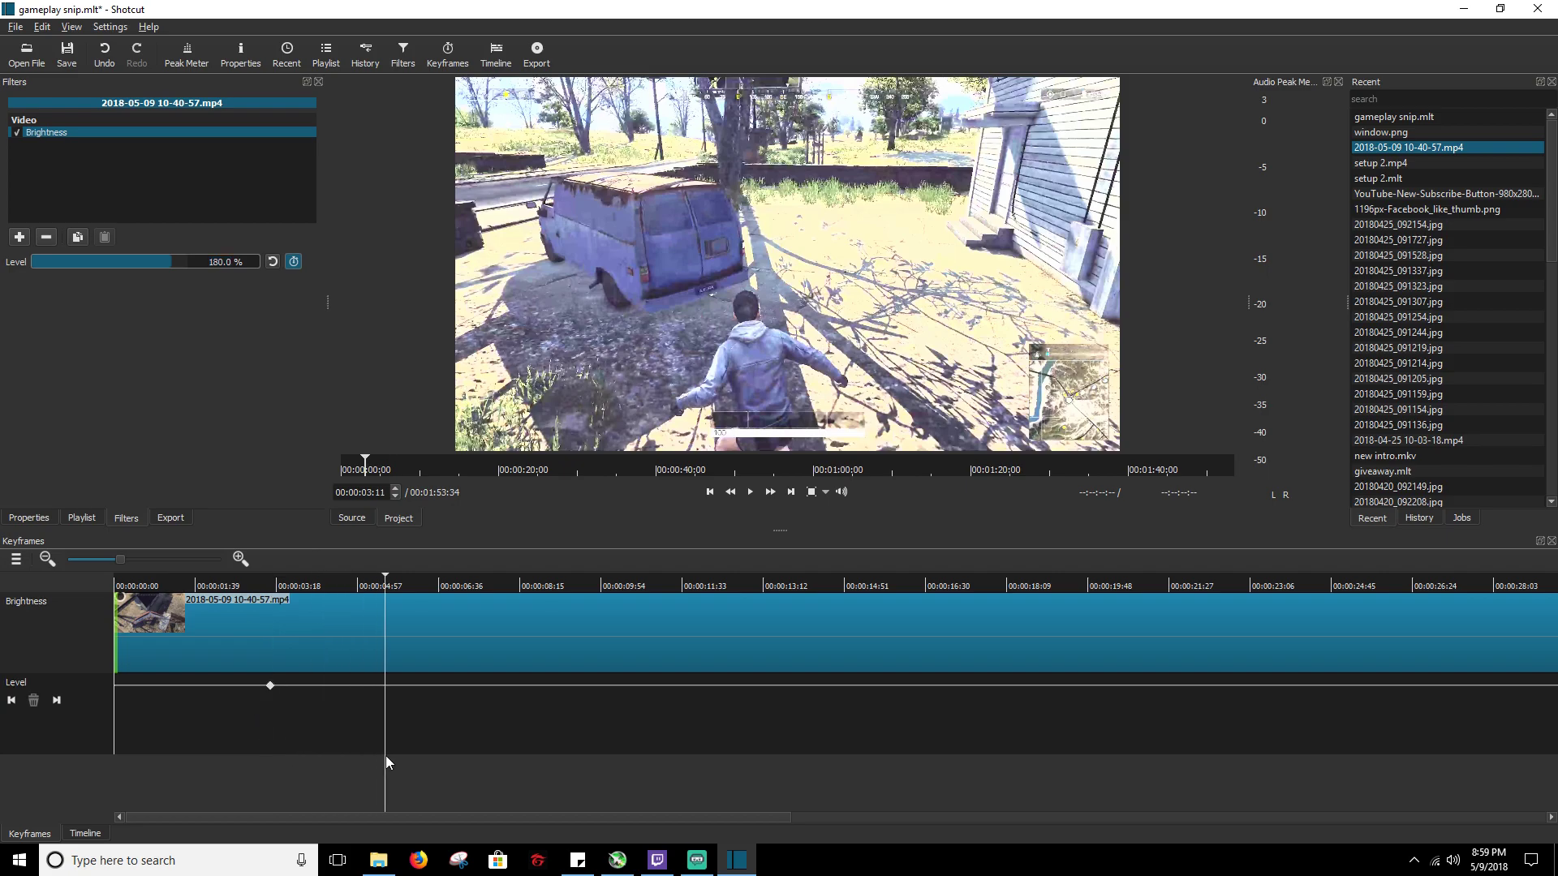
left_click(411, 585)
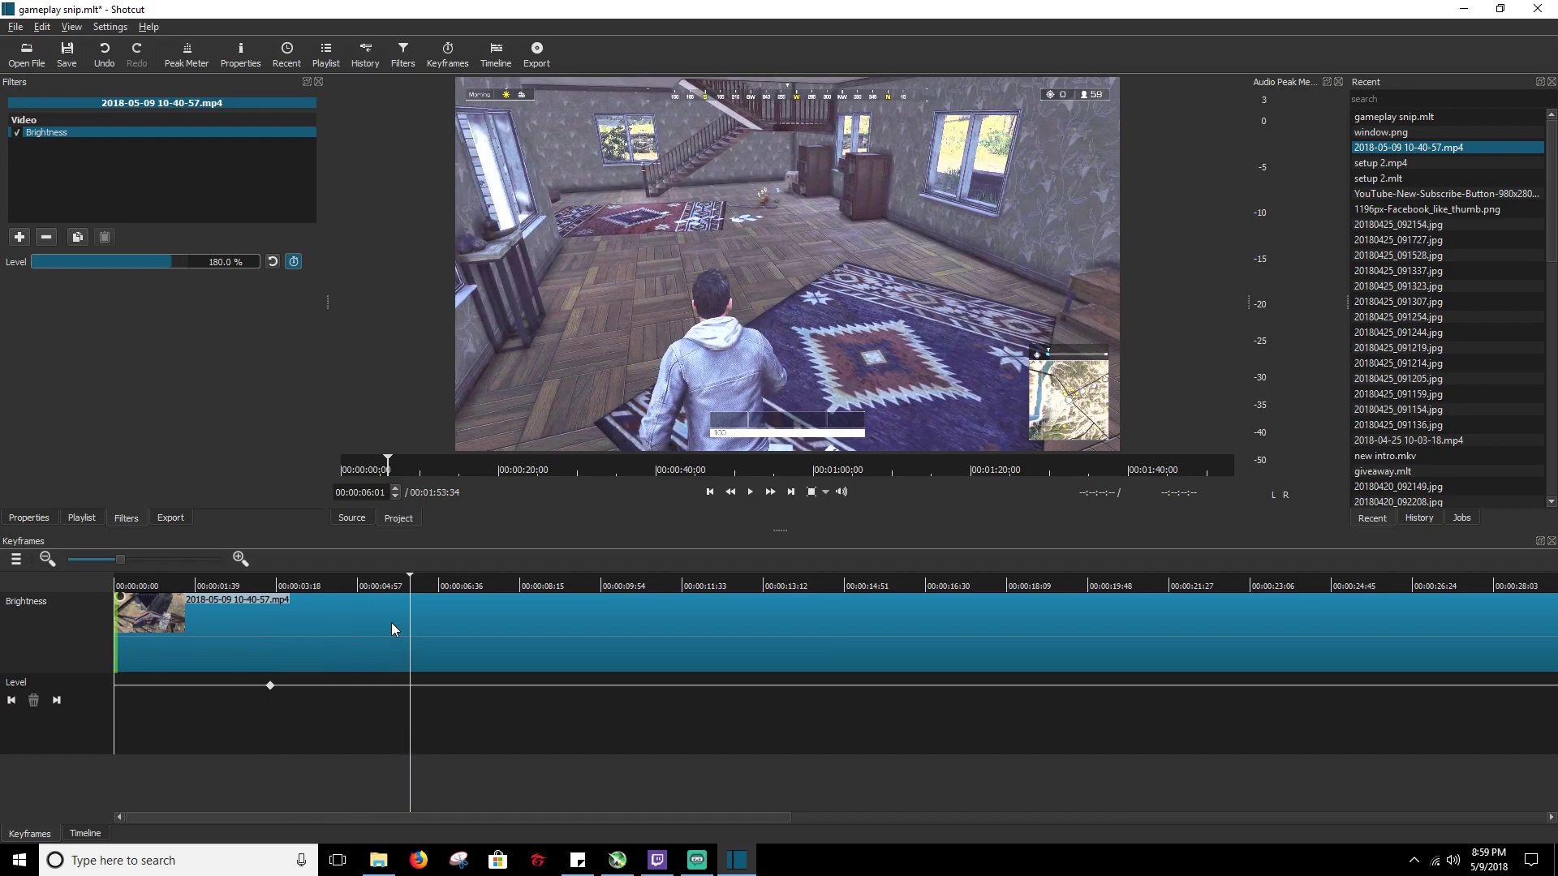
mouse_move(184, 318)
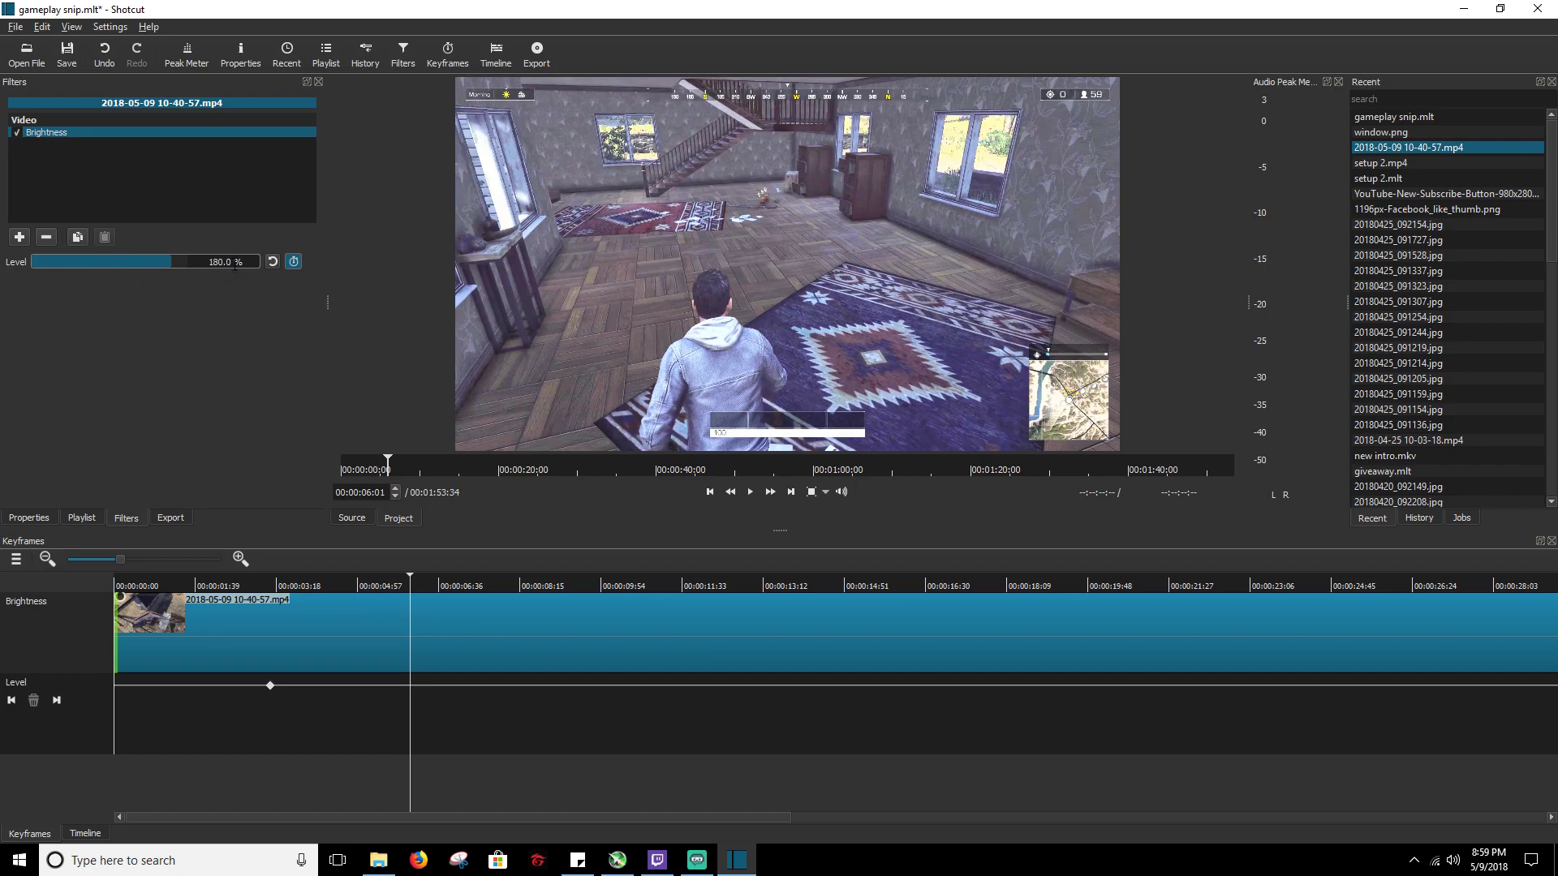
left_click(271, 262)
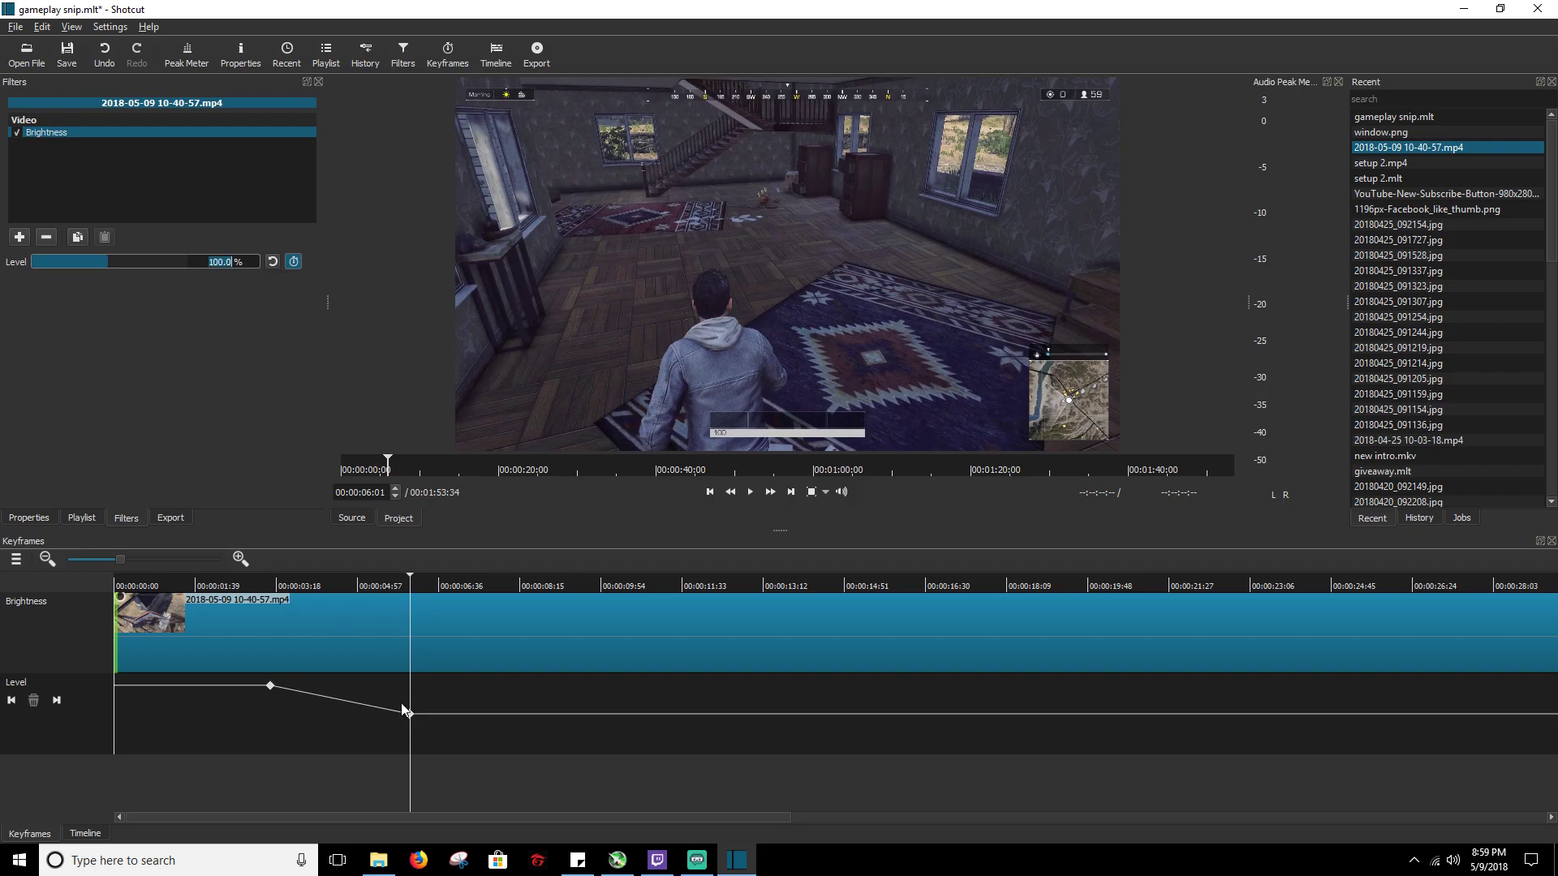
left_click(408, 714)
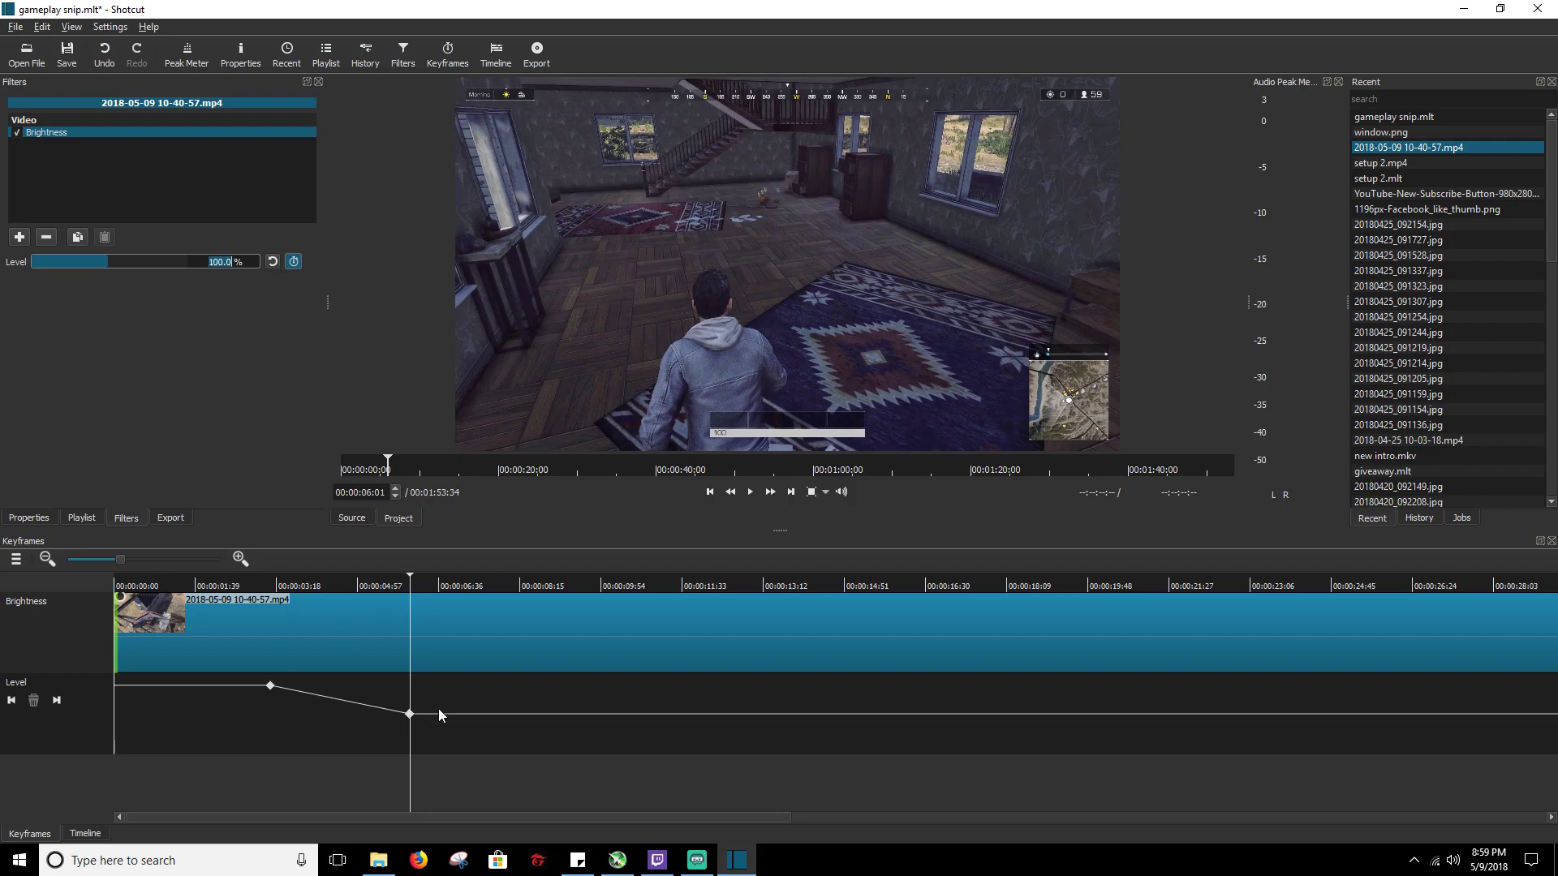
mouse_move(226, 725)
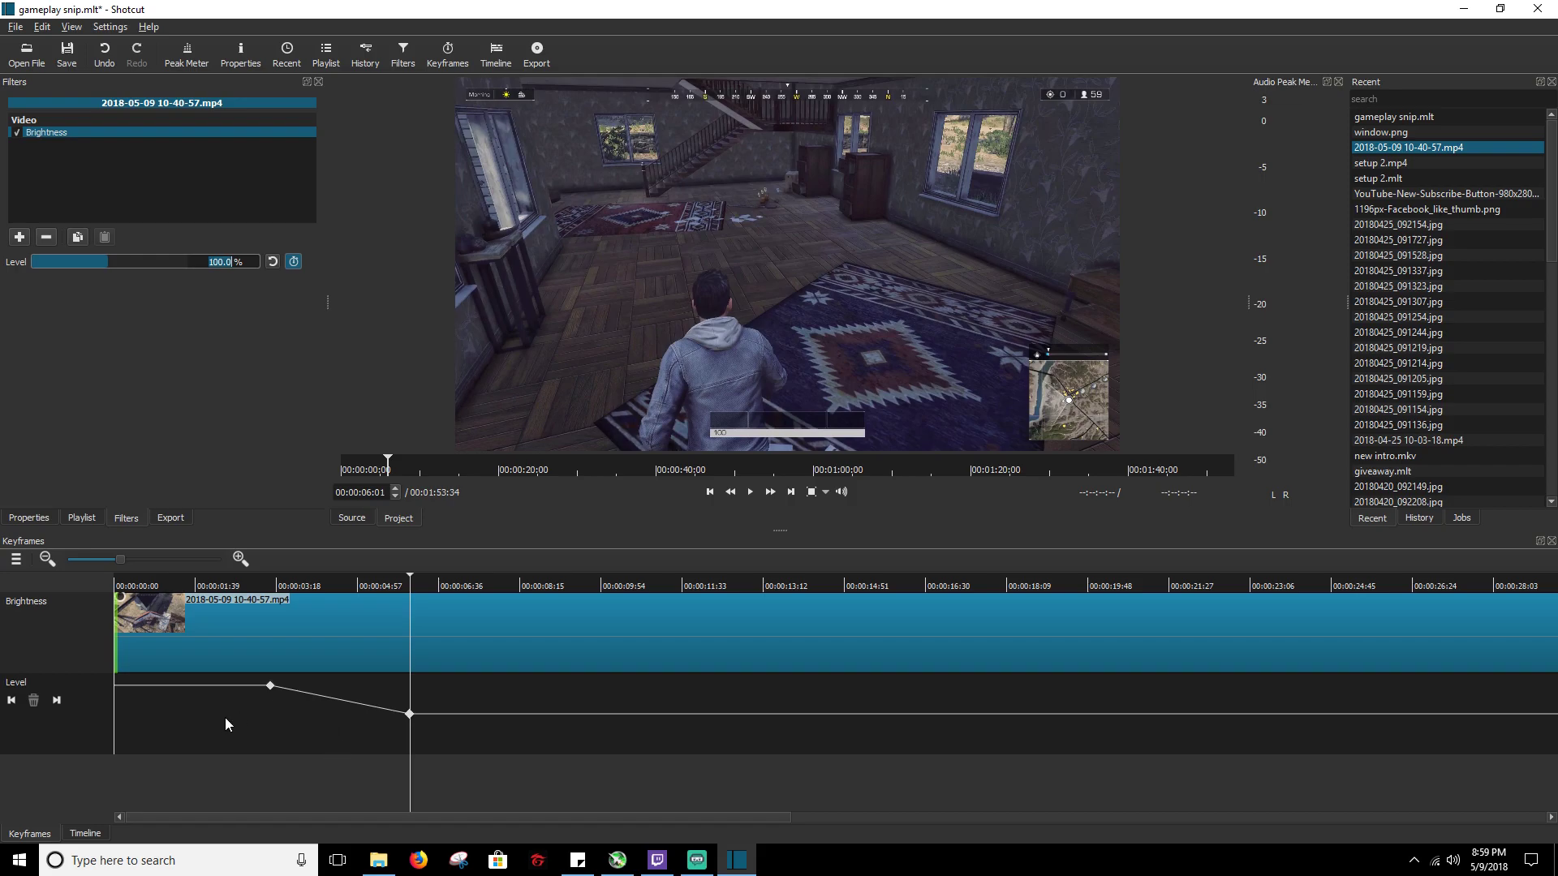
left_click(216, 576)
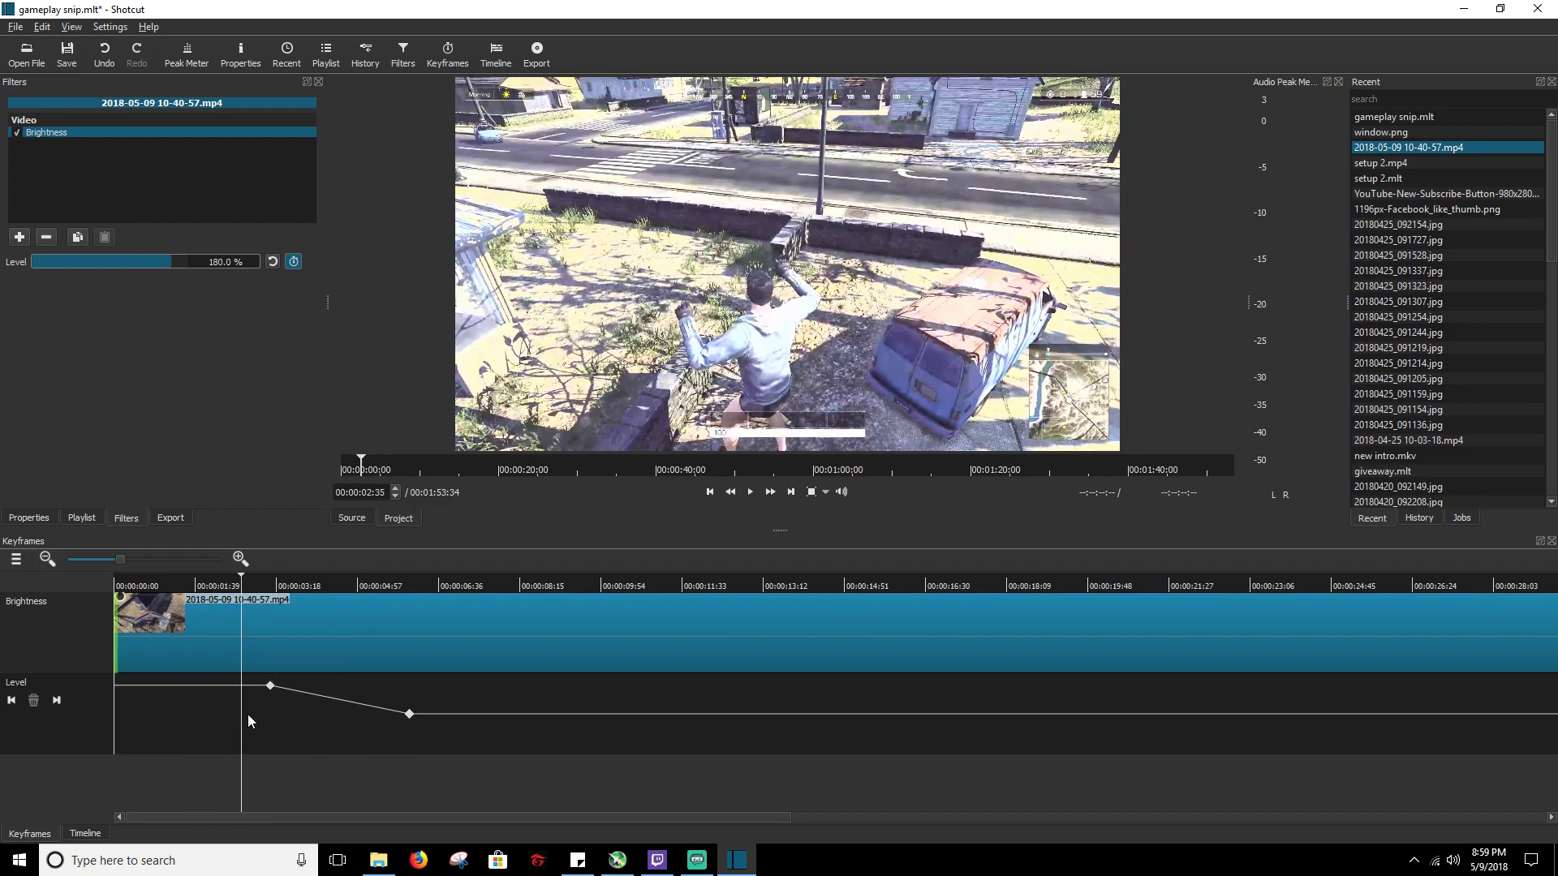
- Move the playhead to just before the brightness drop, around 00:00:05:43
left_click(749, 491)
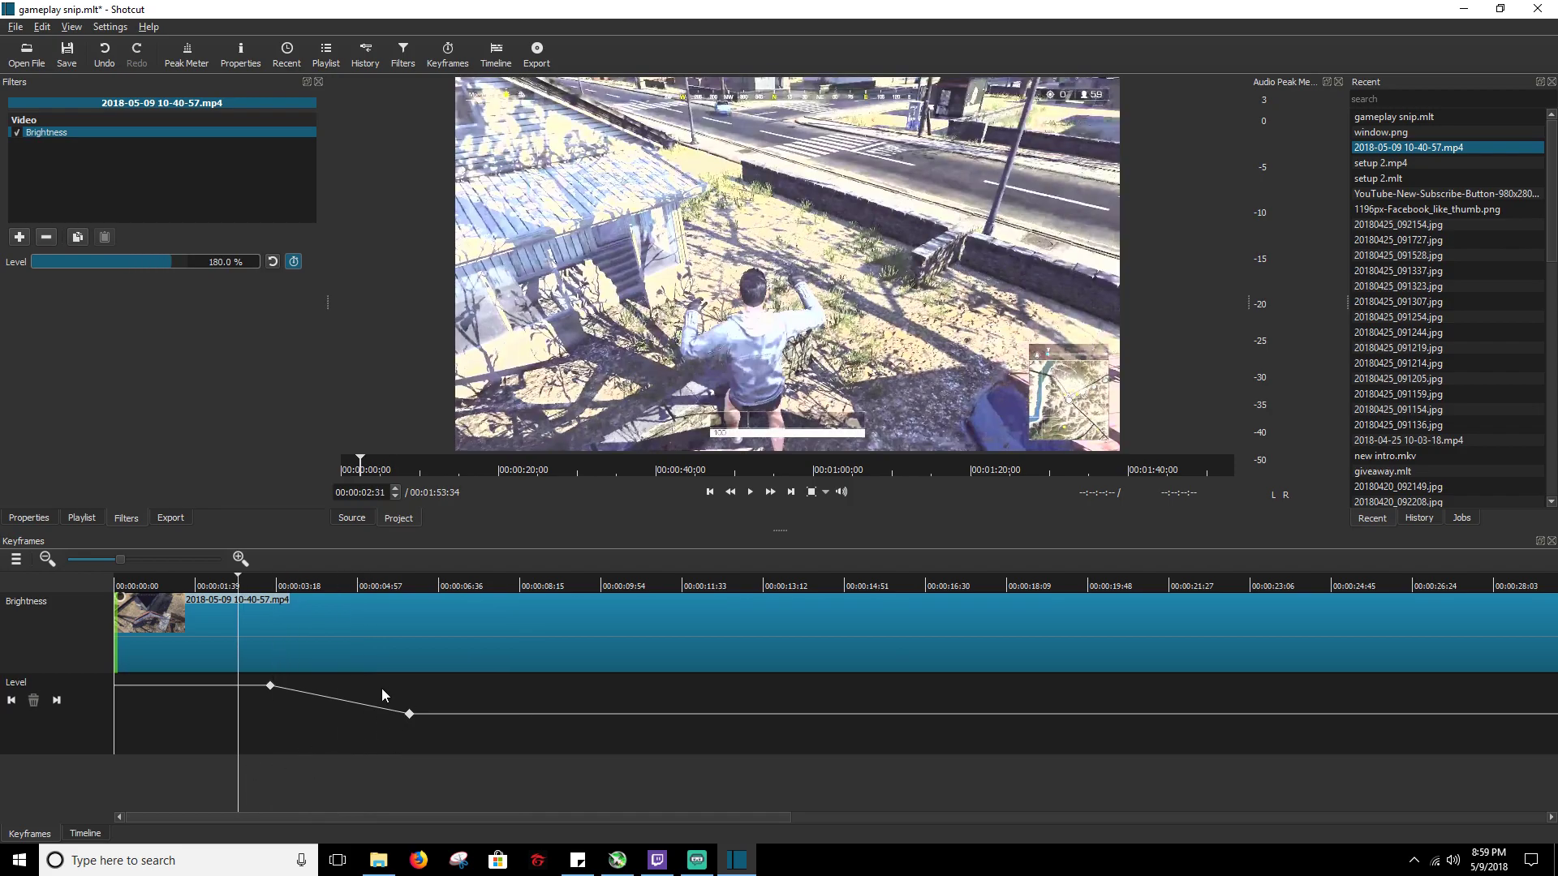
left_click(340, 584)
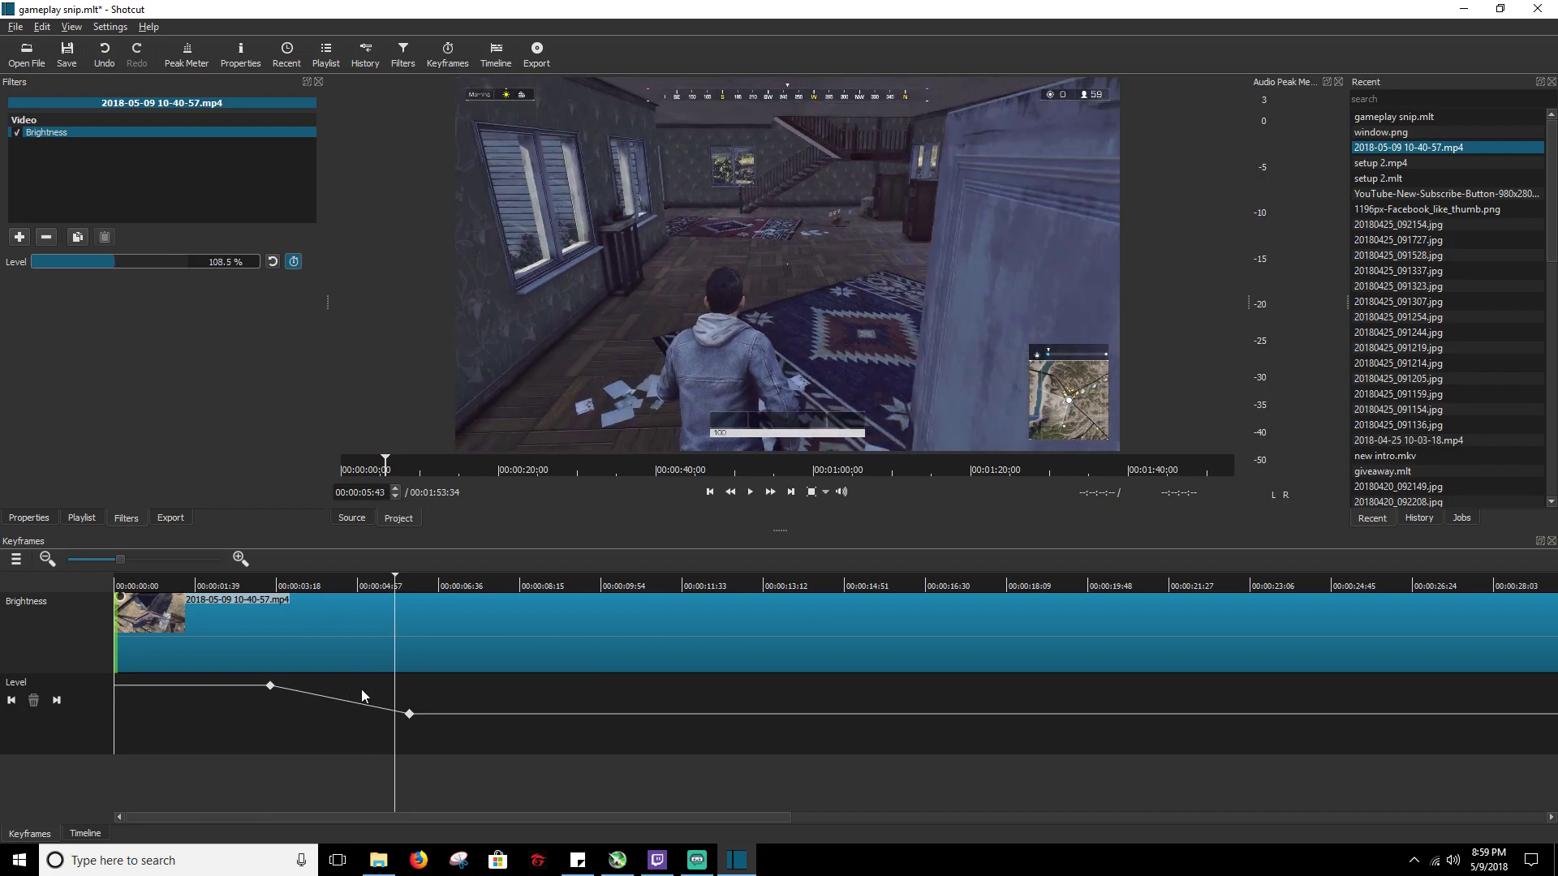
mouse_move(382, 643)
type("180")
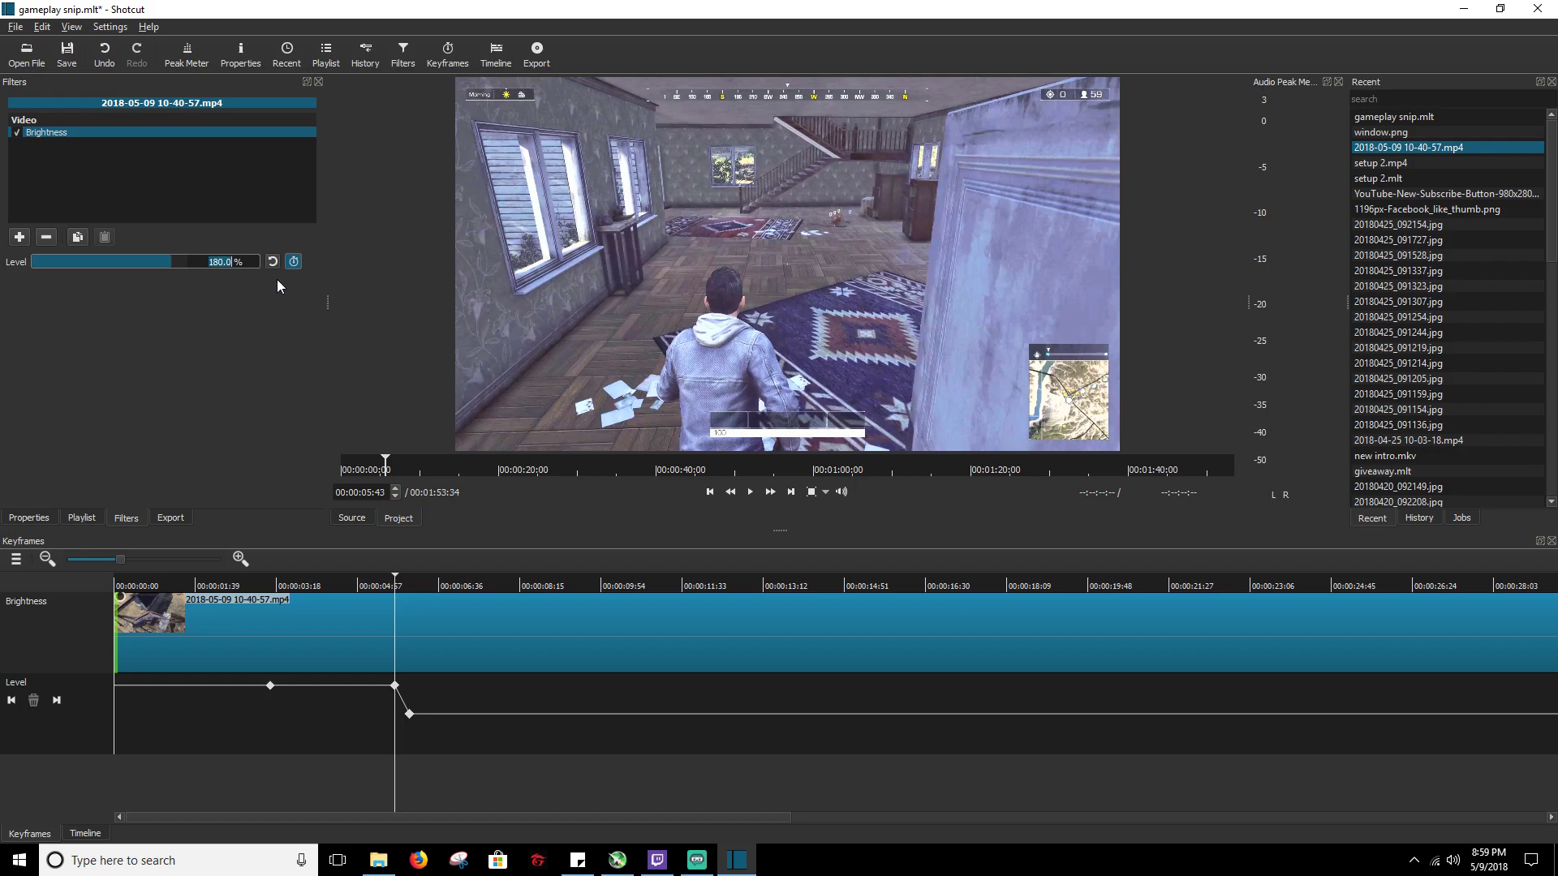
mouse_move(458, 775)
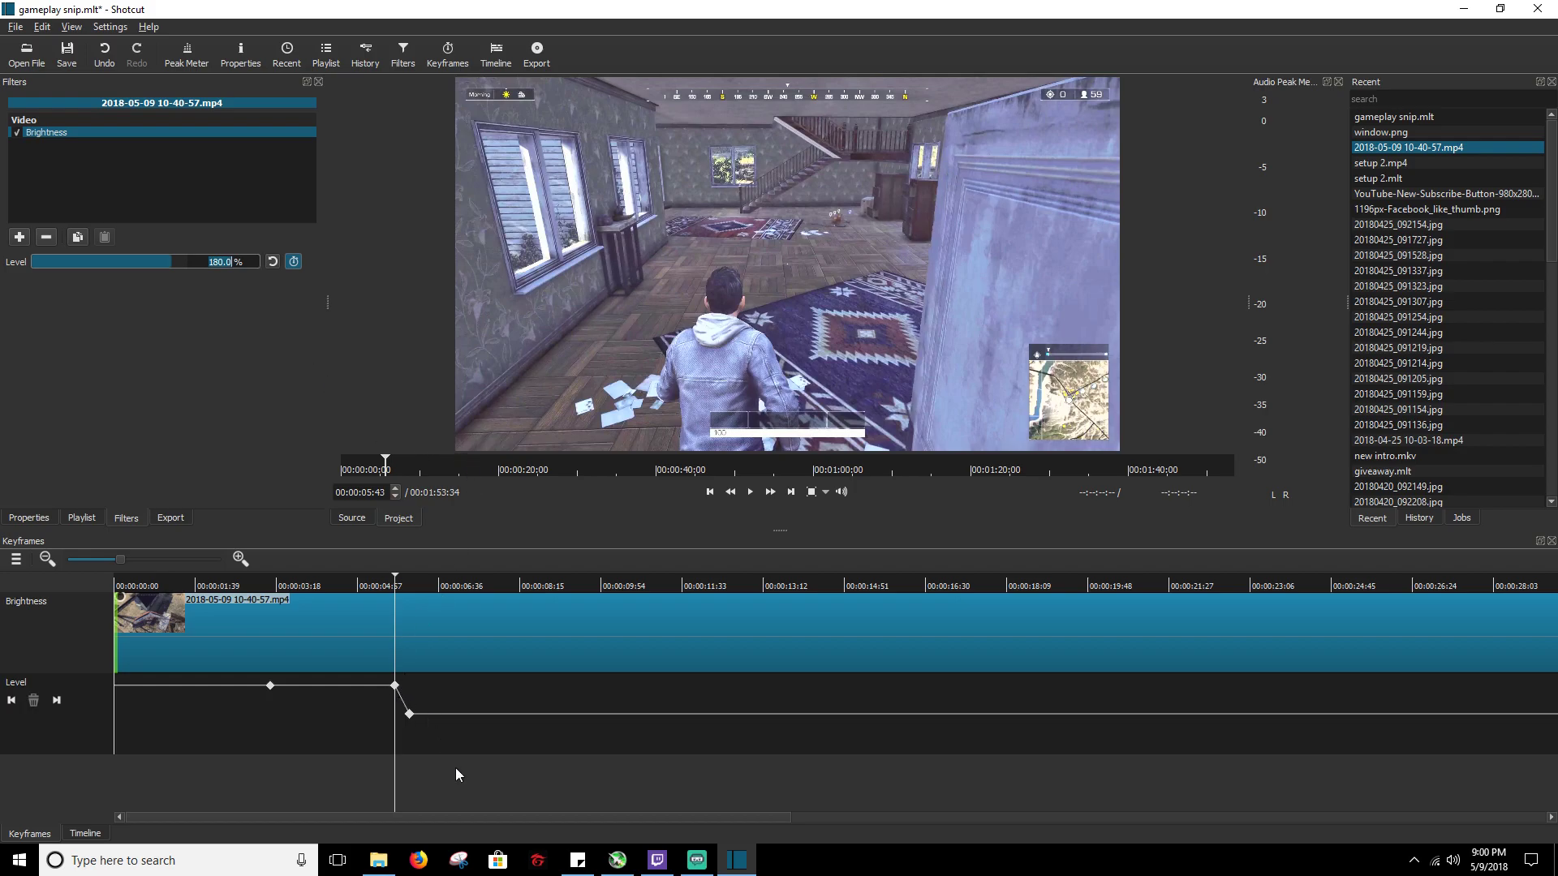
mouse_move(275, 698)
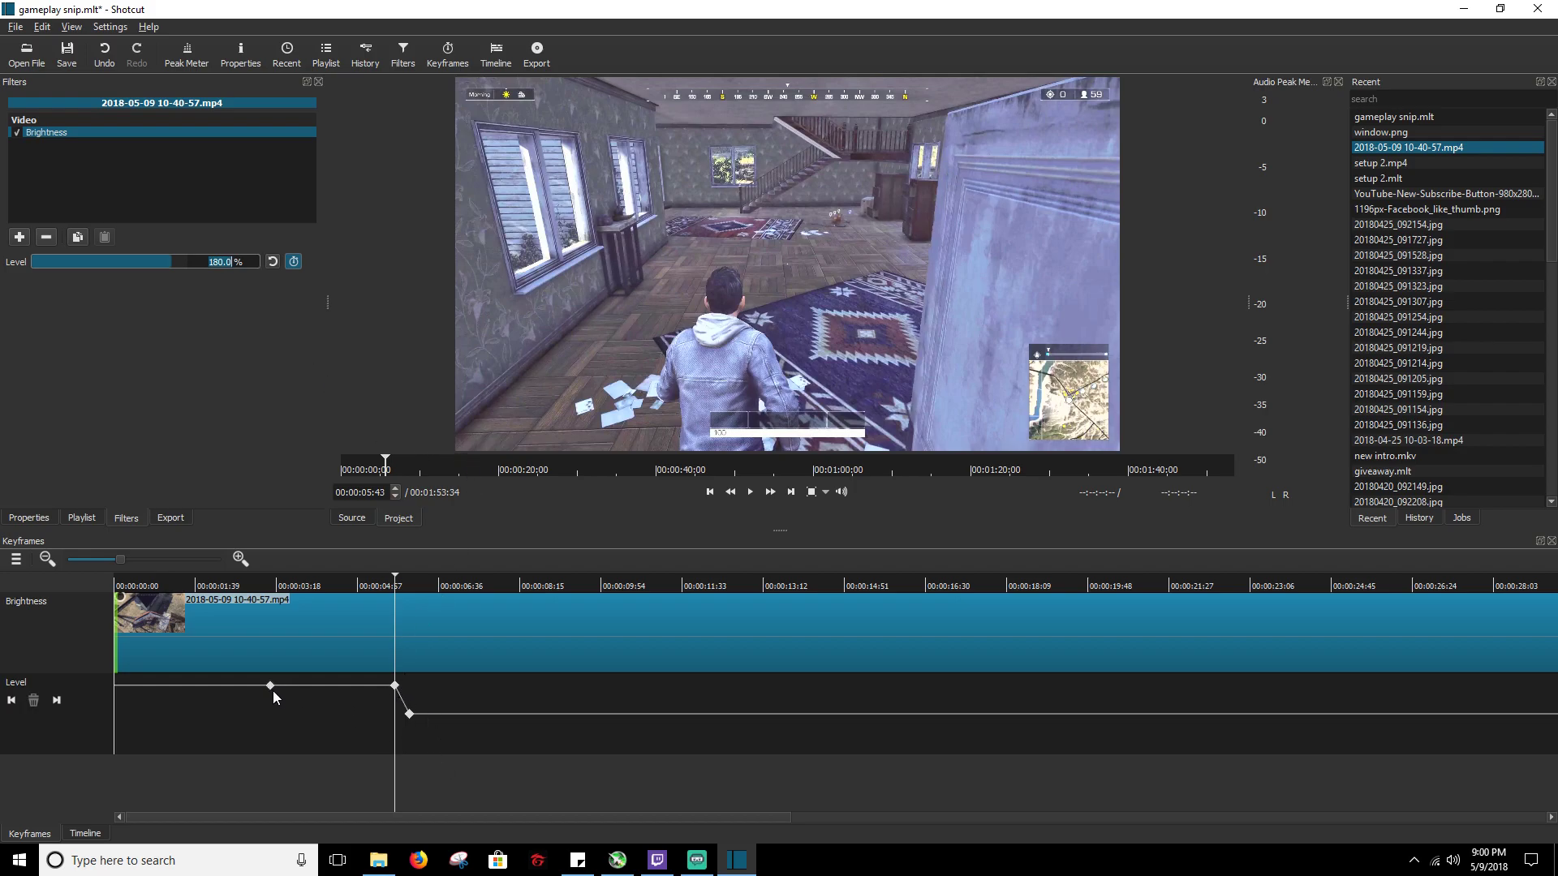
mouse_move(281, 676)
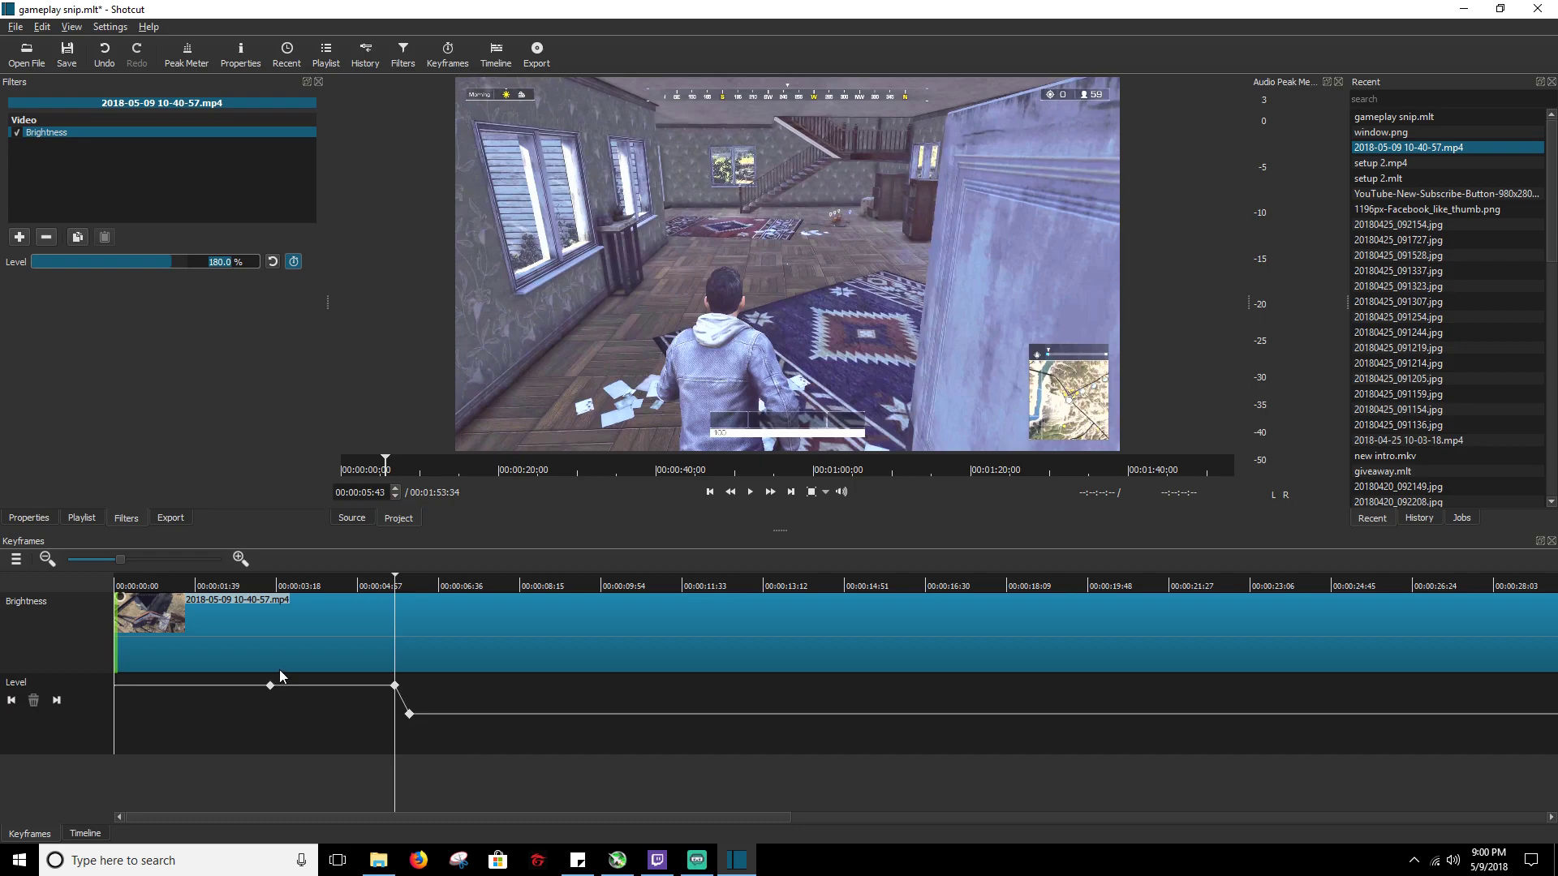
mouse_move(287, 681)
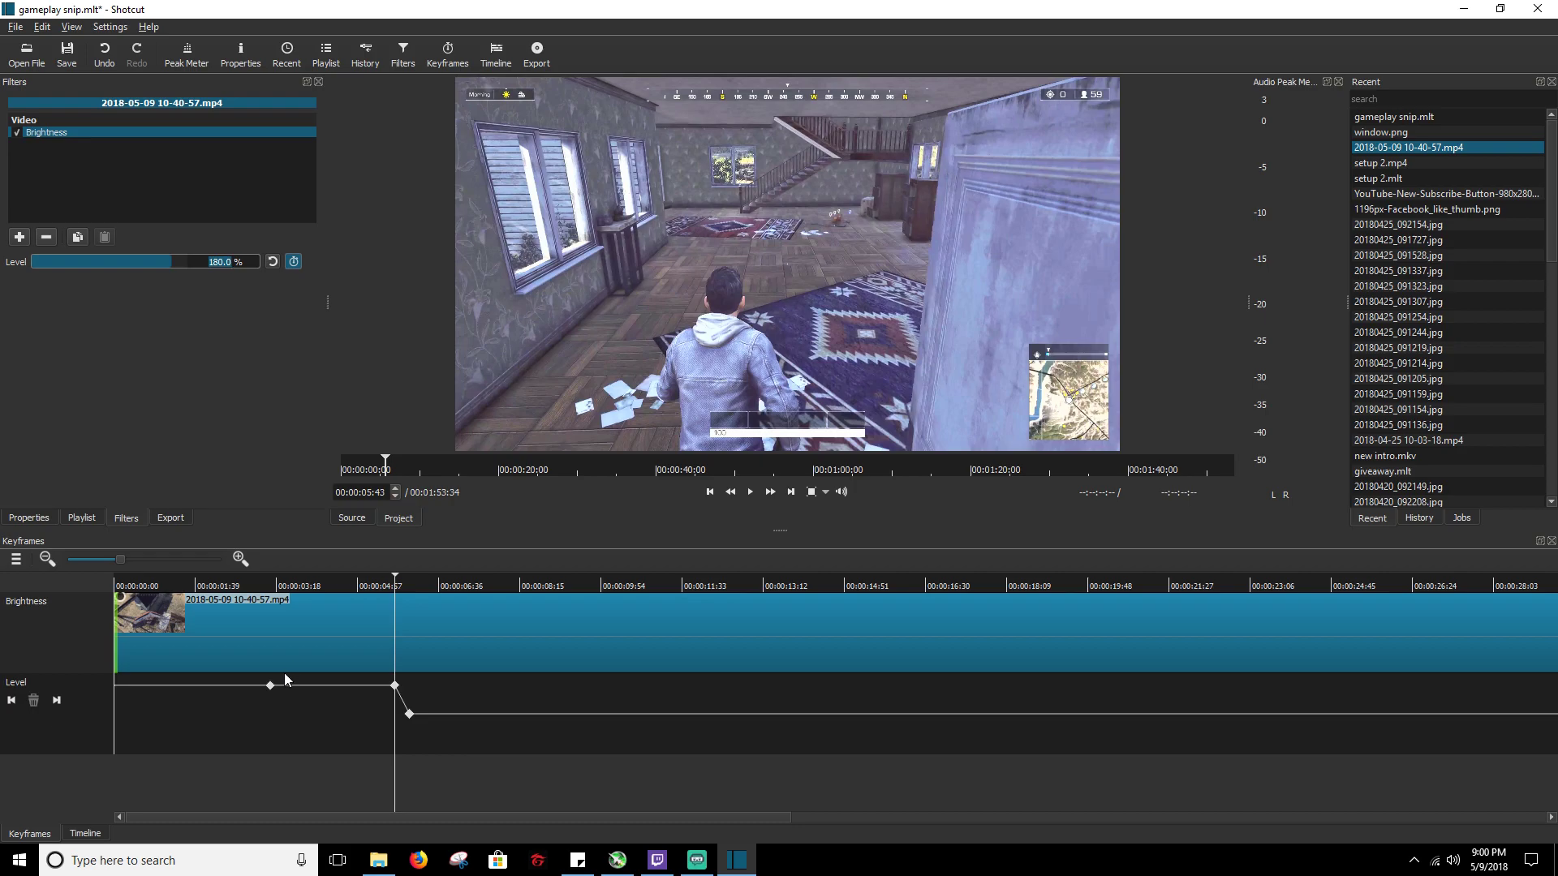
mouse_move(289, 669)
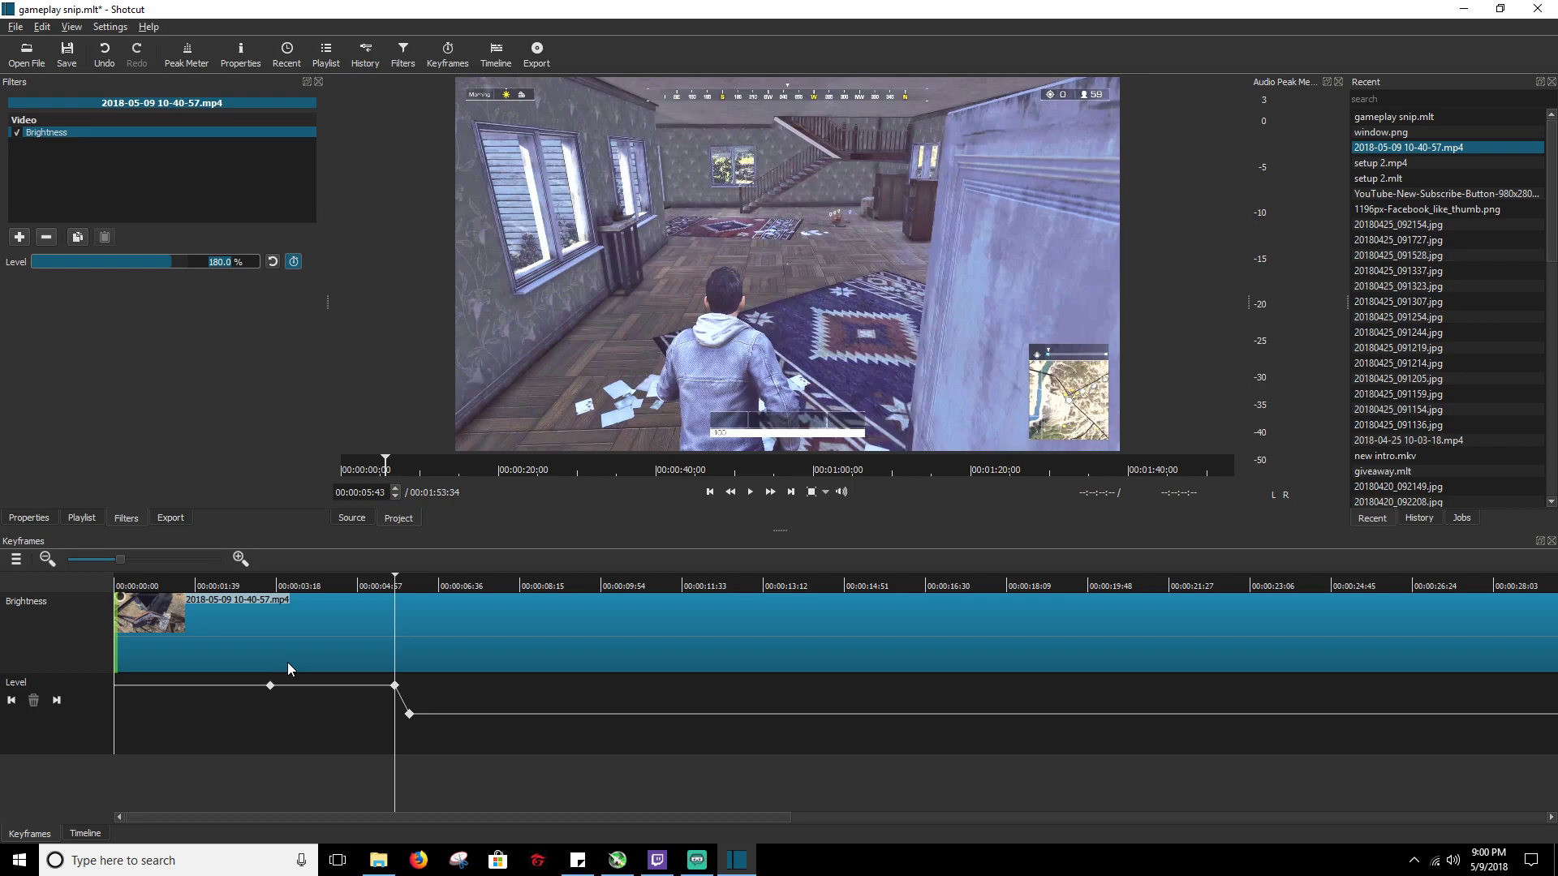
mouse_move(289, 663)
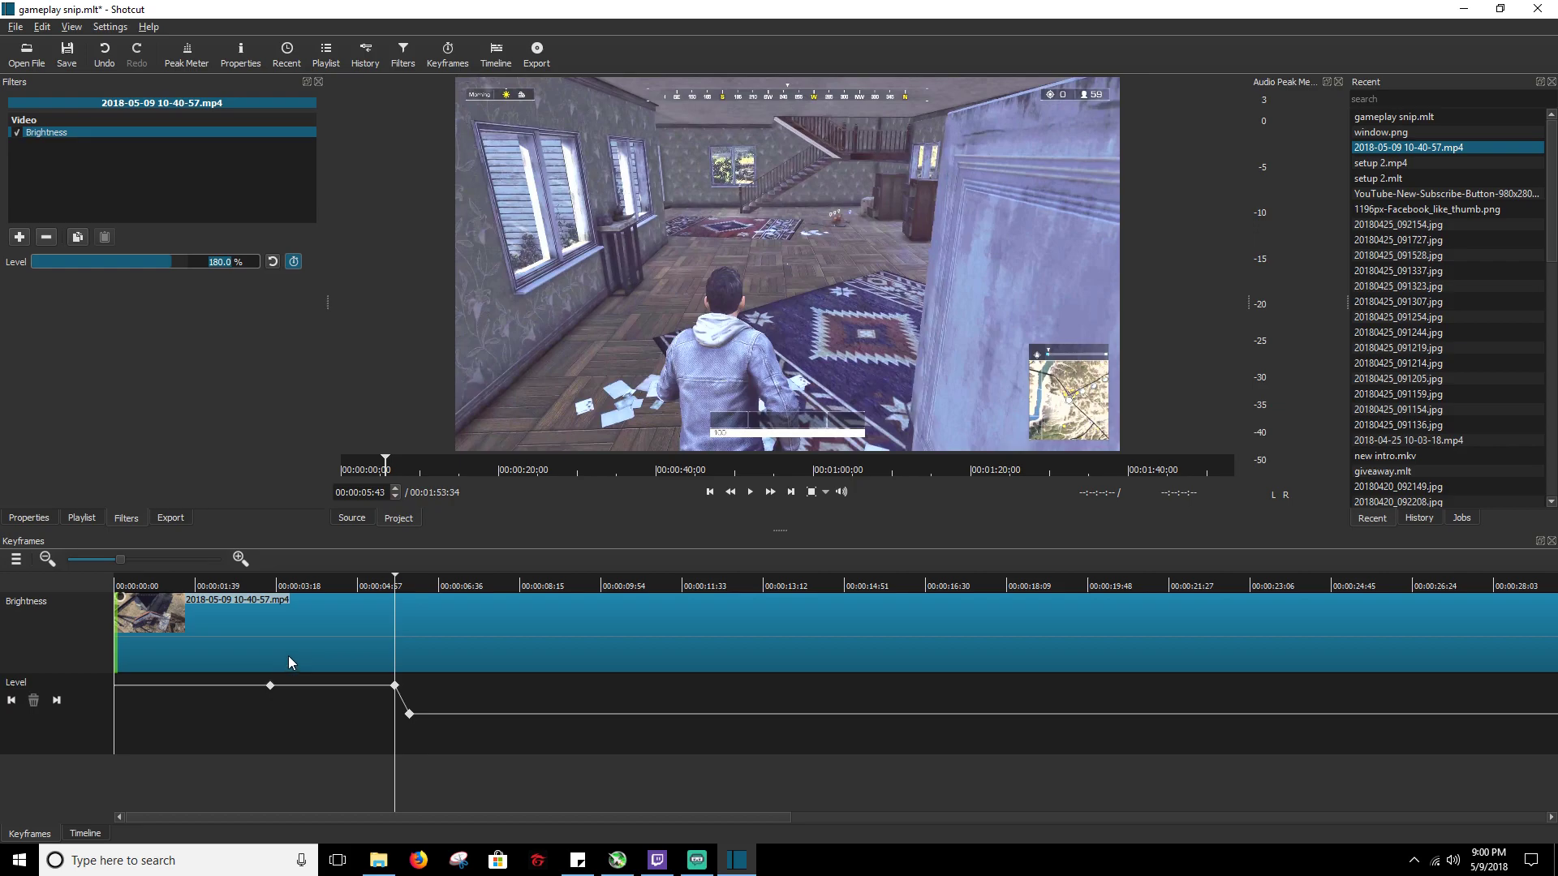
mouse_move(306, 704)
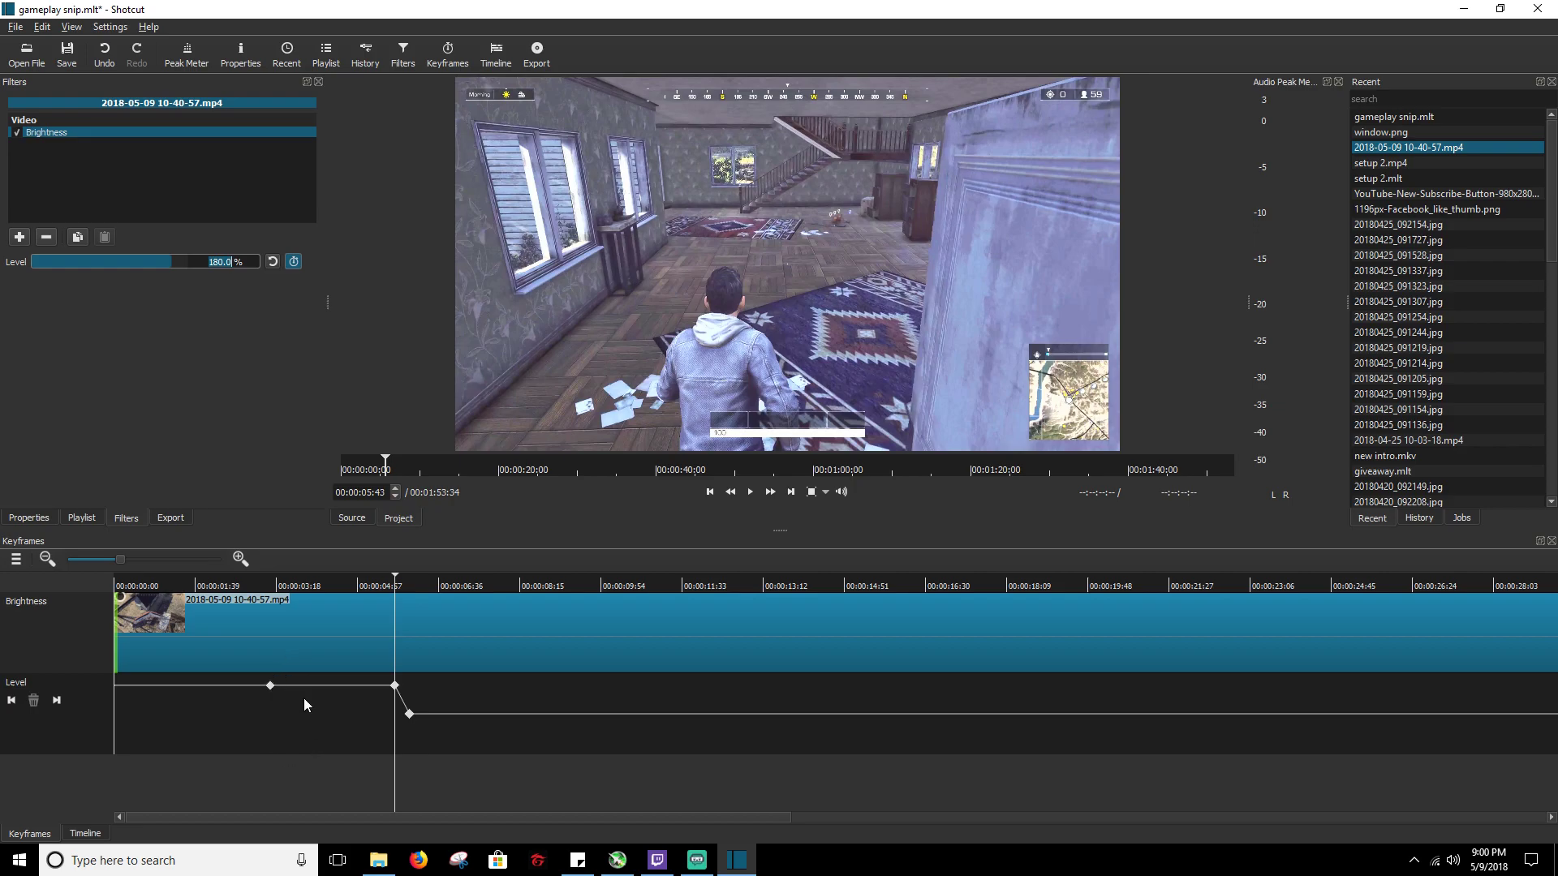
mouse_move(386, 709)
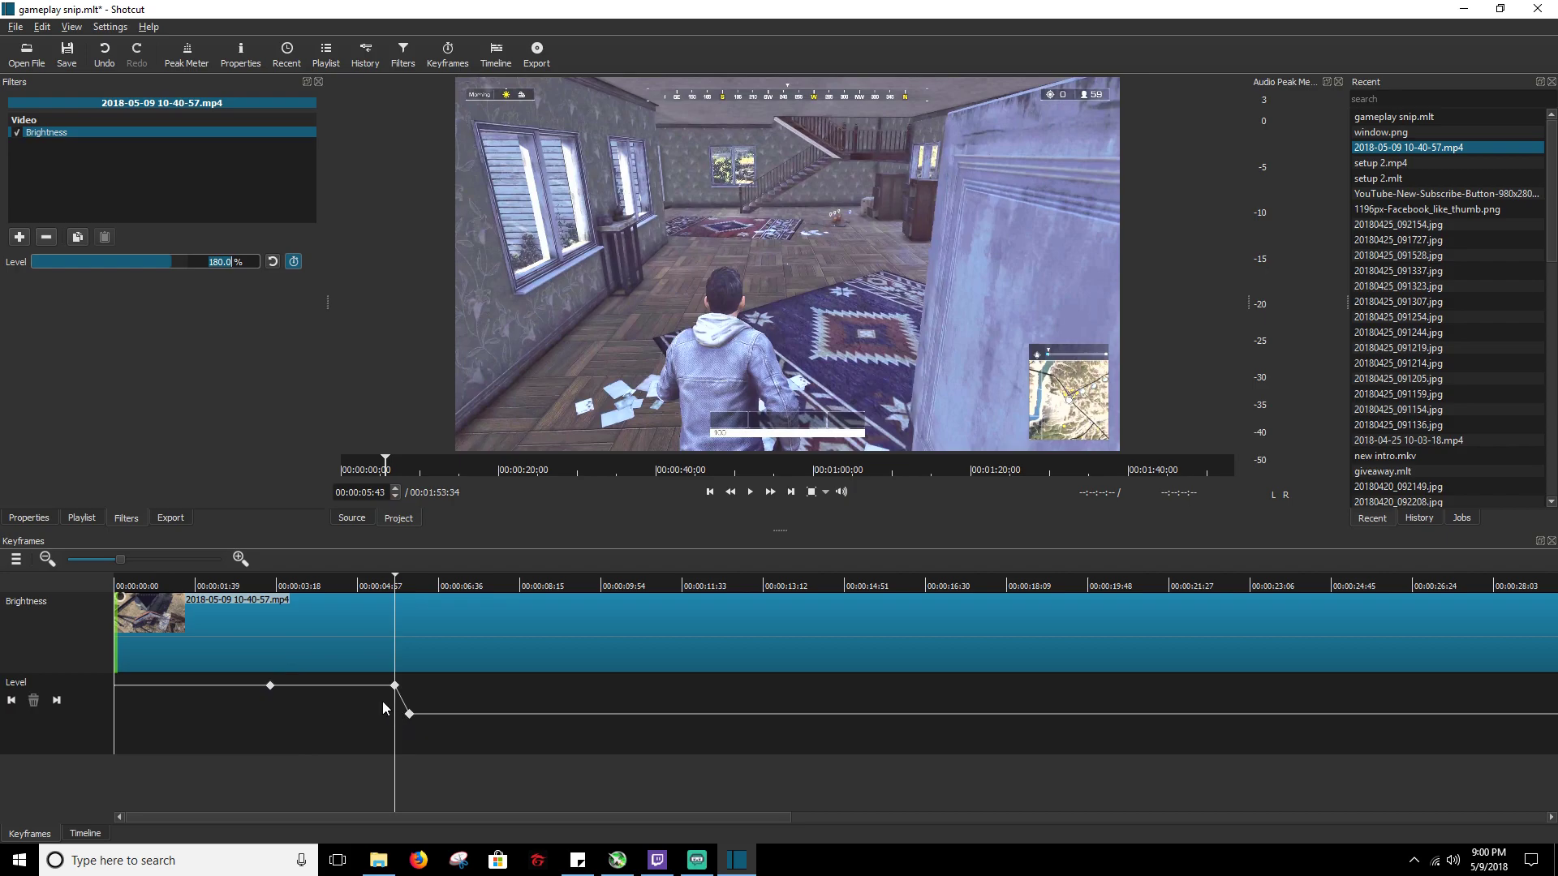
left_click(209, 585)
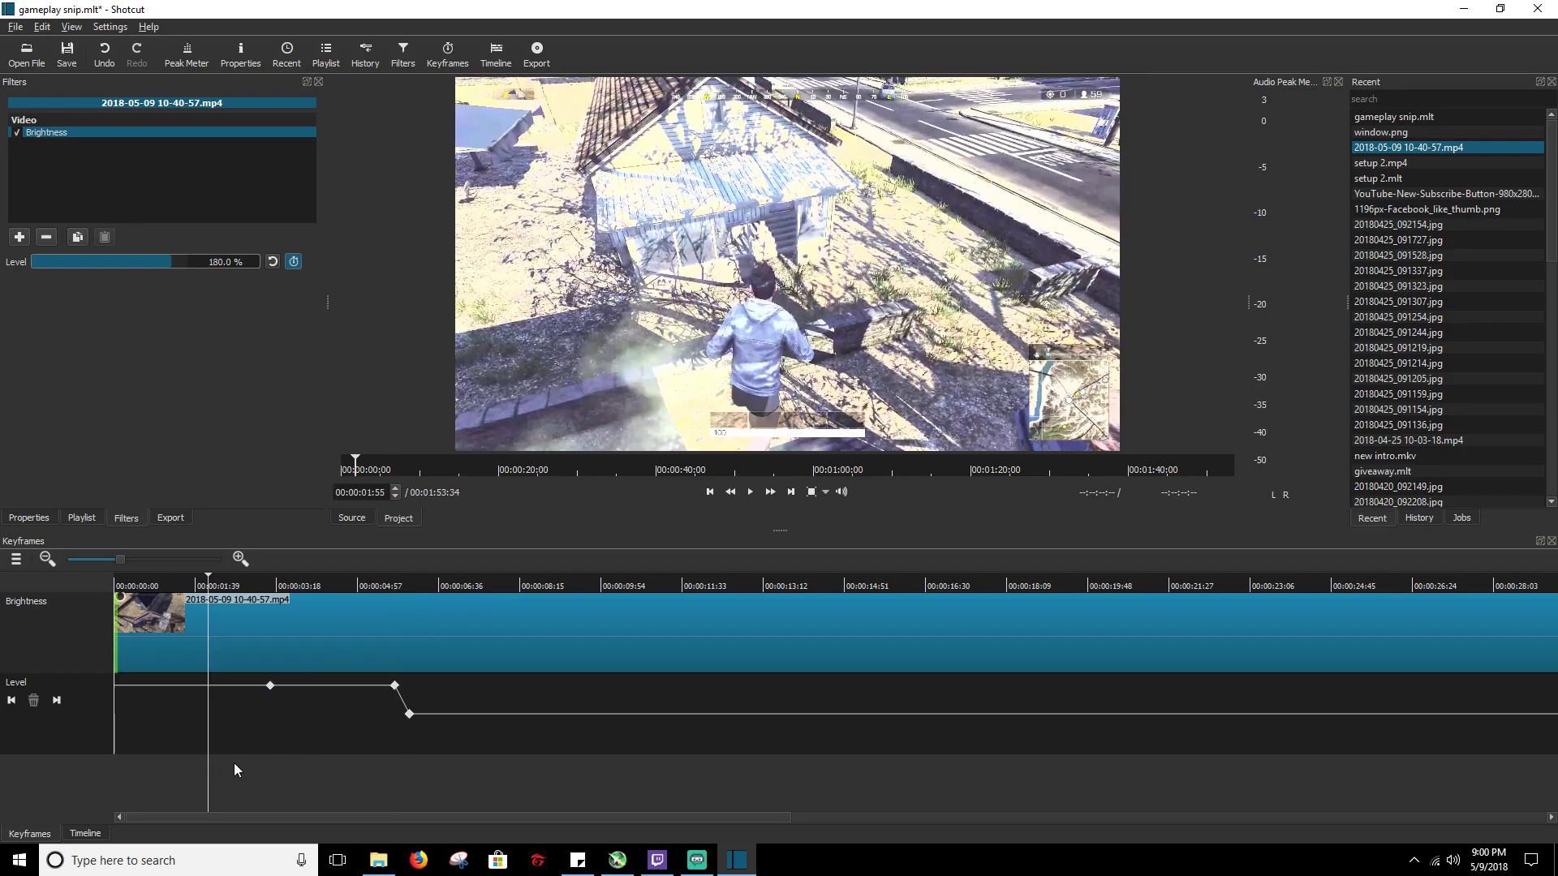
left_click(750, 491)
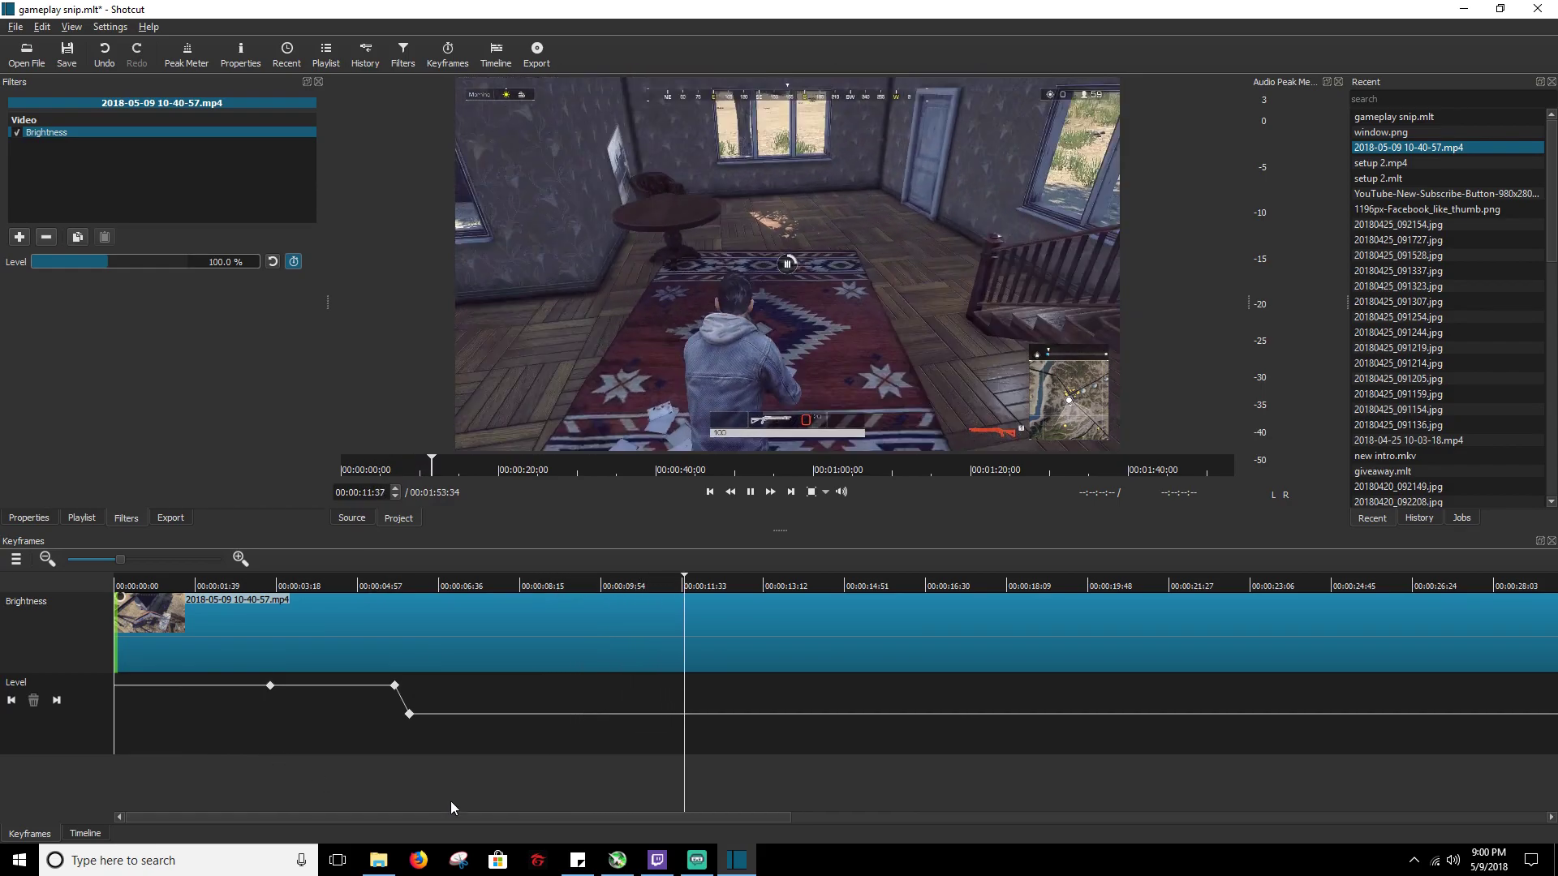
left_click(748, 491)
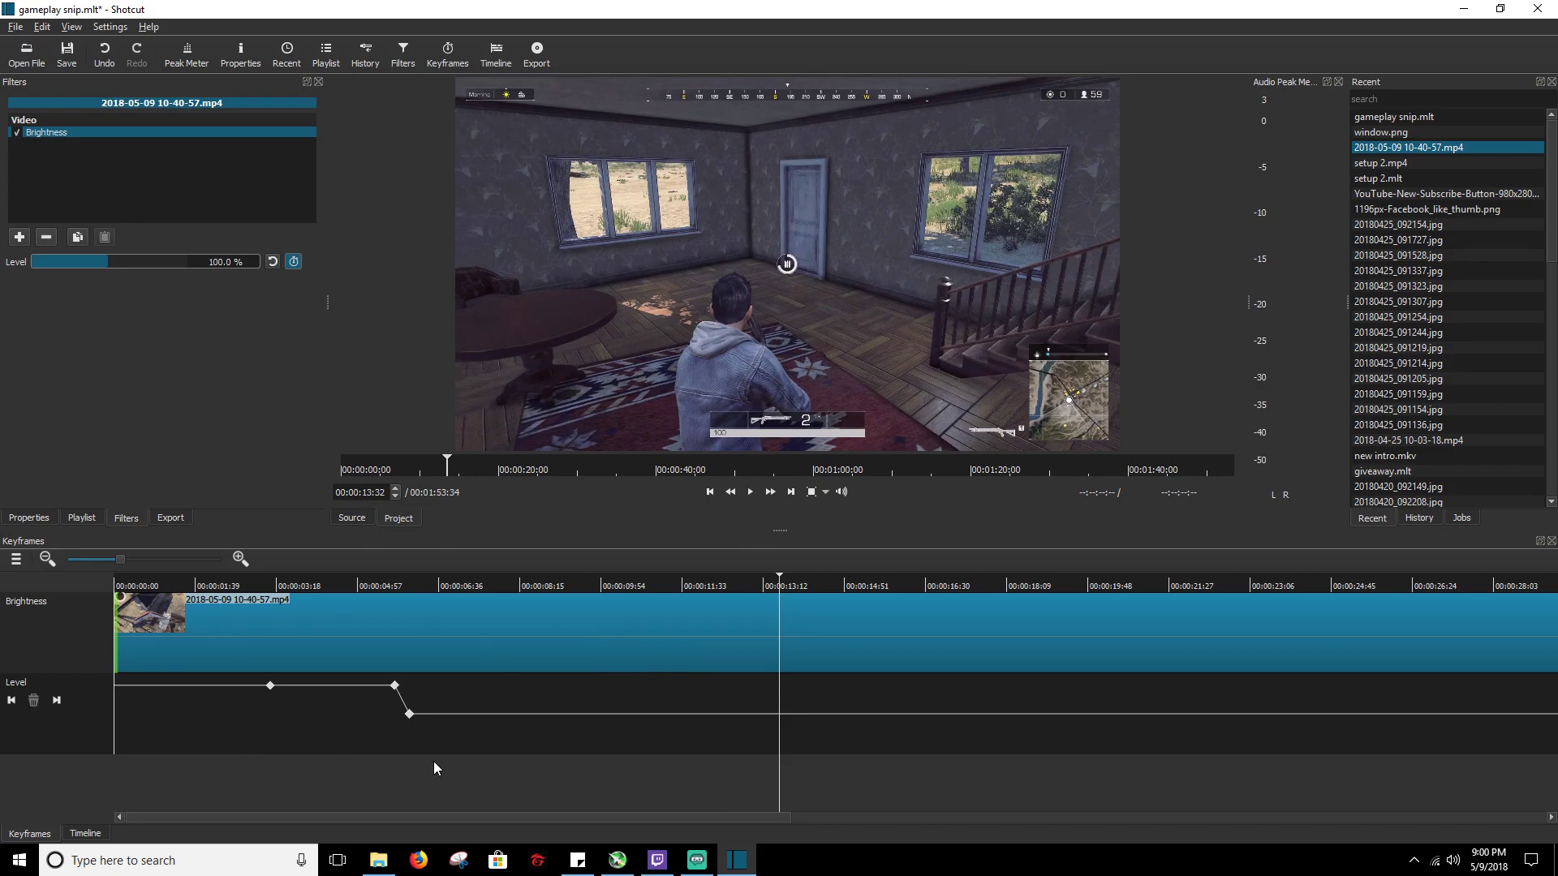
mouse_move(353, 716)
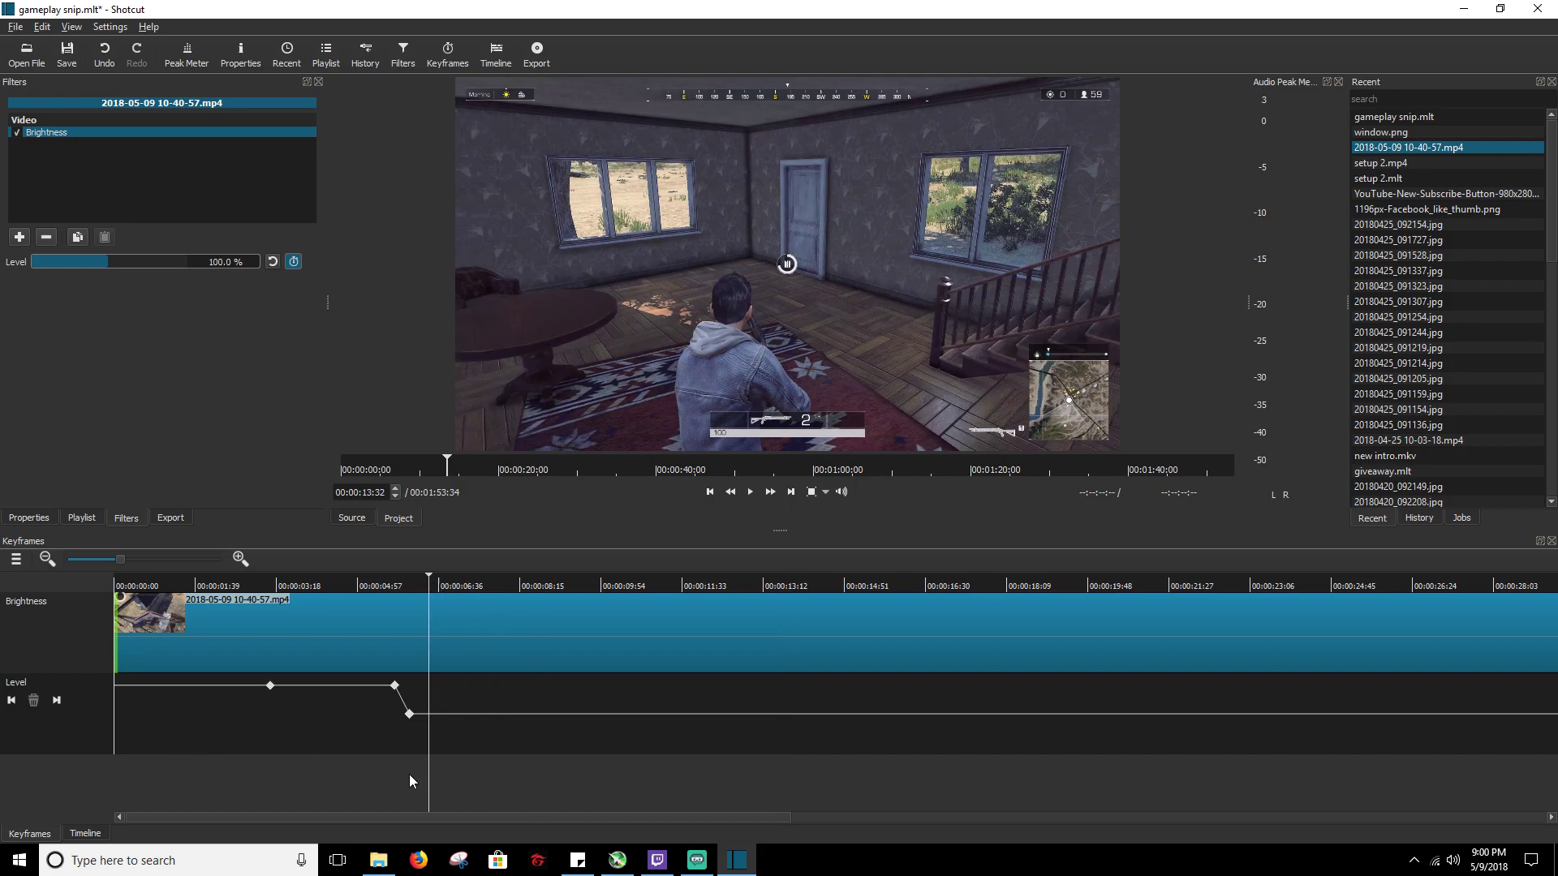
left_click(269, 584)
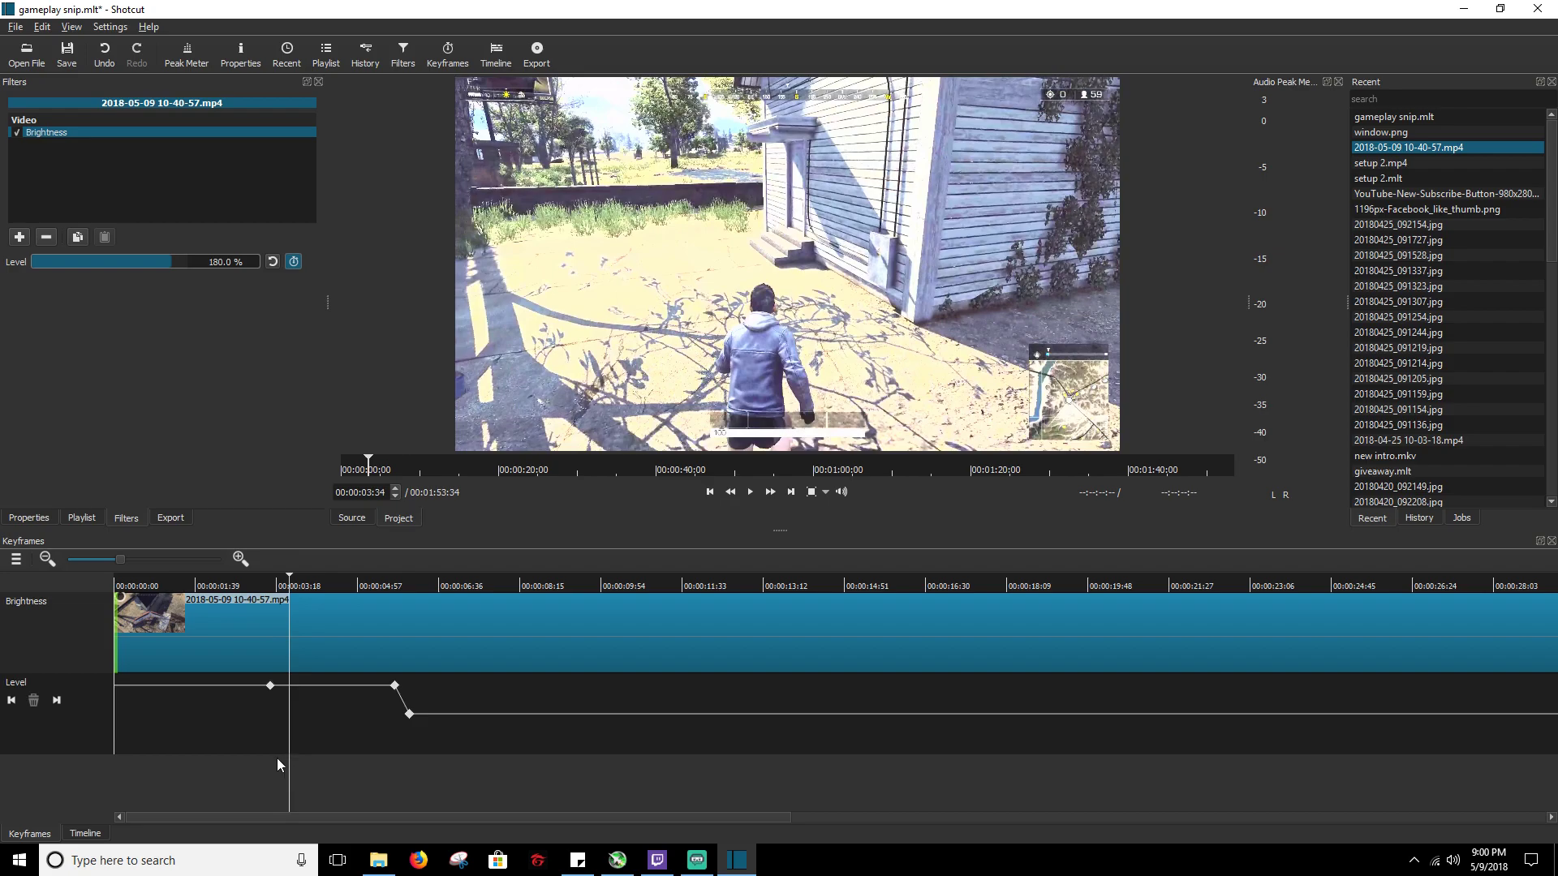
mouse_move(289, 408)
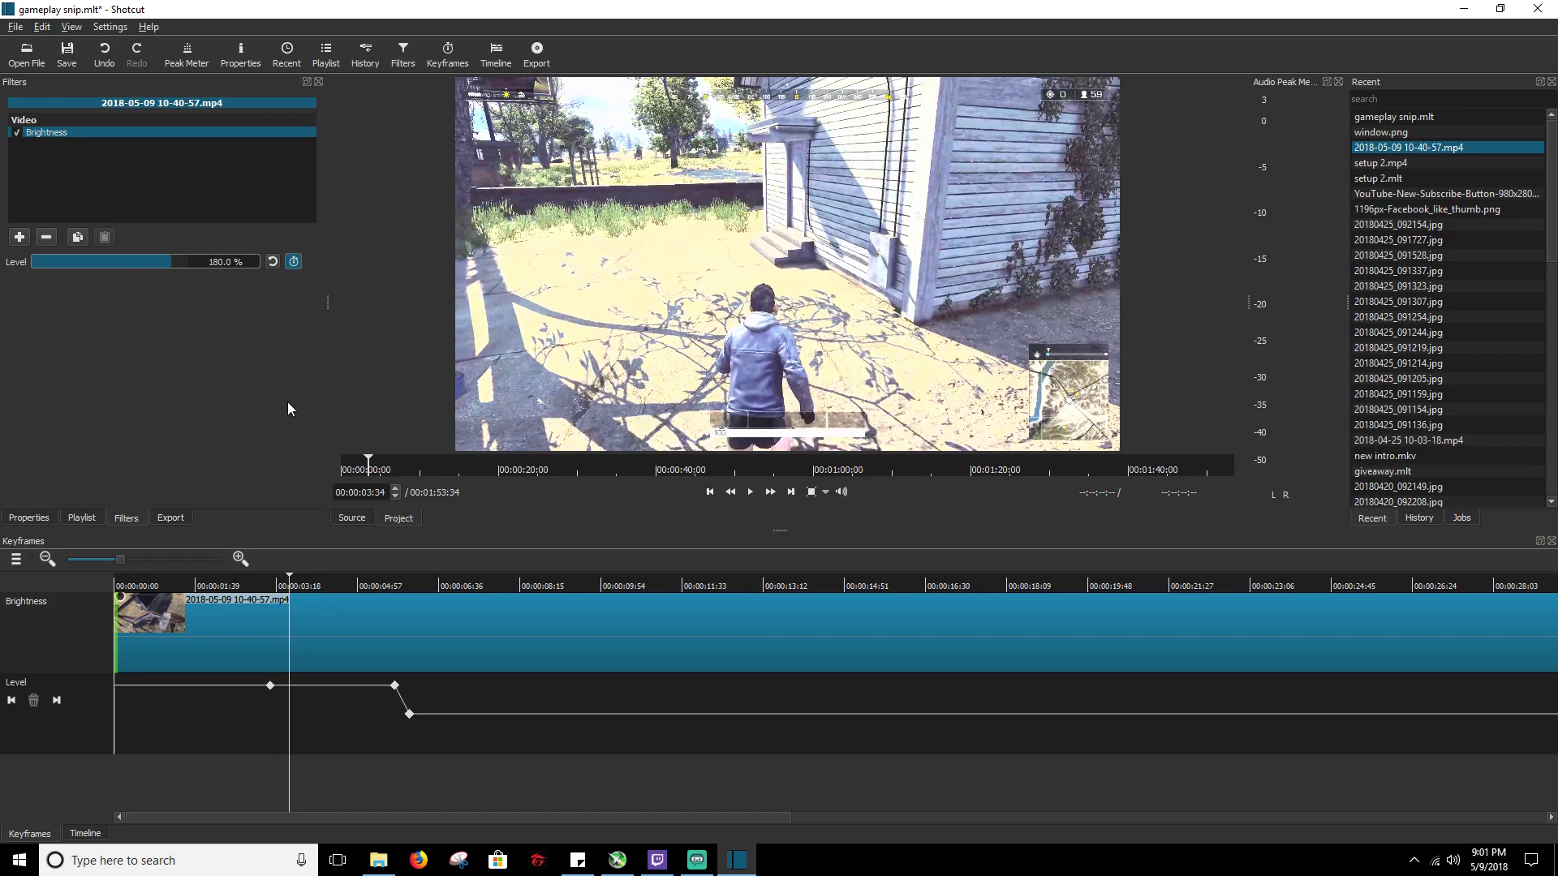
mouse_move(374, 455)
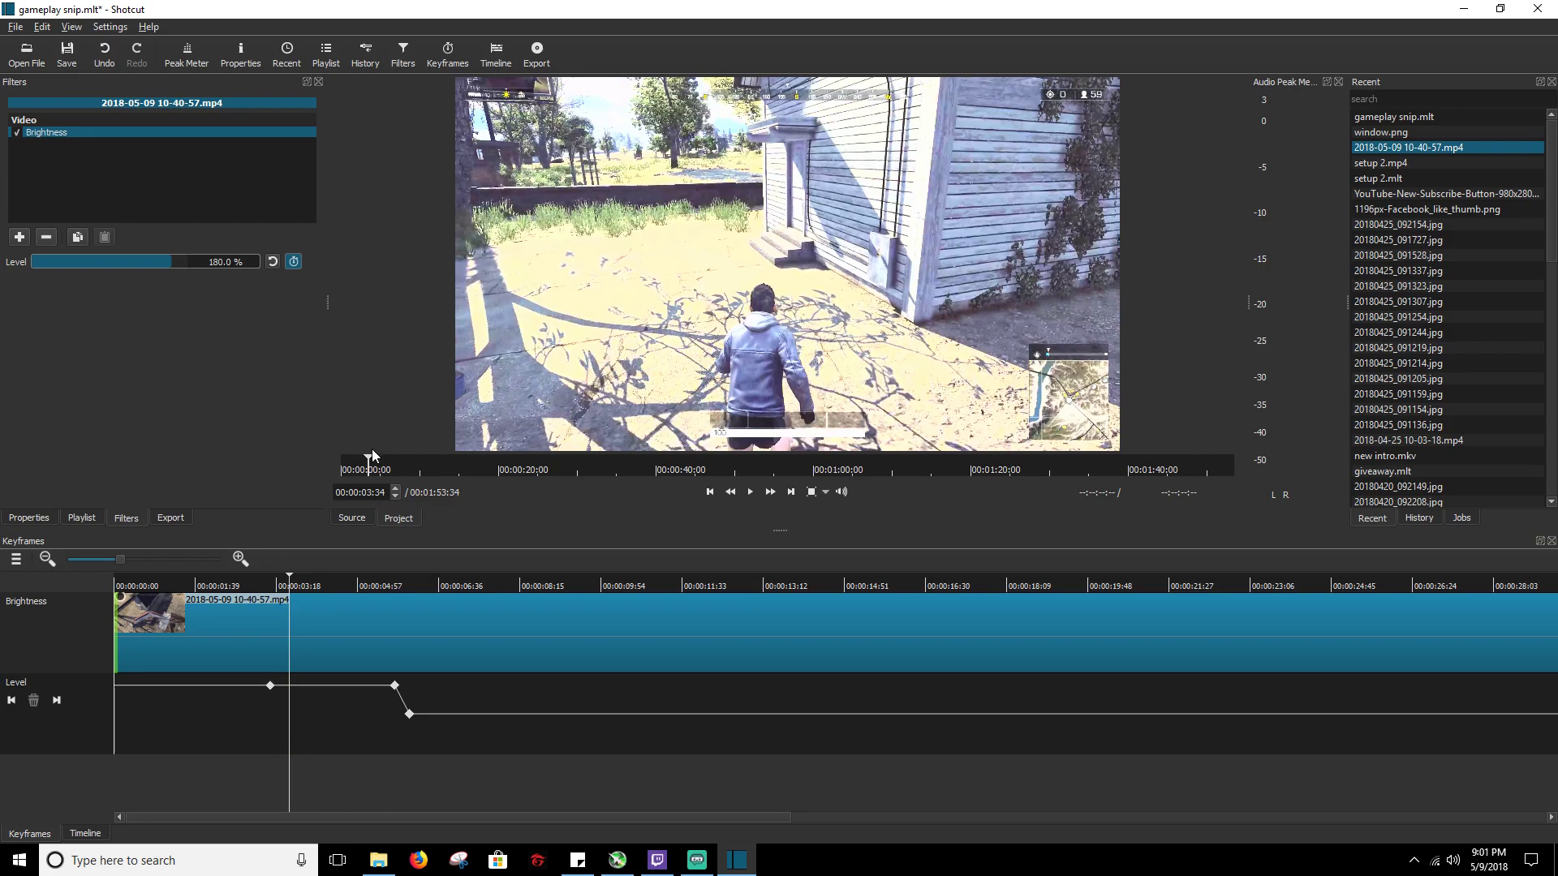
mouse_move(315, 505)
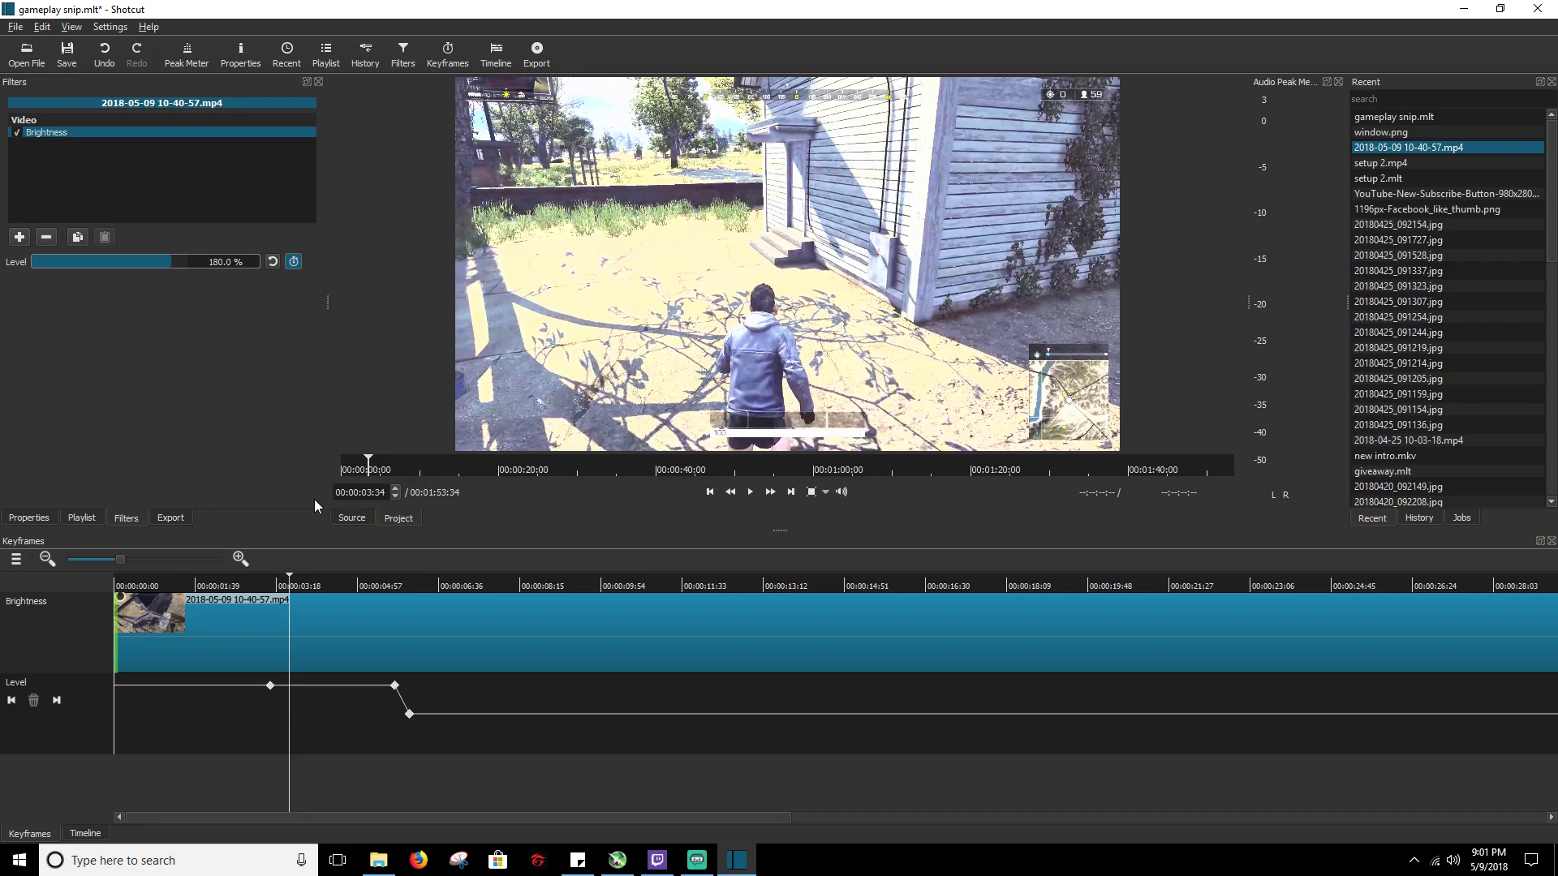
mouse_move(323, 574)
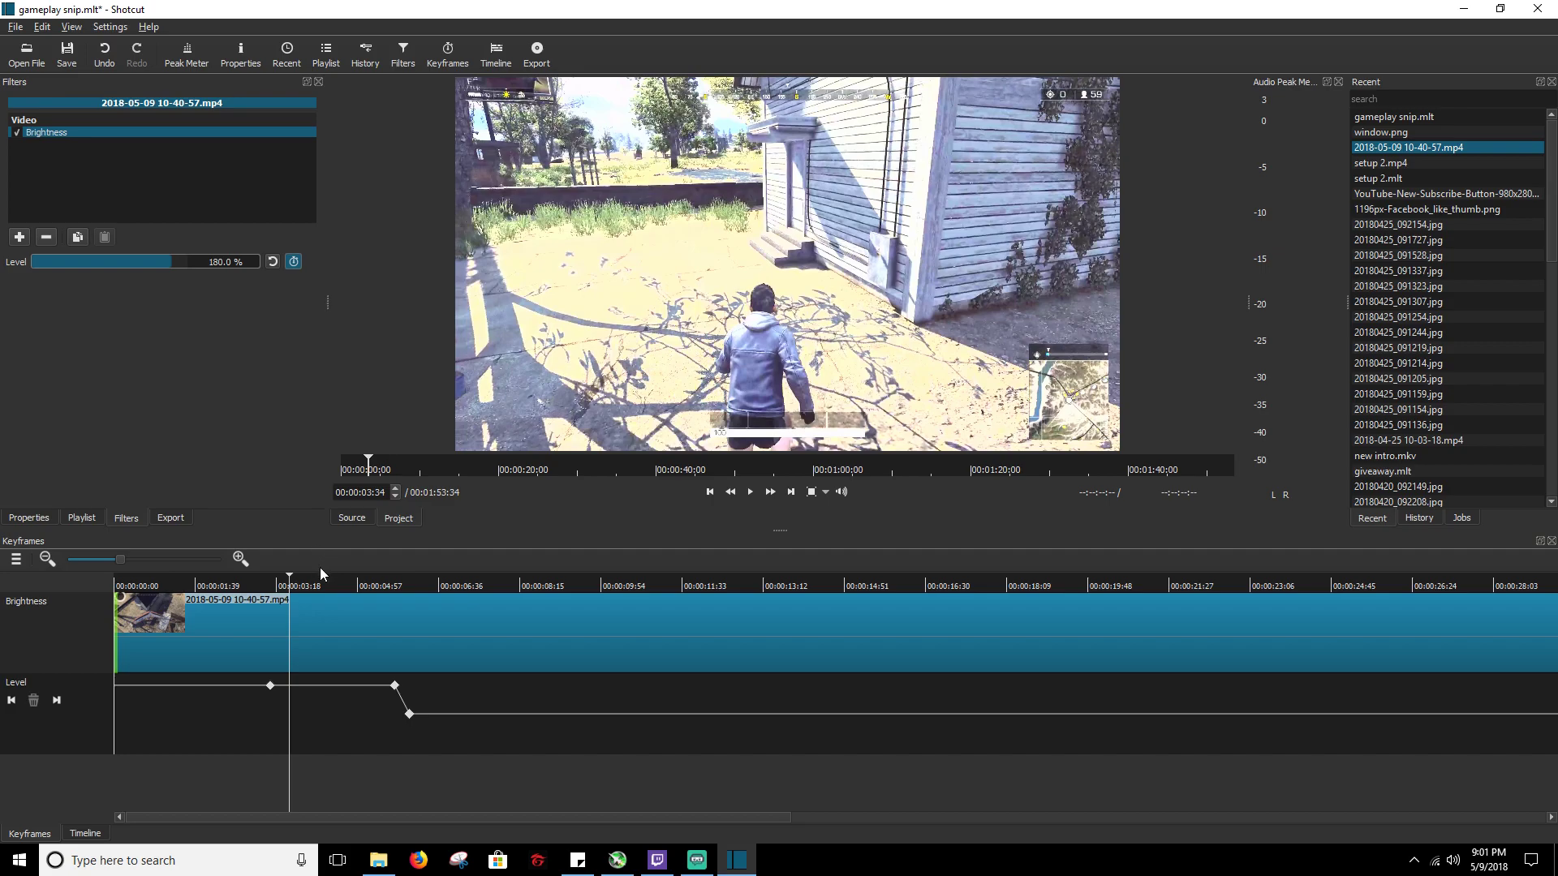
mouse_move(386, 784)
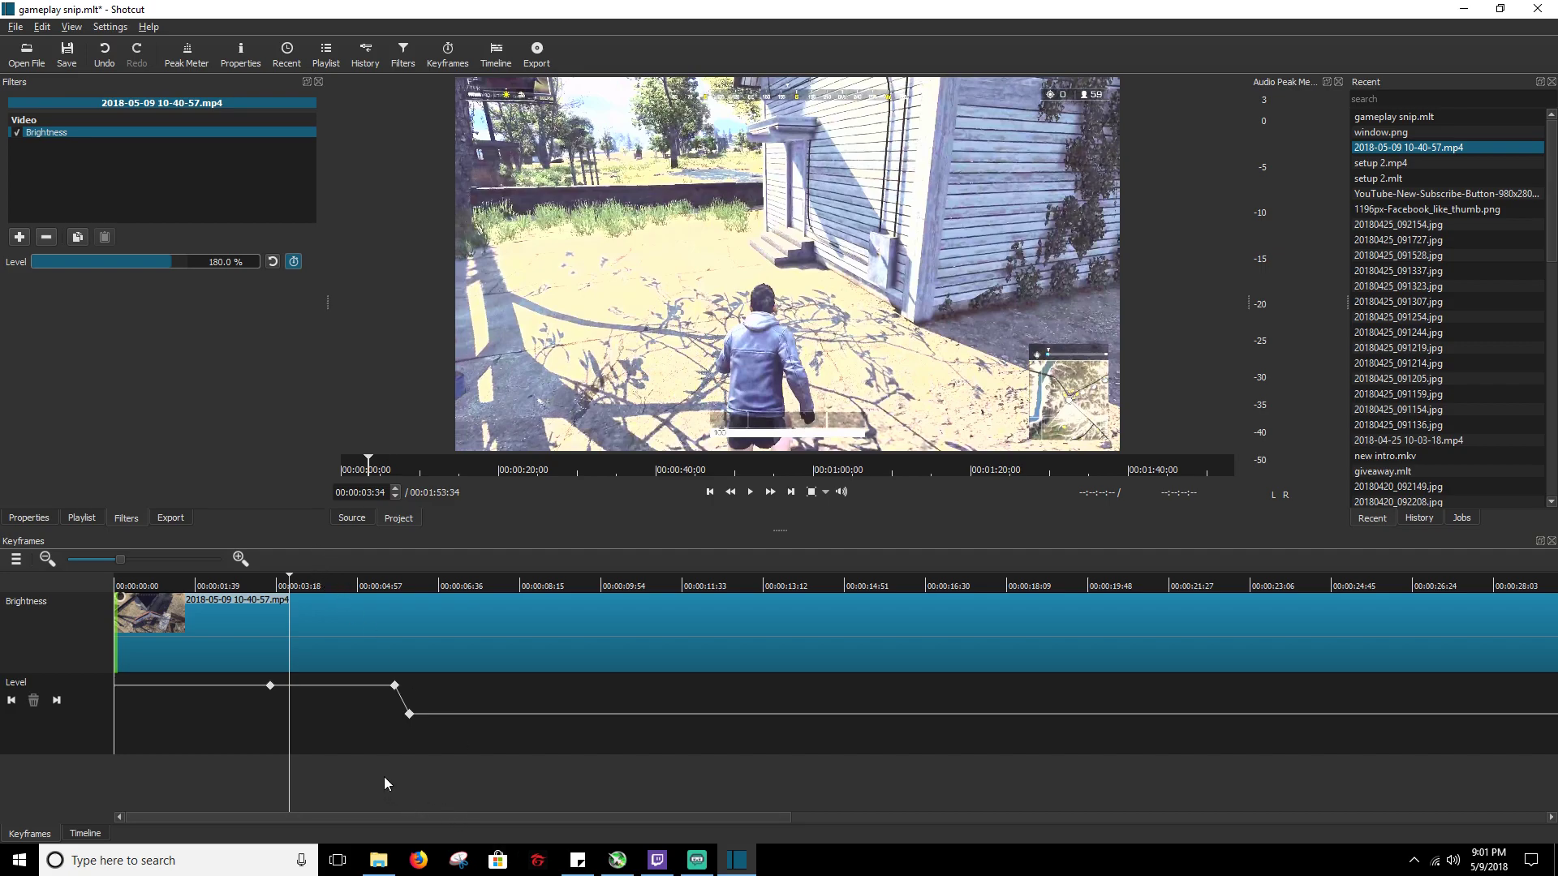
mouse_move(403, 757)
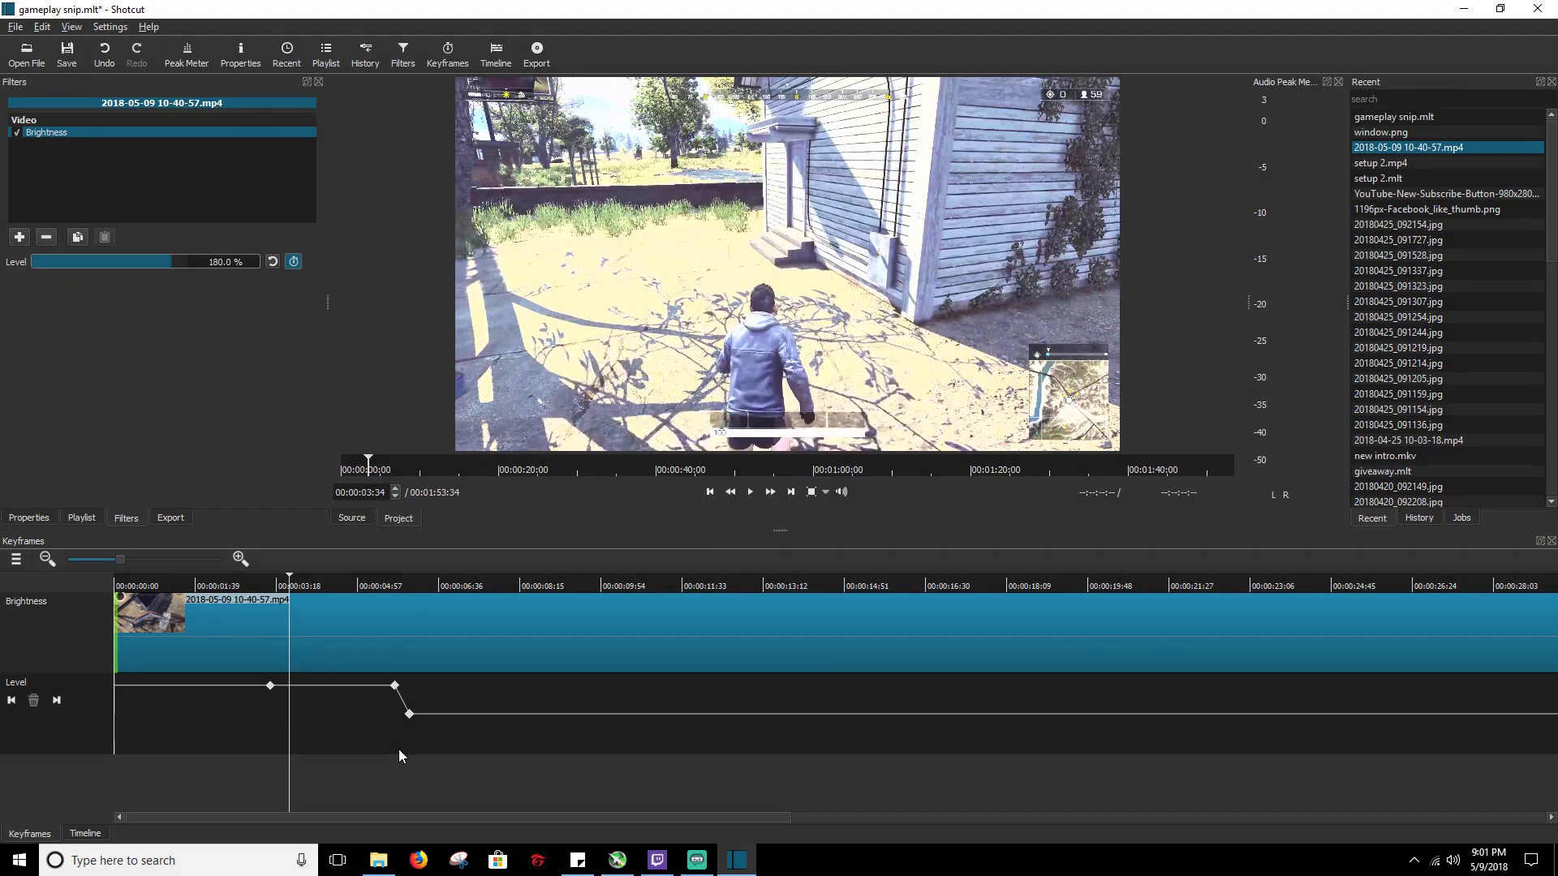
mouse_move(409, 755)
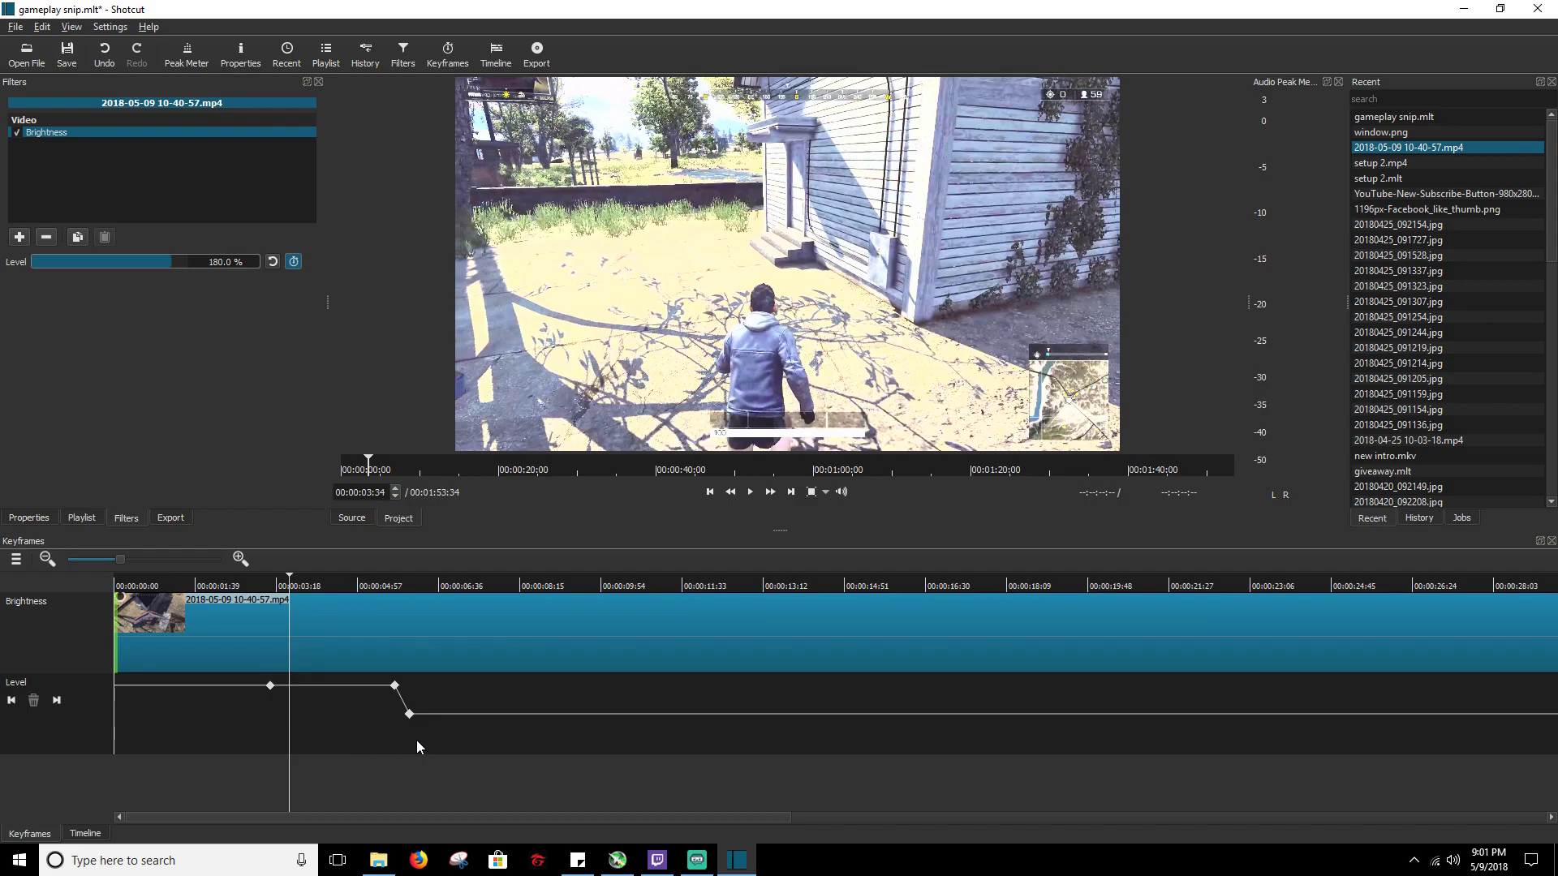
mouse_move(411, 746)
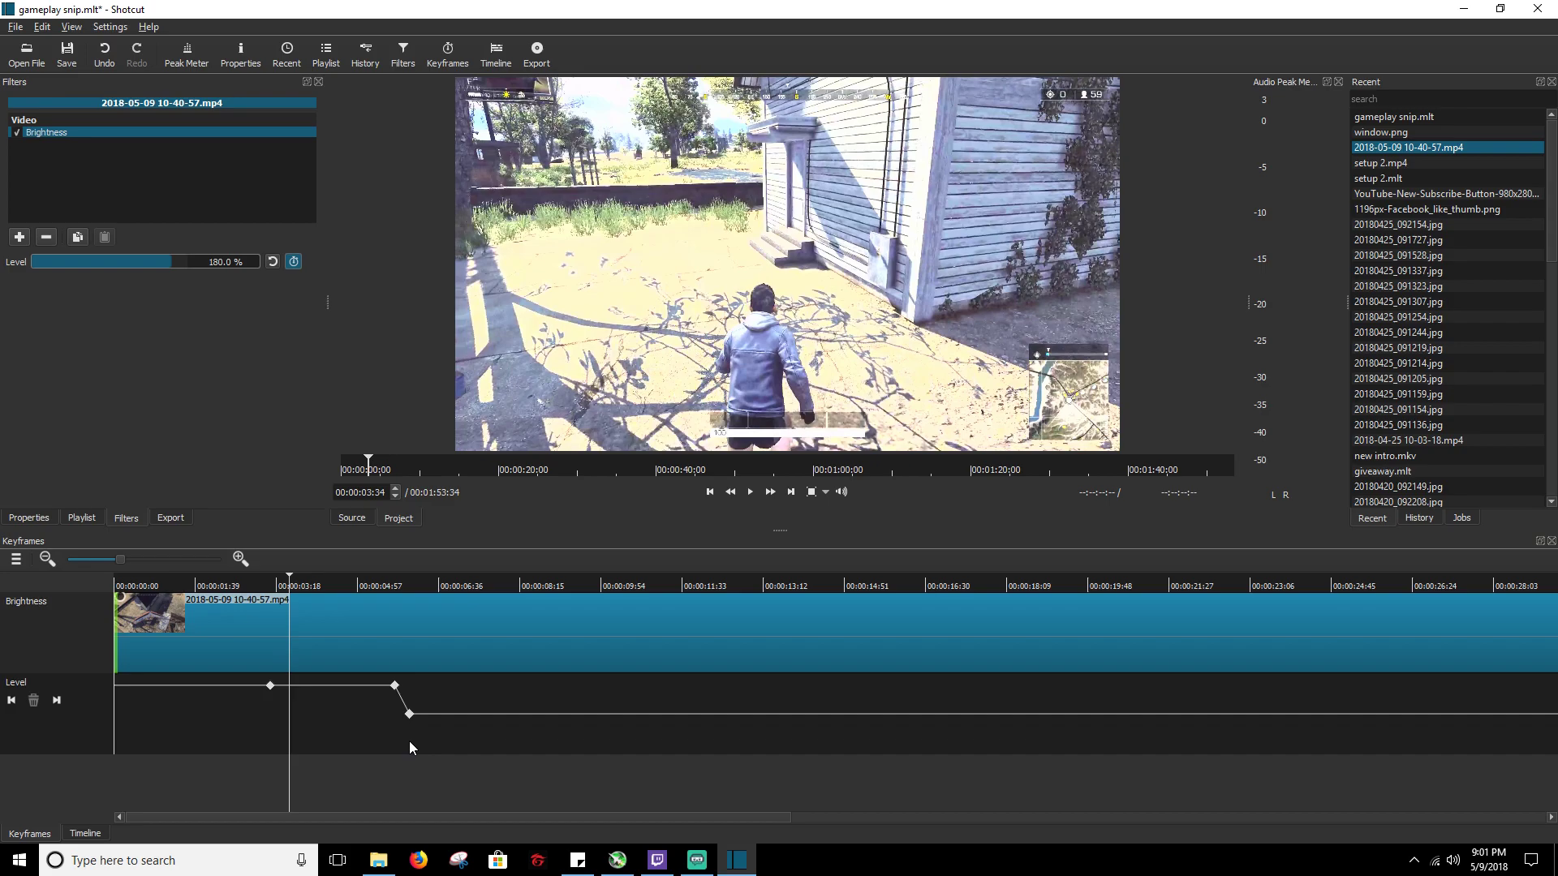